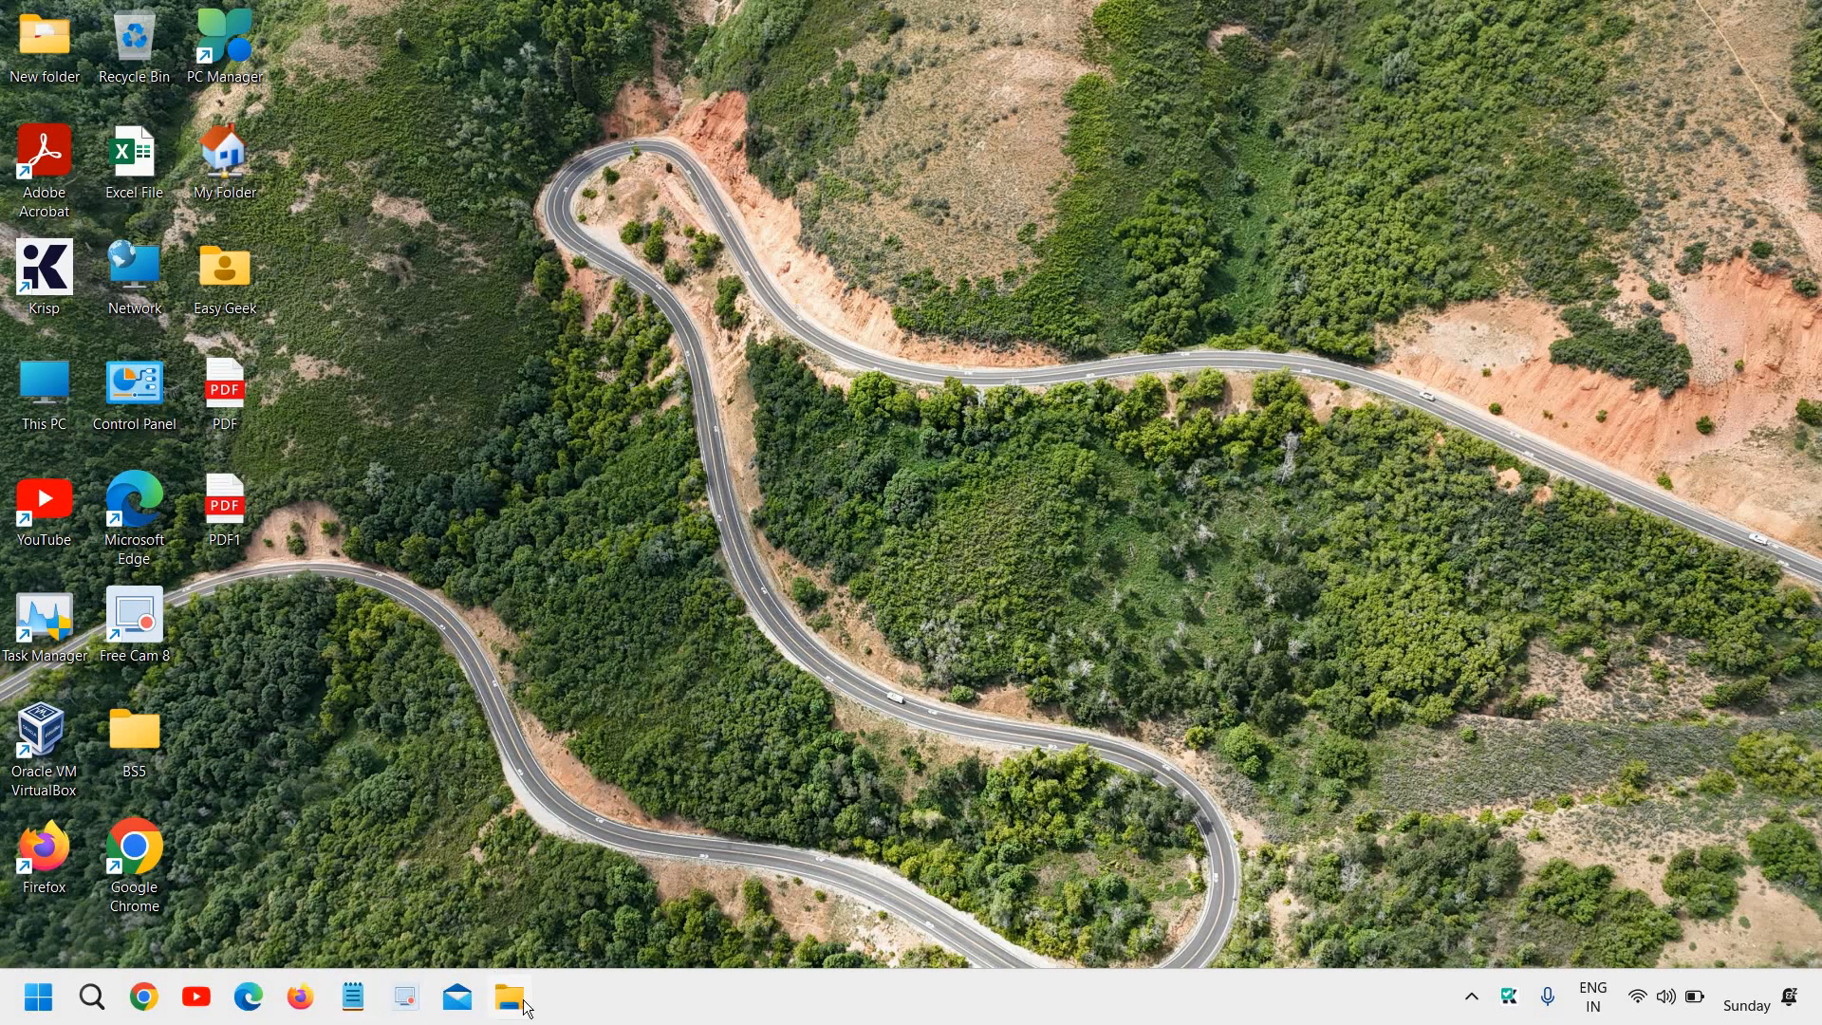
- Check drive free space in File Explorer, then search Windows for 'storage settings'
left_click(509, 998)
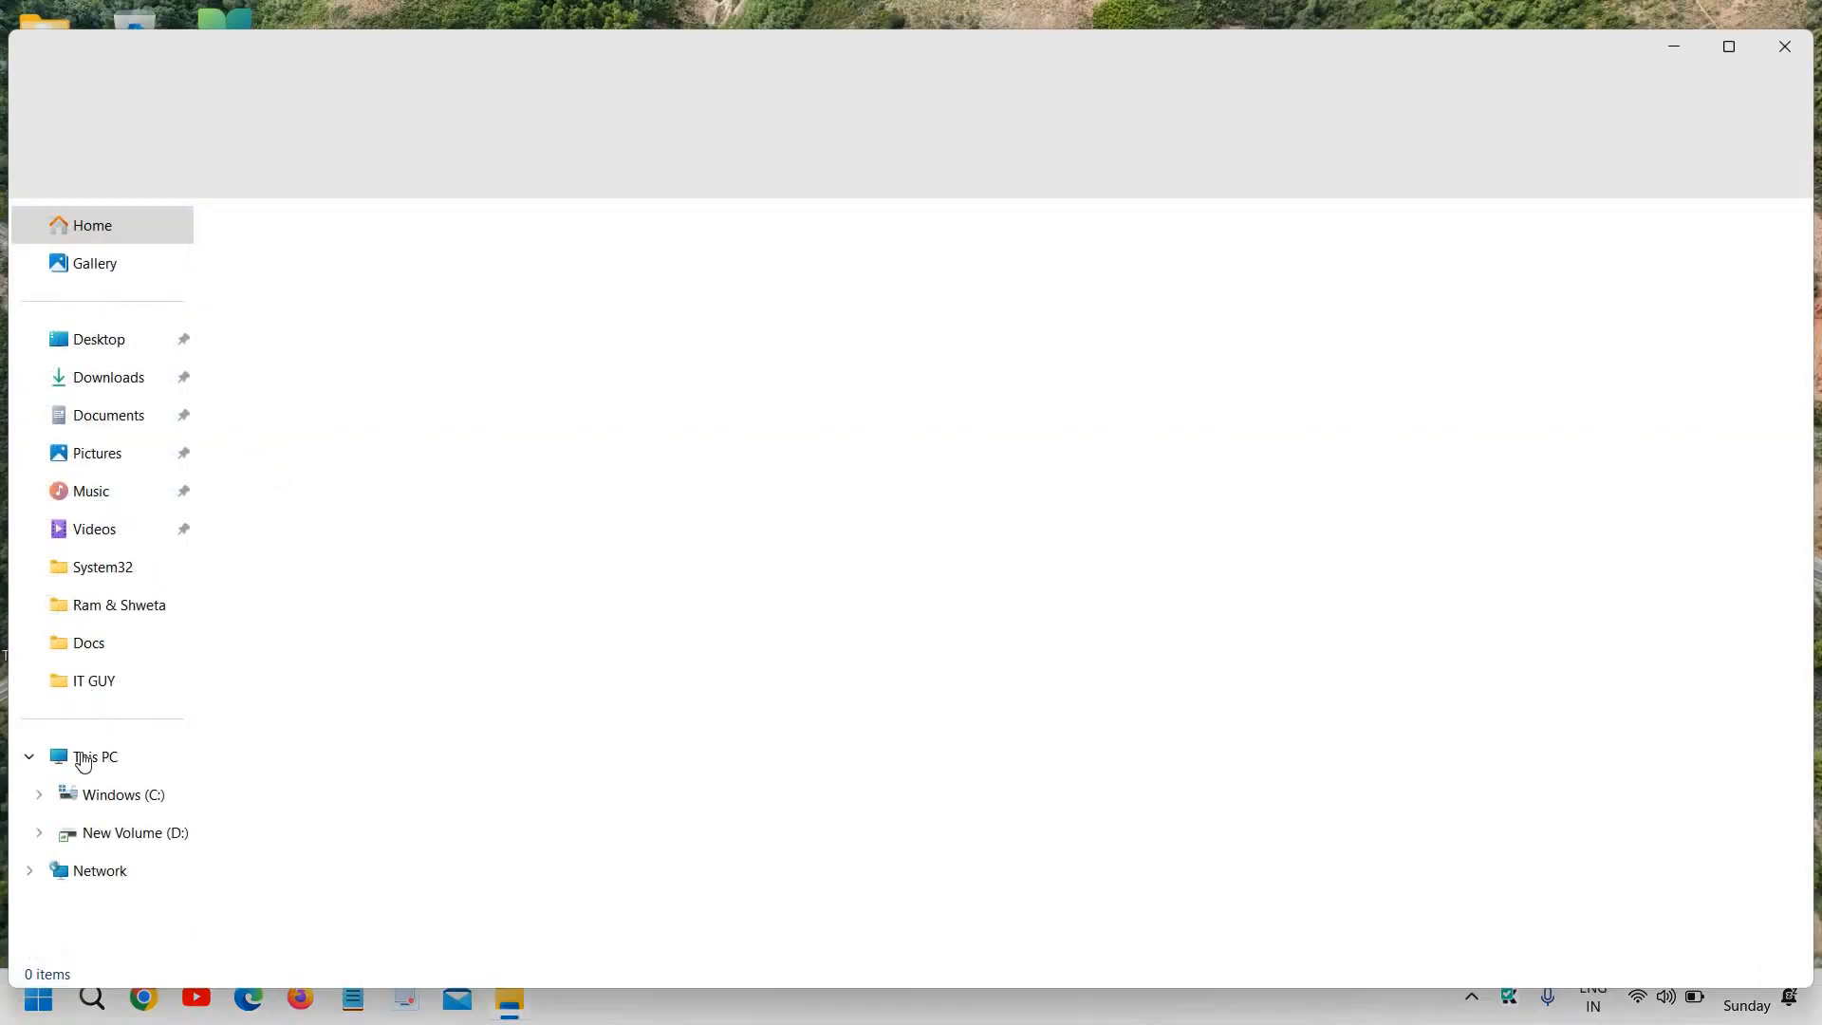
left_click(94, 756)
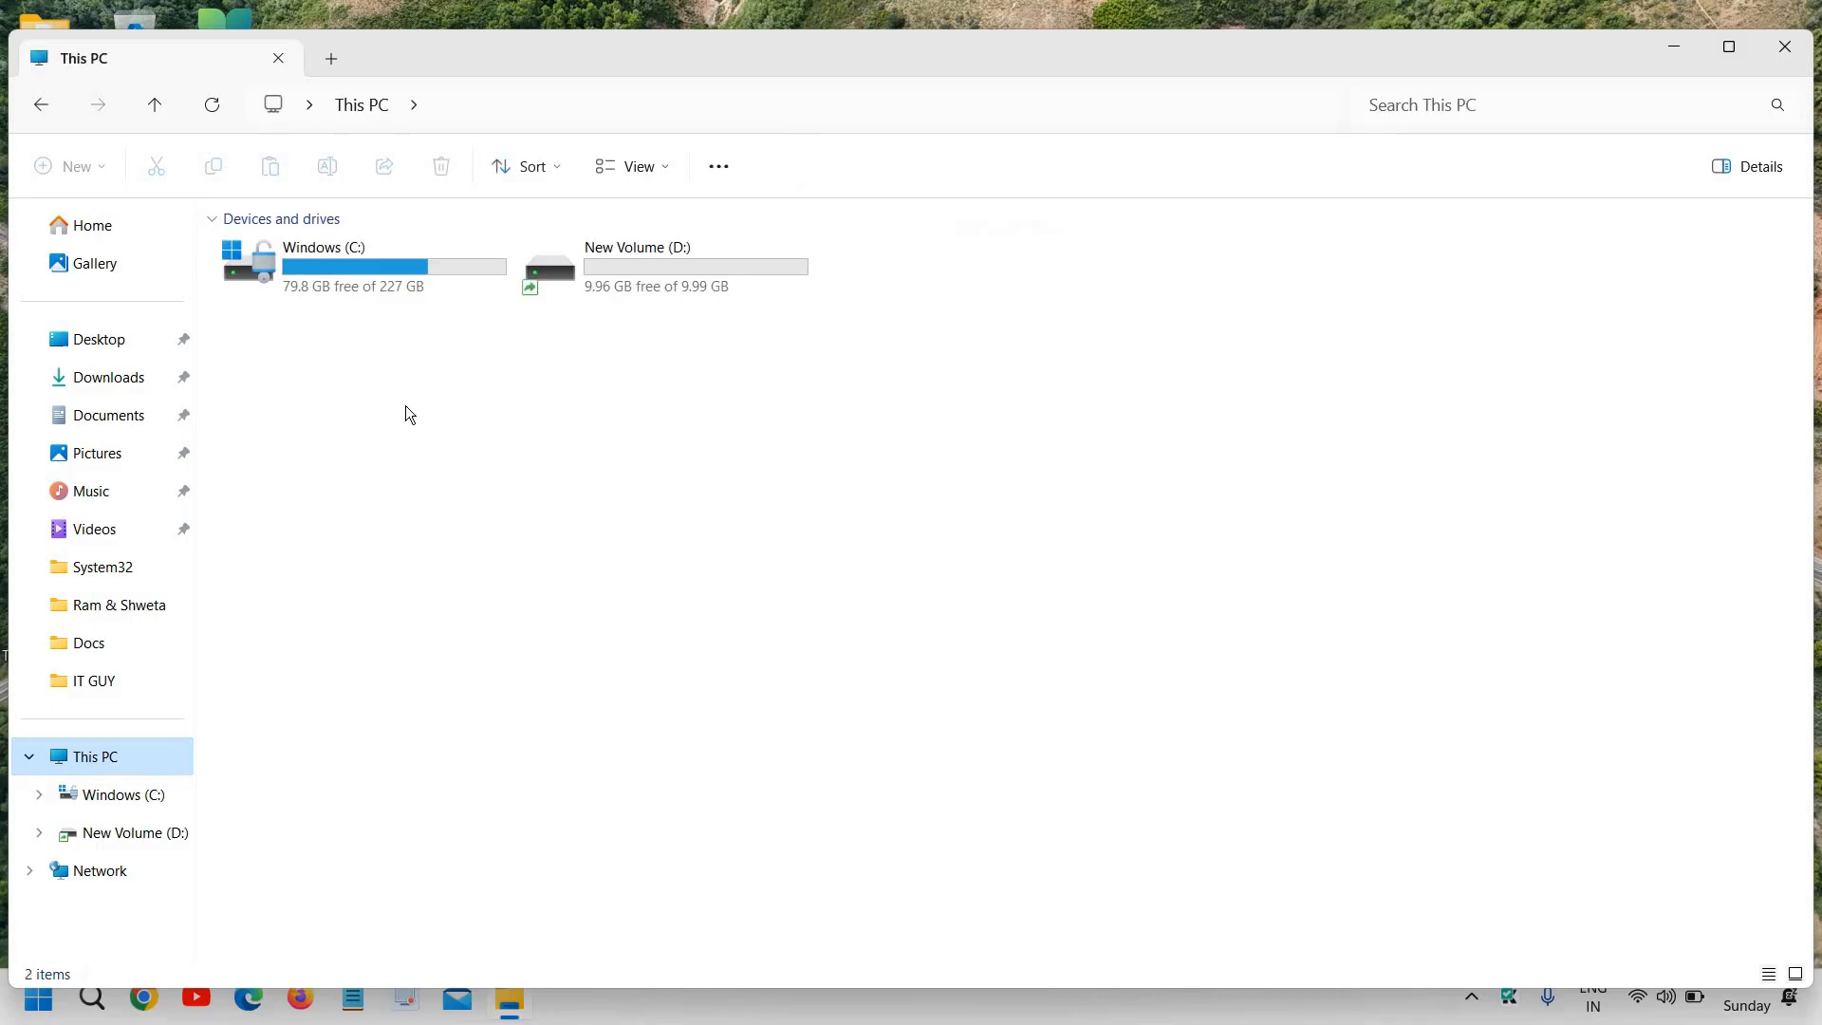
mouse_move(514, 568)
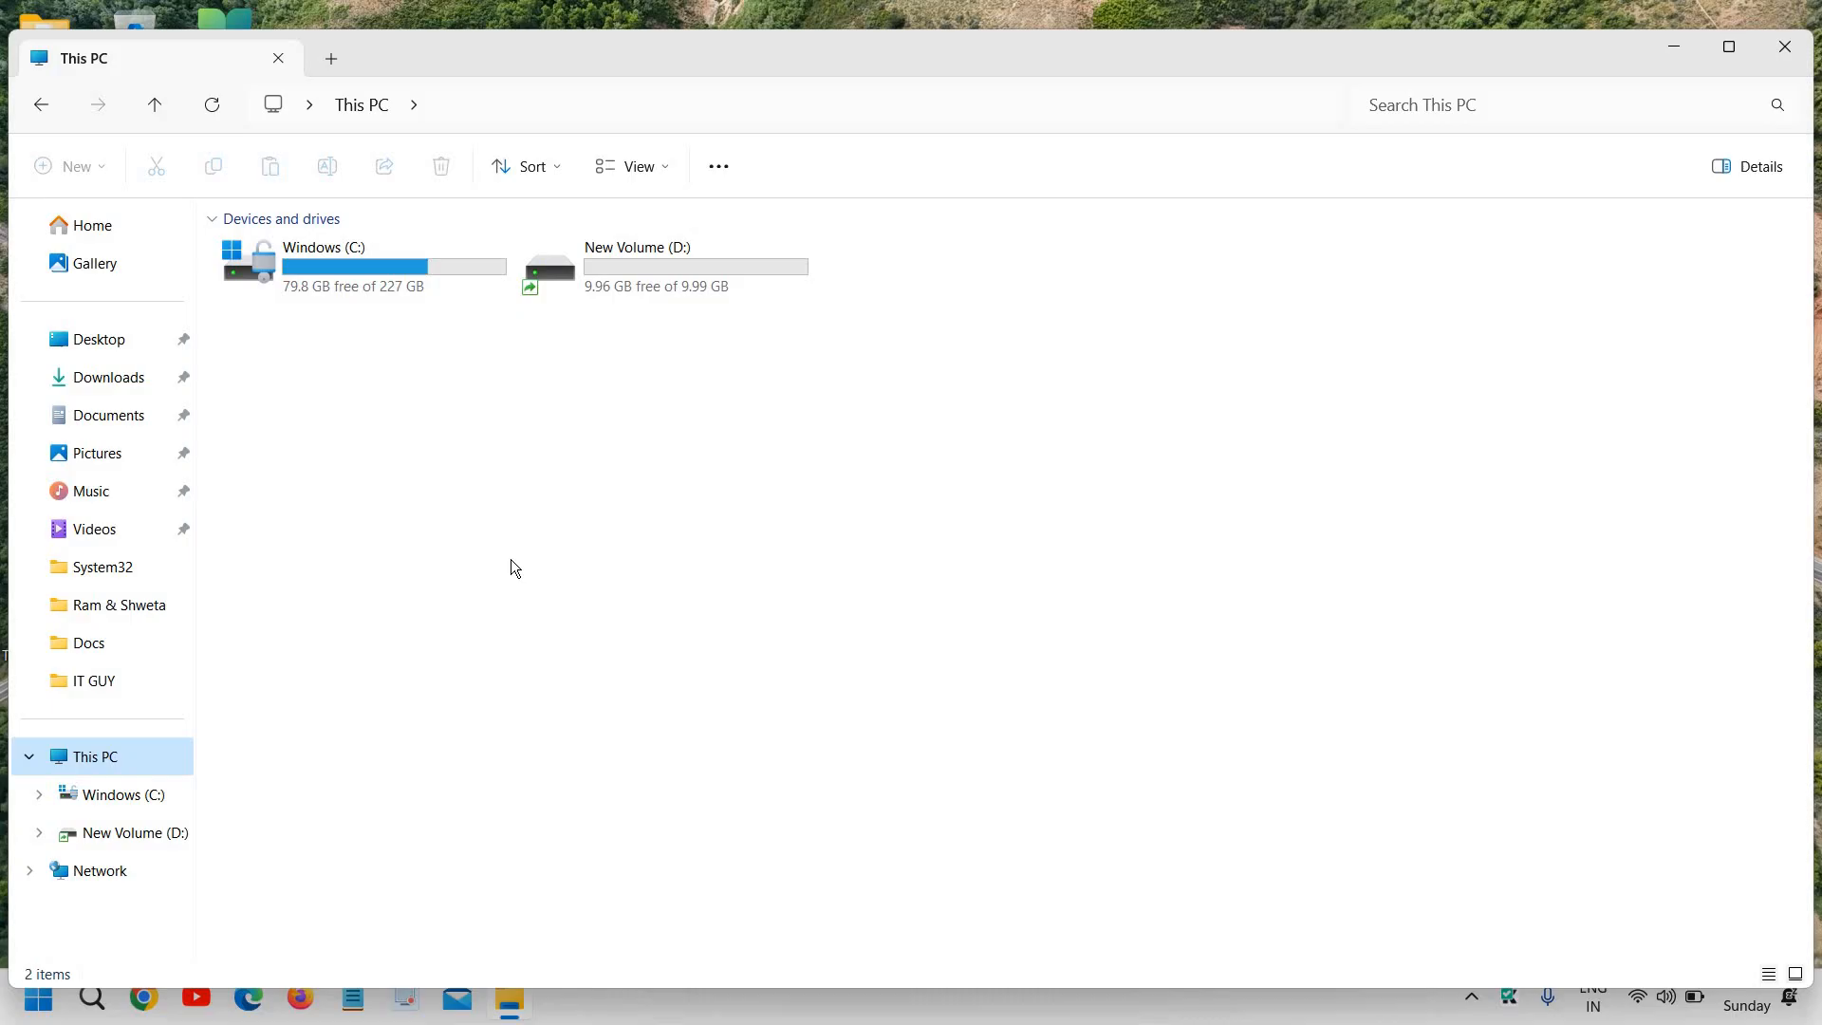
left_click(349, 268)
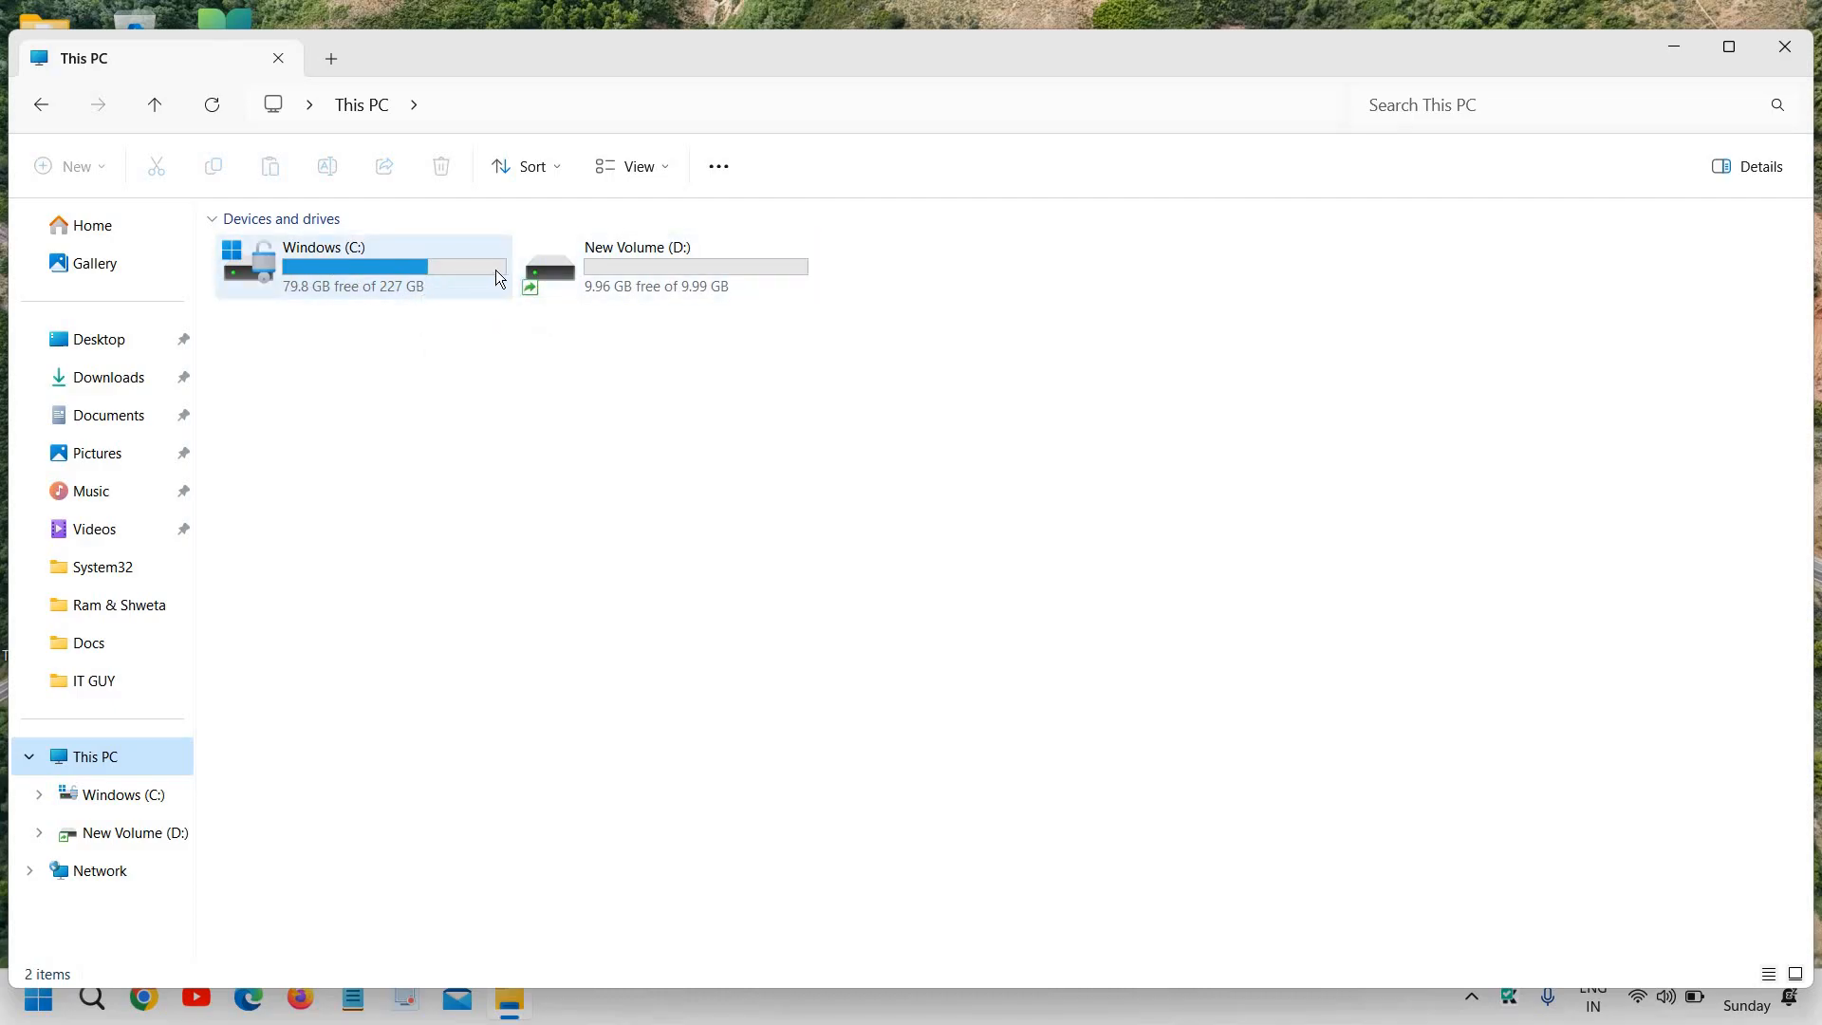
mouse_move(504, 426)
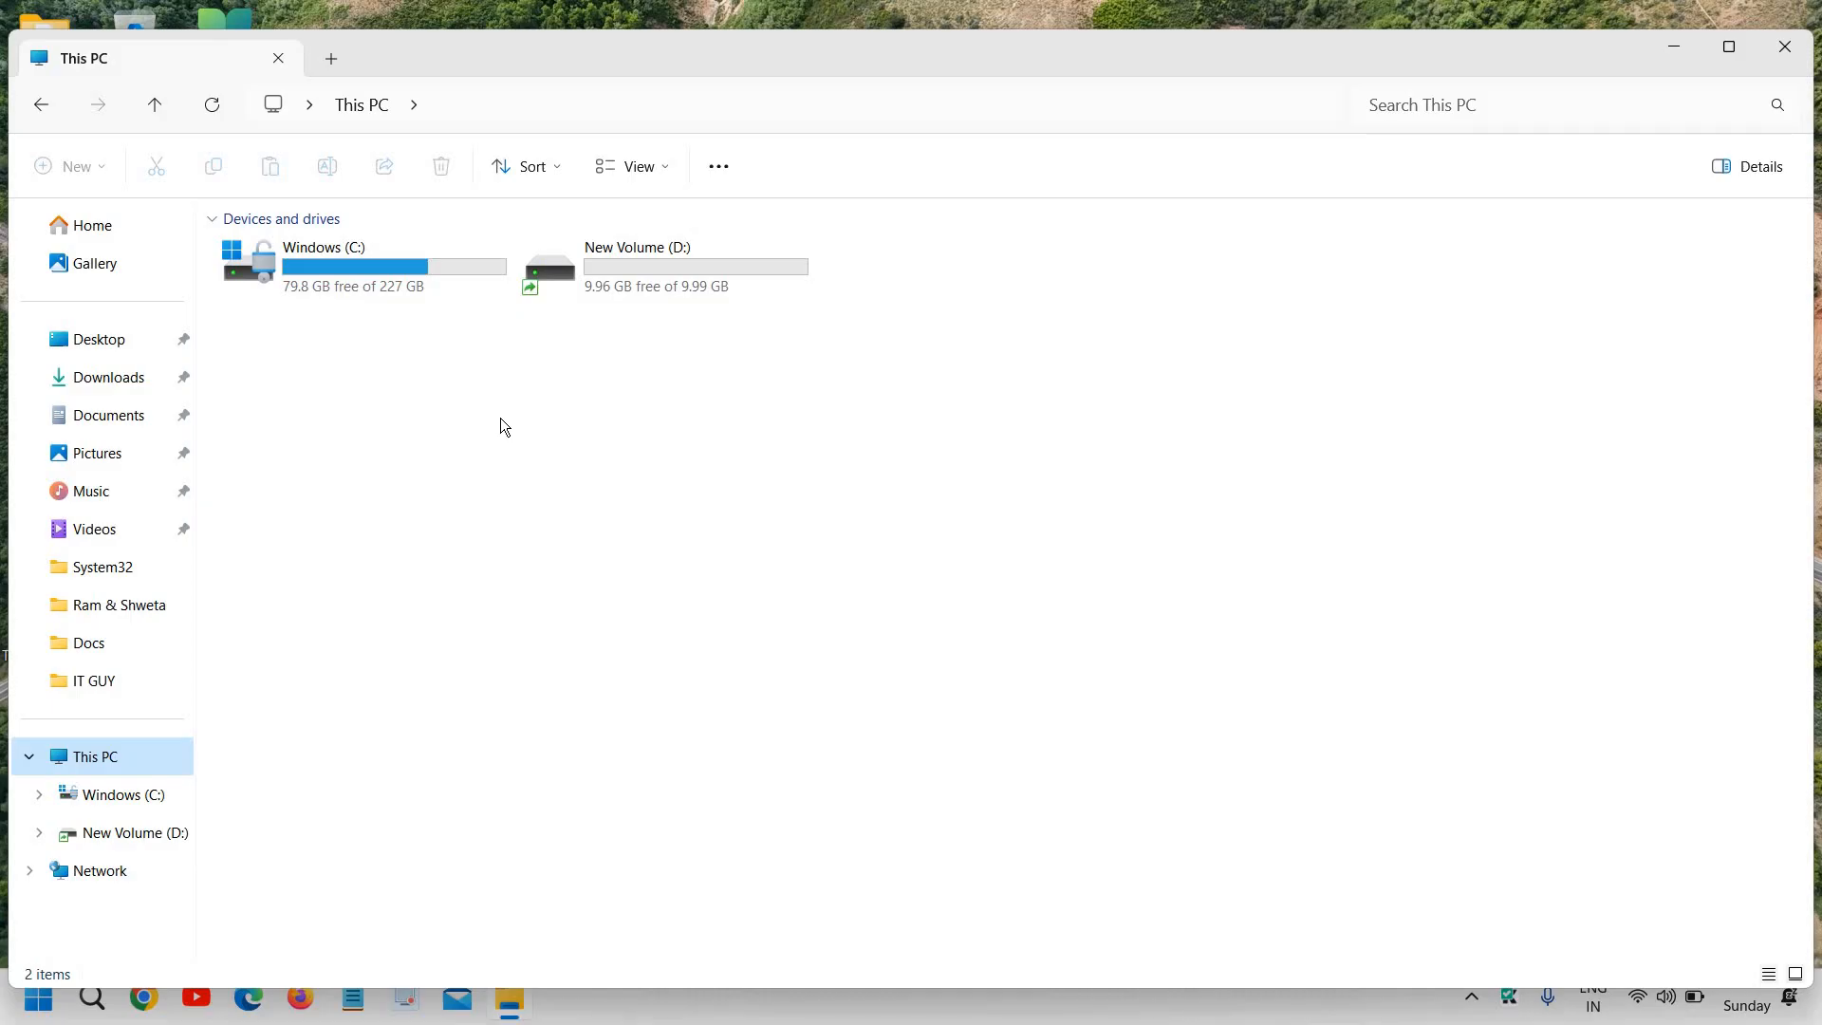
mouse_move(1155, 119)
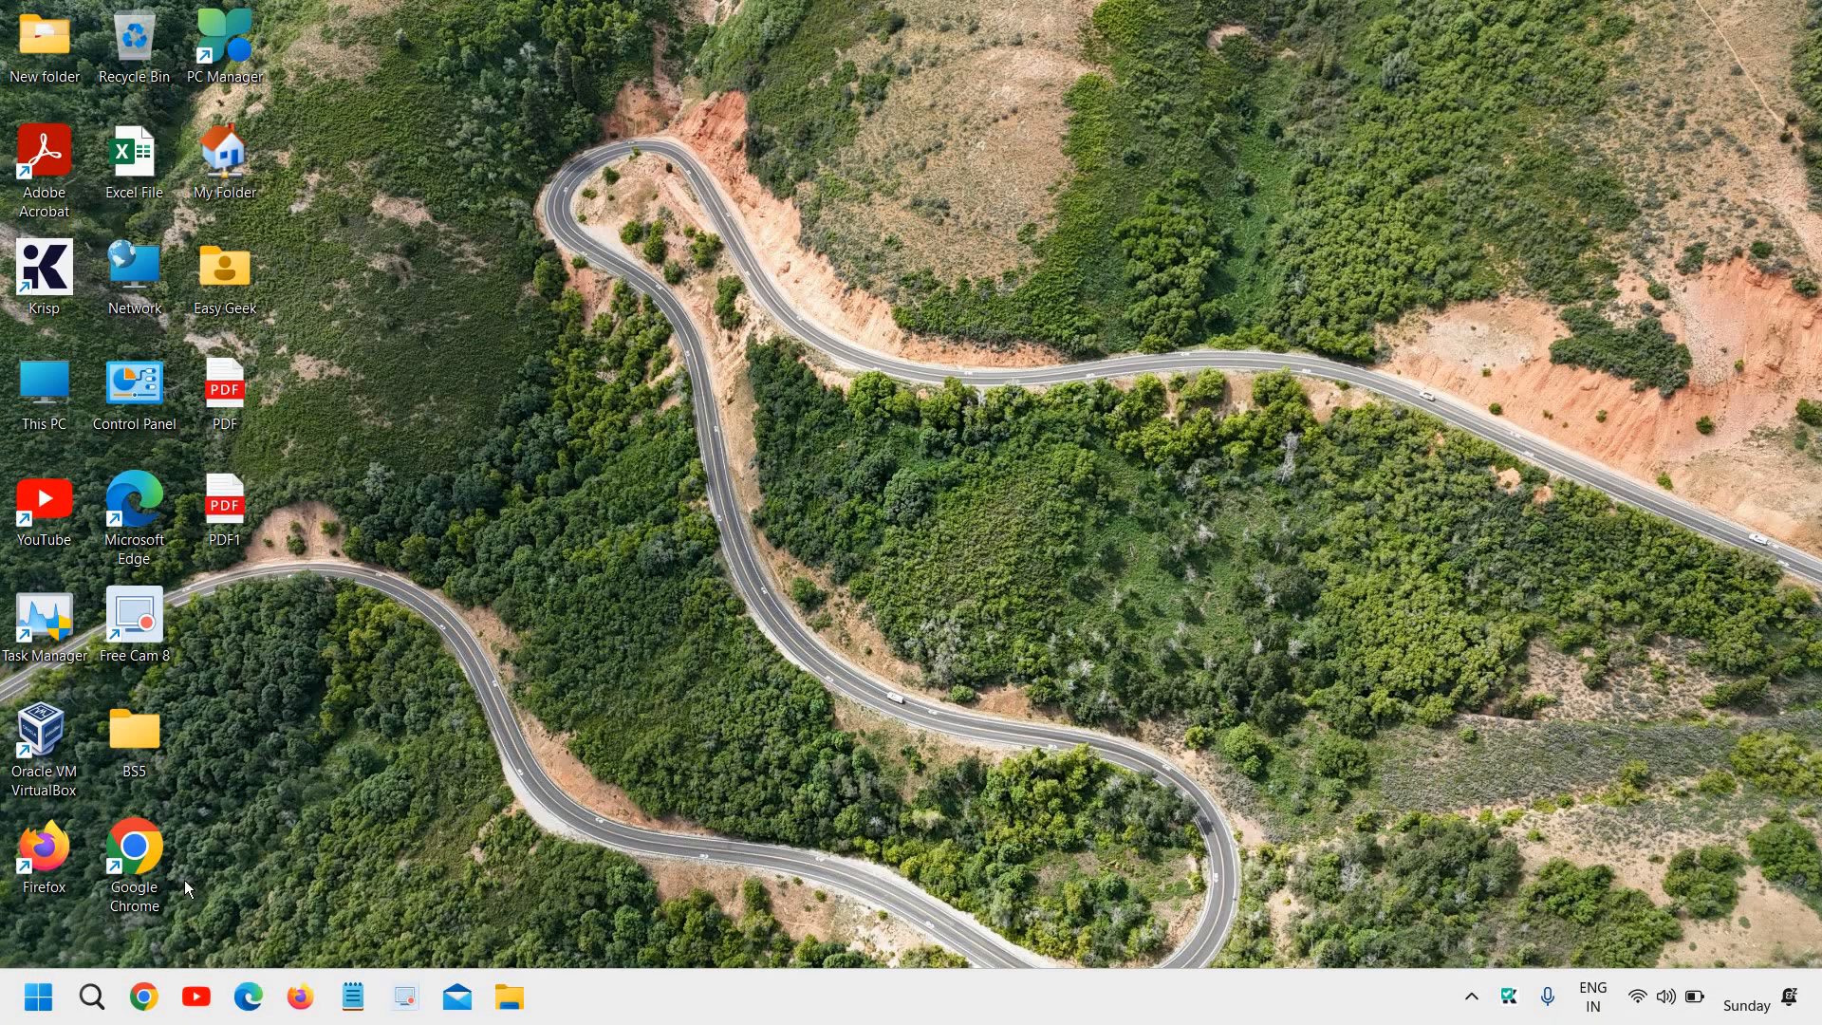
mouse_move(92, 997)
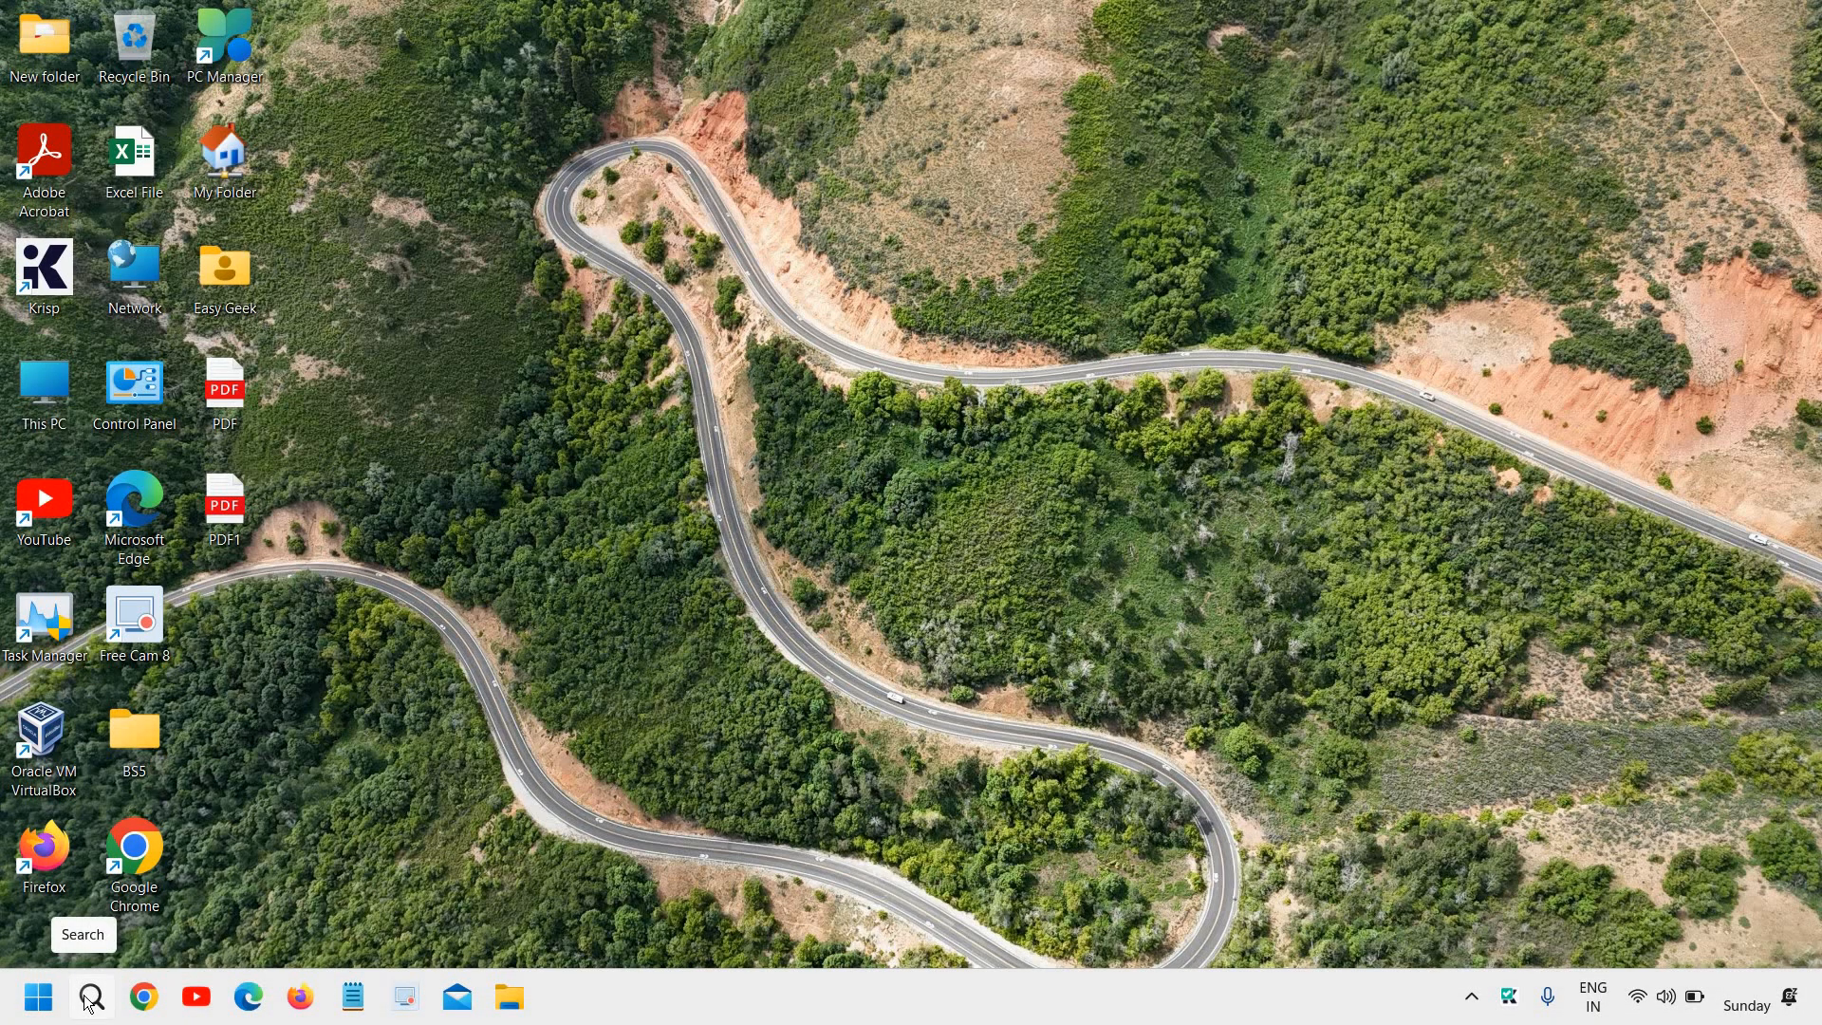
left_click(91, 997)
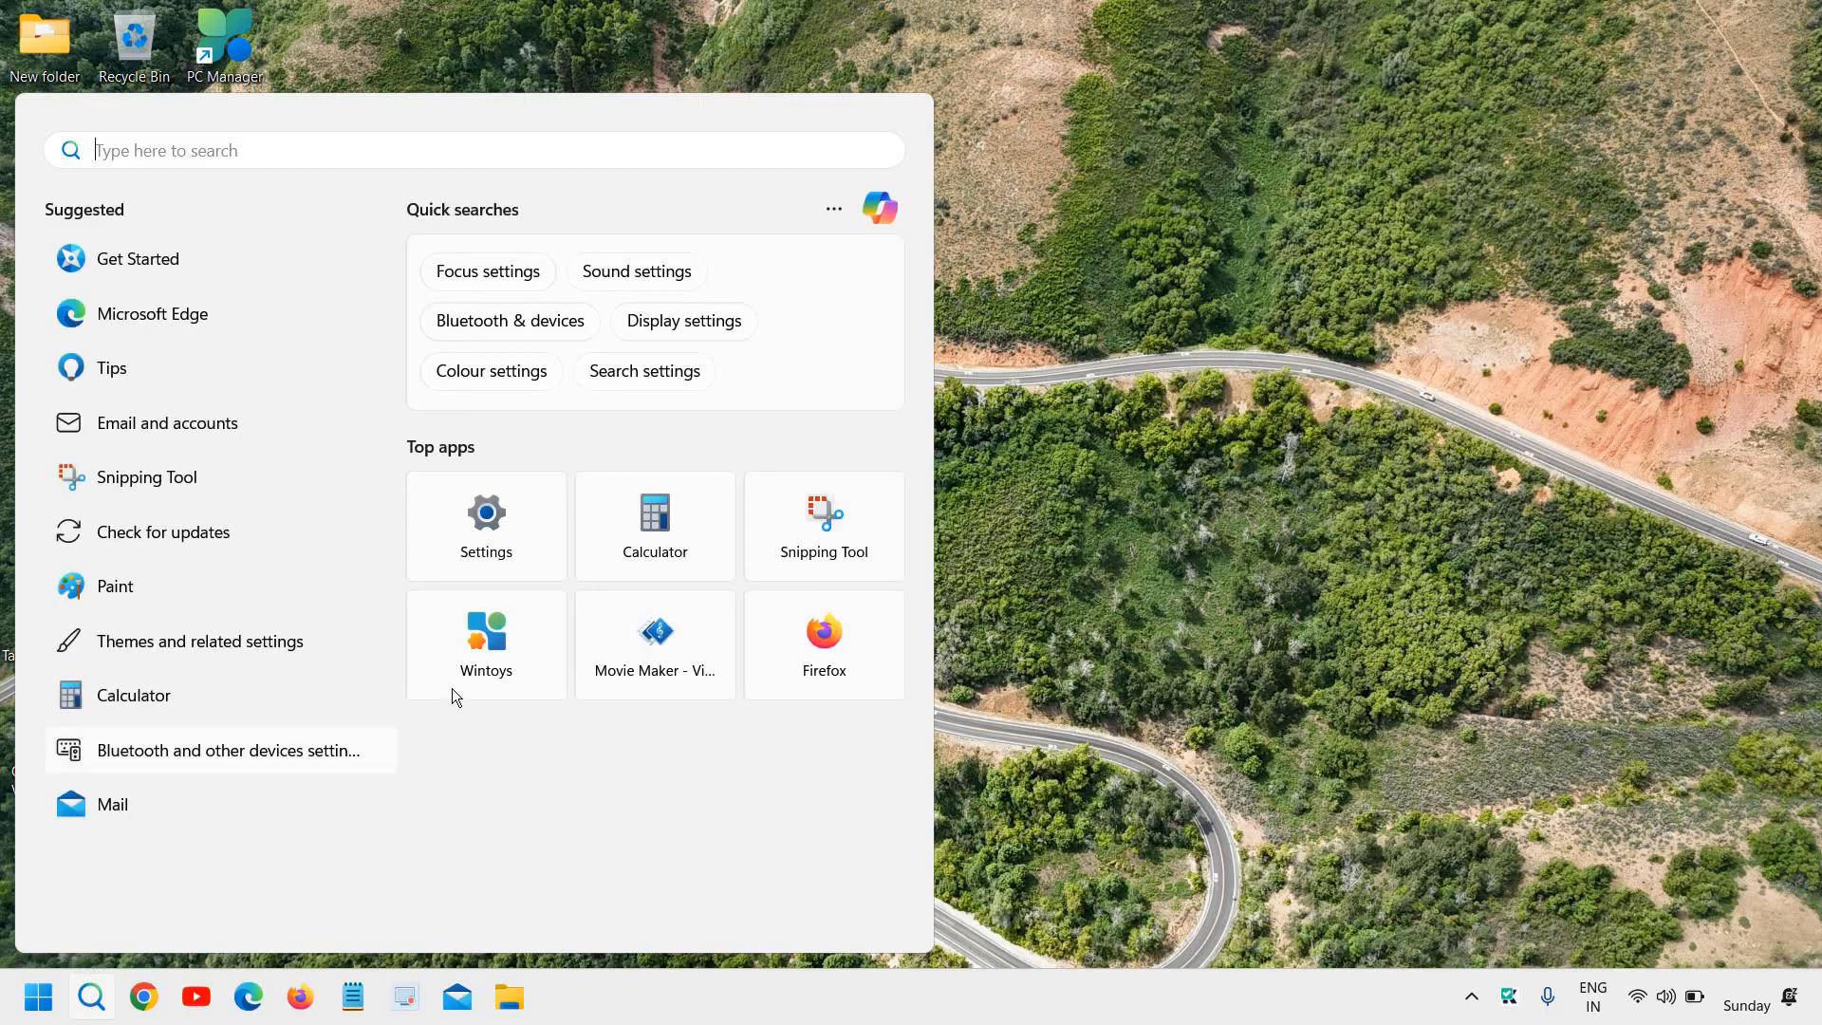
type("storage settings")
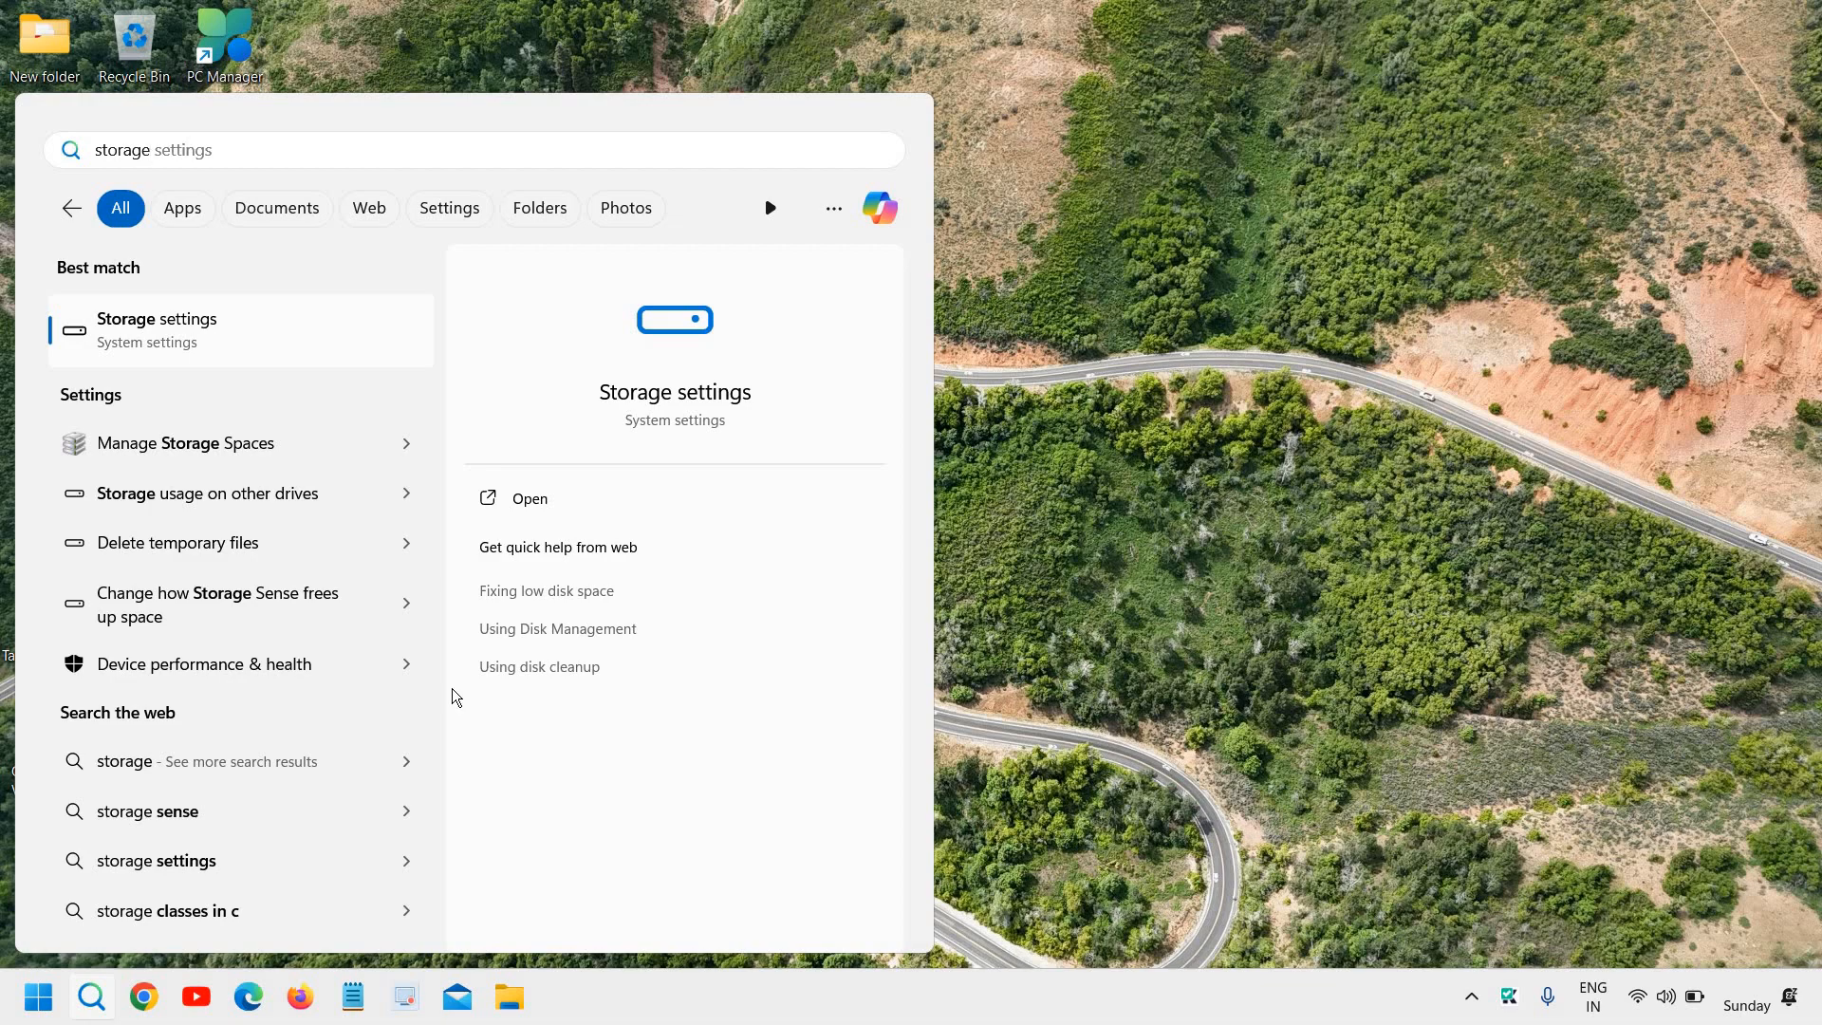
mouse_move(679, 863)
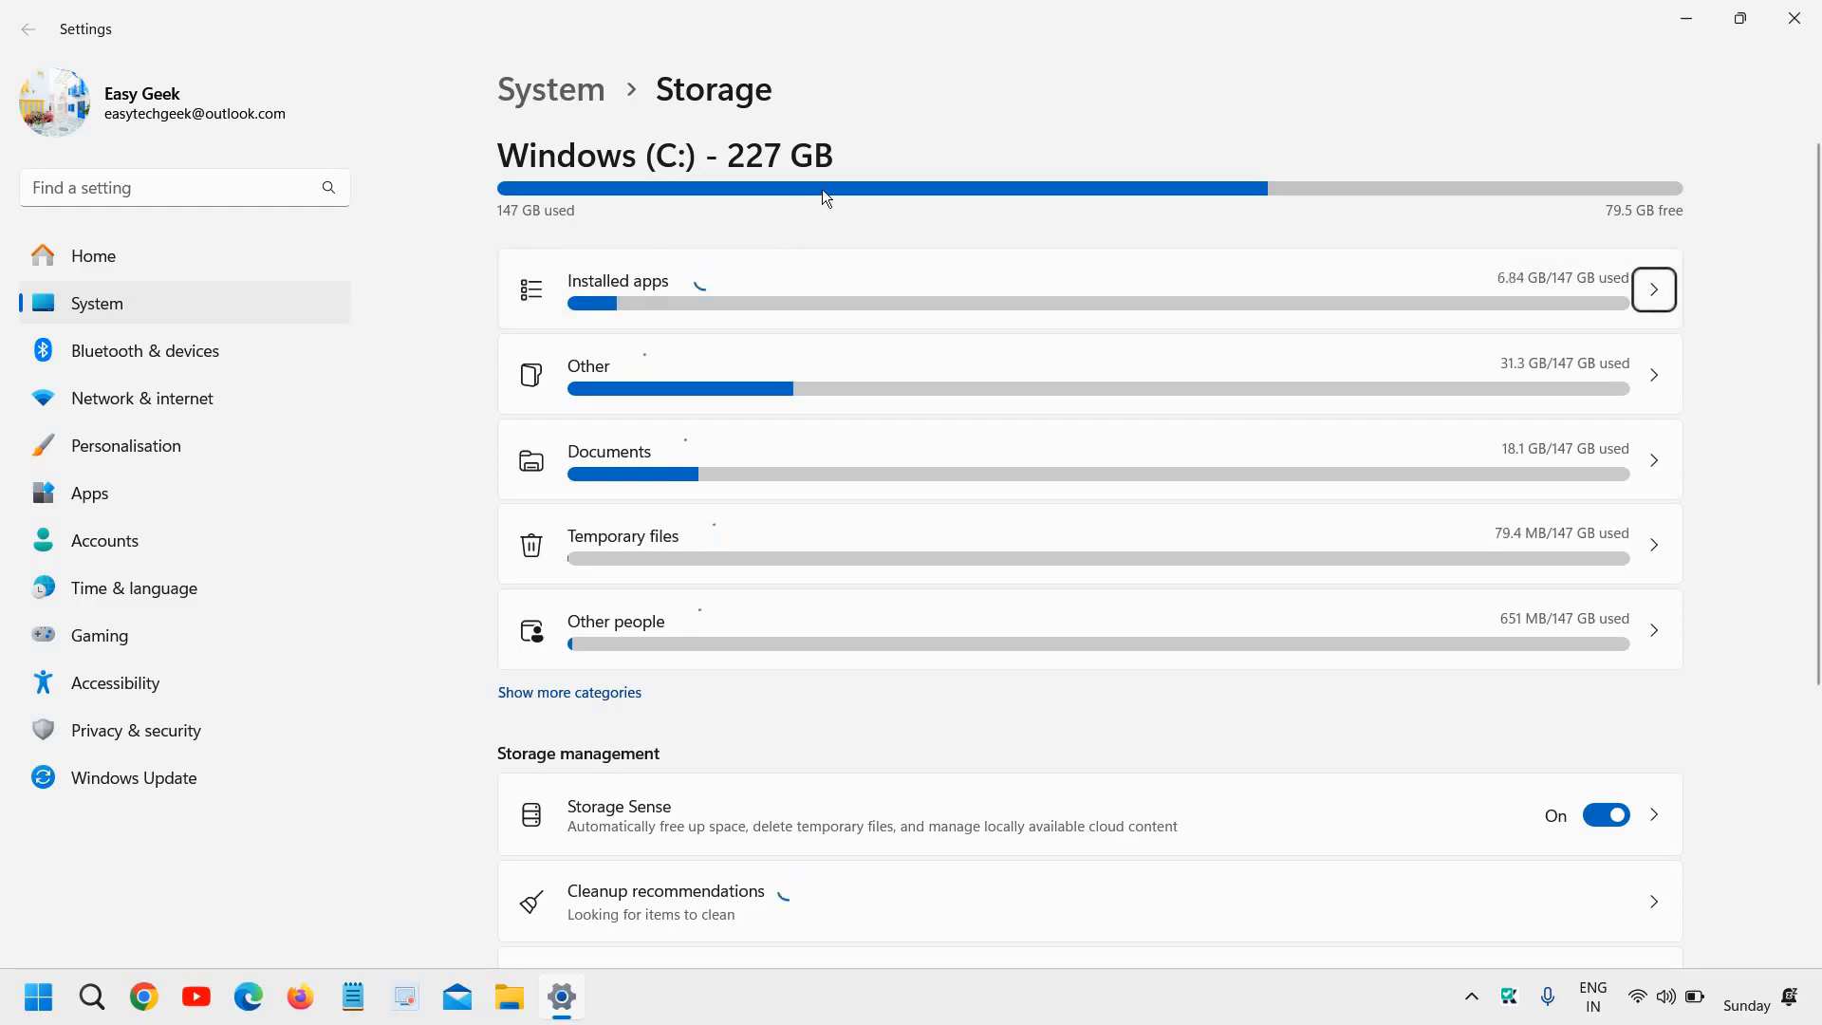
mouse_move(812, 238)
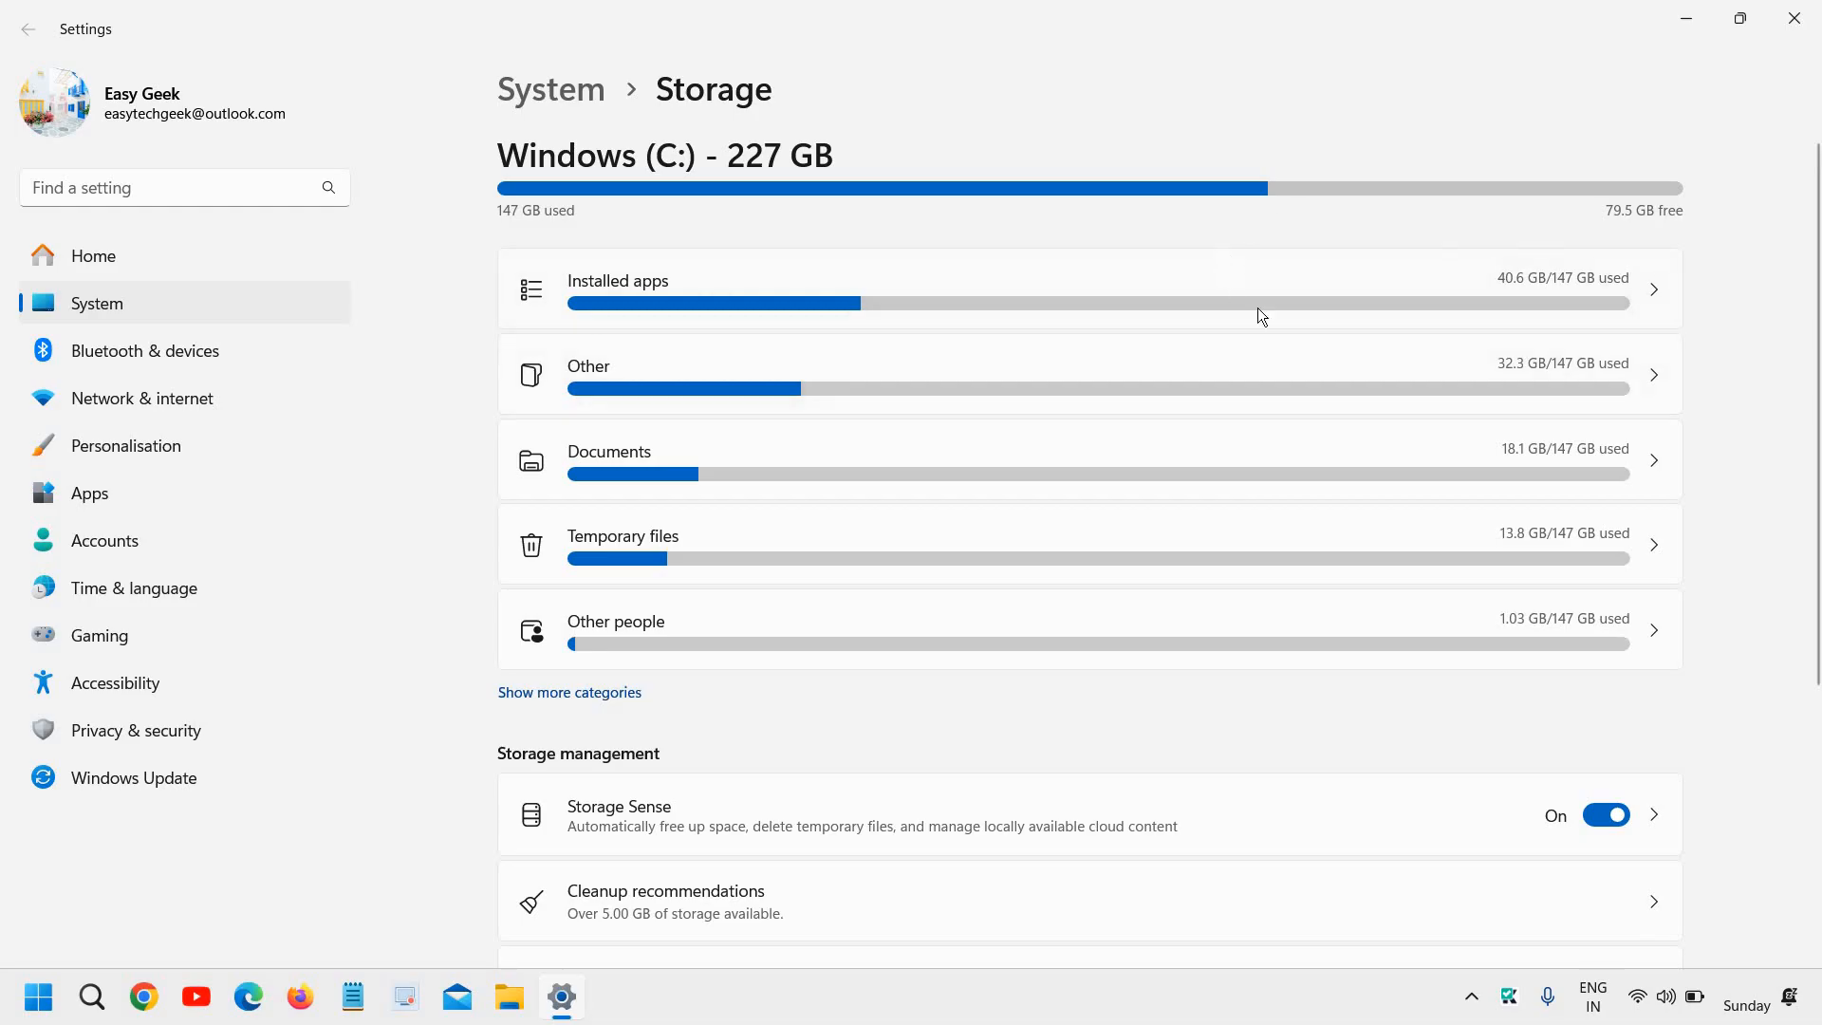
mouse_move(1550, 413)
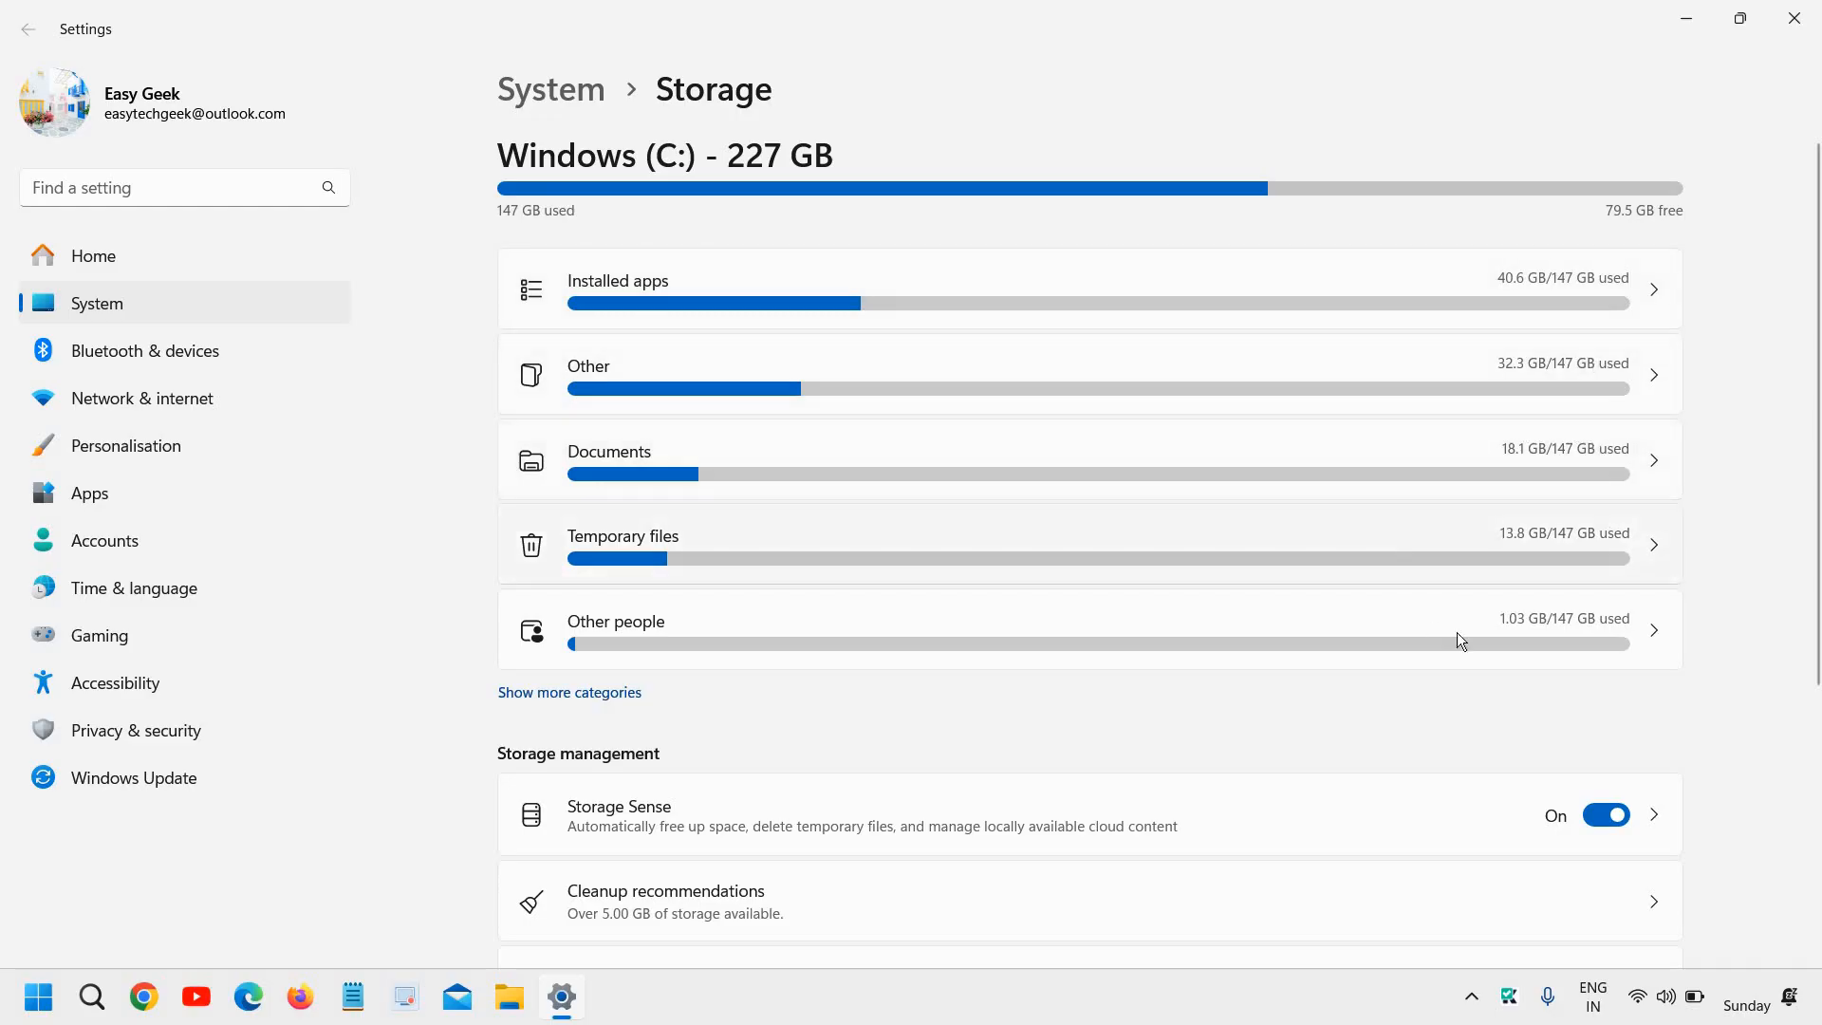
mouse_move(1352, 668)
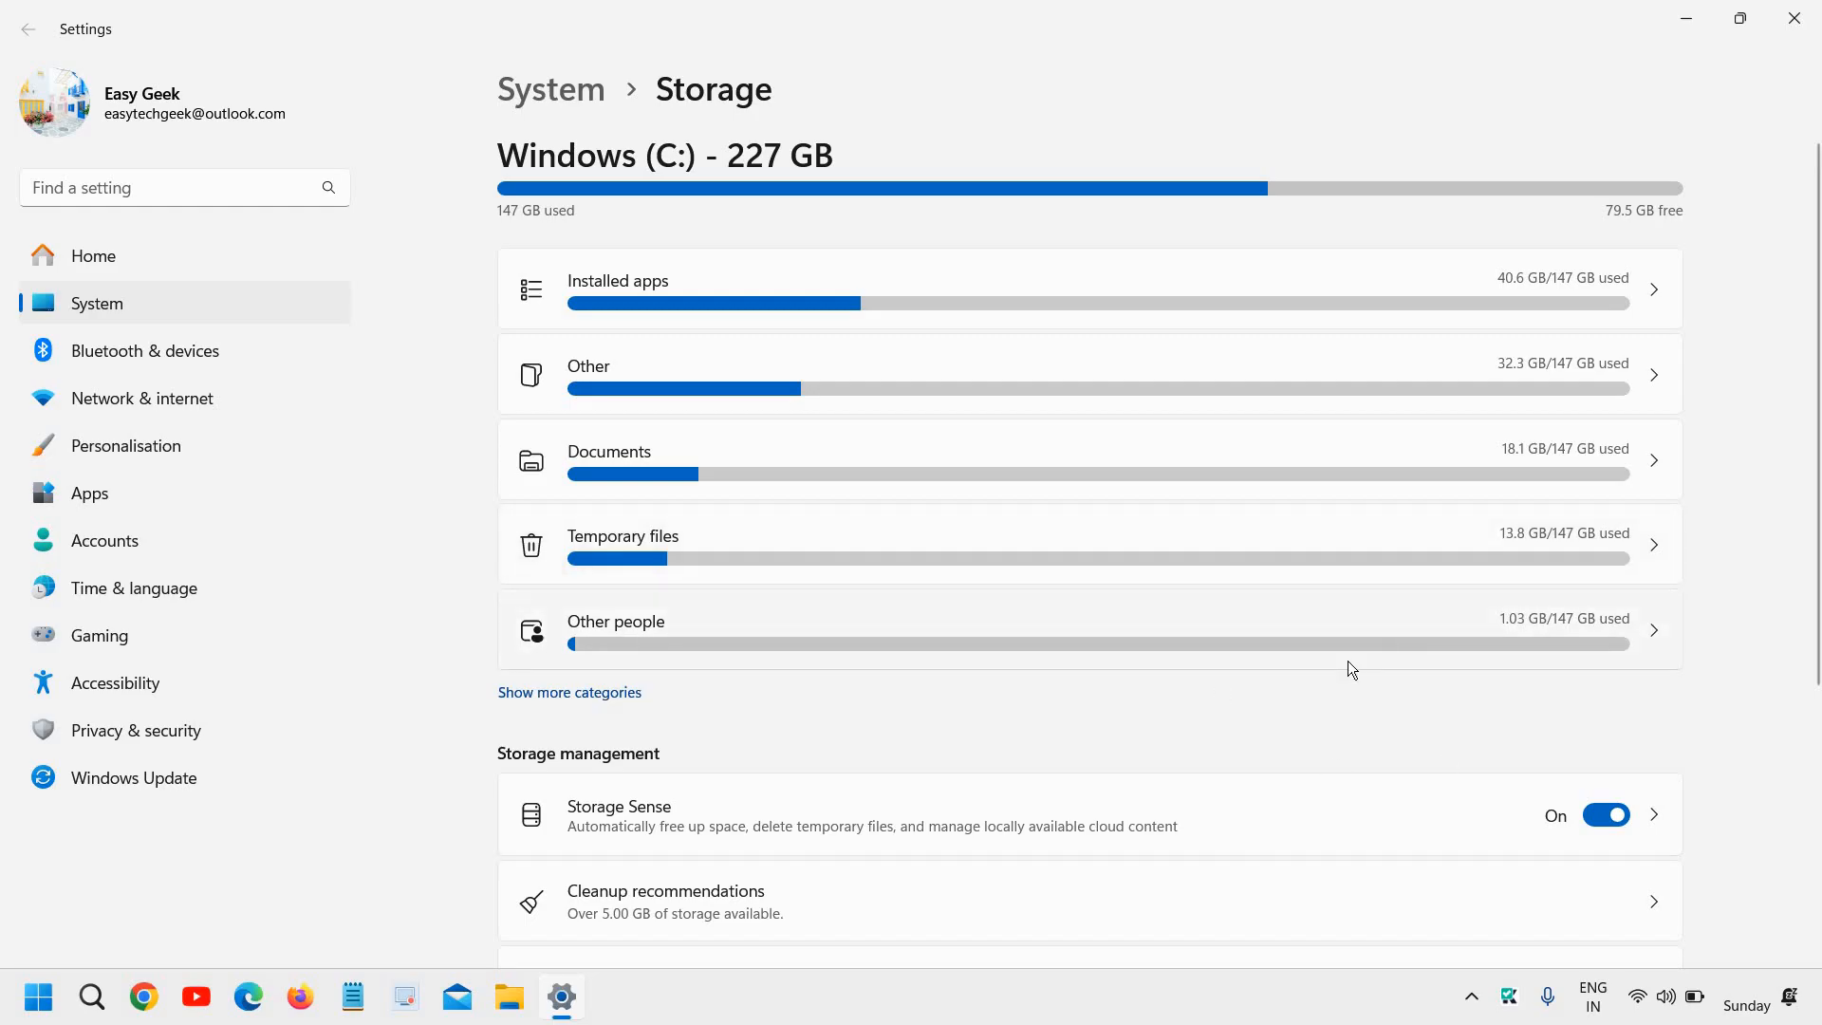
- Scroll the Storage page to review C: usage by apps, Other, documents and temporary files
scroll("down", 3)
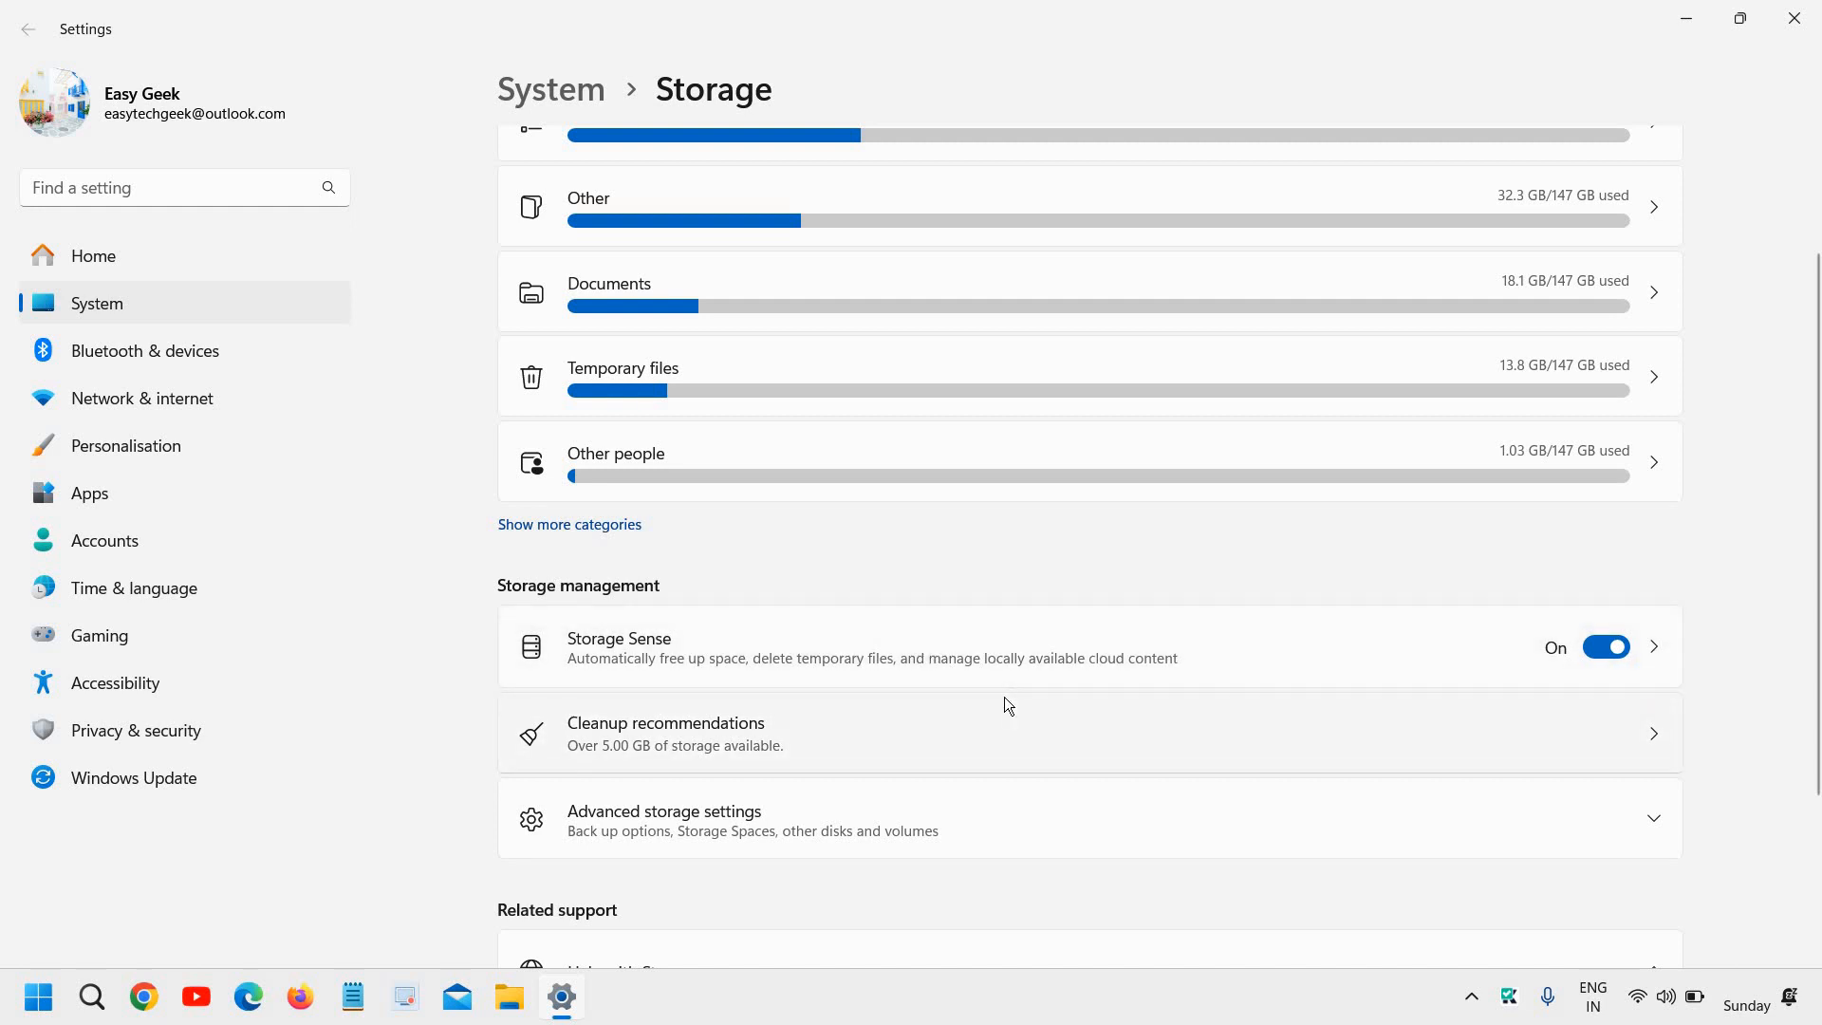
mouse_move(1072, 685)
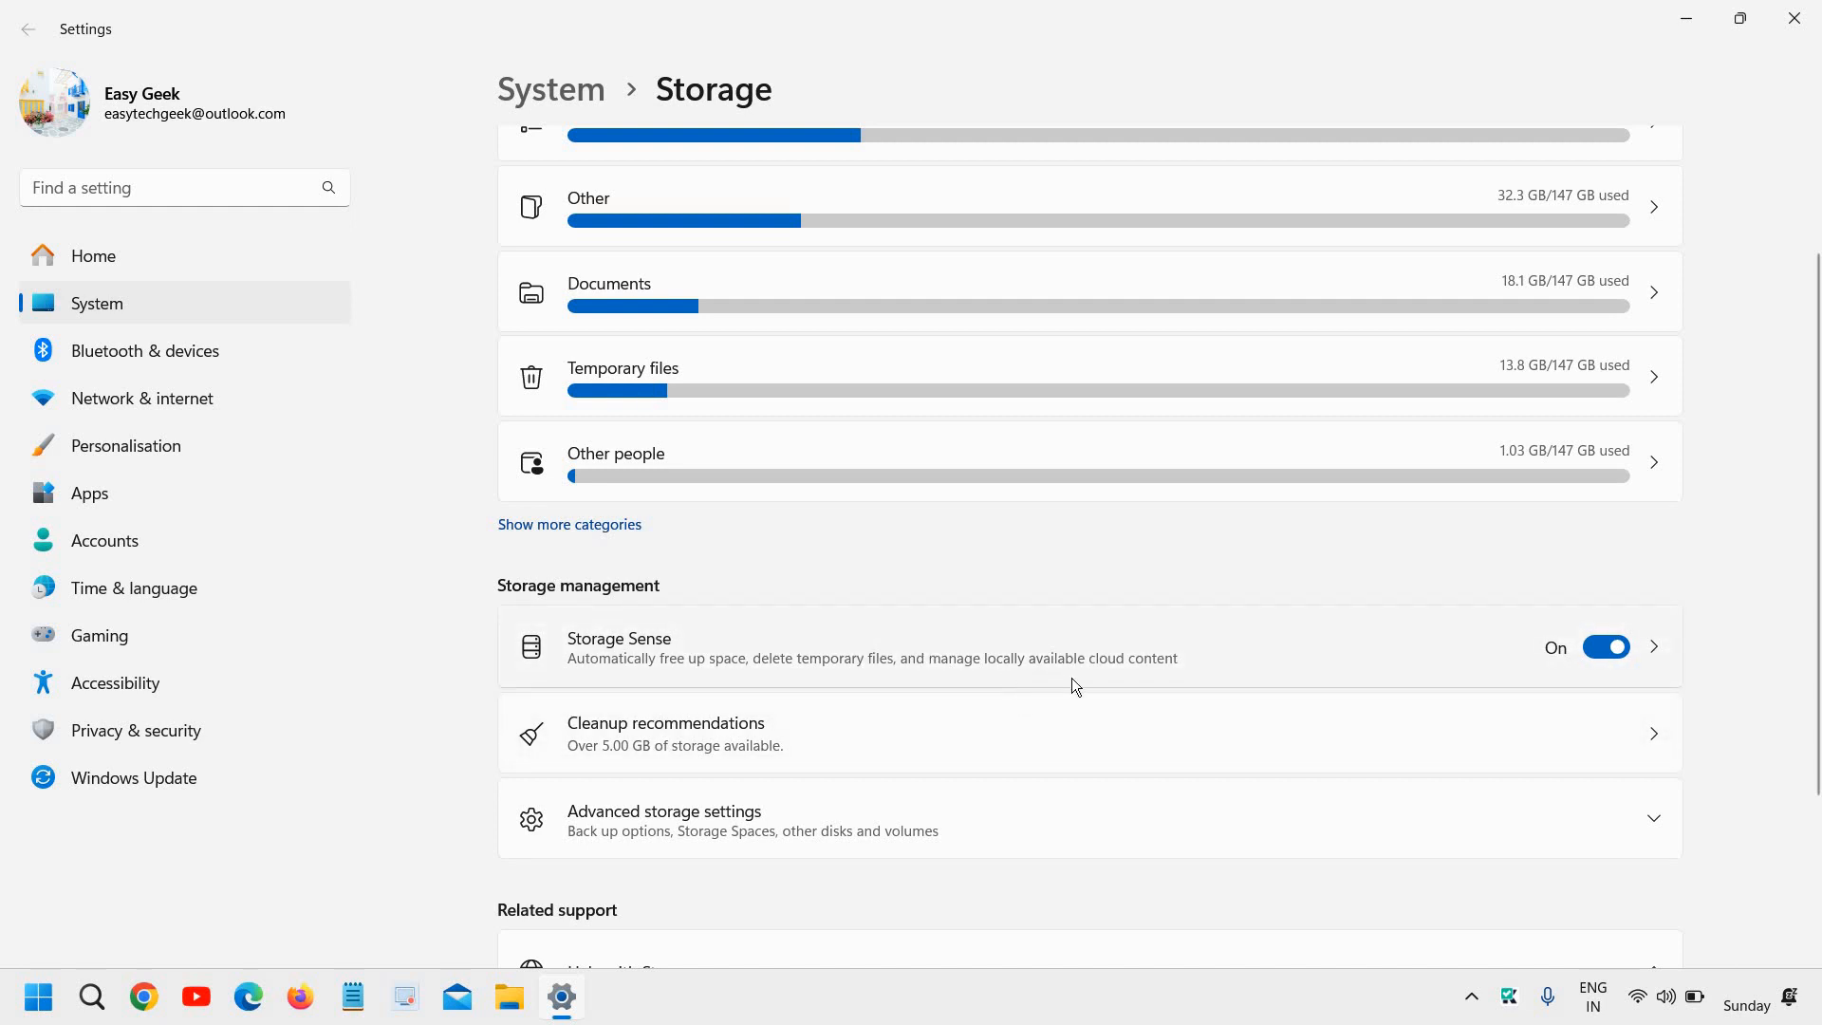
mouse_move(640, 698)
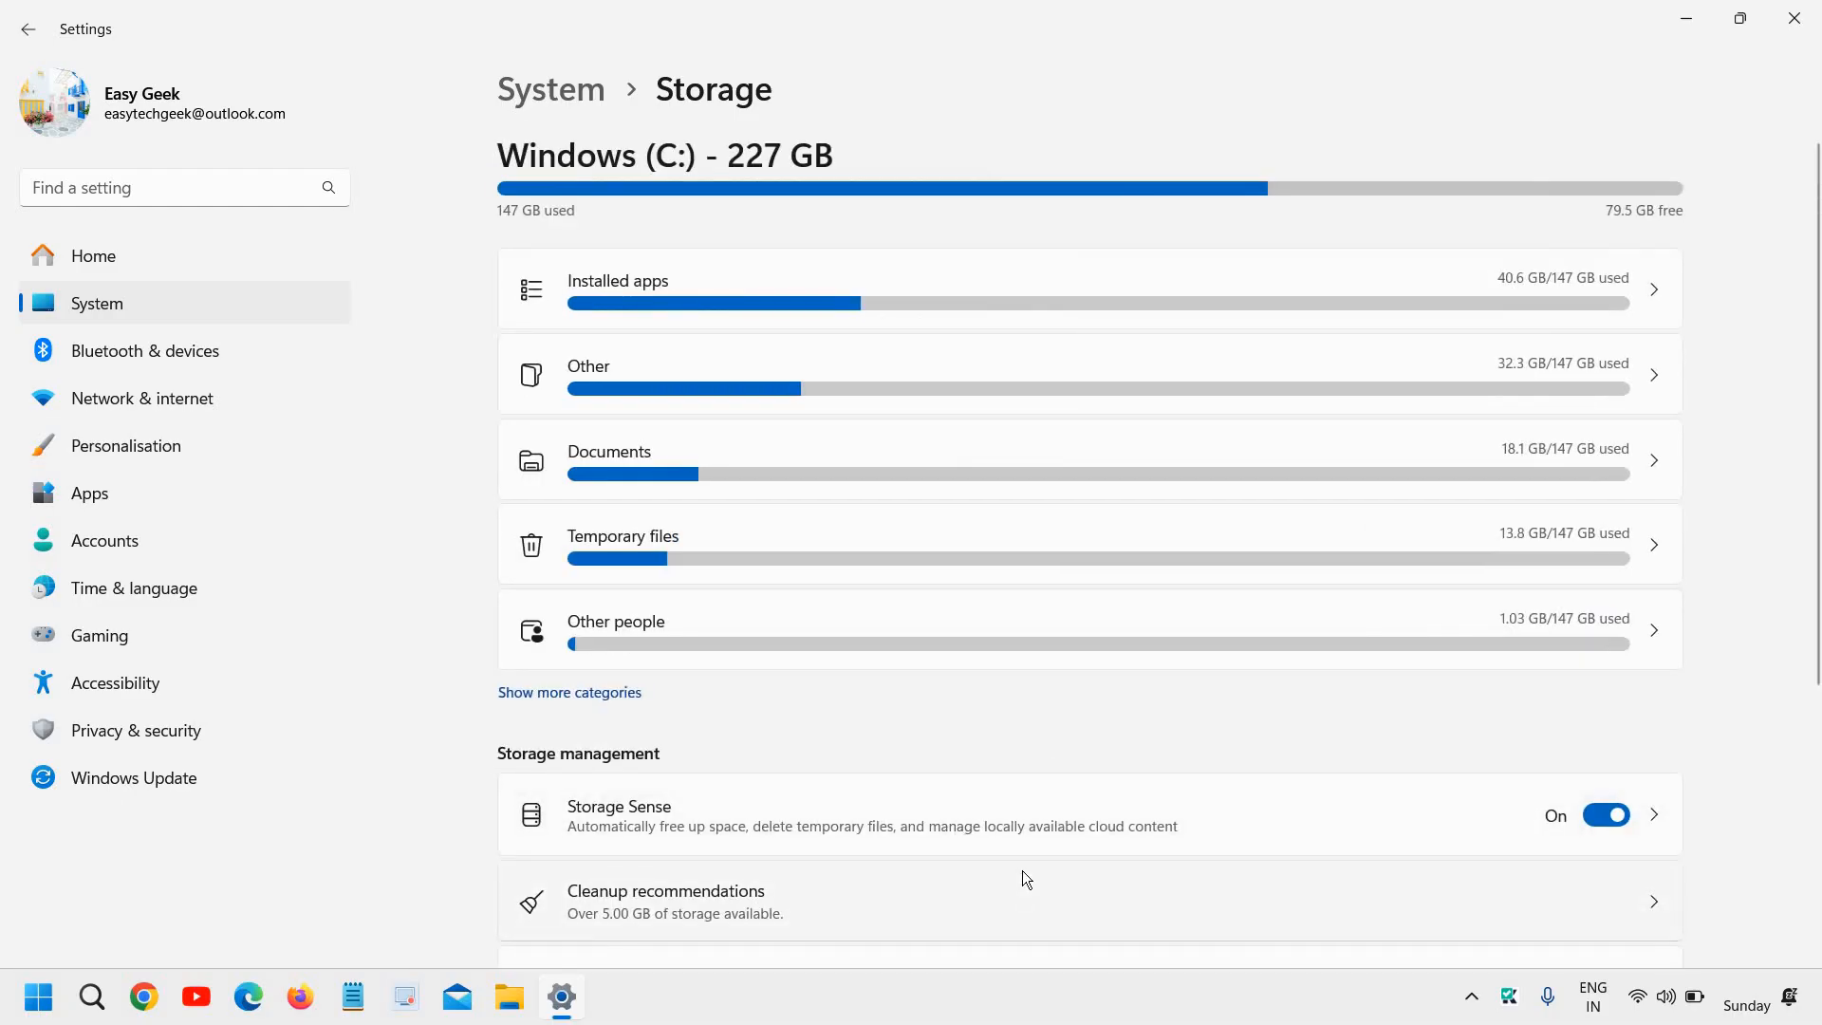
mouse_move(1069, 709)
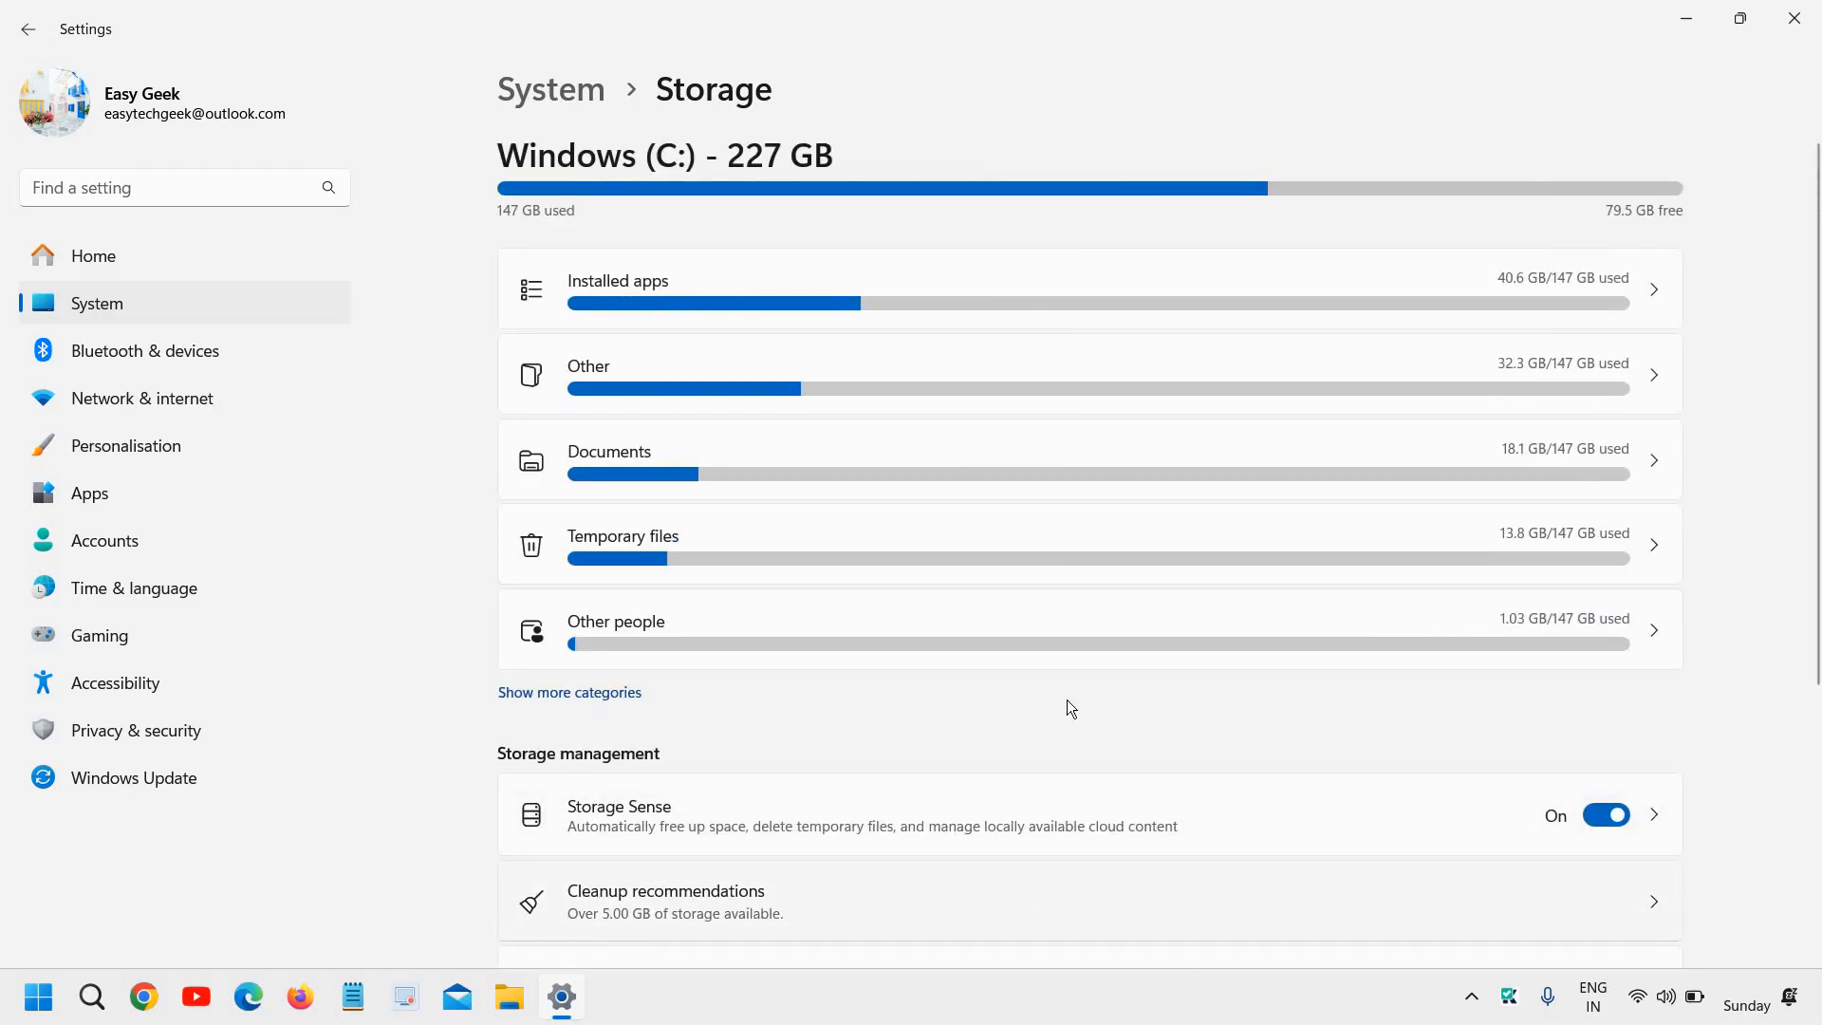
mouse_move(741, 554)
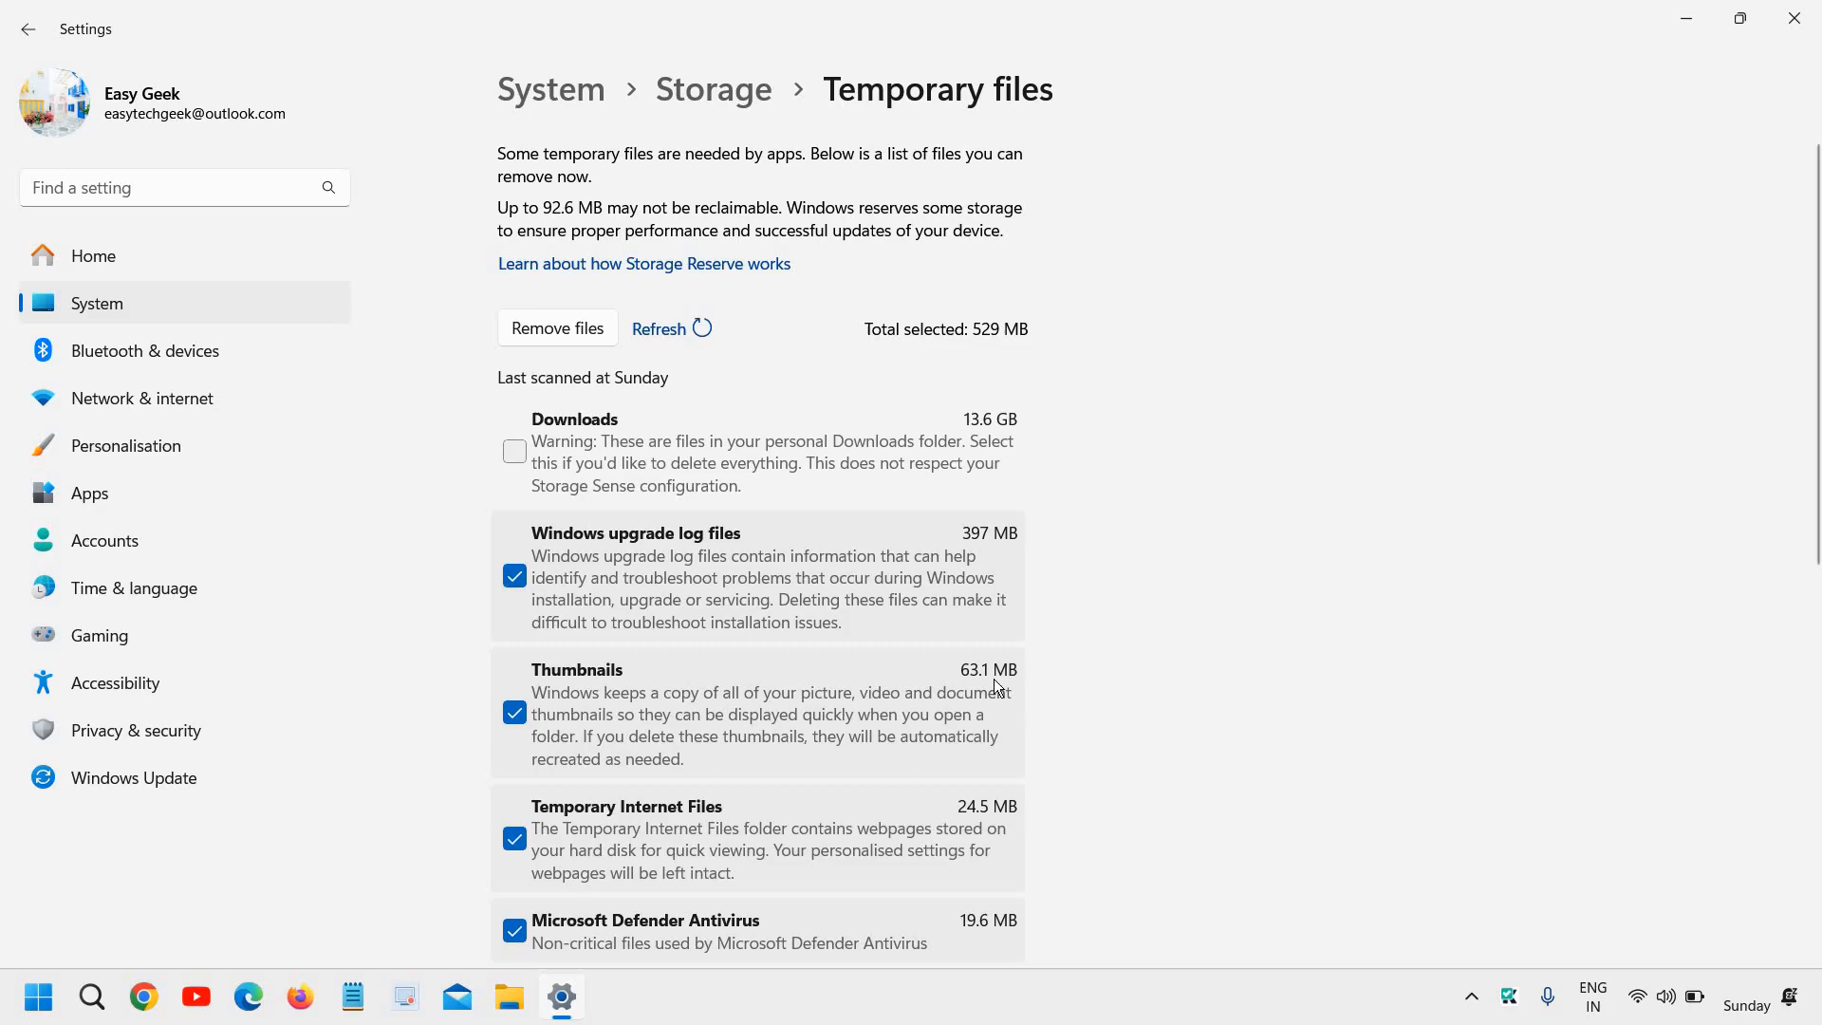
- Scroll the Temporary files list and tick Downloads, raising Total selected to 14.1 GB
scroll("down", 3)
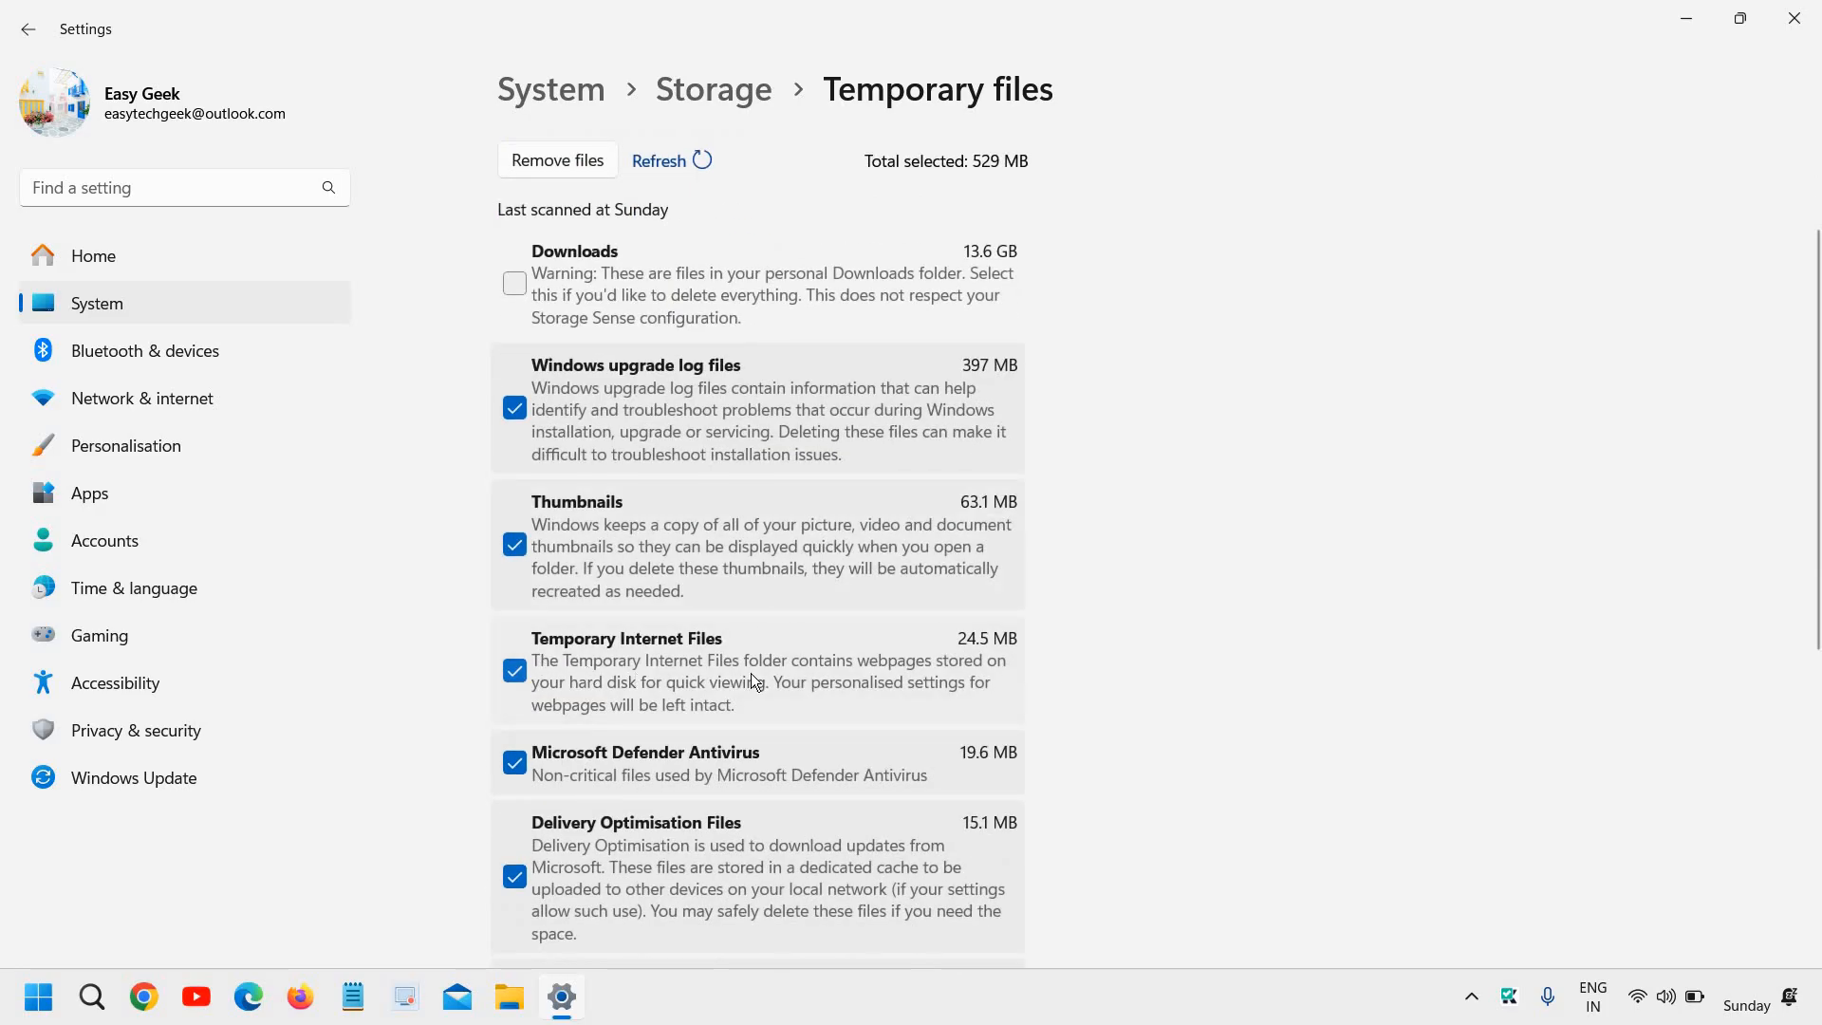
scroll("down", 3)
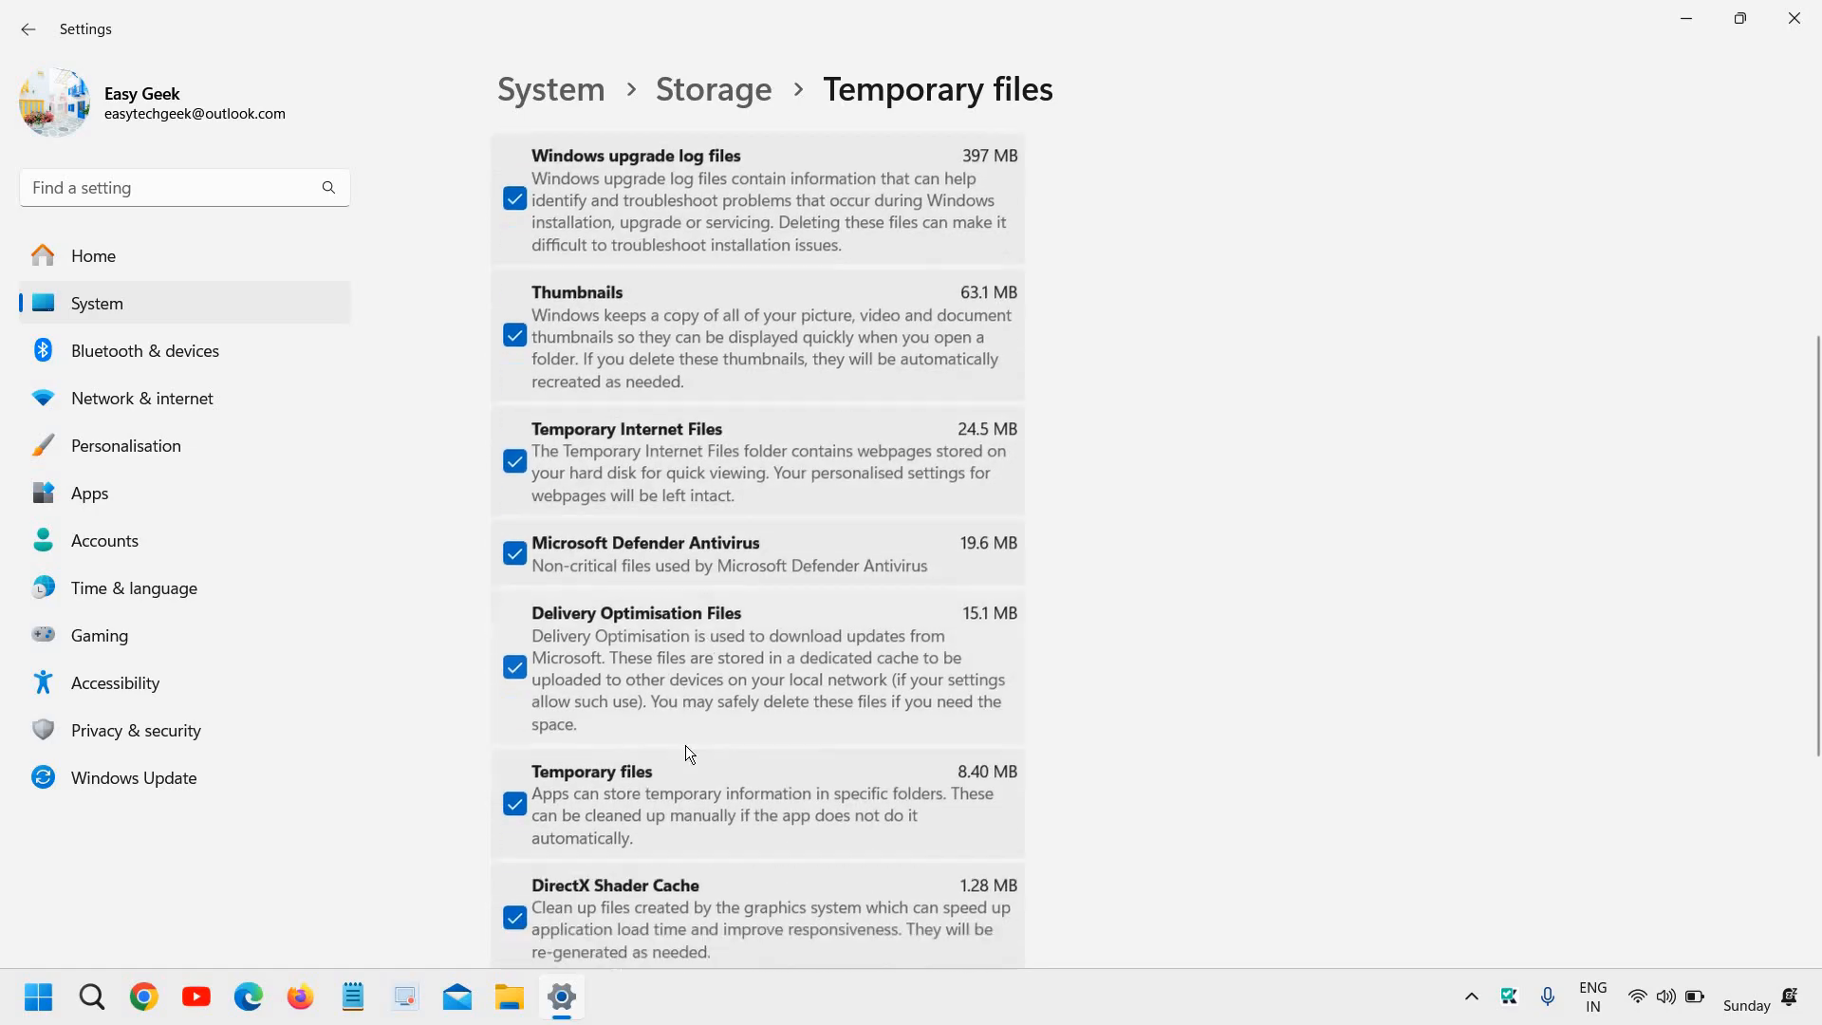
scroll("down", 3)
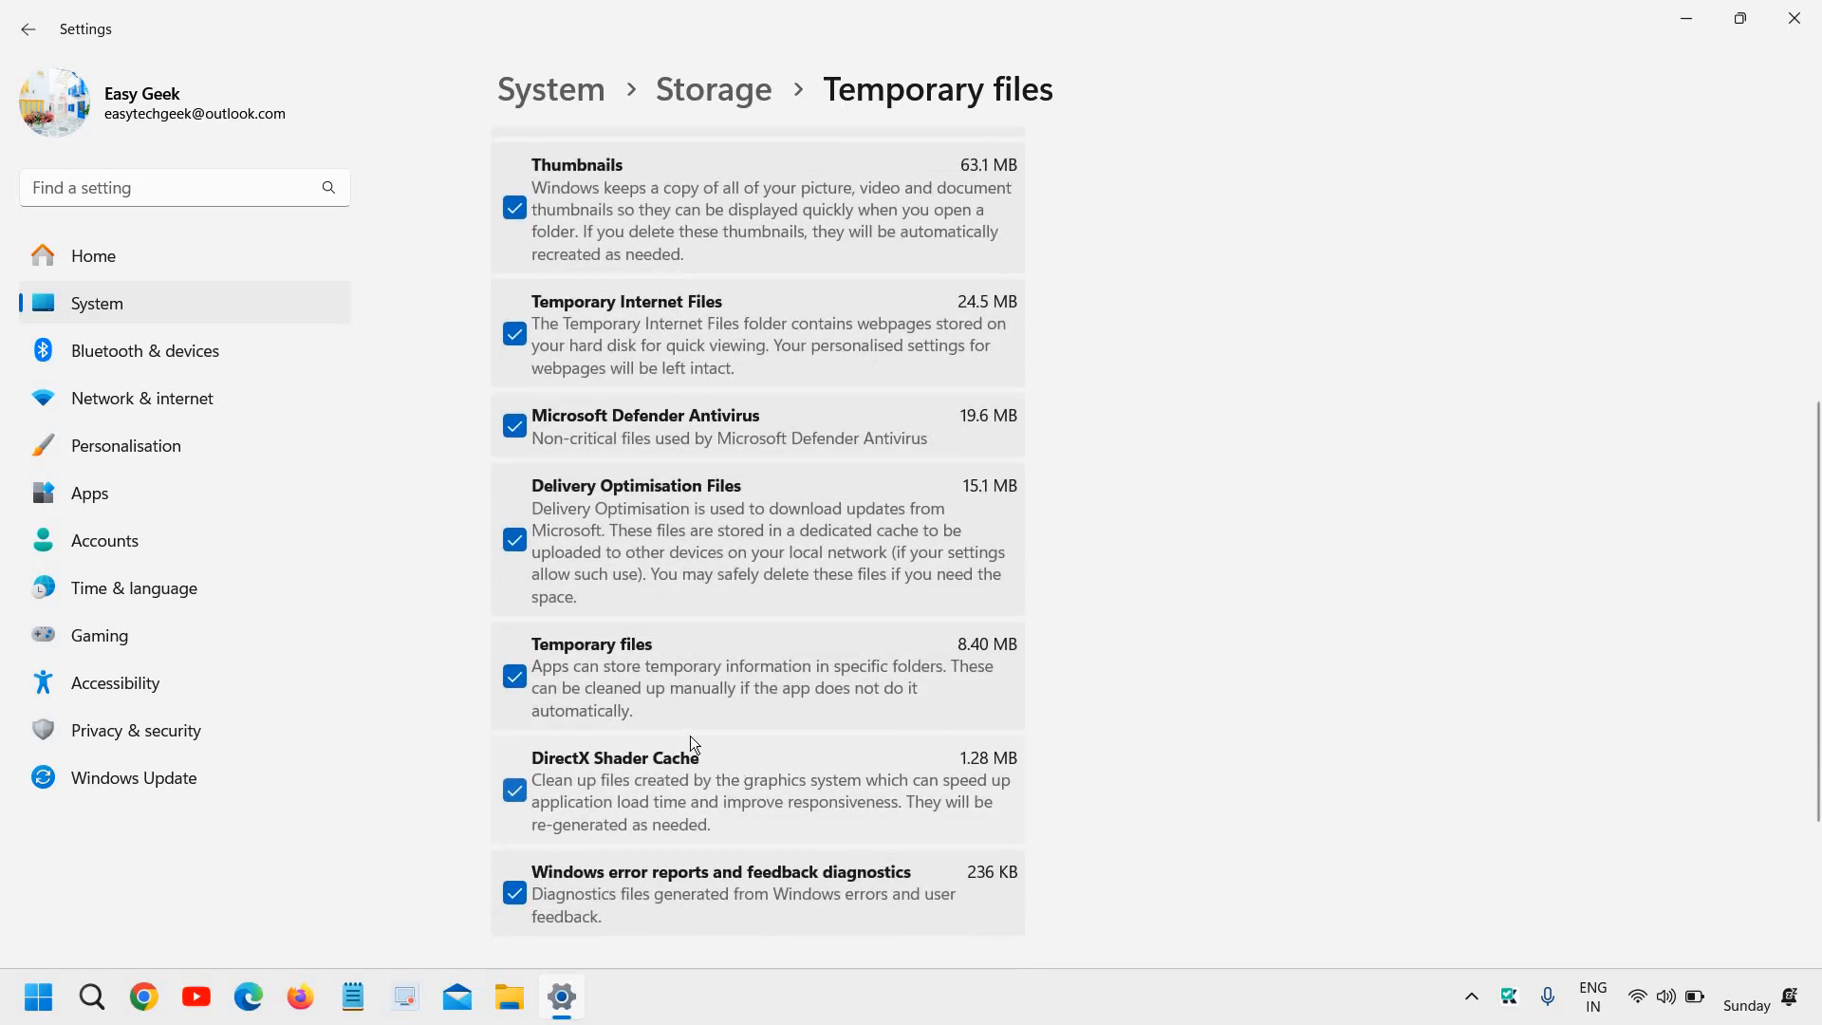
mouse_move(775, 776)
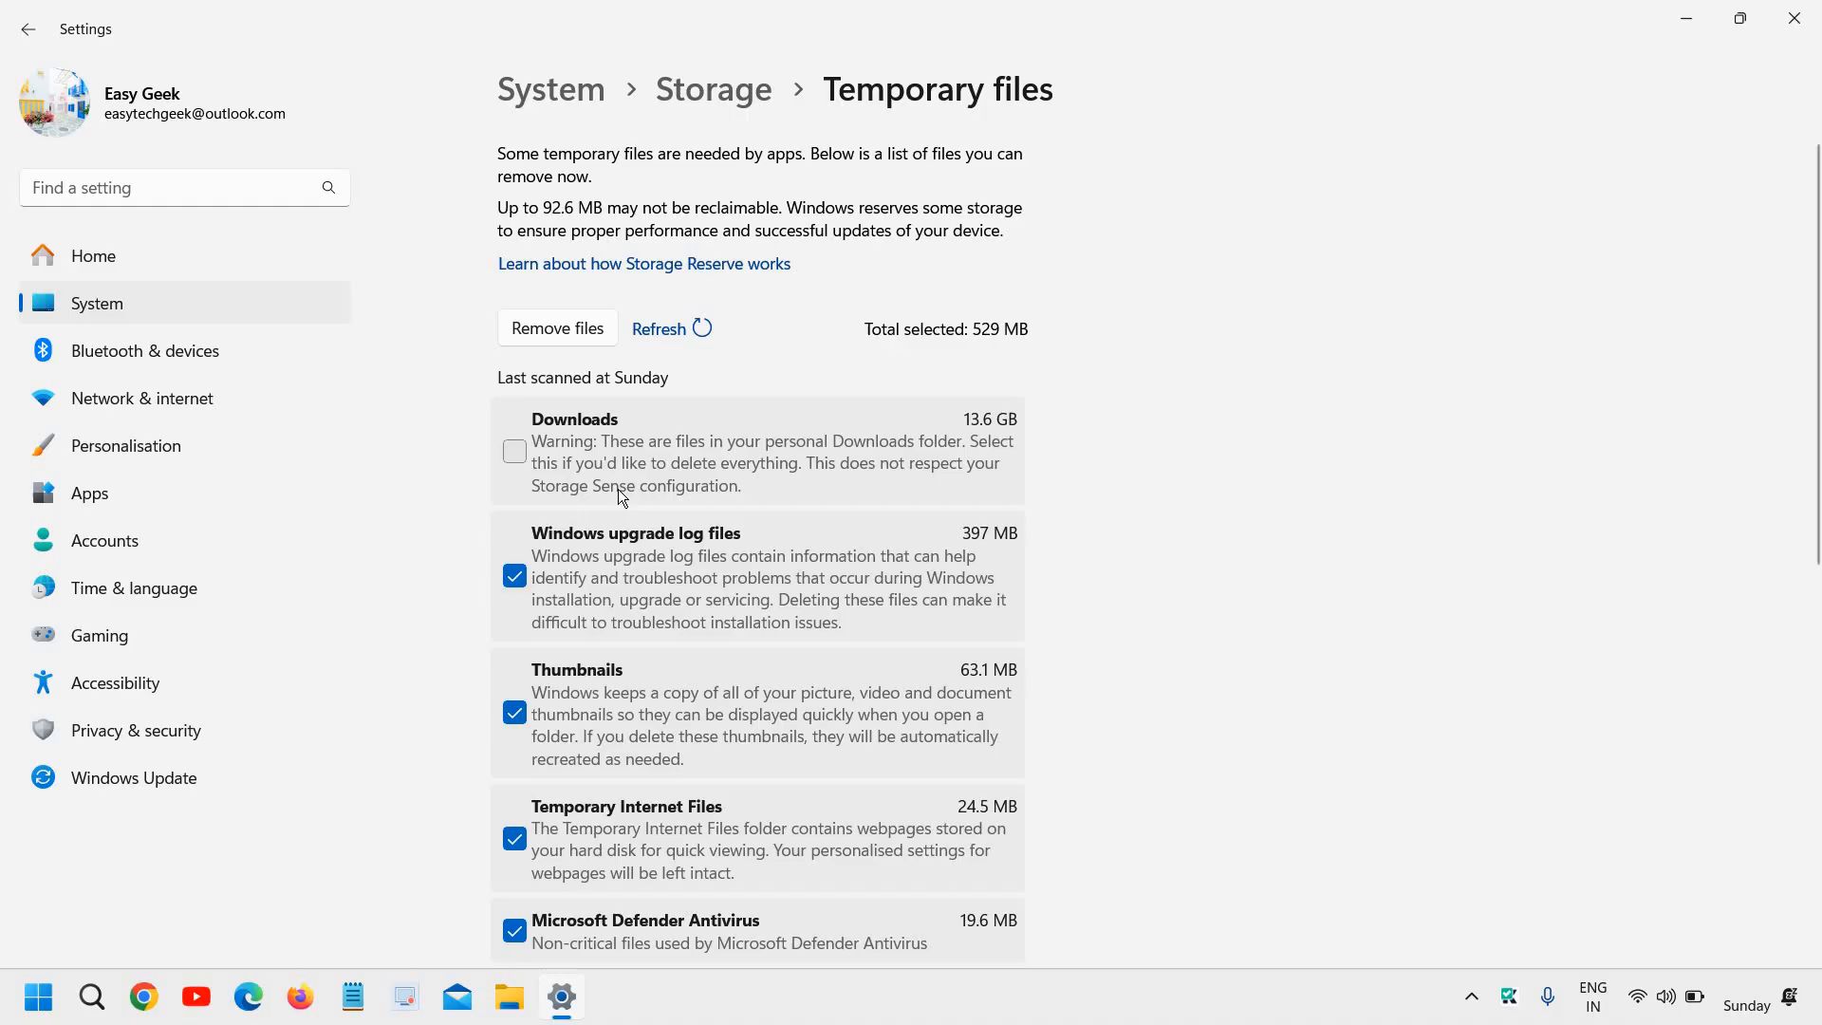
mouse_move(587, 480)
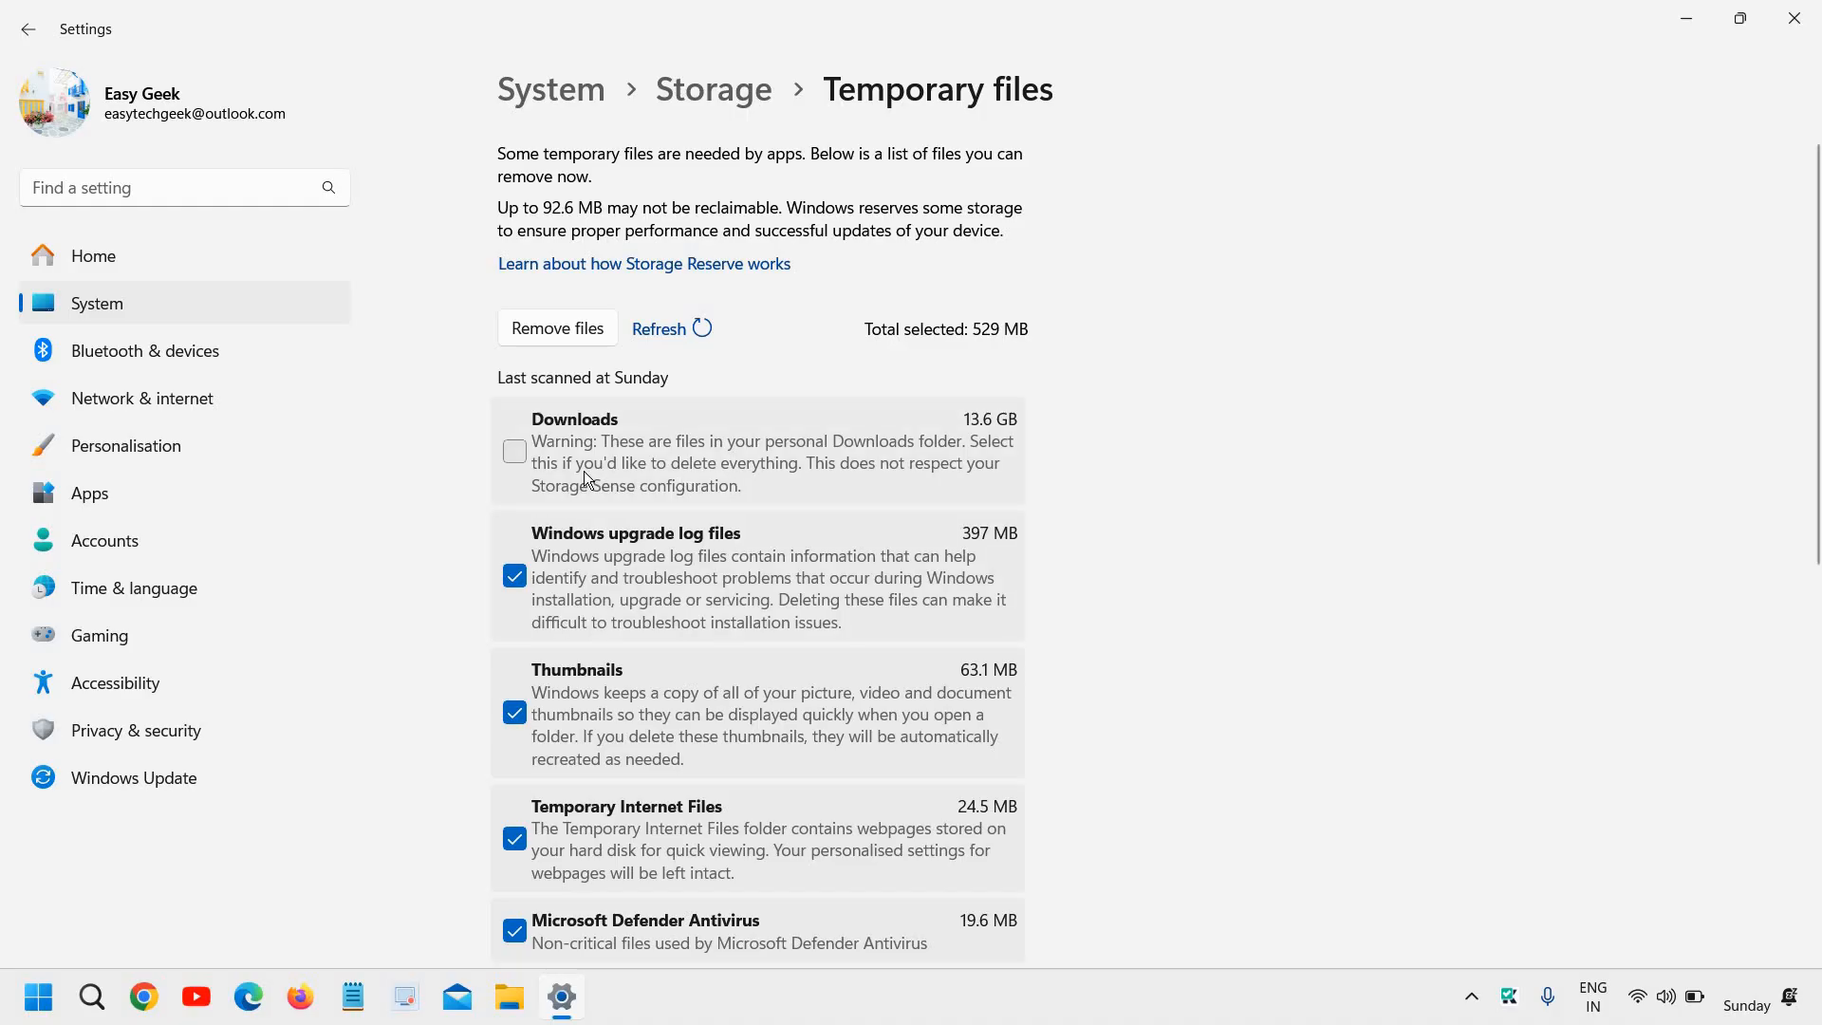
mouse_move(569, 710)
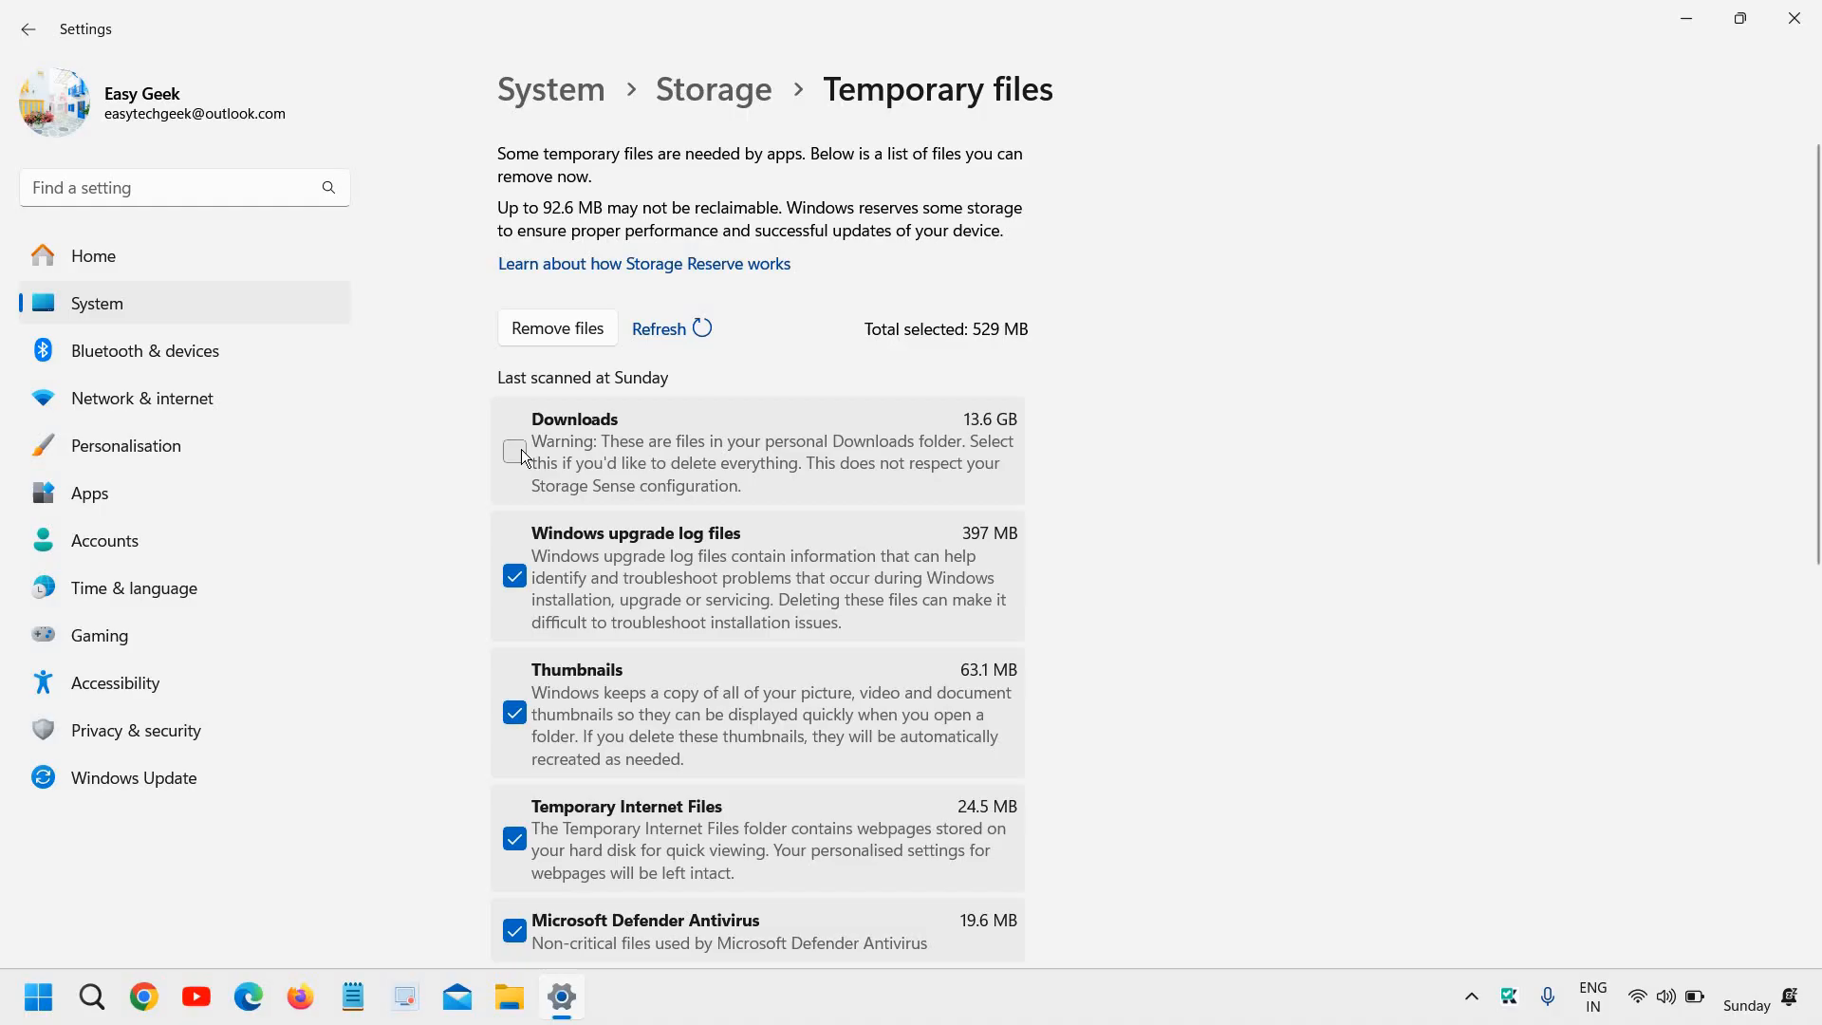
left_click(515, 451)
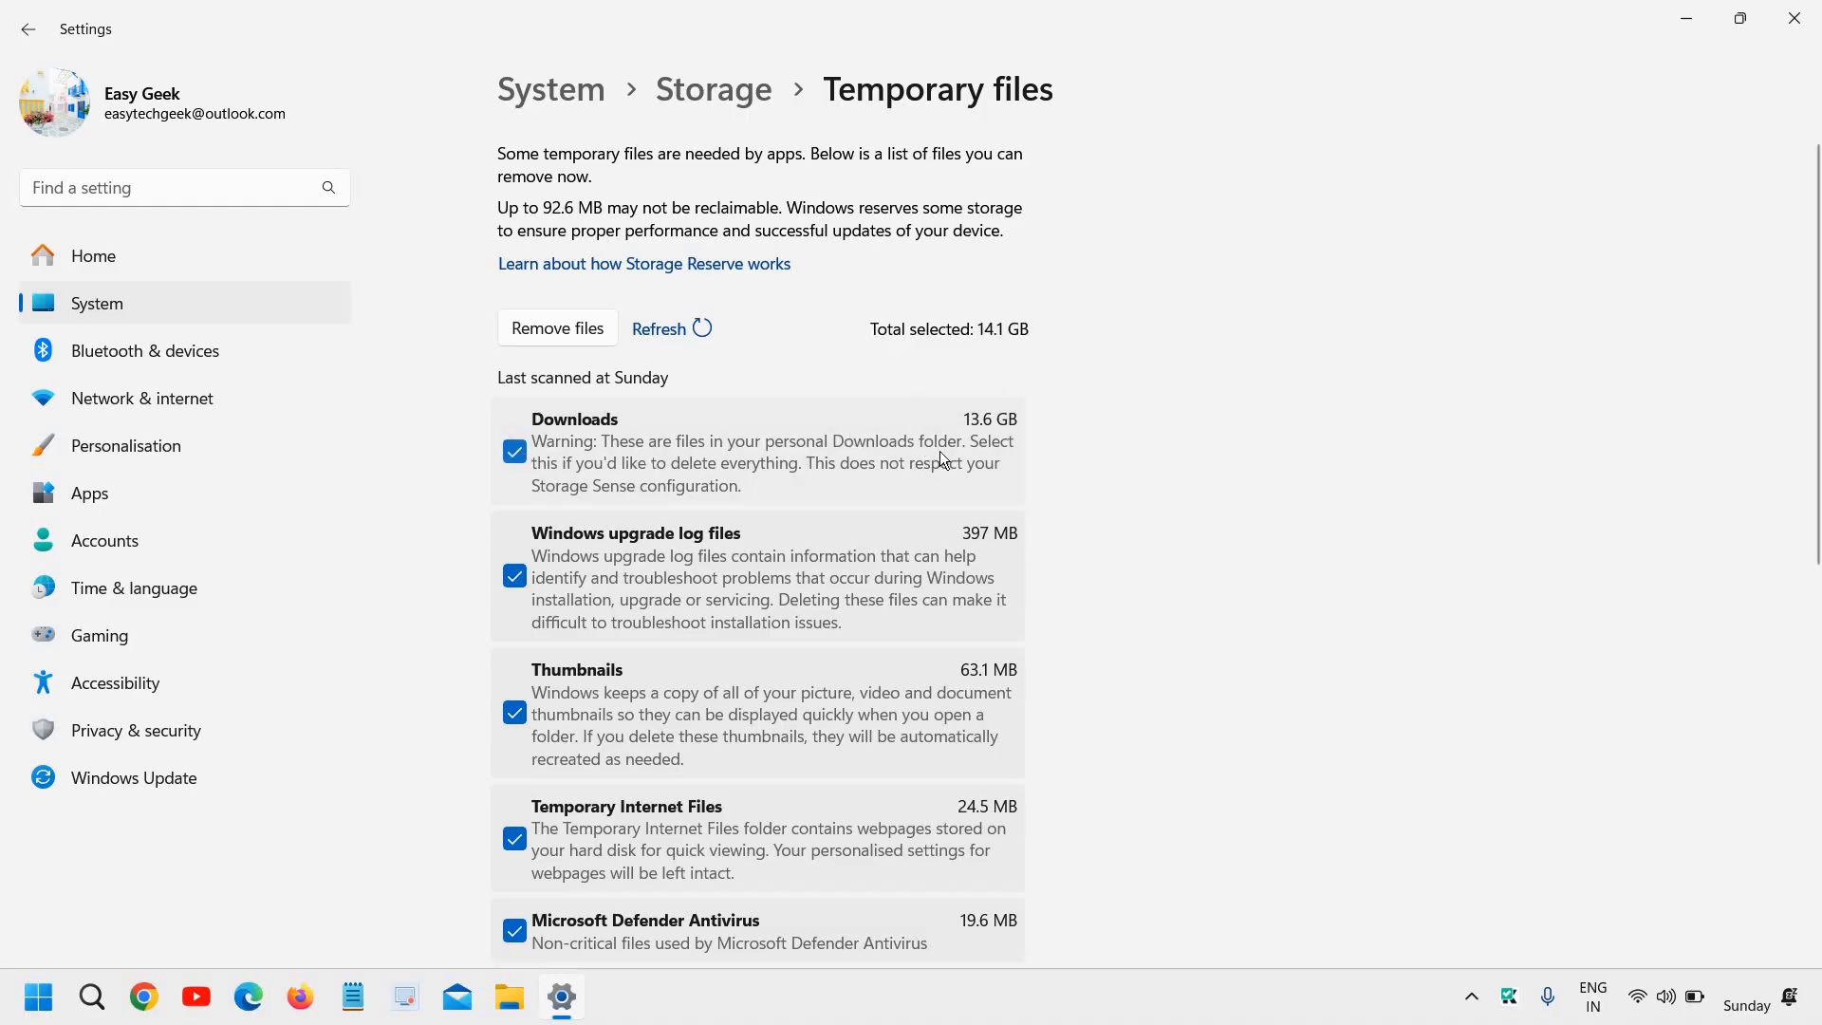
mouse_move(1015, 451)
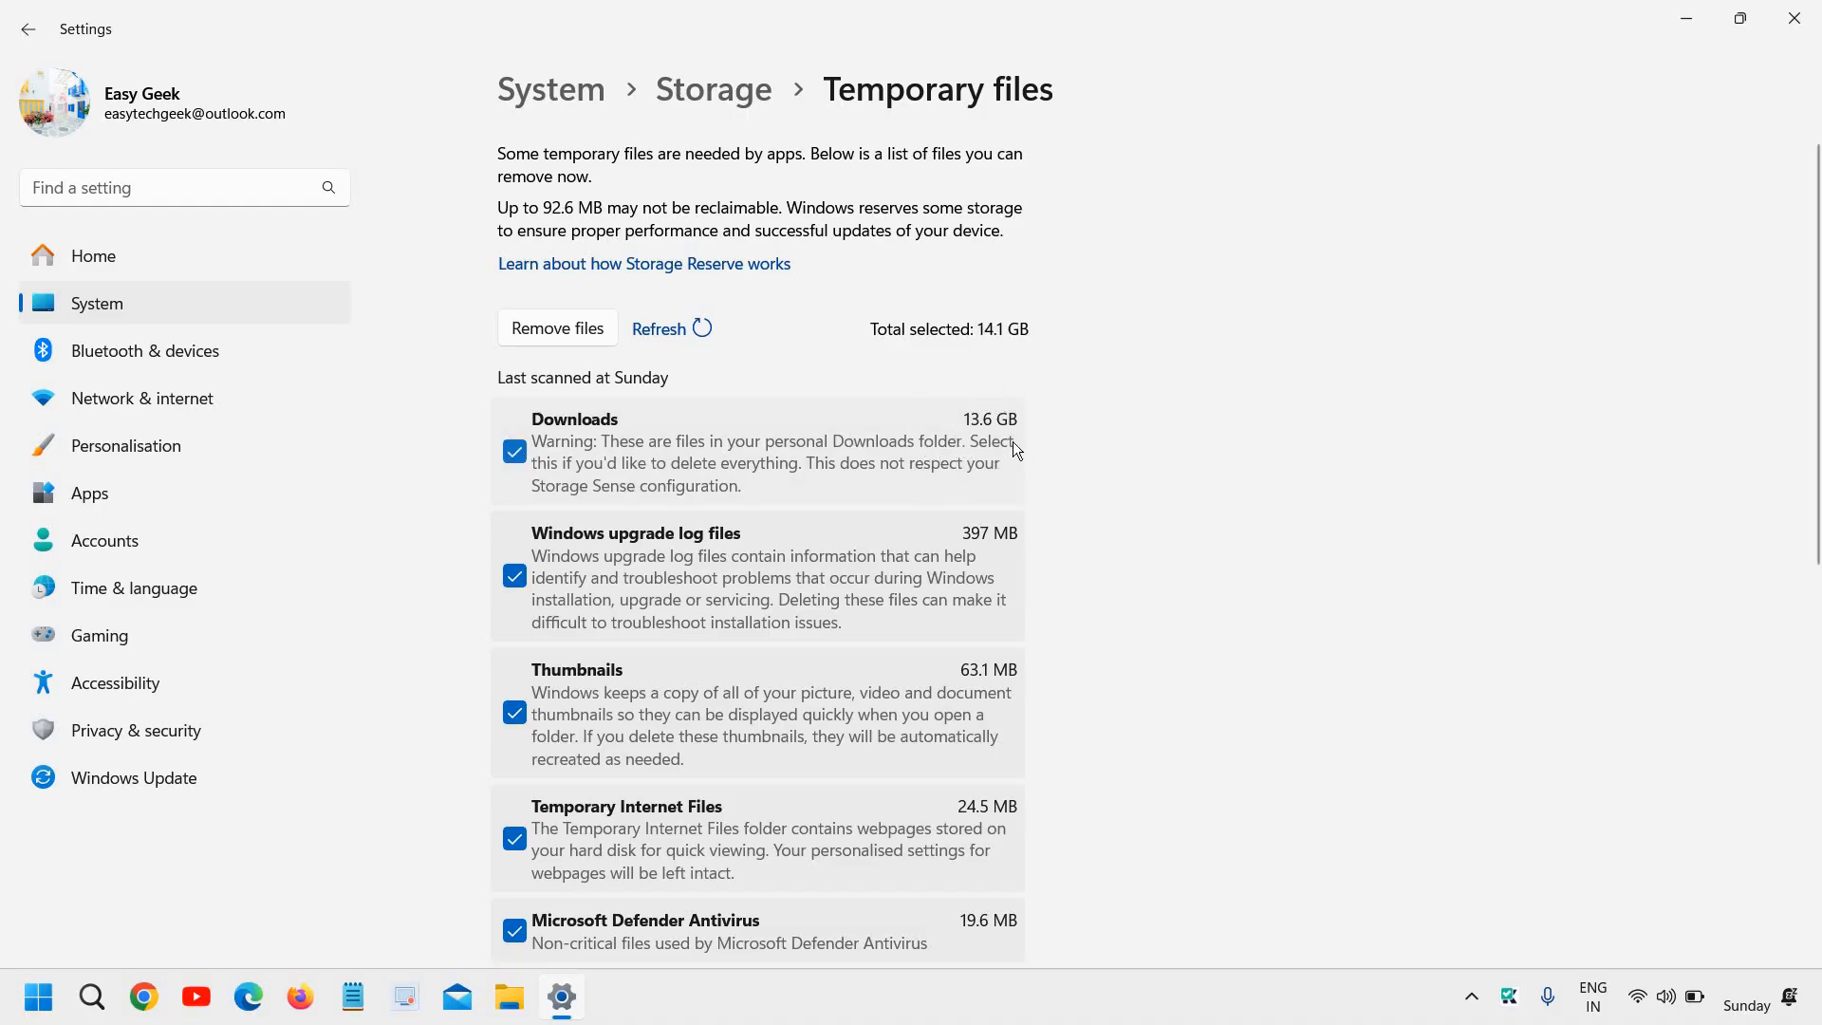
mouse_move(1027, 445)
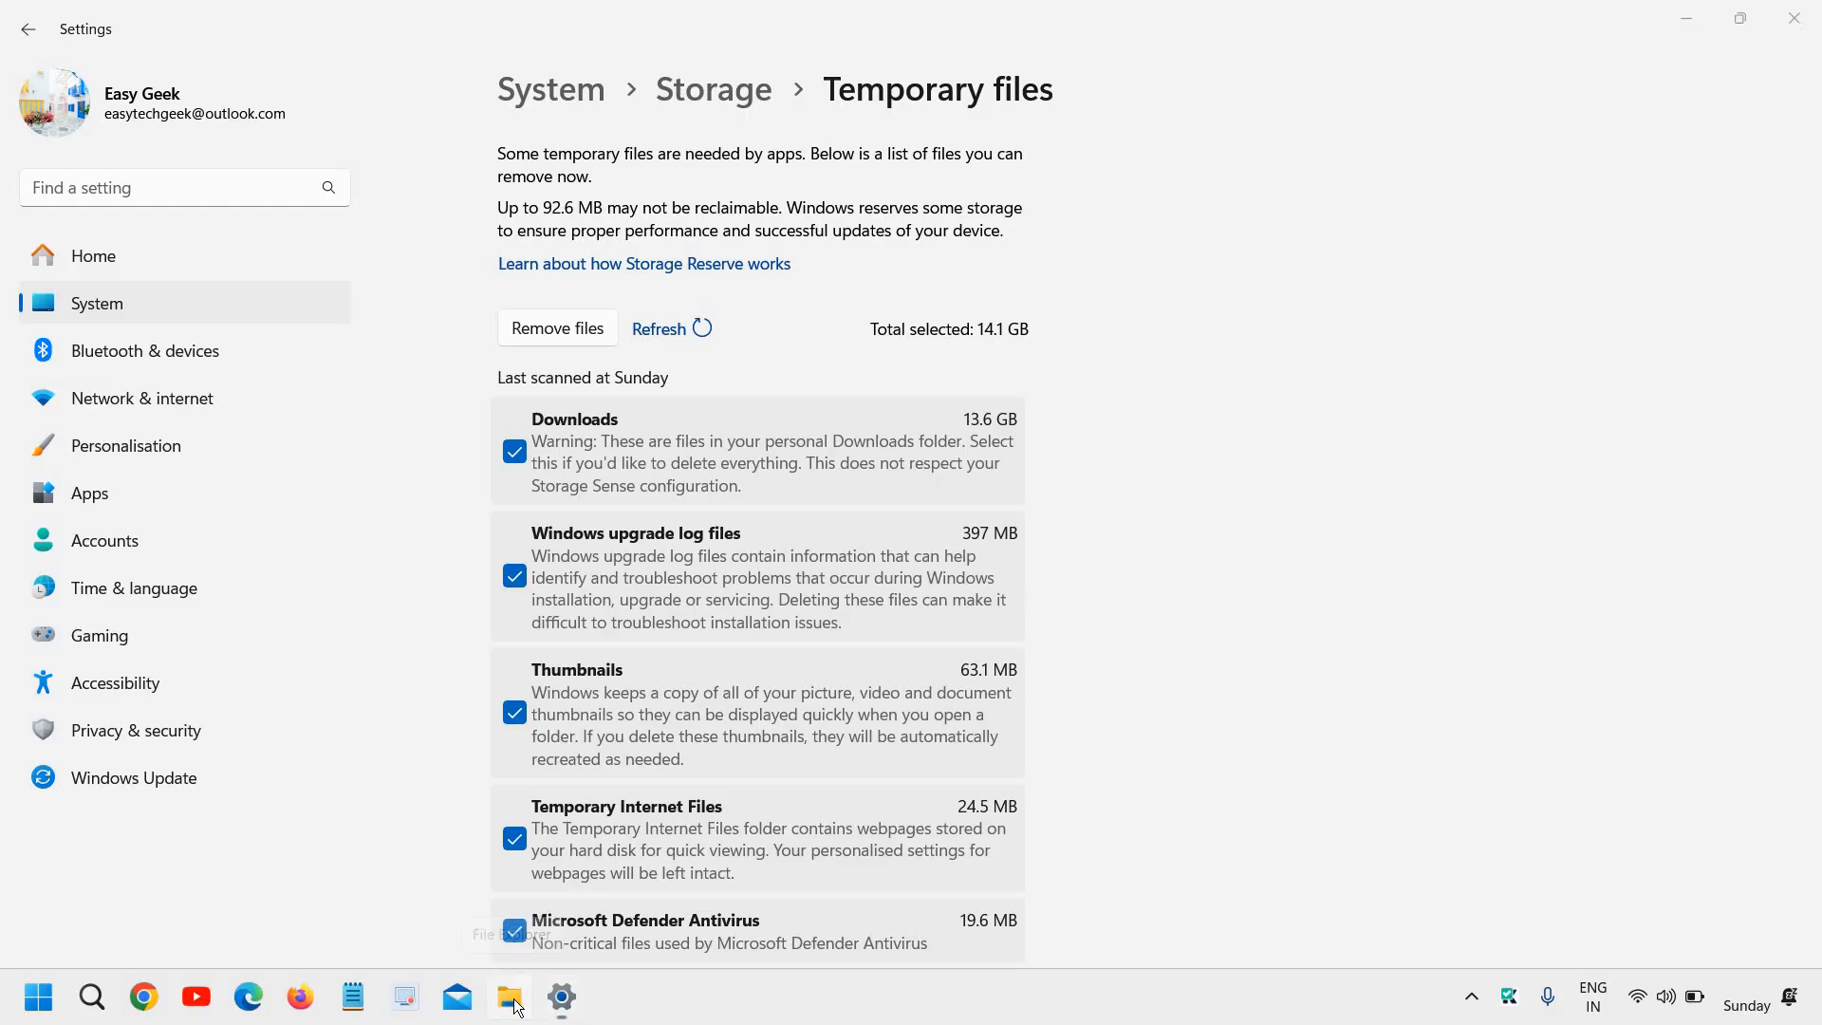
left_click(509, 998)
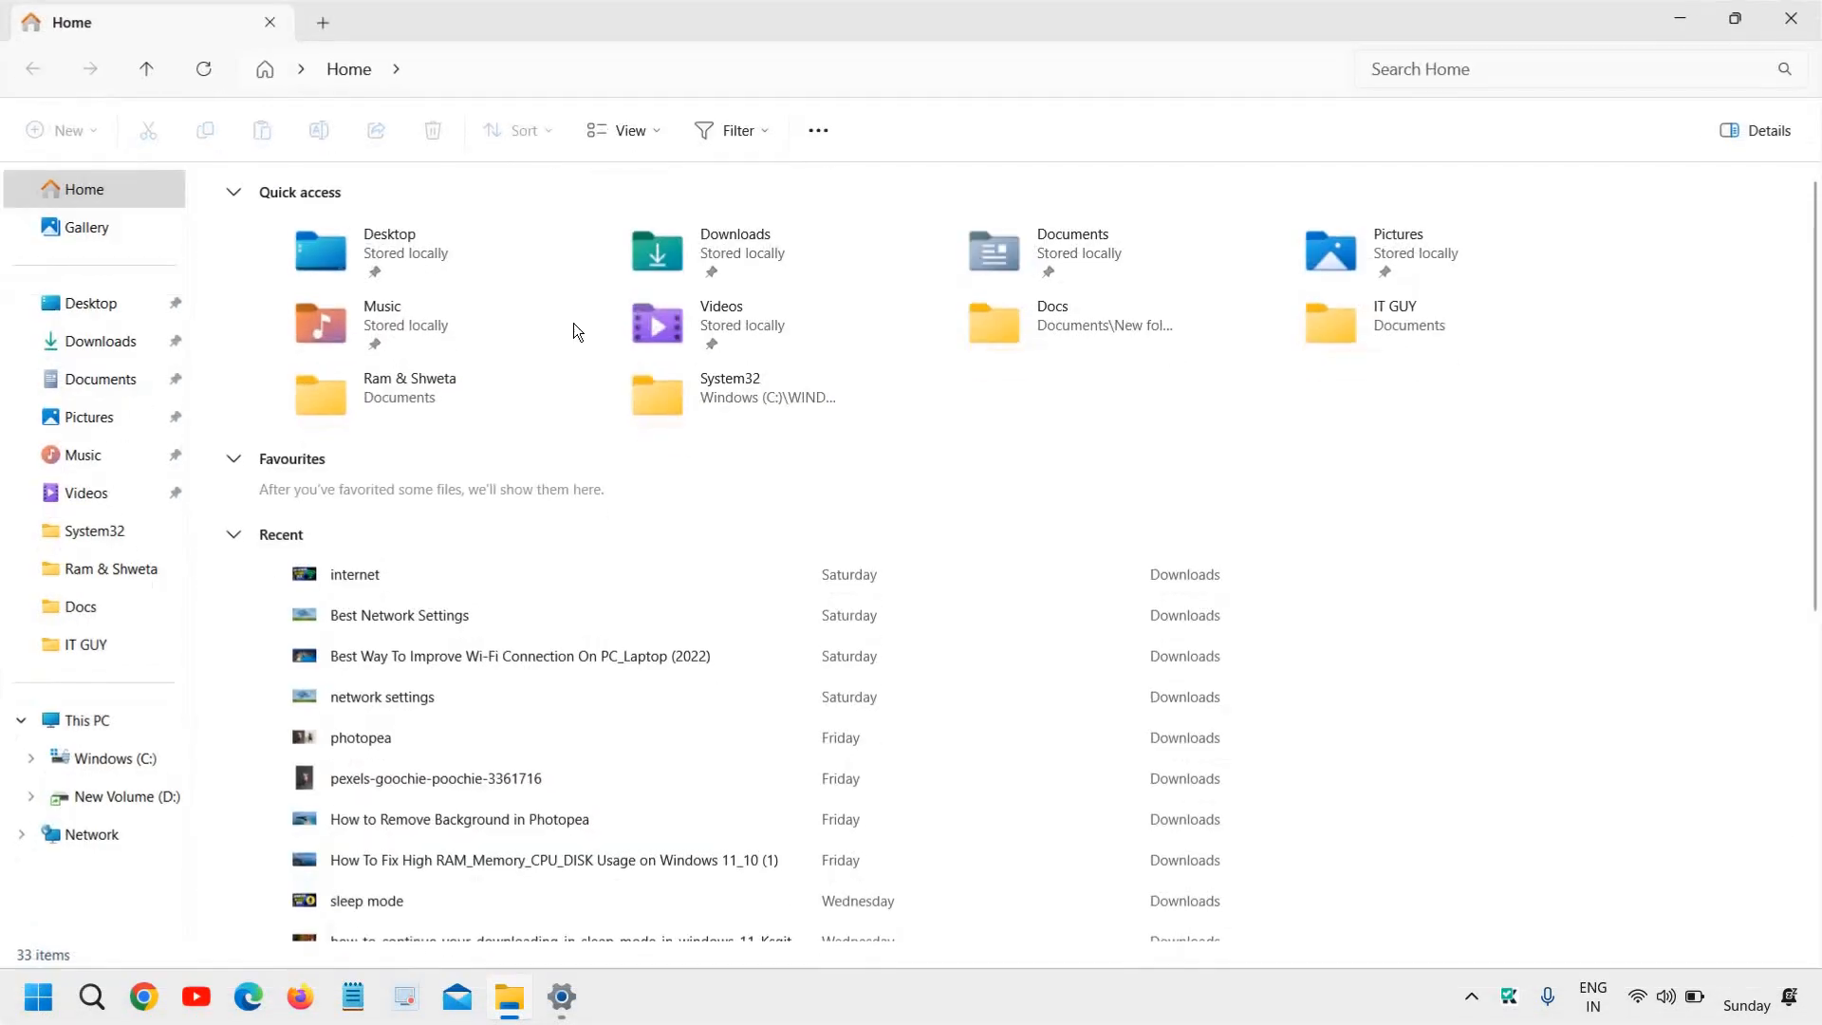
mouse_move(587, 1007)
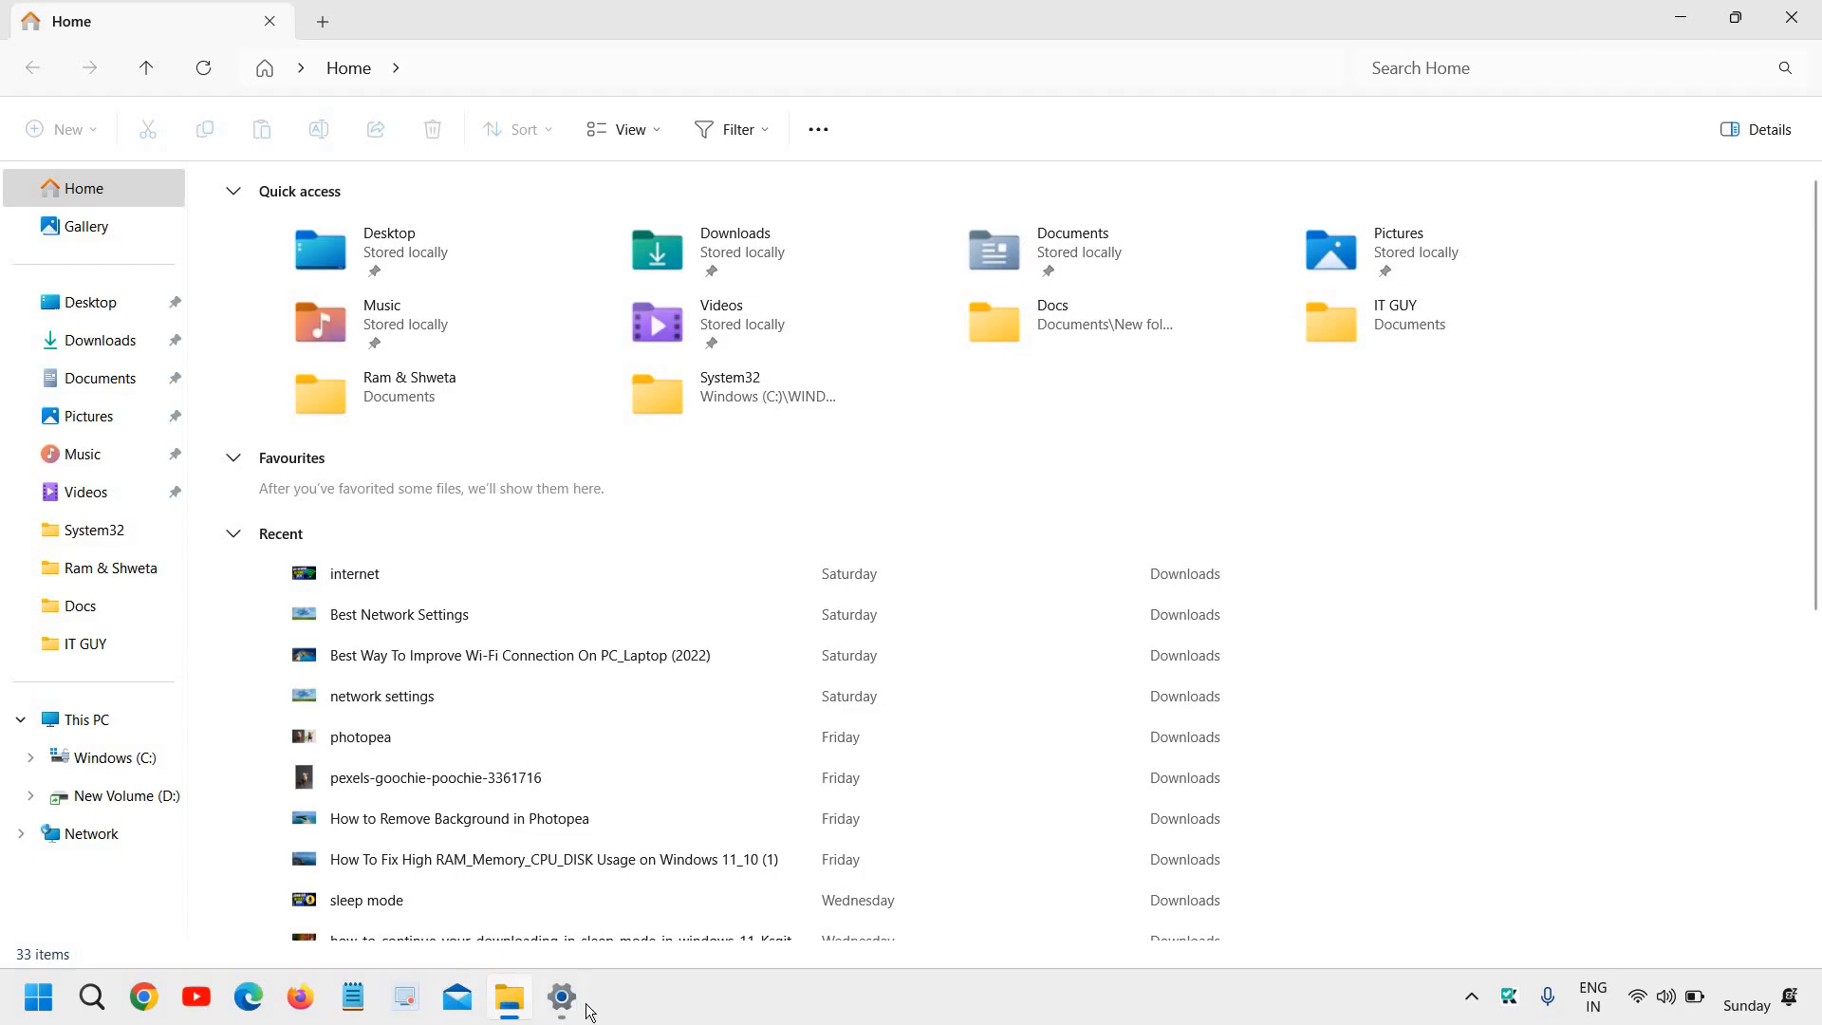
mouse_move(509, 998)
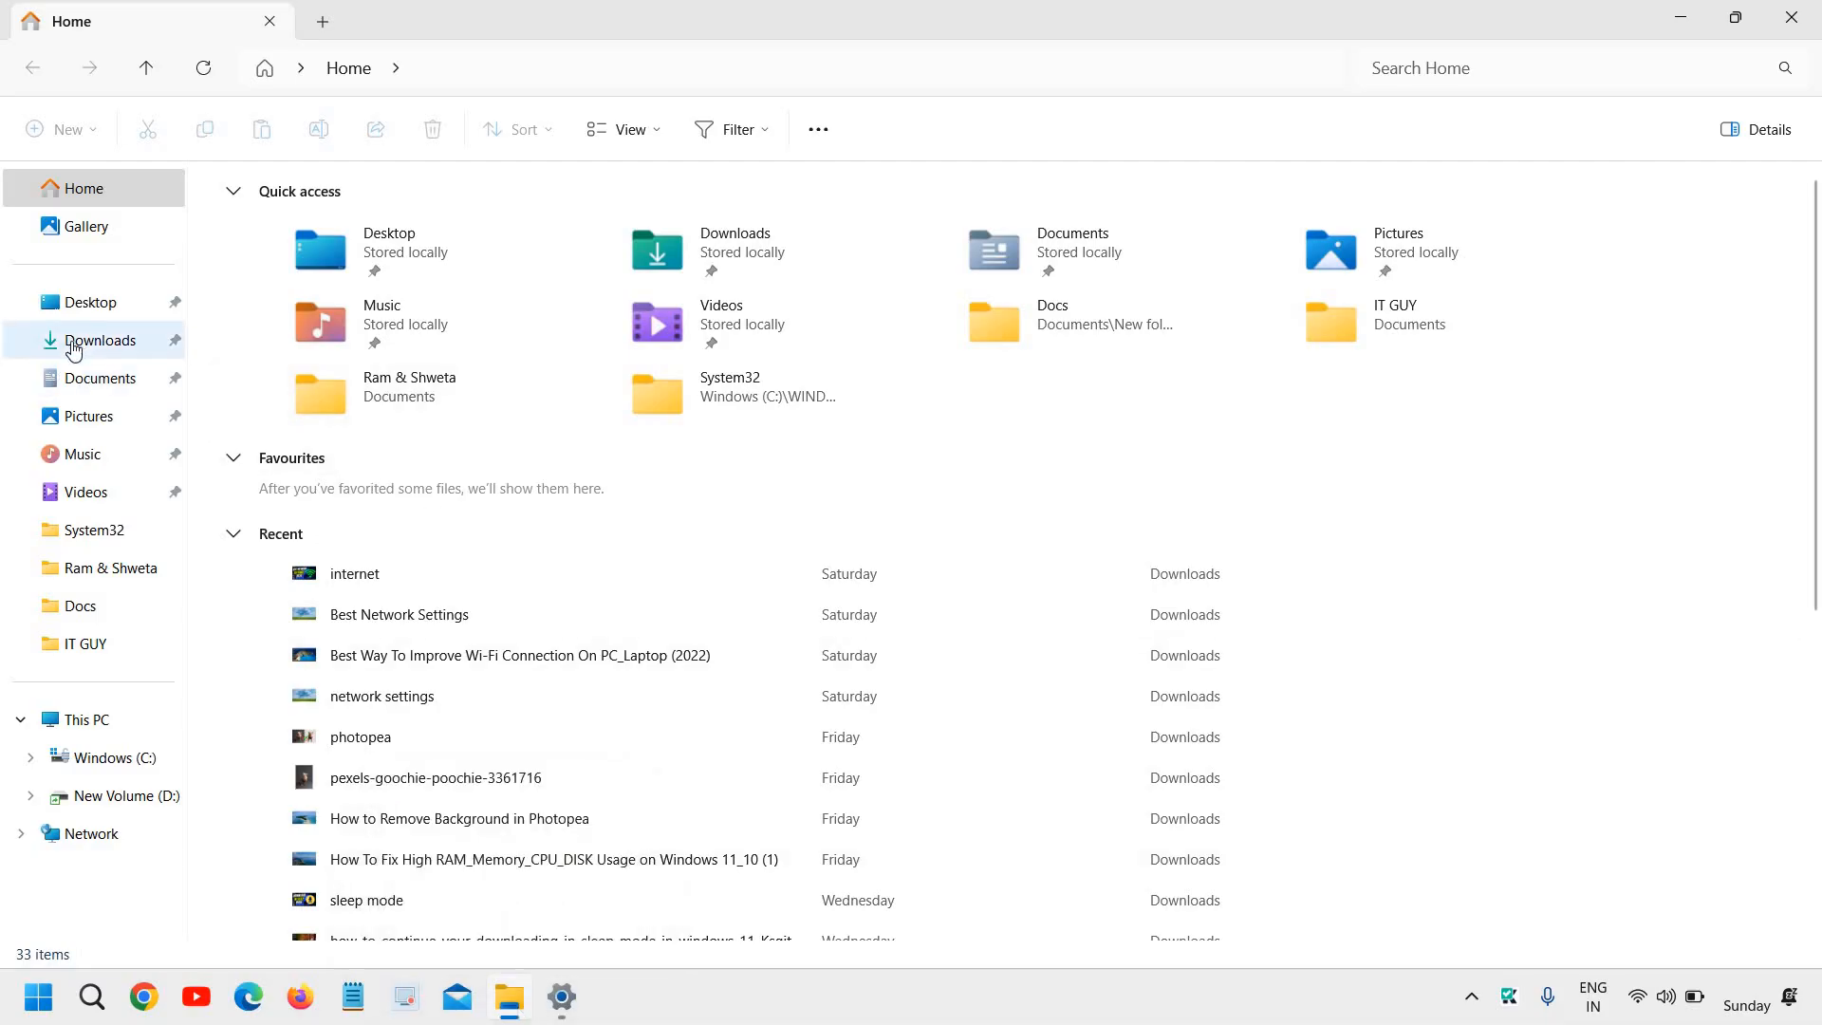
left_click(99, 340)
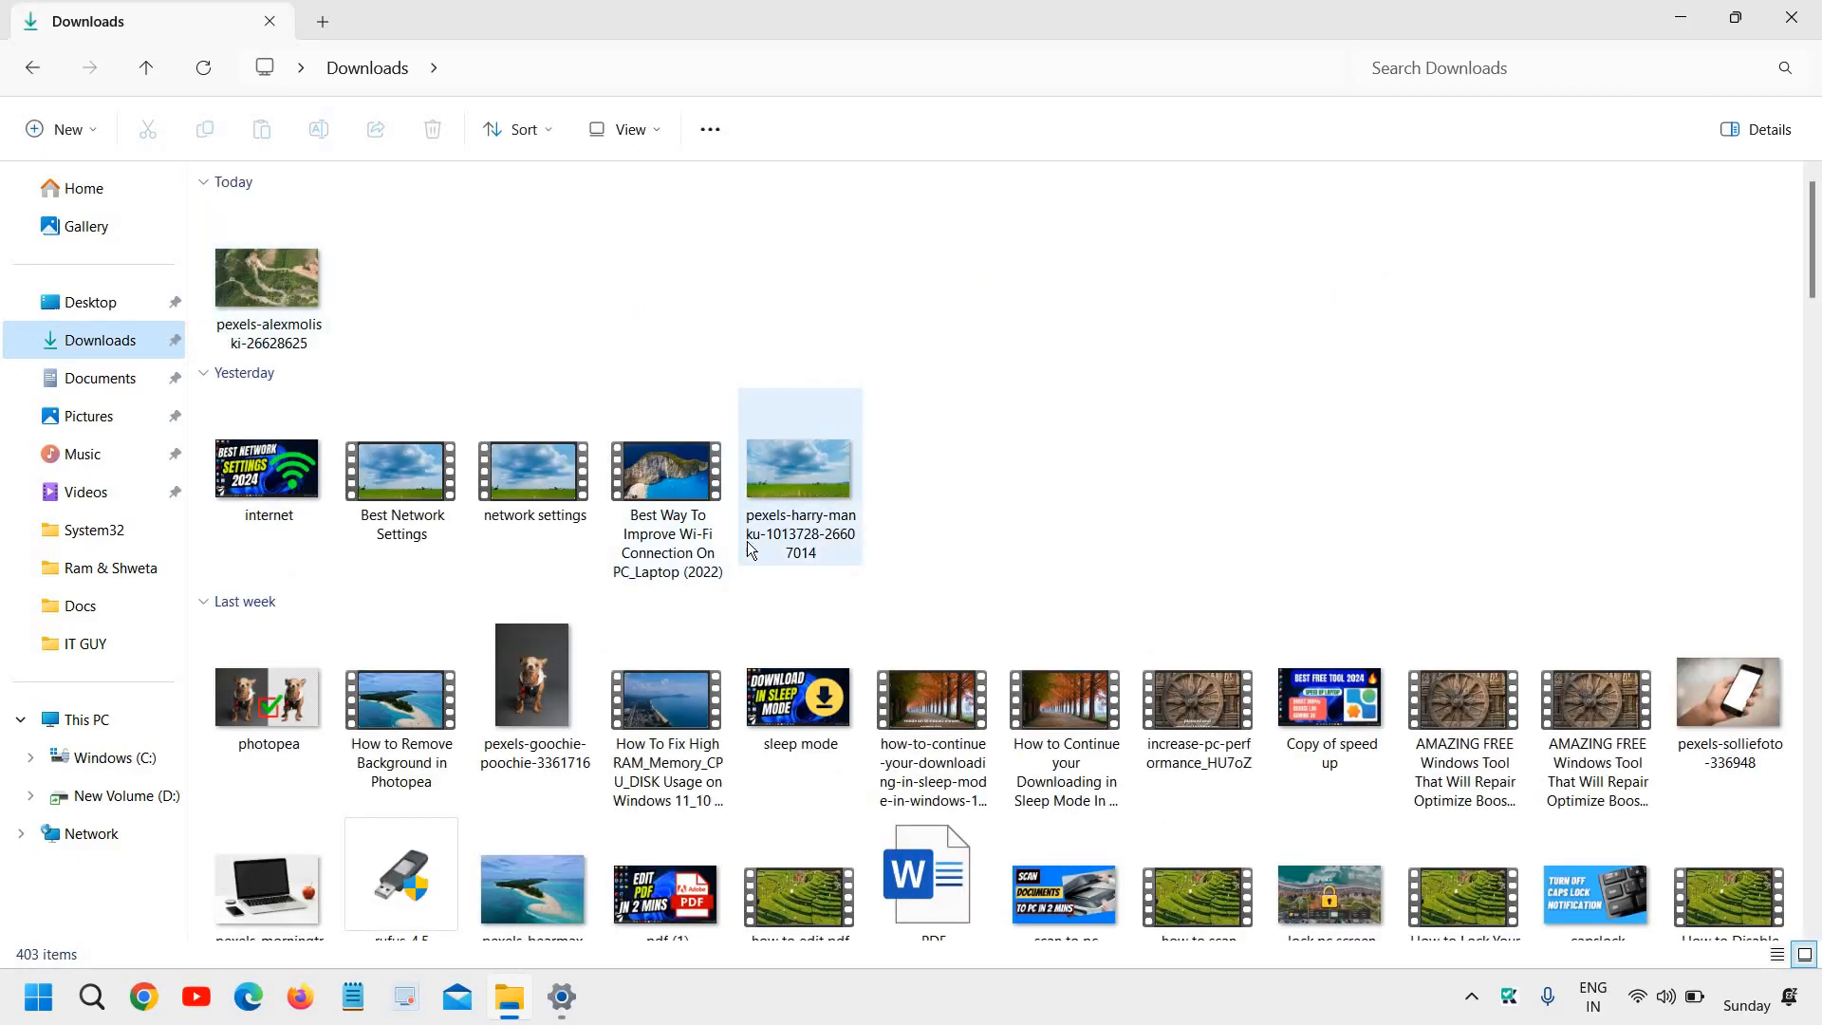
scroll("down", 3)
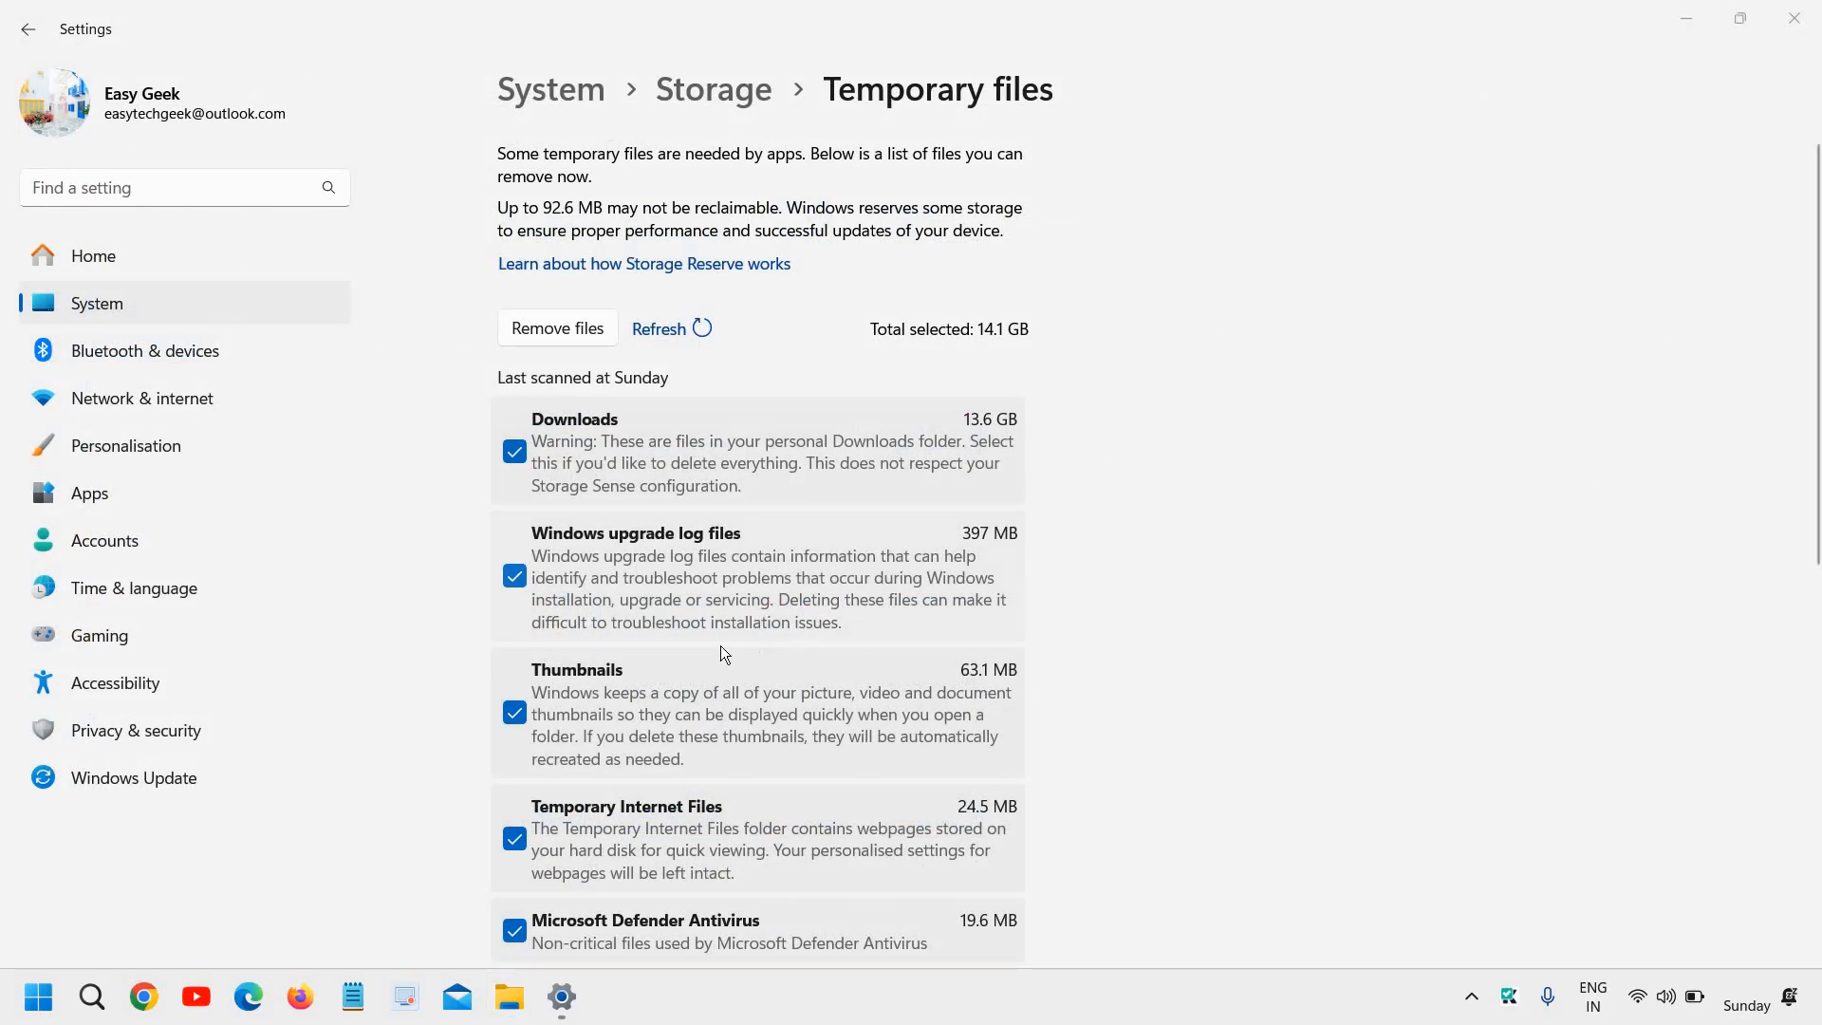
- Remove the selected temporary files and confirm the permanent deletion with Continue
scroll("down", 3)
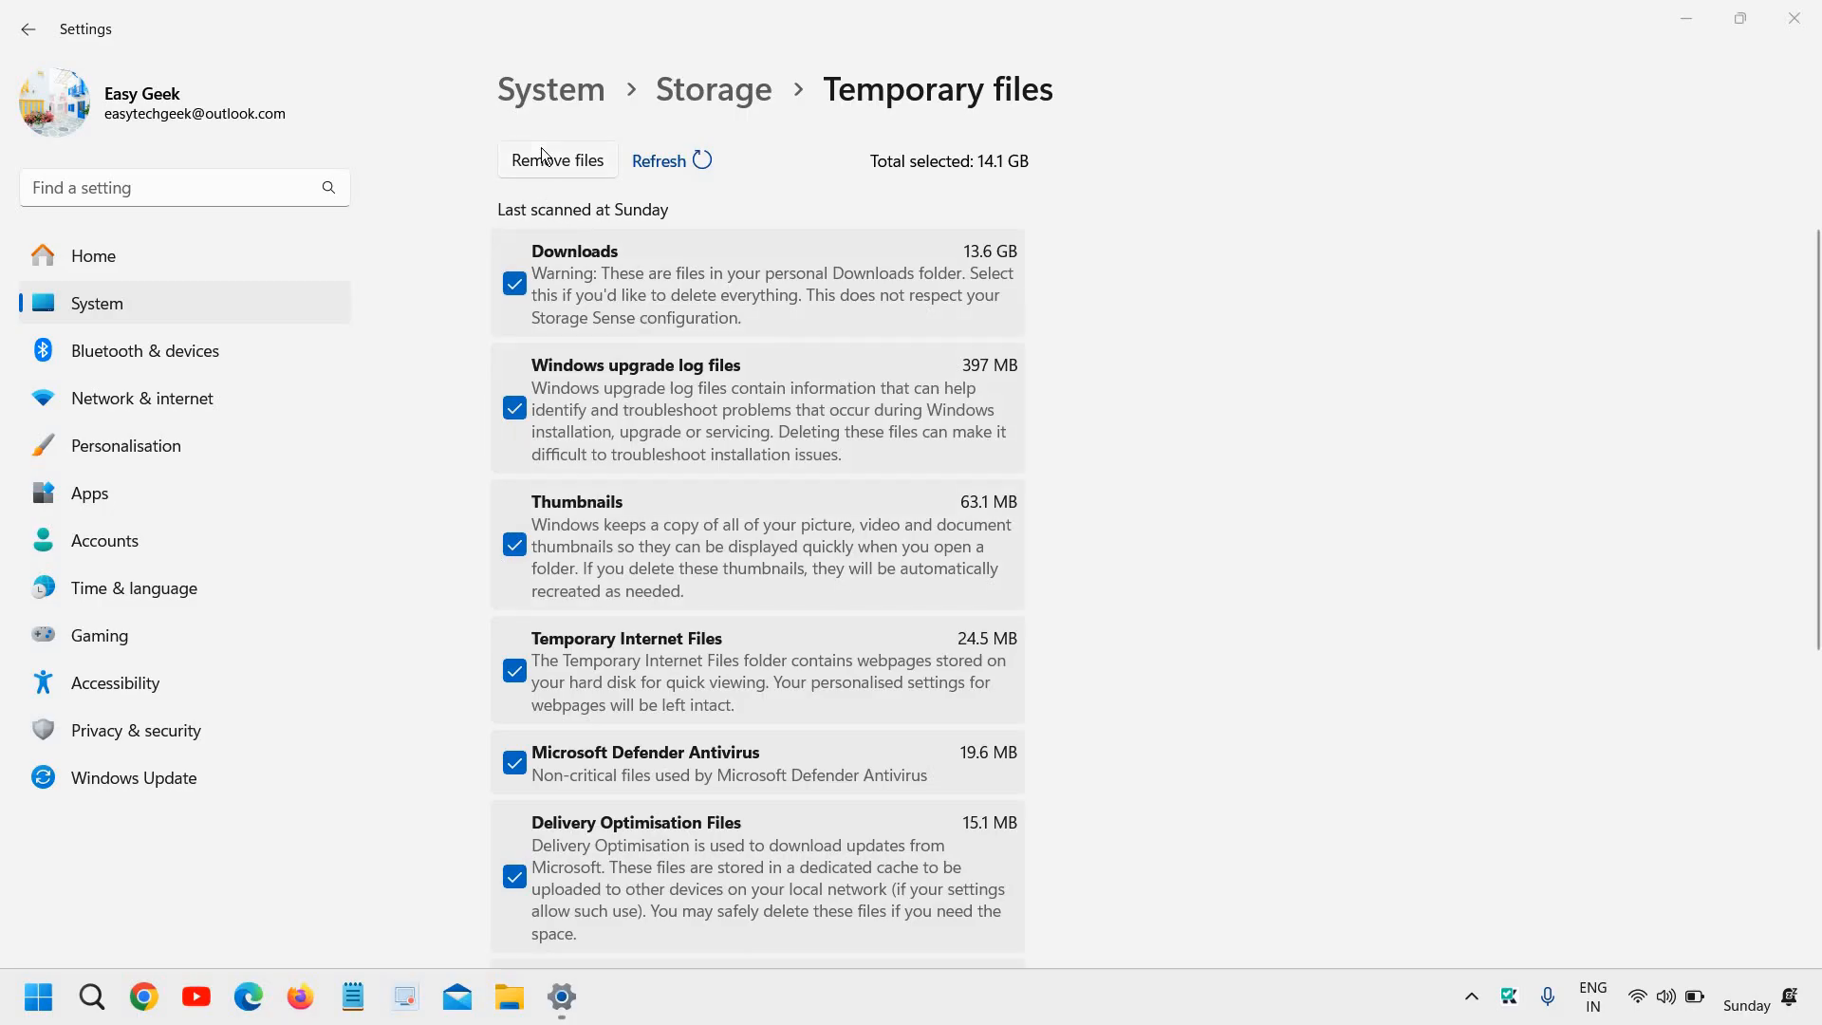
left_click(557, 159)
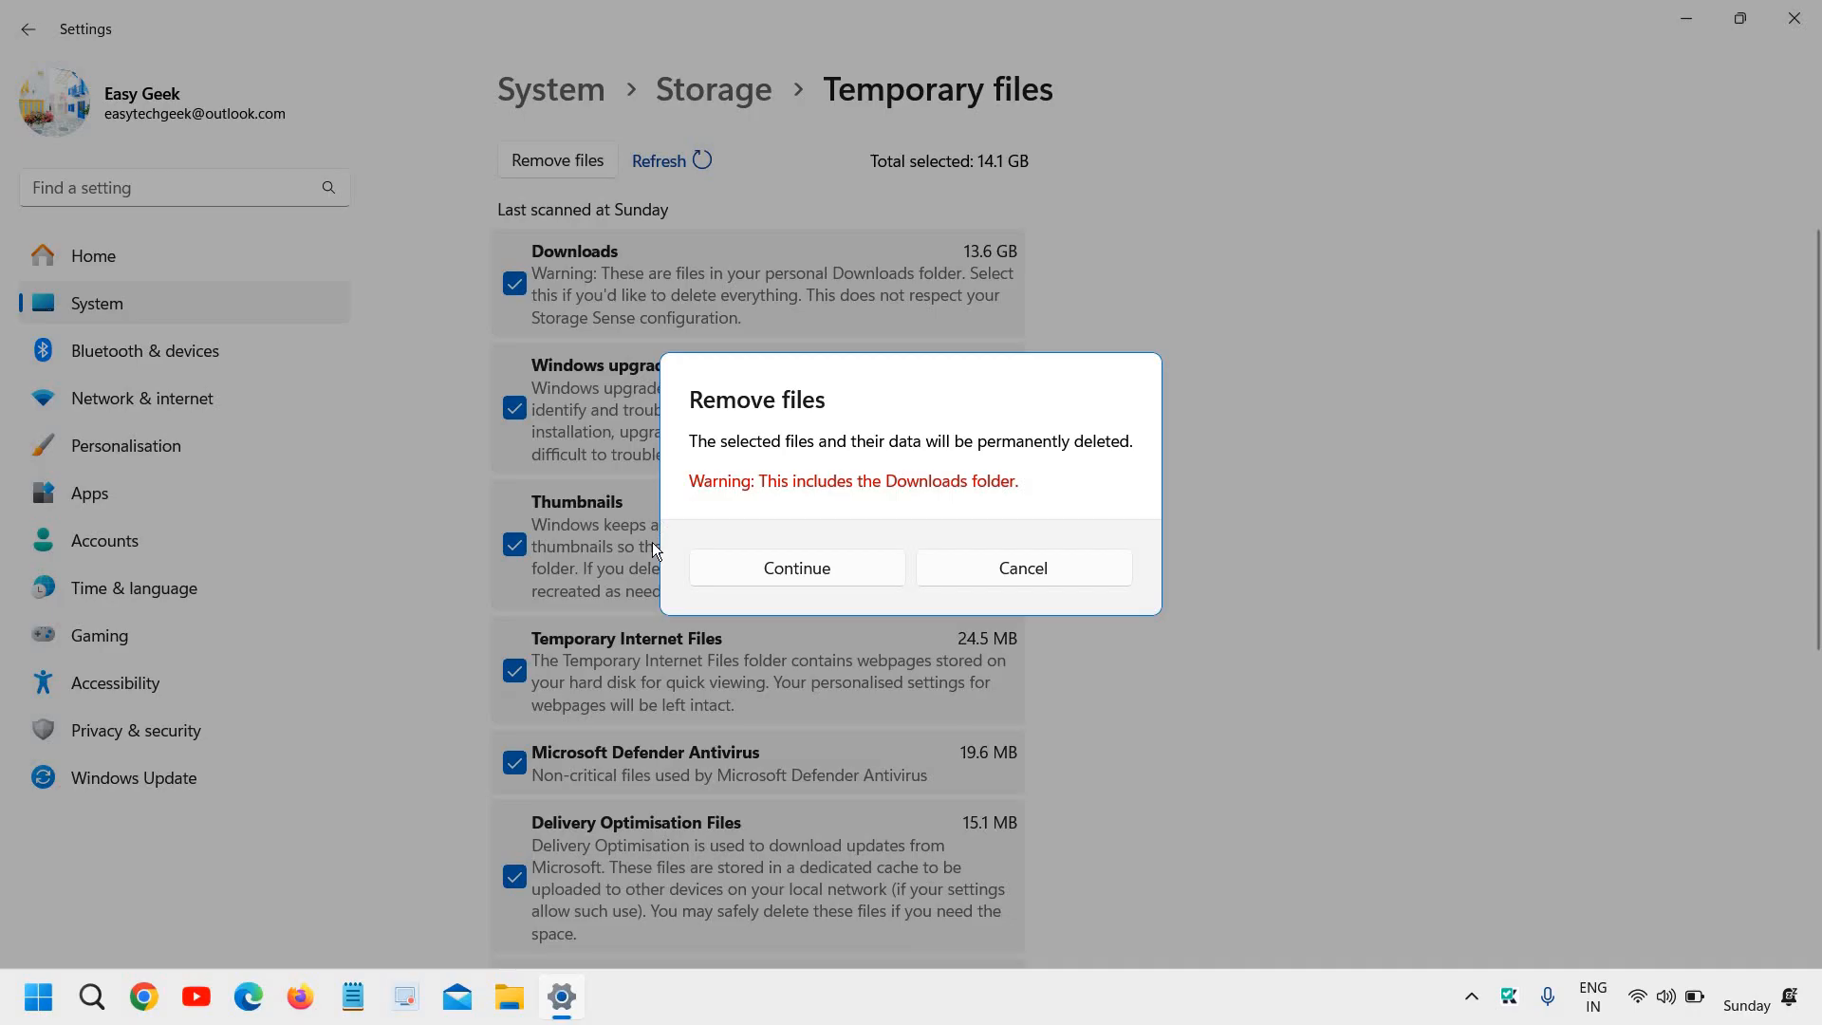
mouse_move(816, 517)
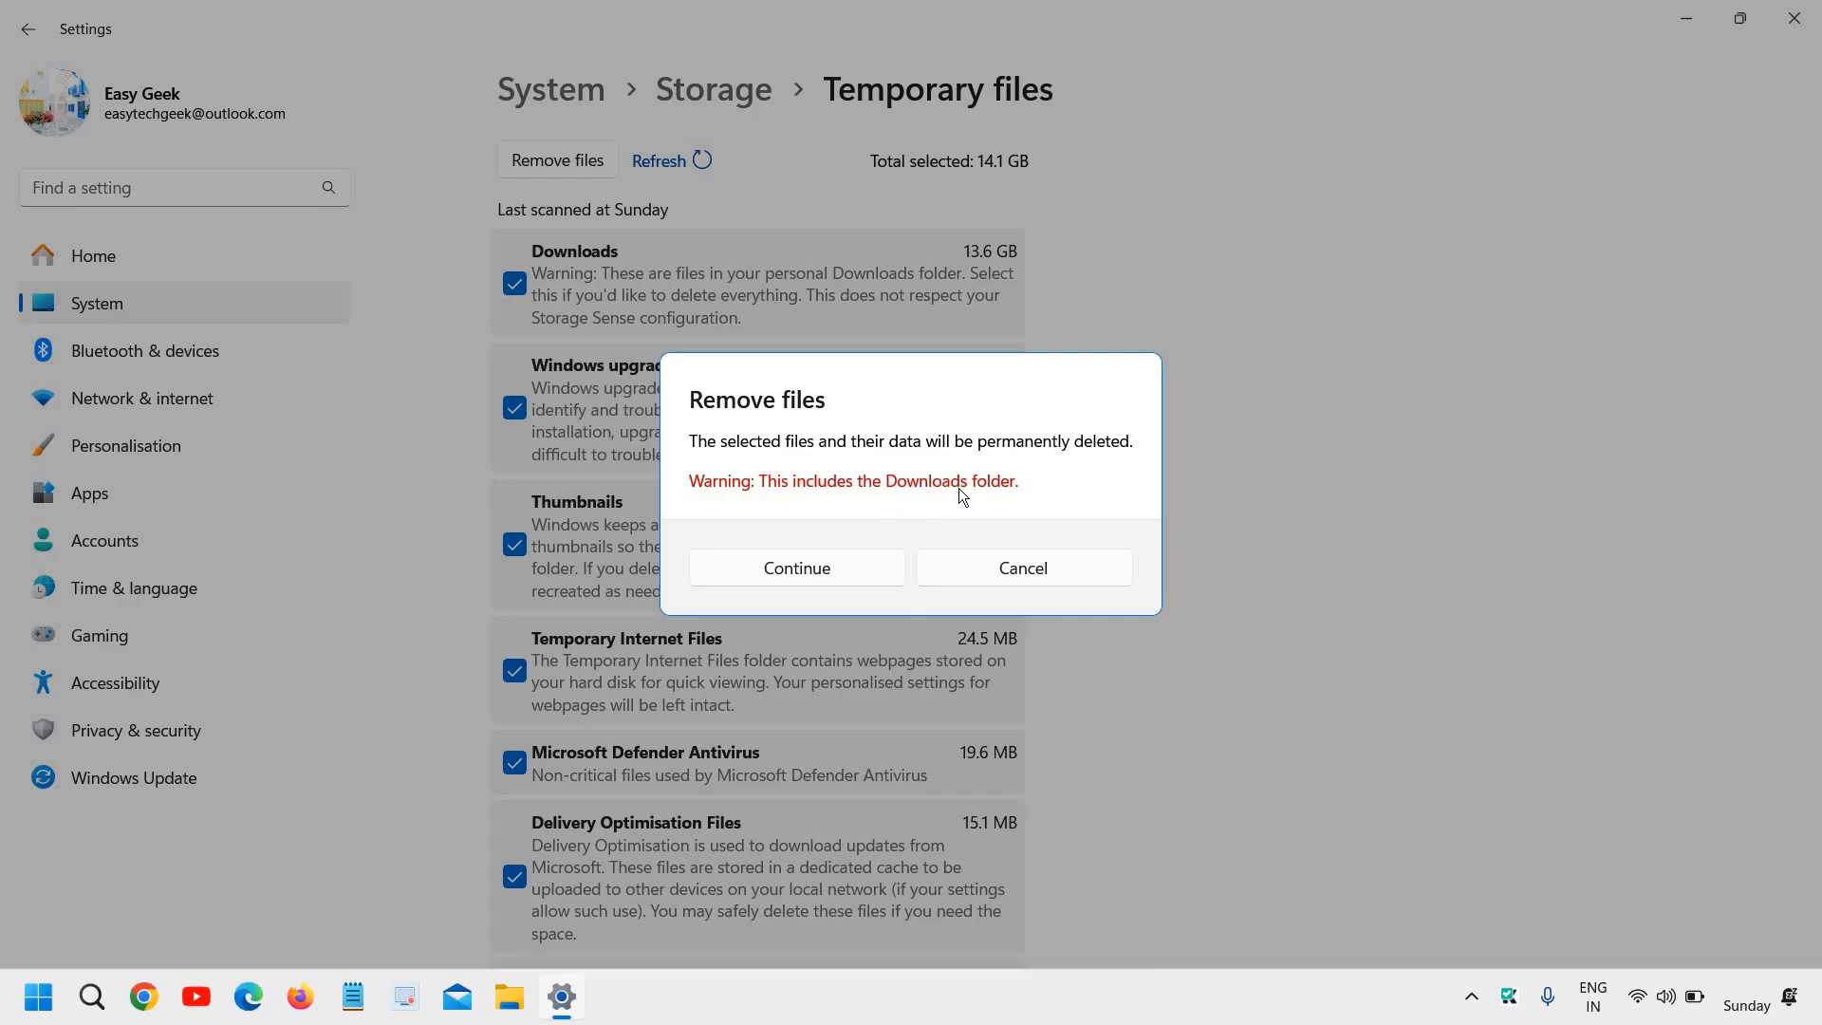
mouse_move(1000, 528)
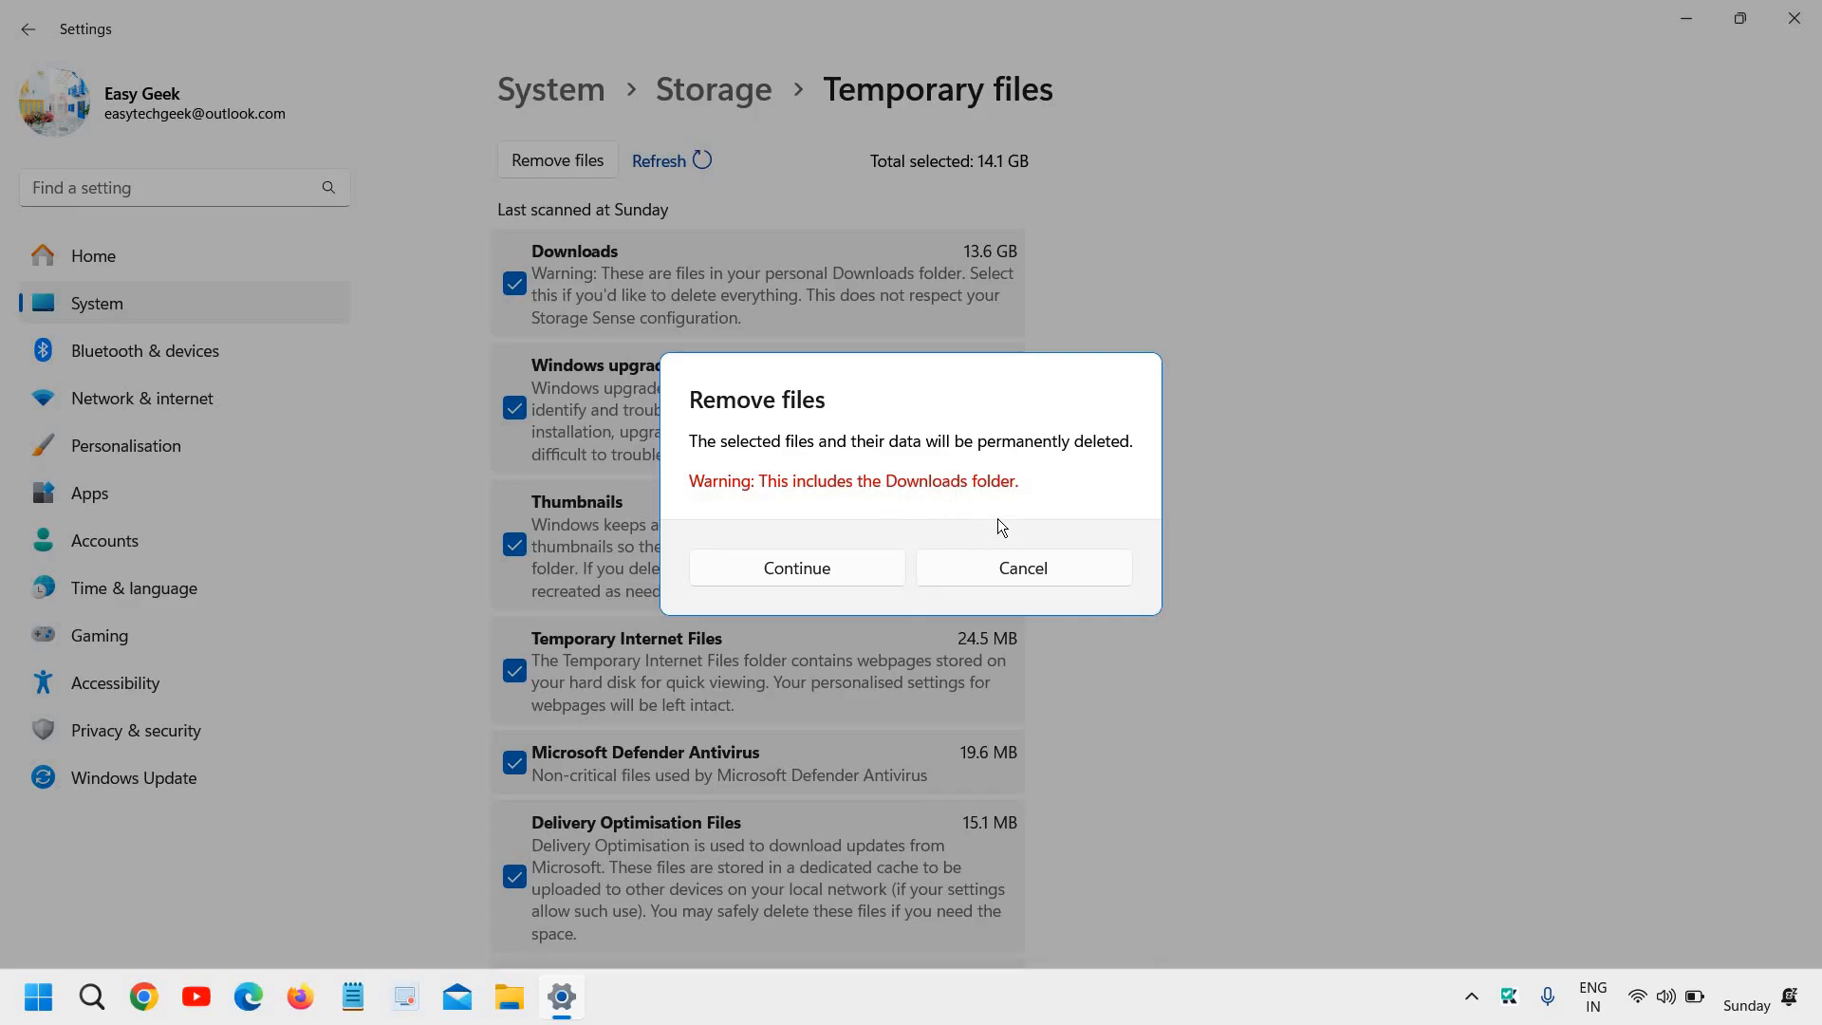
mouse_move(796, 569)
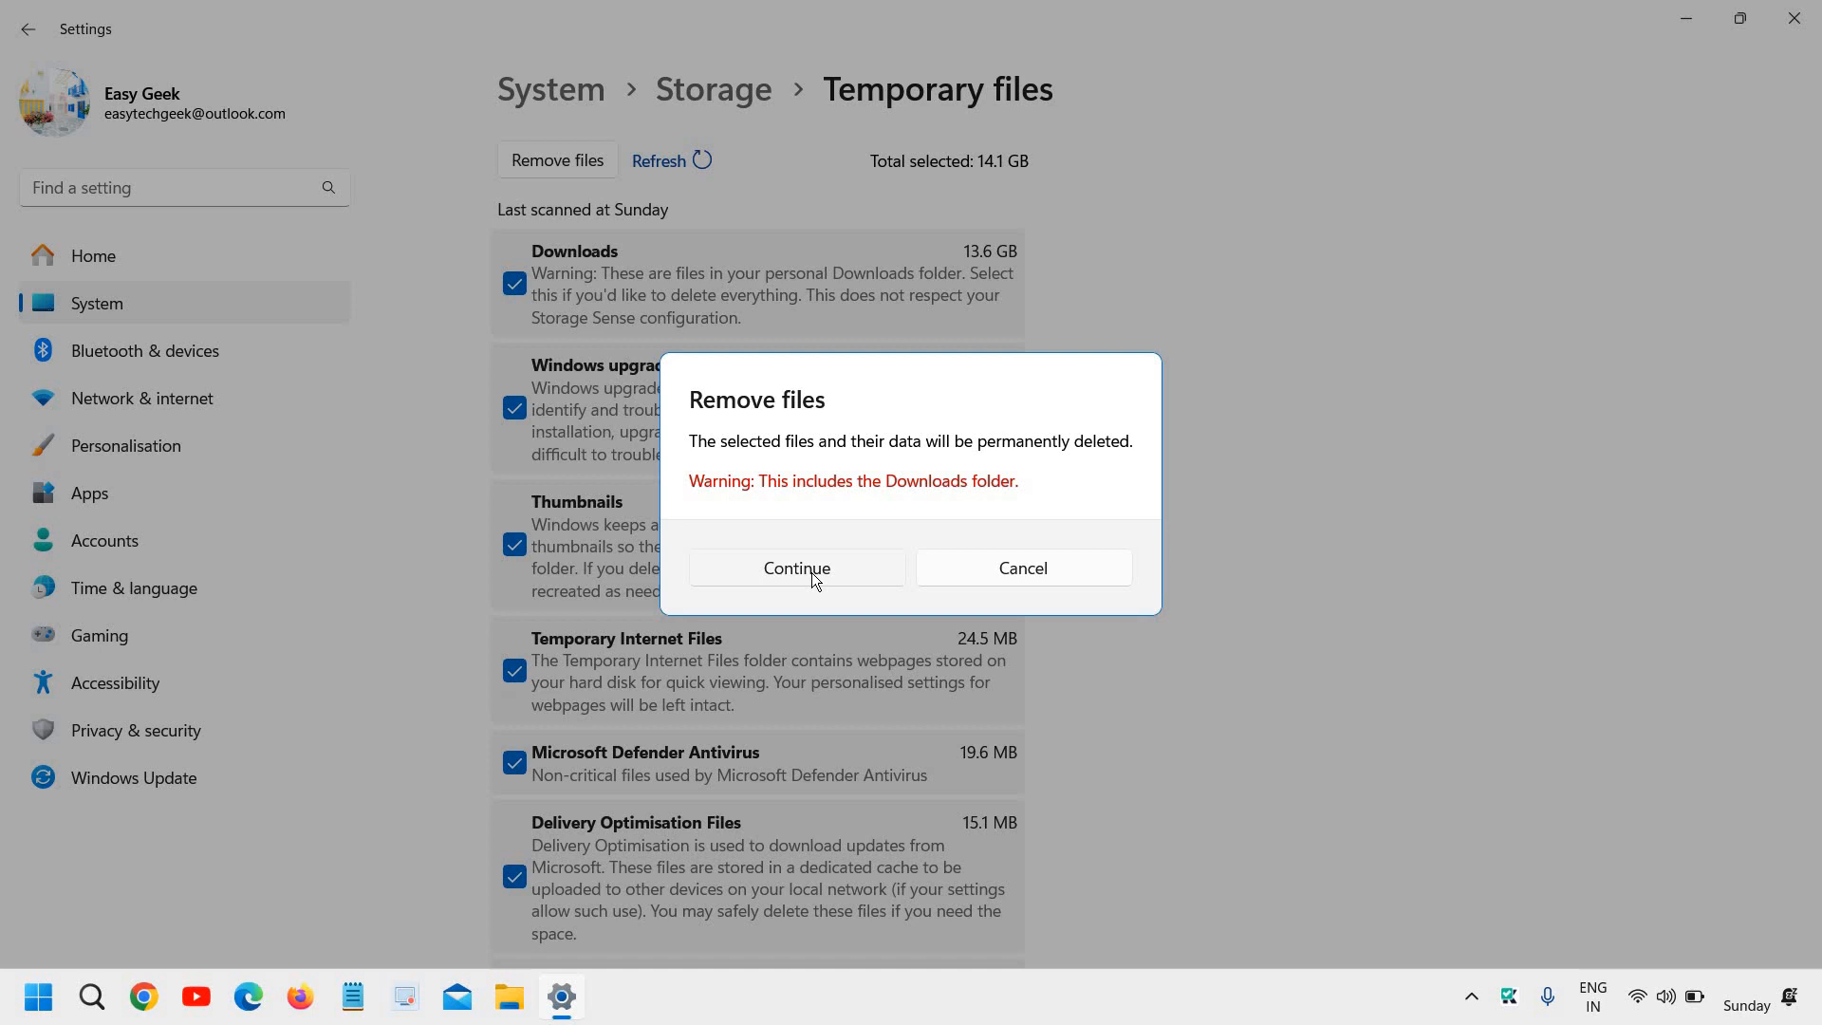
left_click(796, 569)
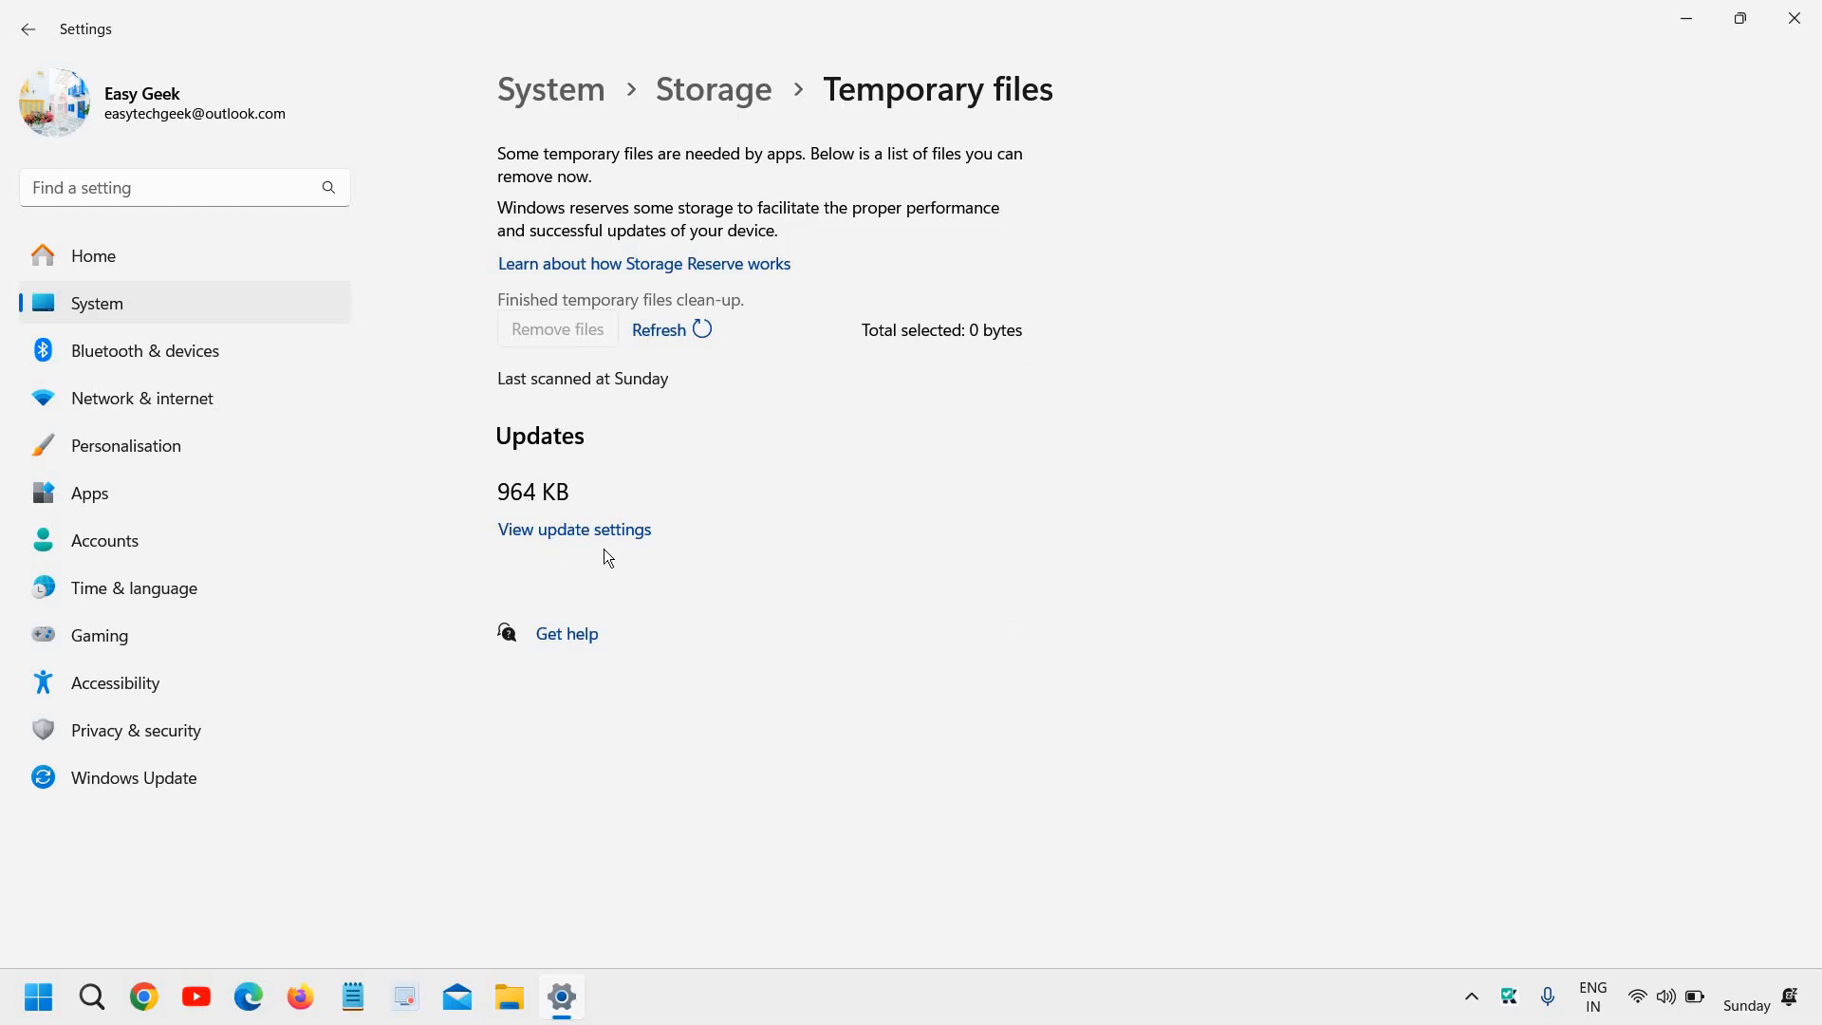
mouse_move(169, 340)
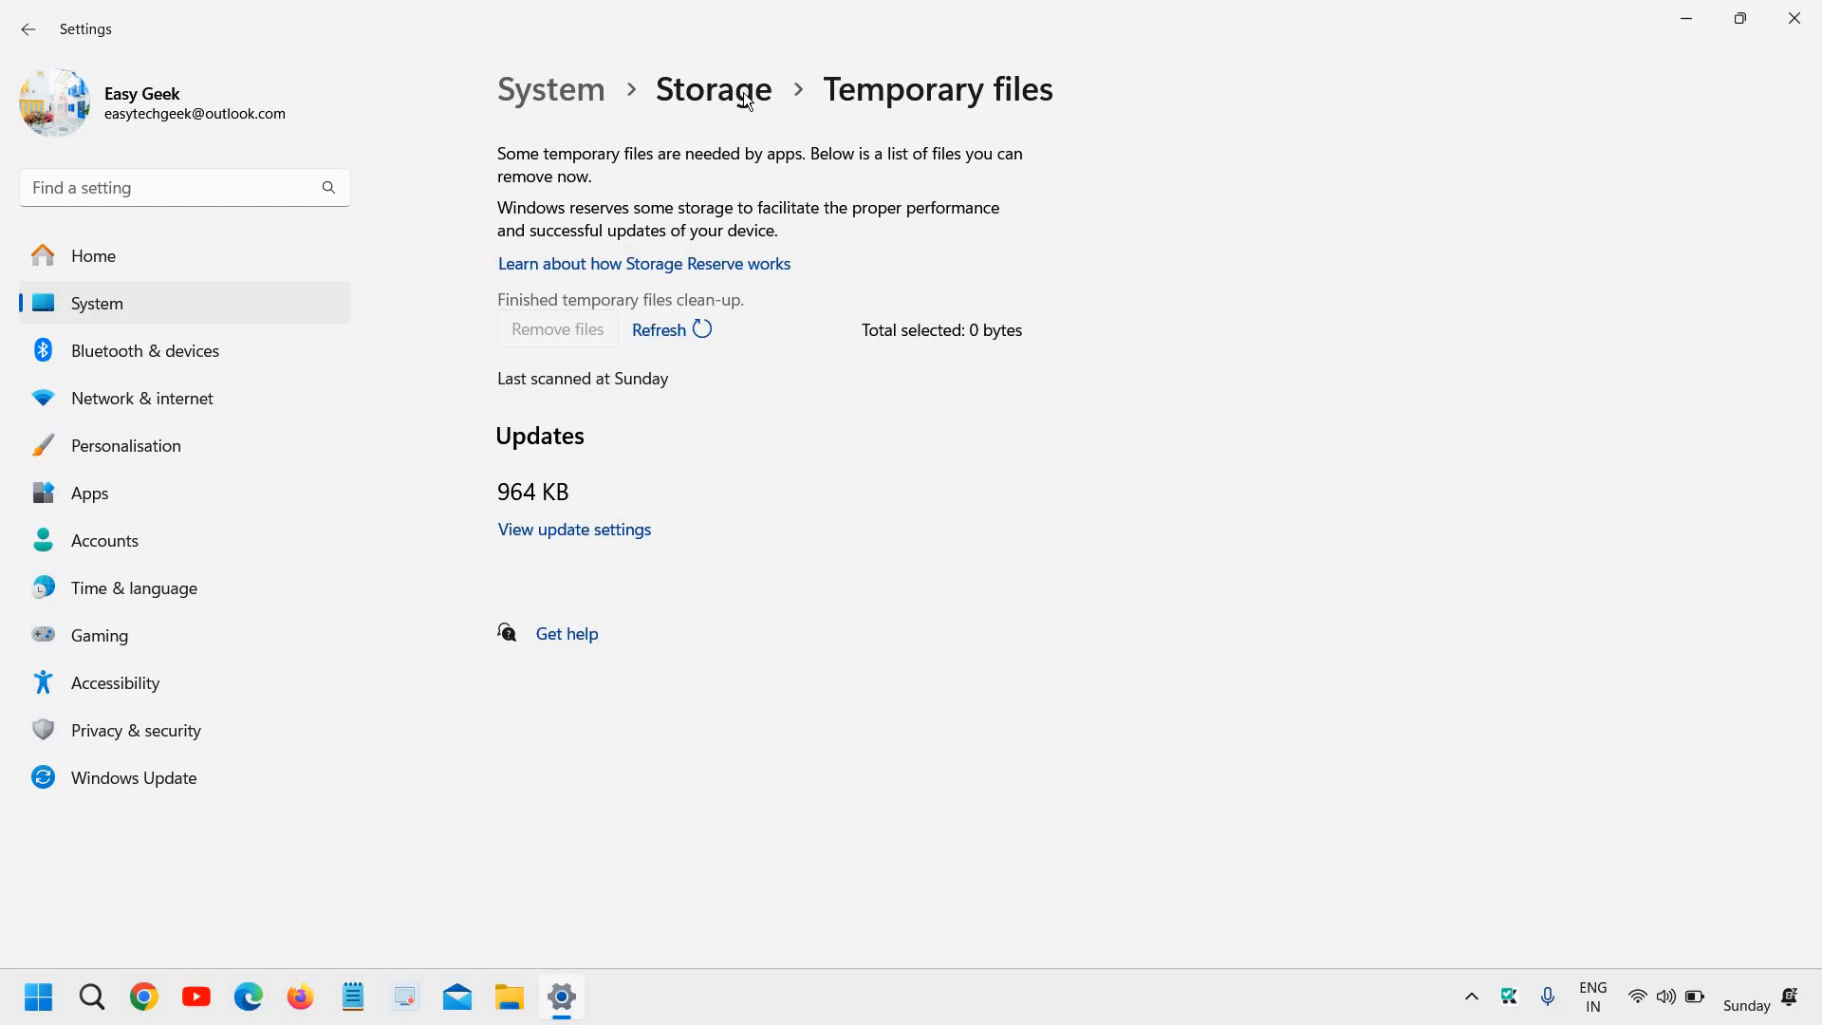
- Go back to the Storage overview, now showing temporary files at 116 MB, and scroll it
left_click(713, 90)
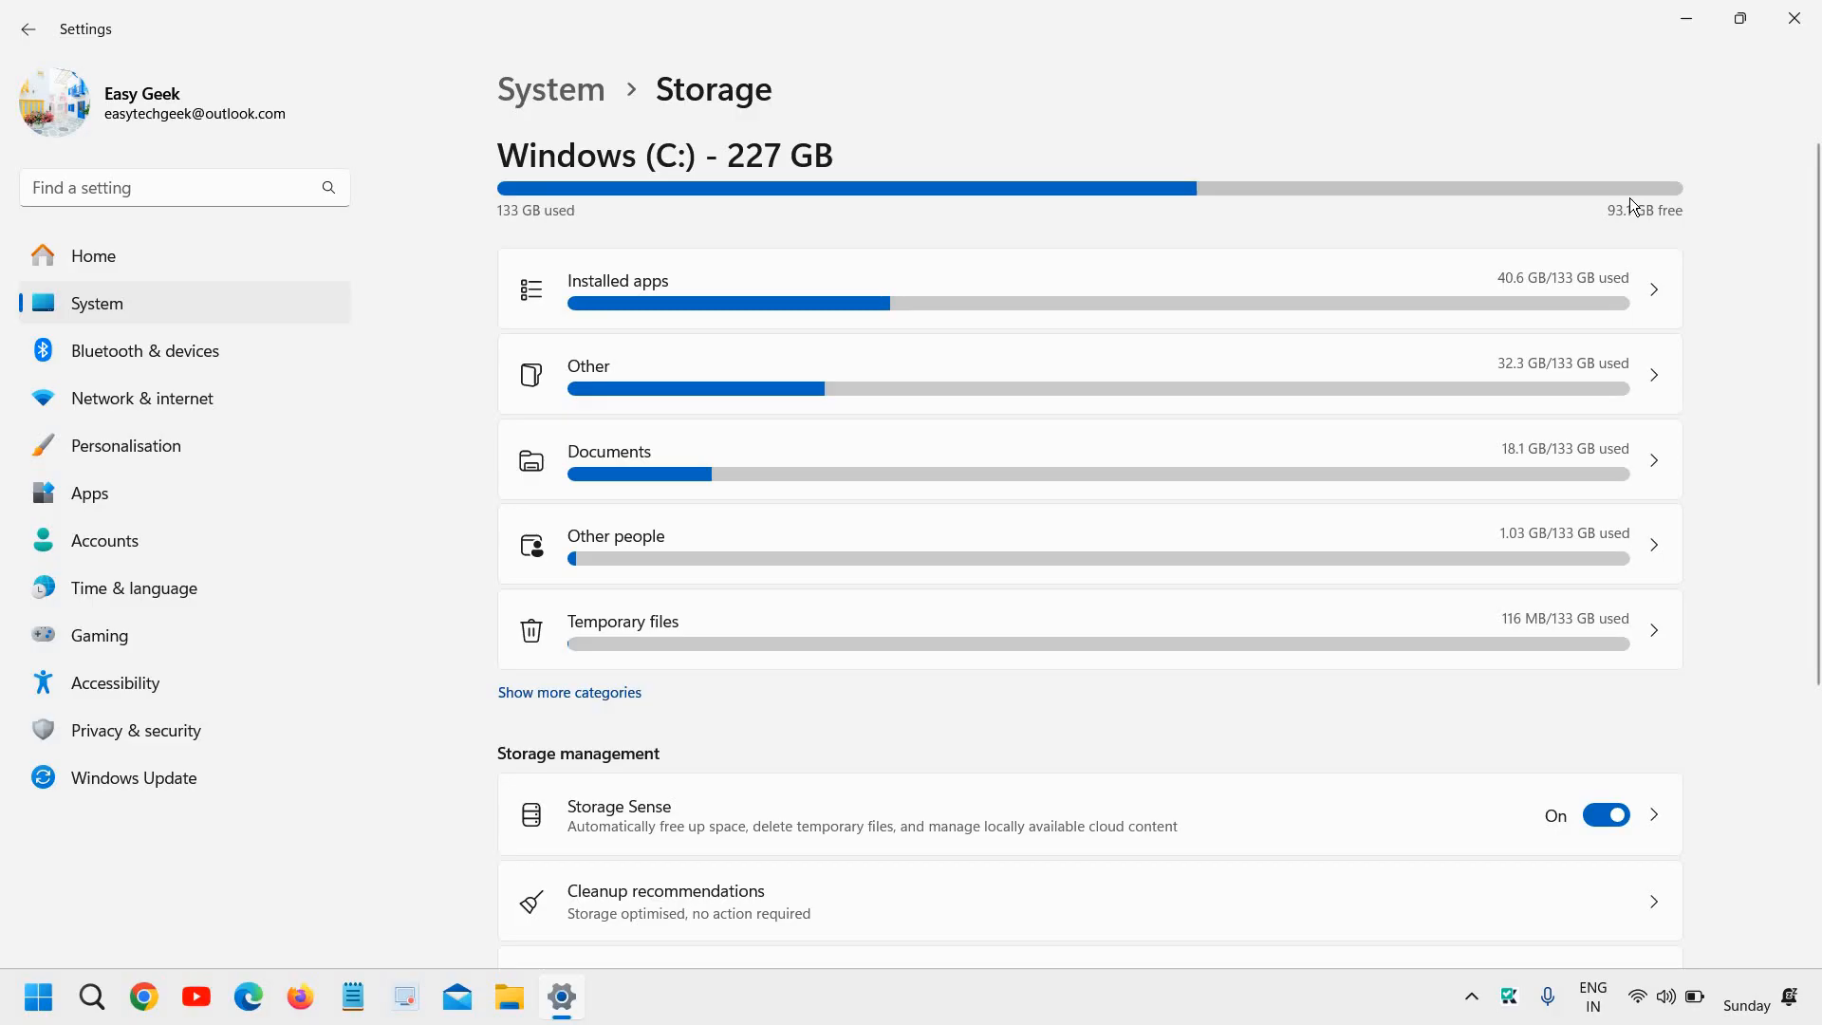
mouse_move(1627, 227)
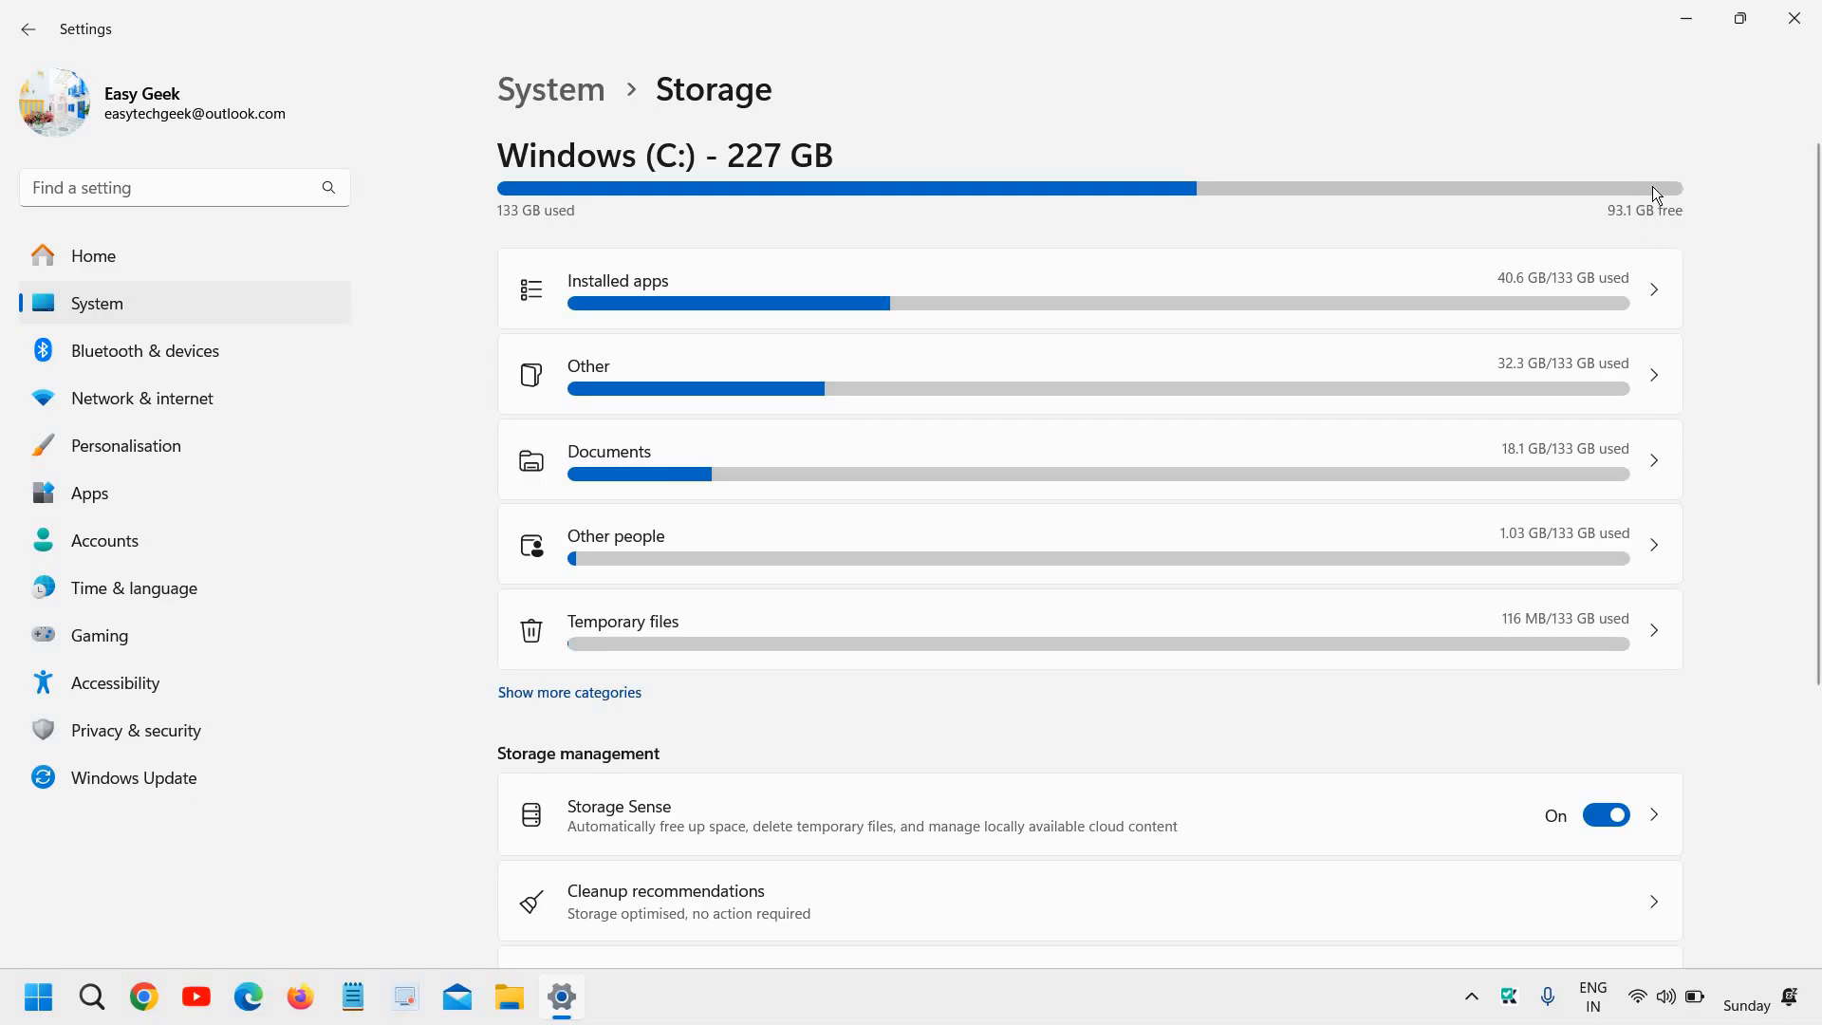
scroll("down", 3)
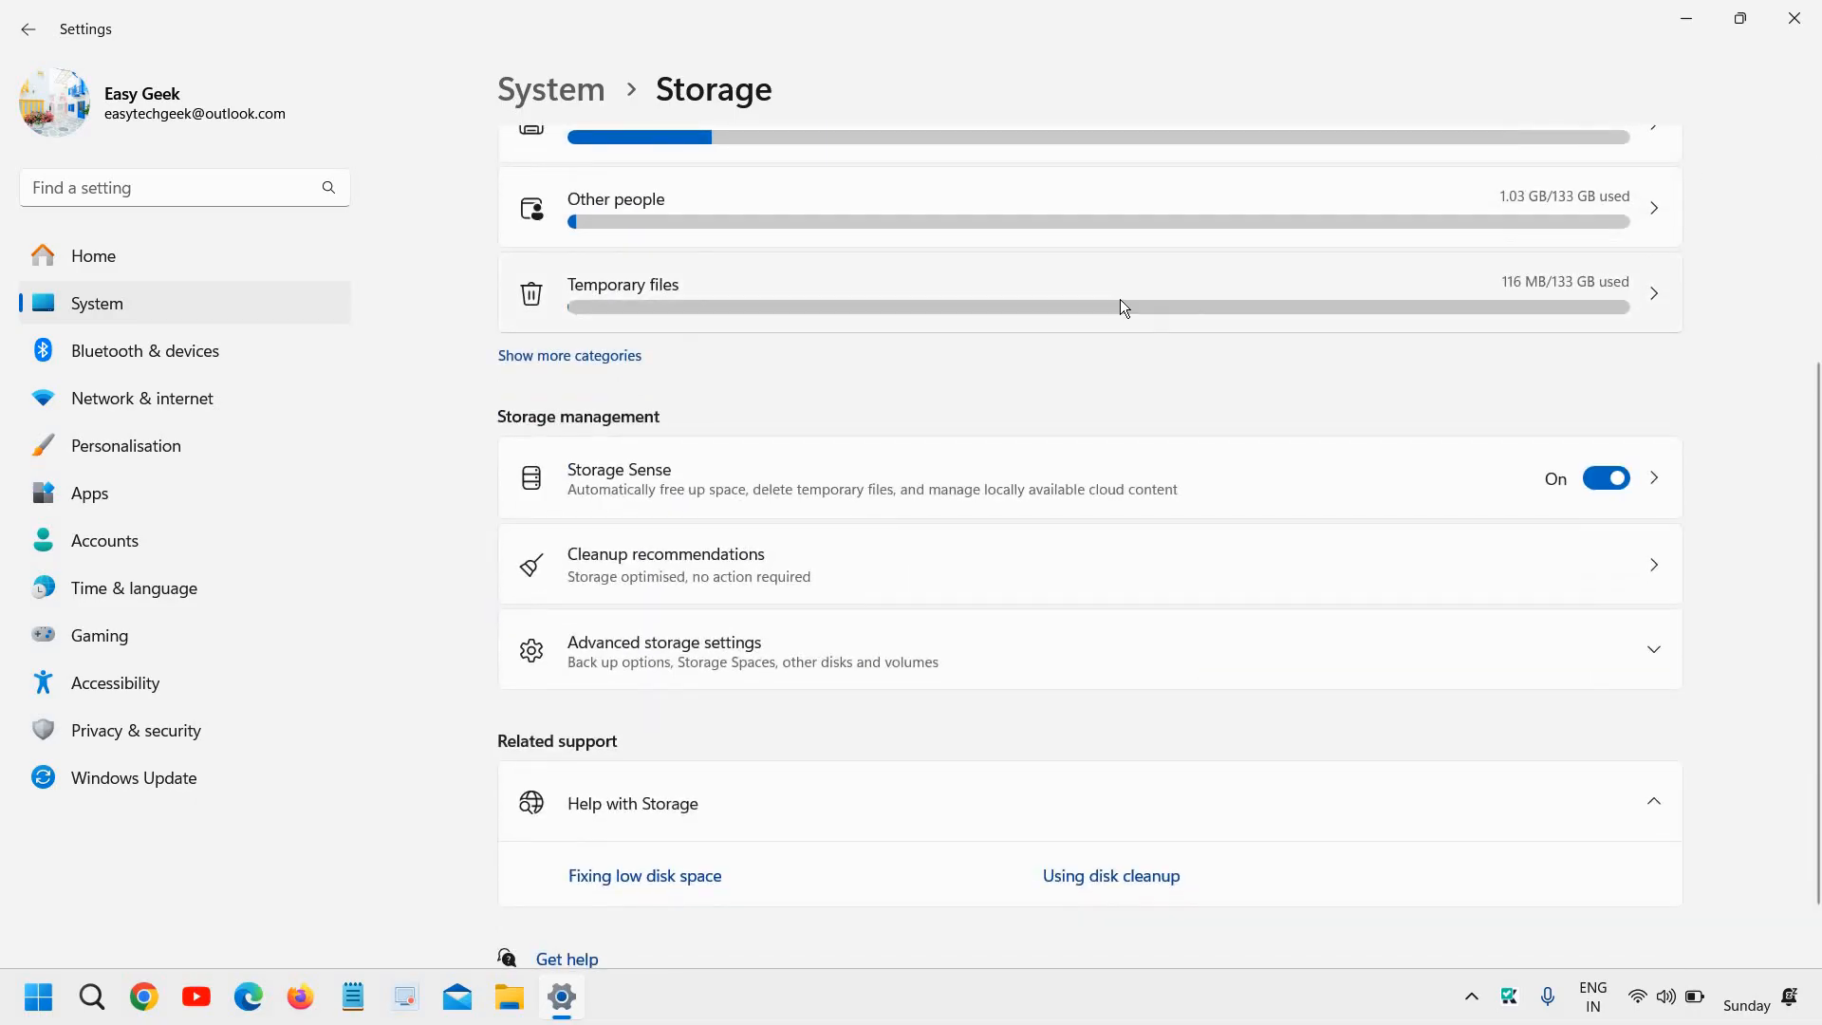
scroll("up", 3)
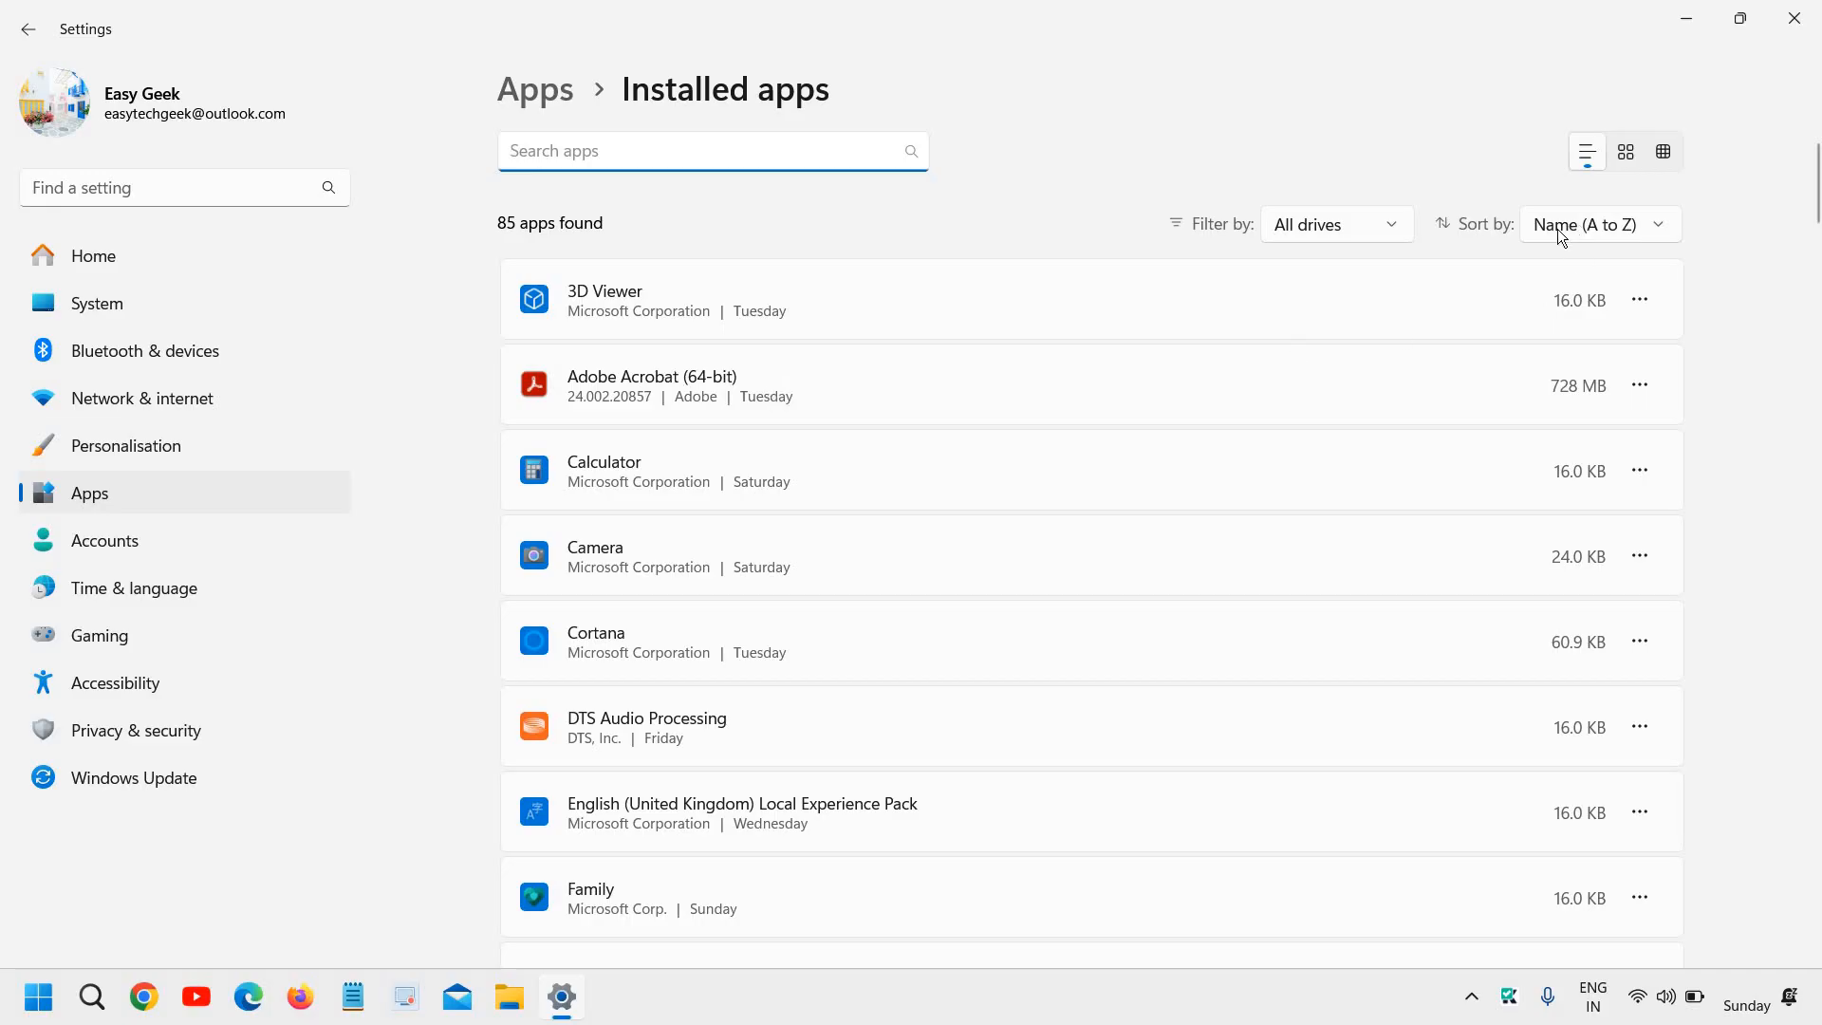
- Keep the app filter on All drives and sort by Size (Large to small)
left_click(1334, 223)
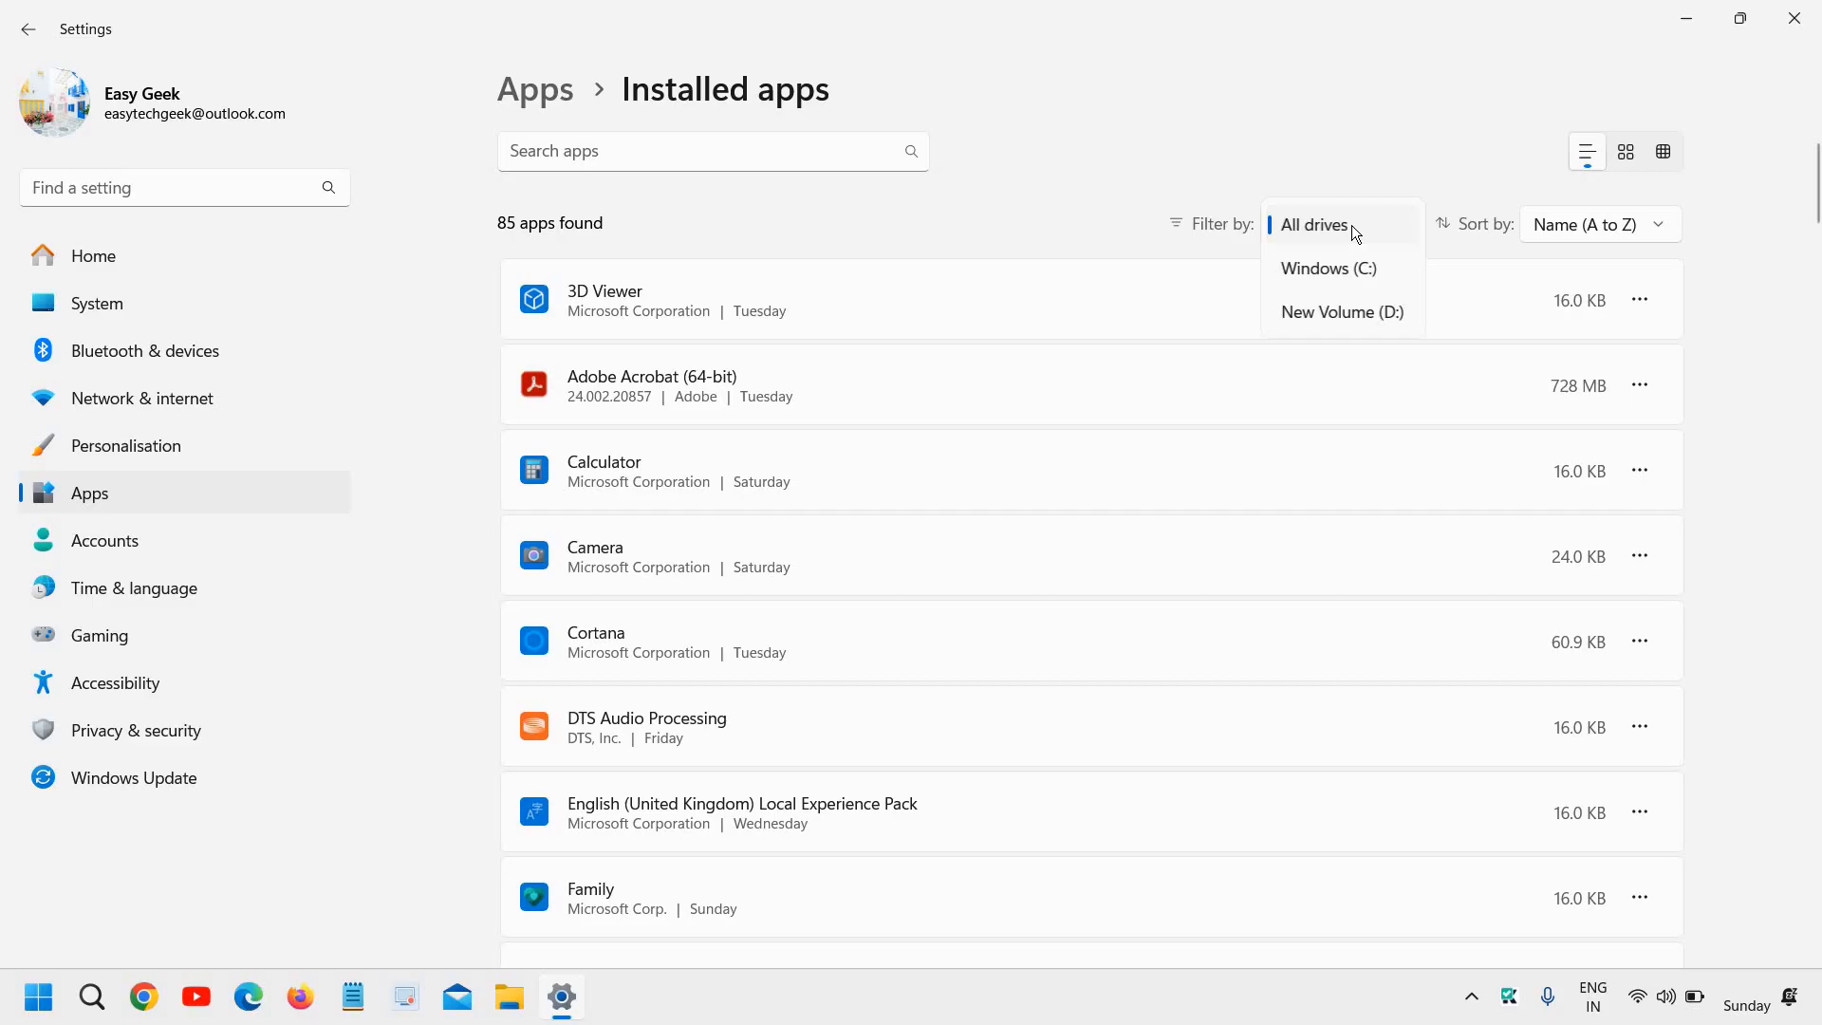
left_click(1598, 224)
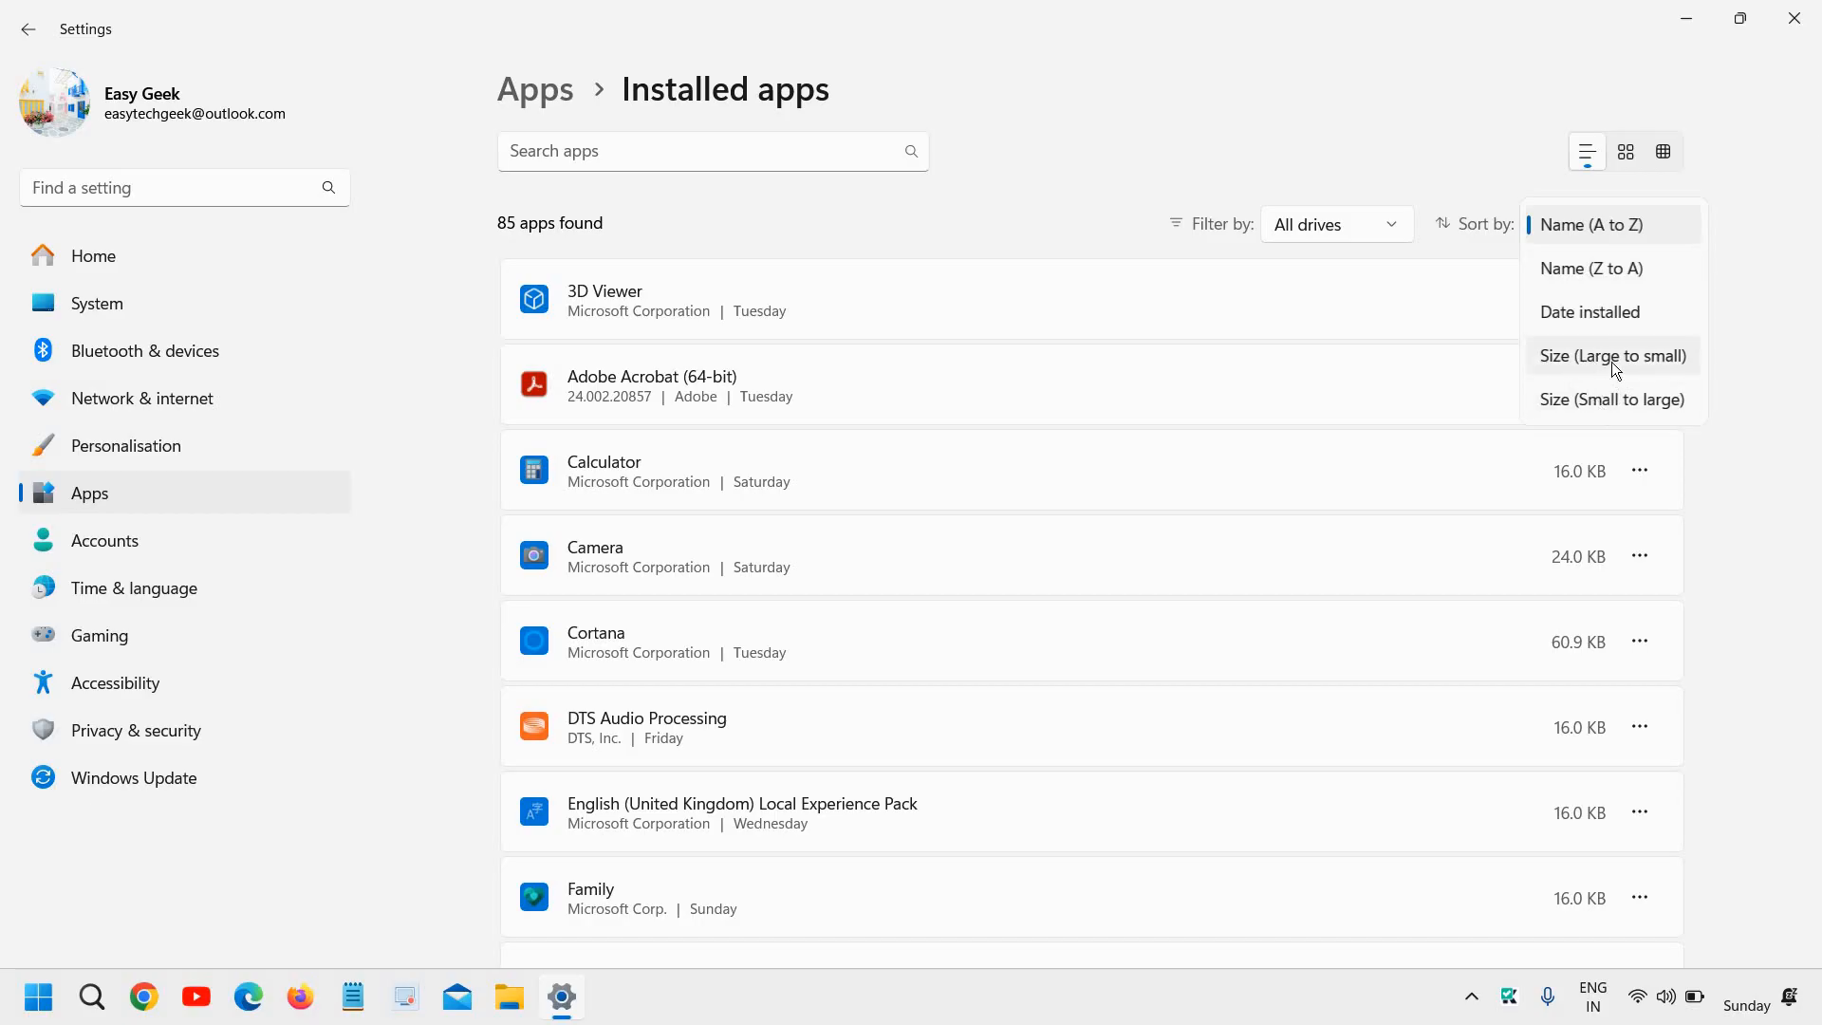
mouse_move(1615, 369)
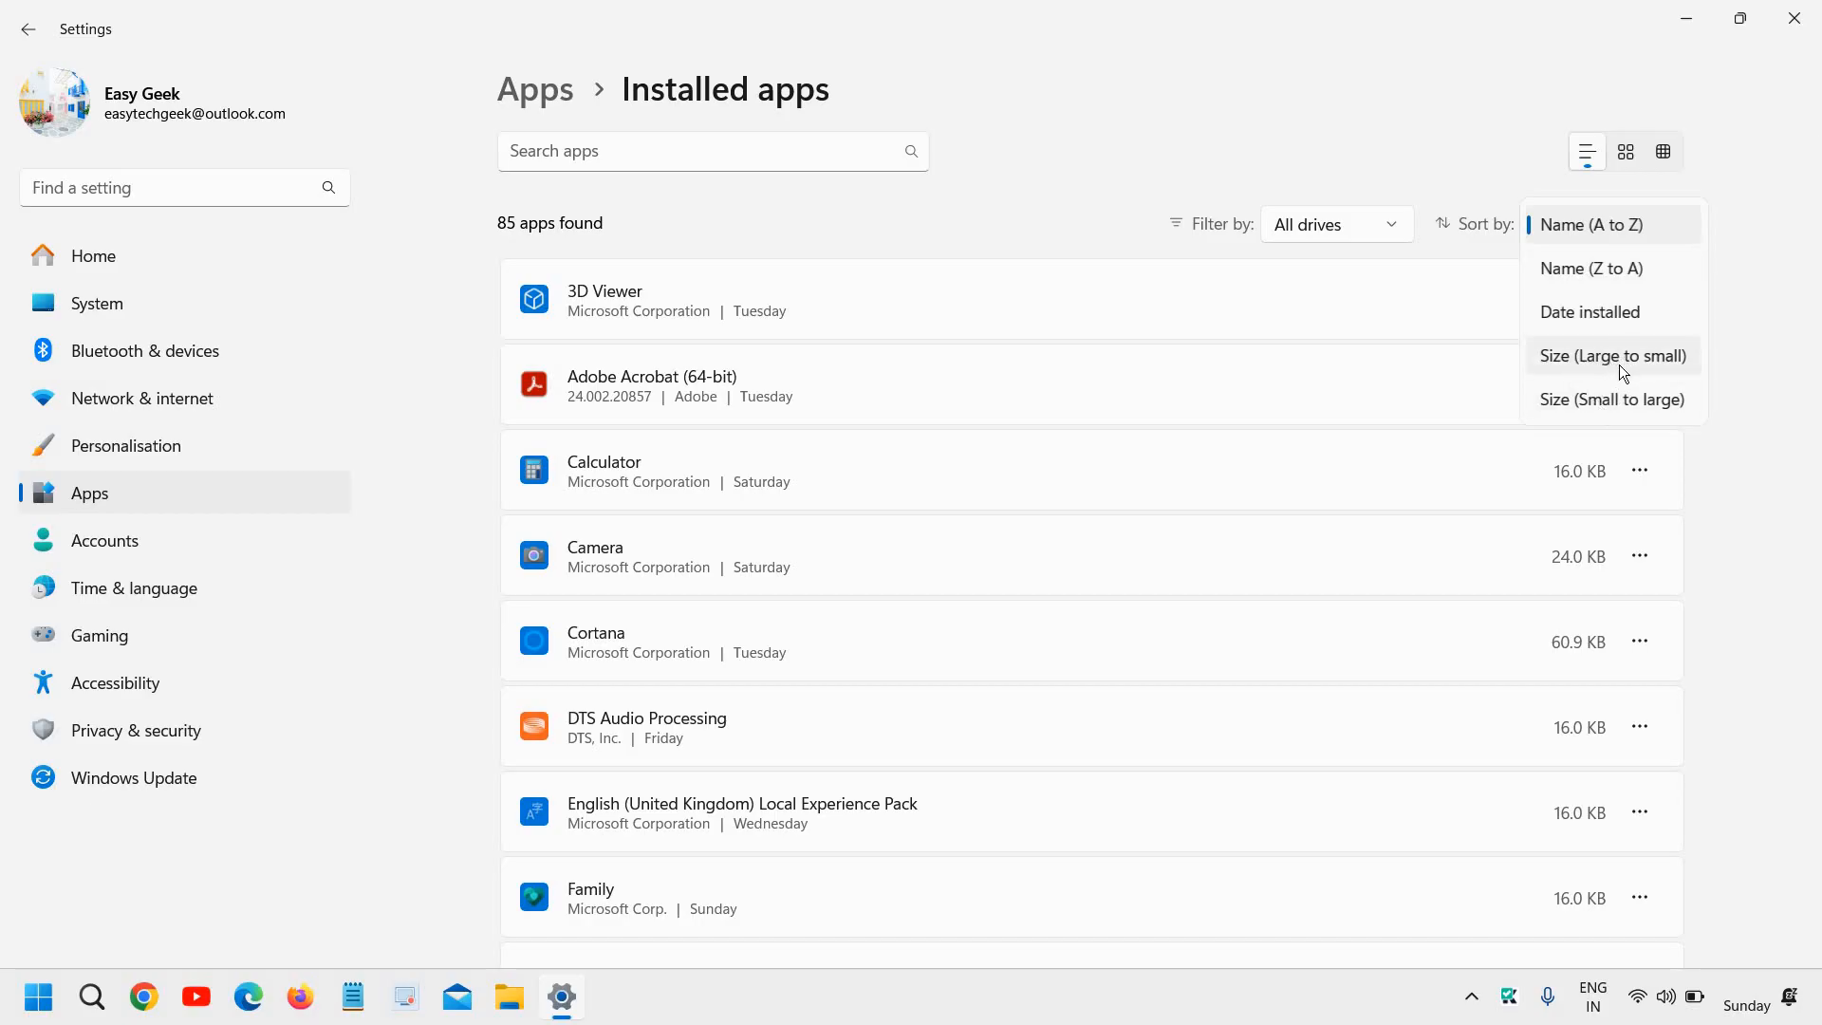
left_click(1610, 356)
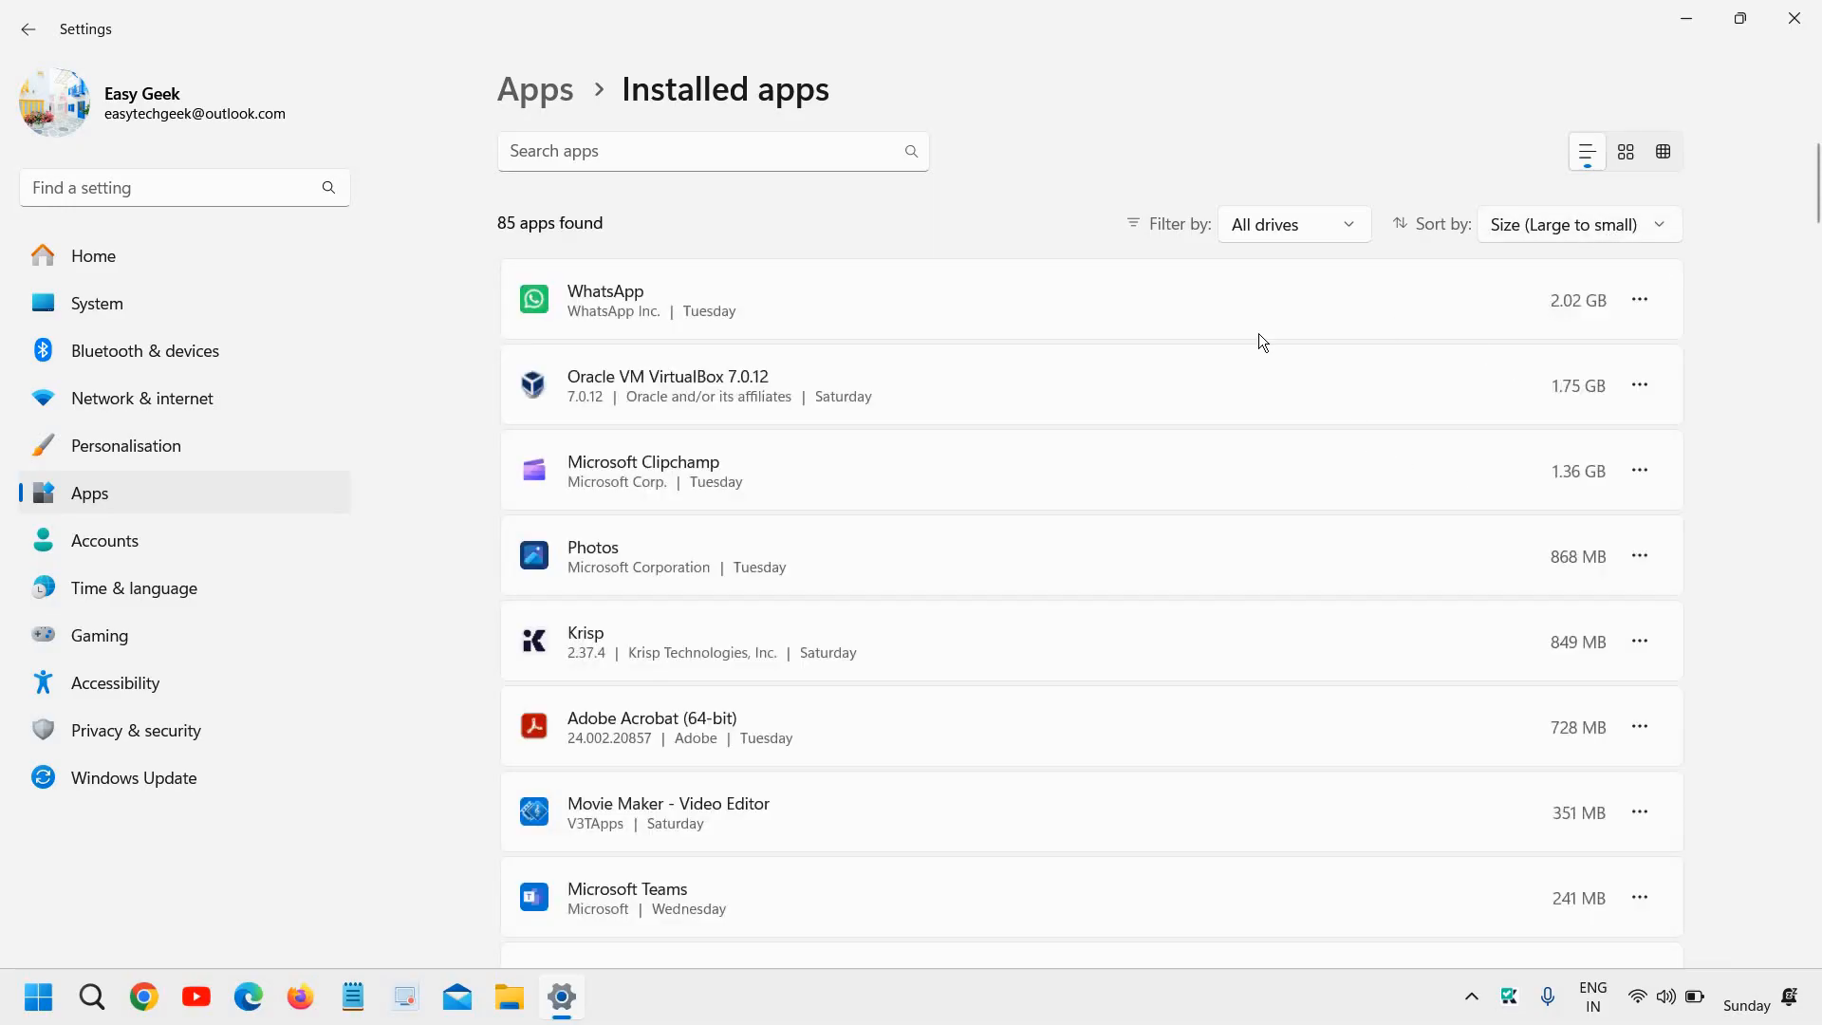
mouse_move(936, 508)
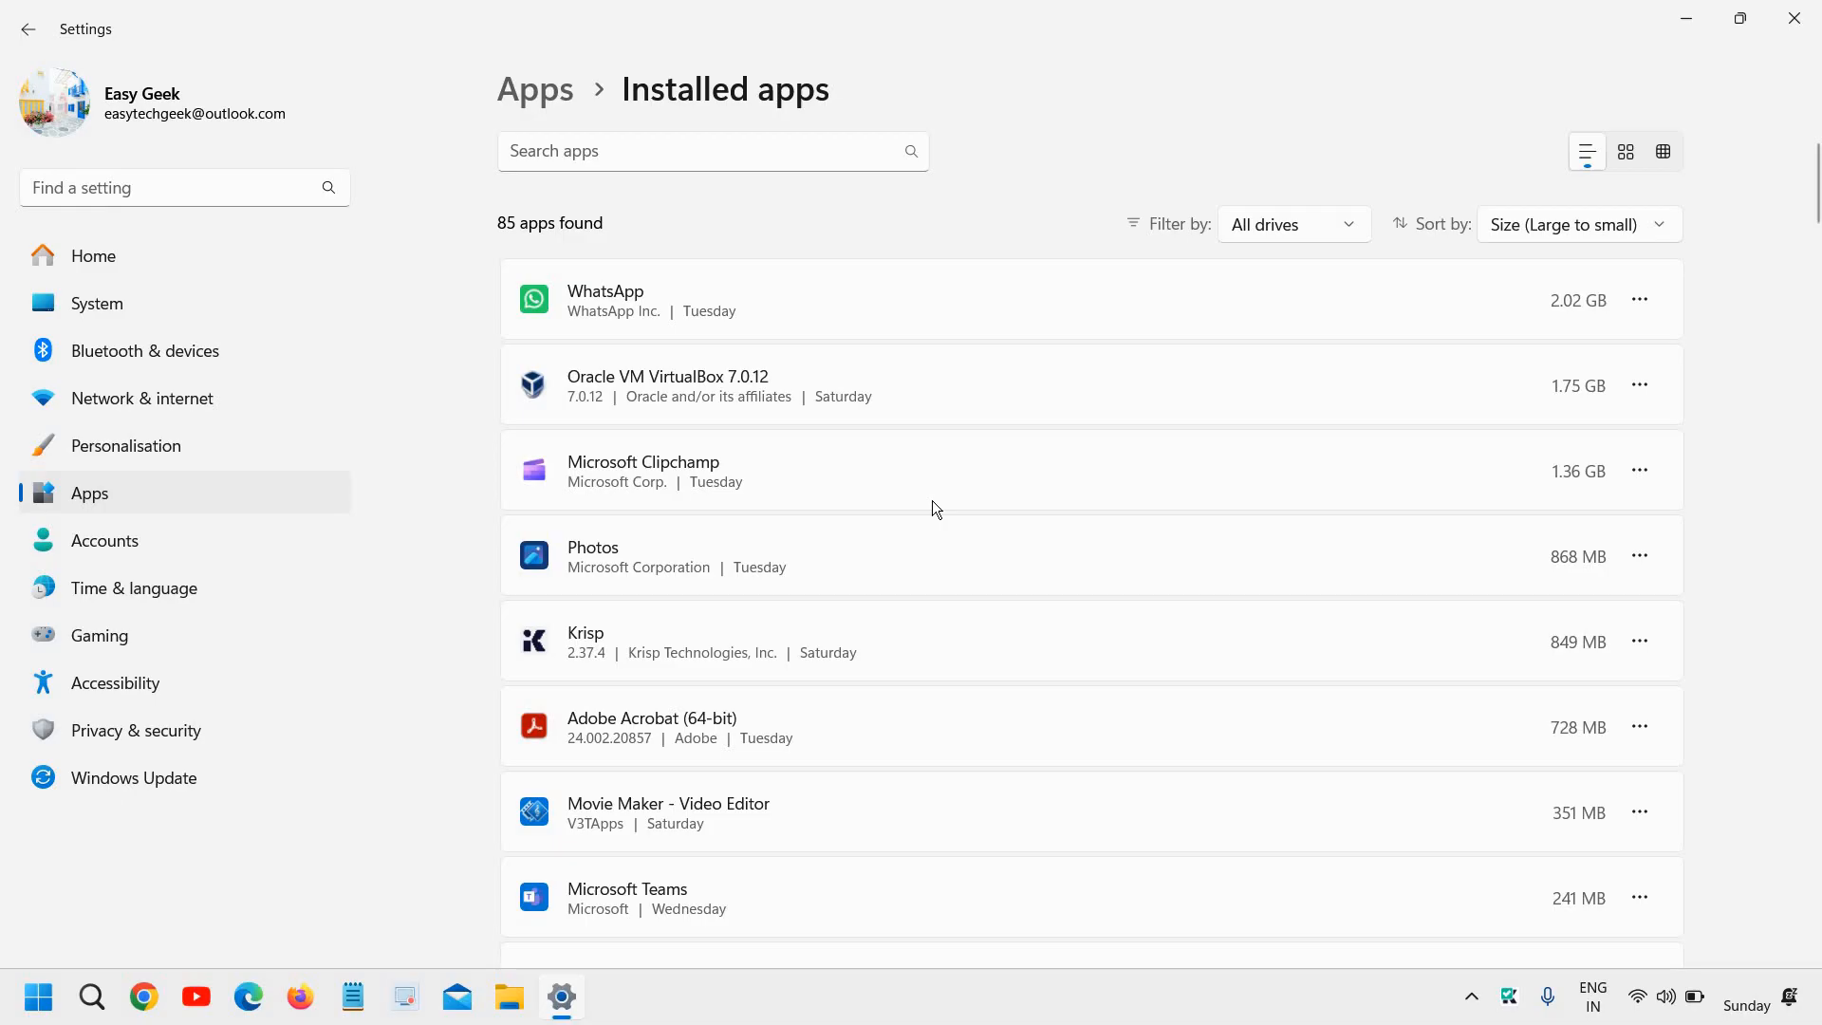
mouse_move(1321, 291)
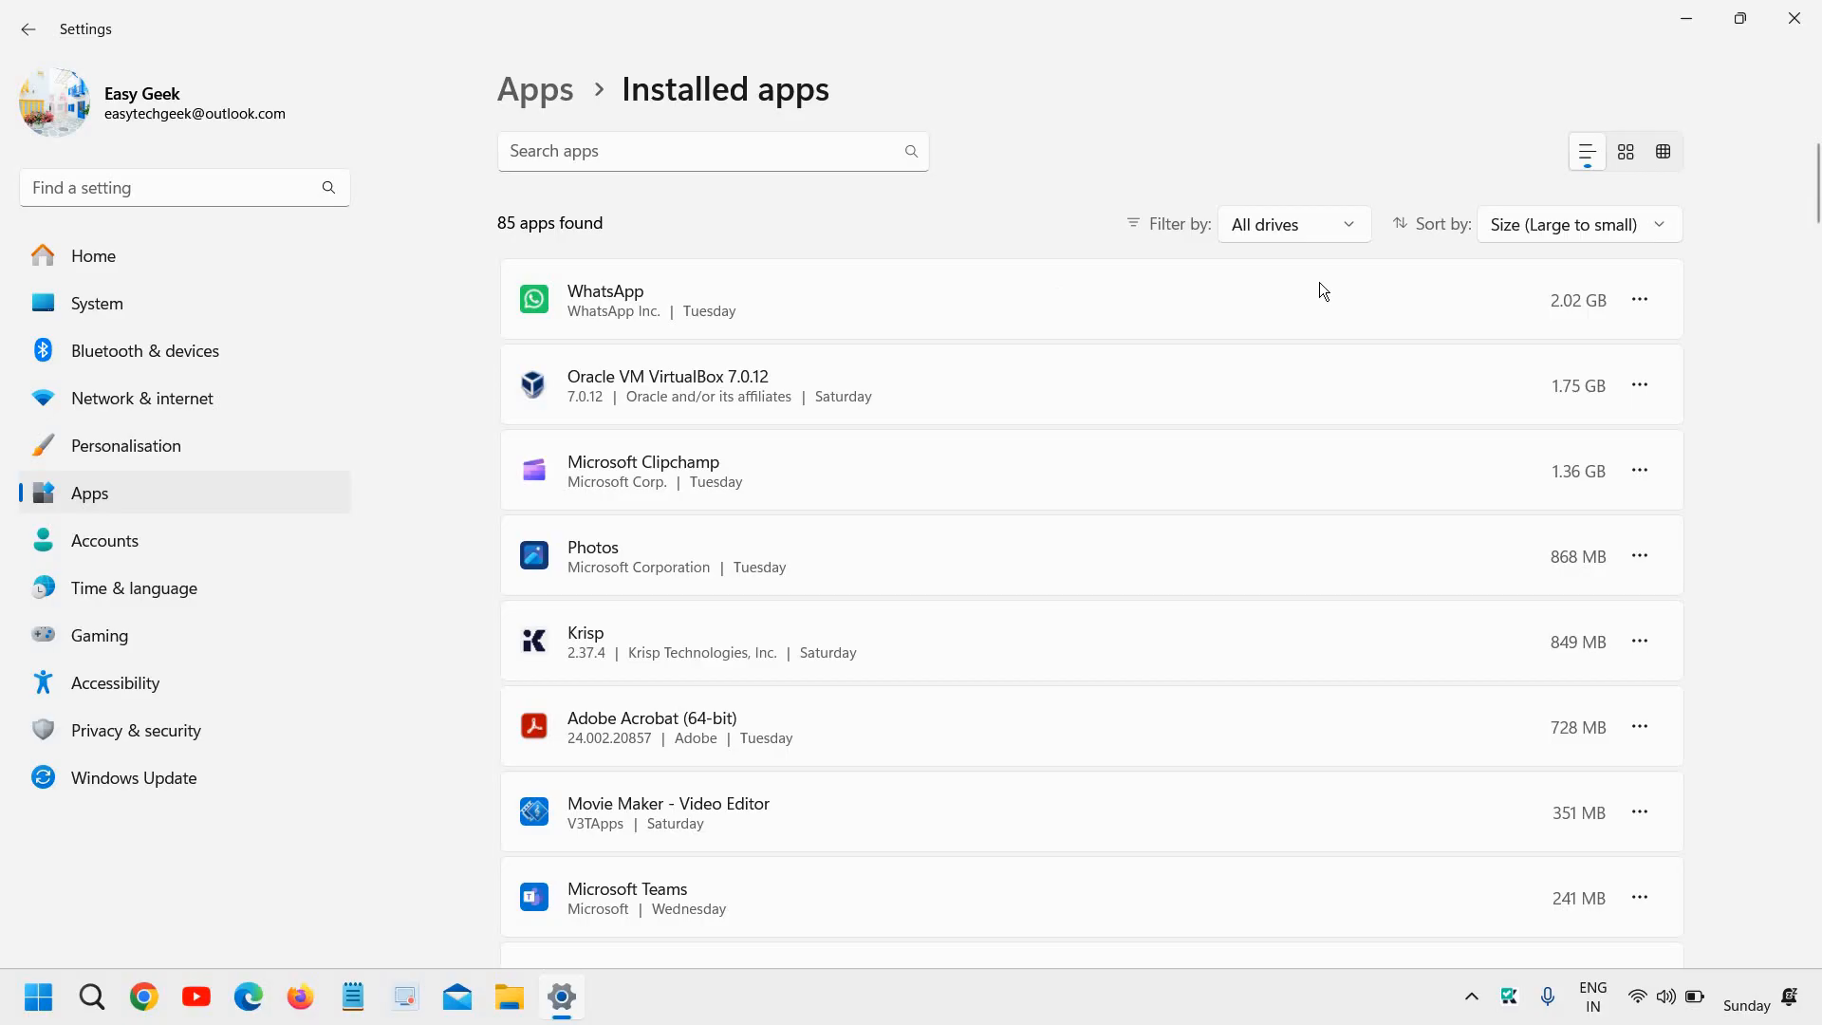
mouse_move(1728, 230)
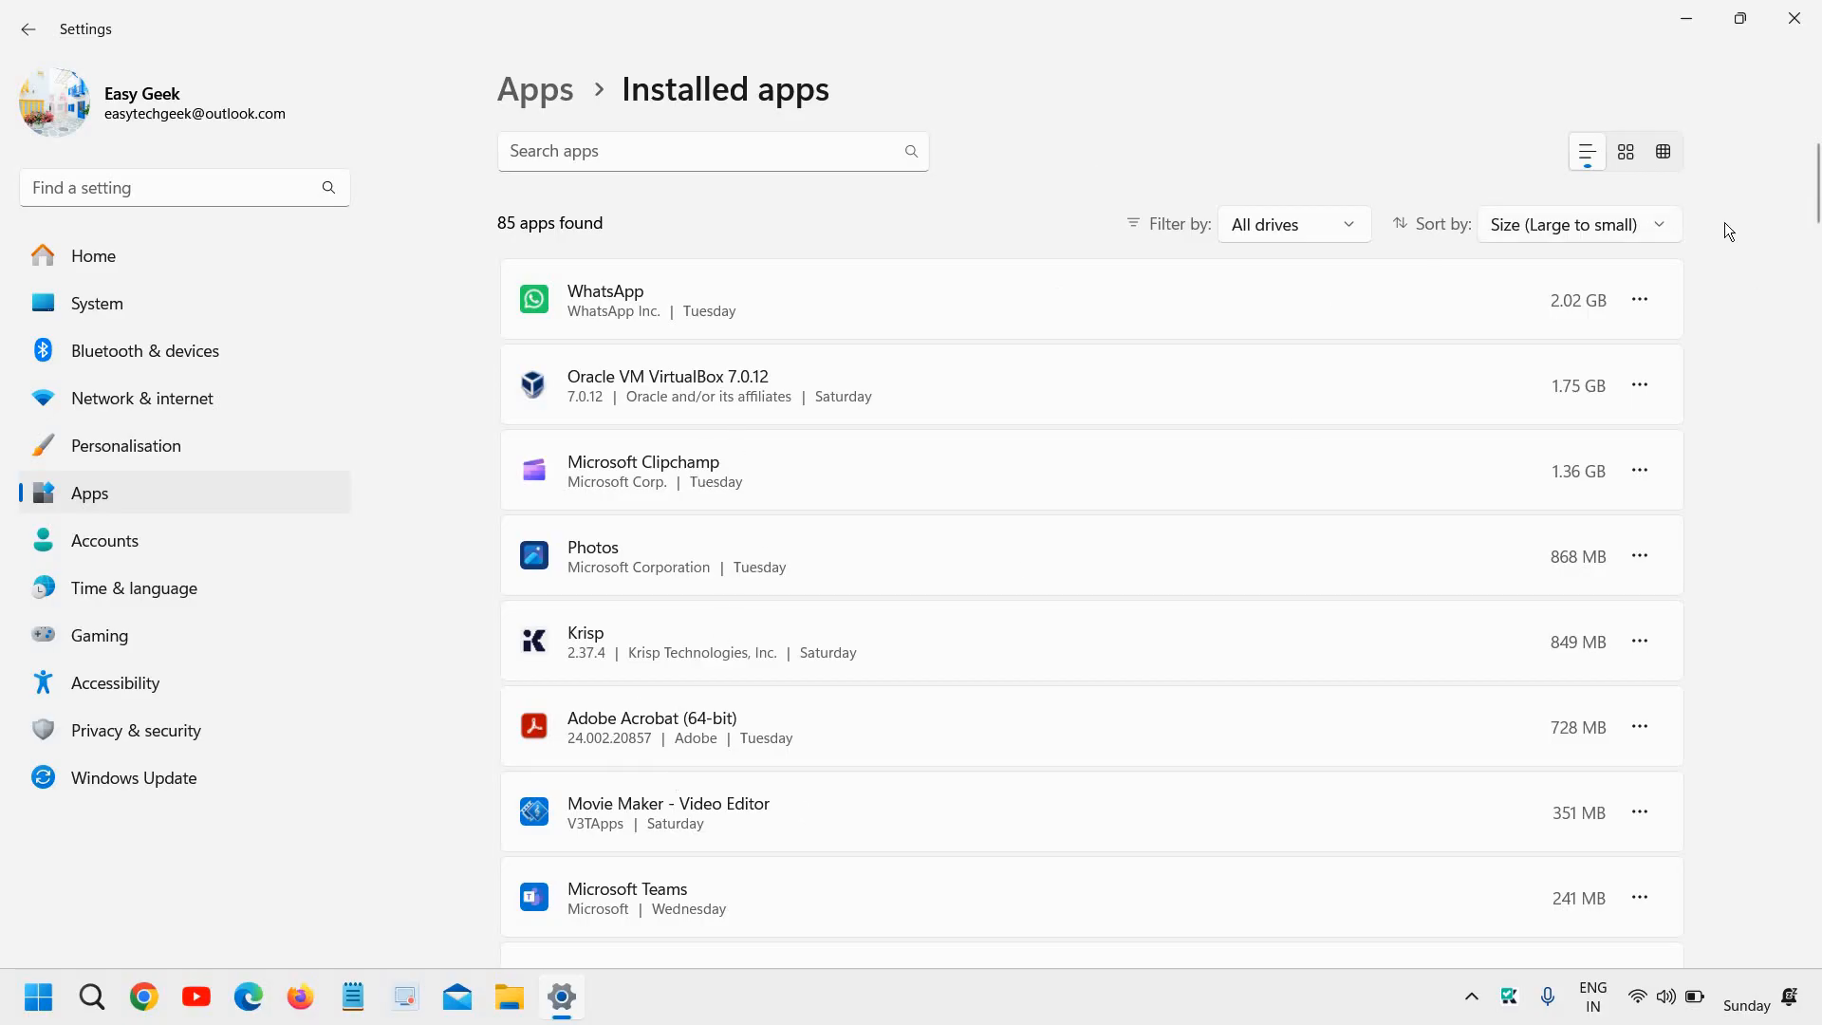
mouse_move(1532, 528)
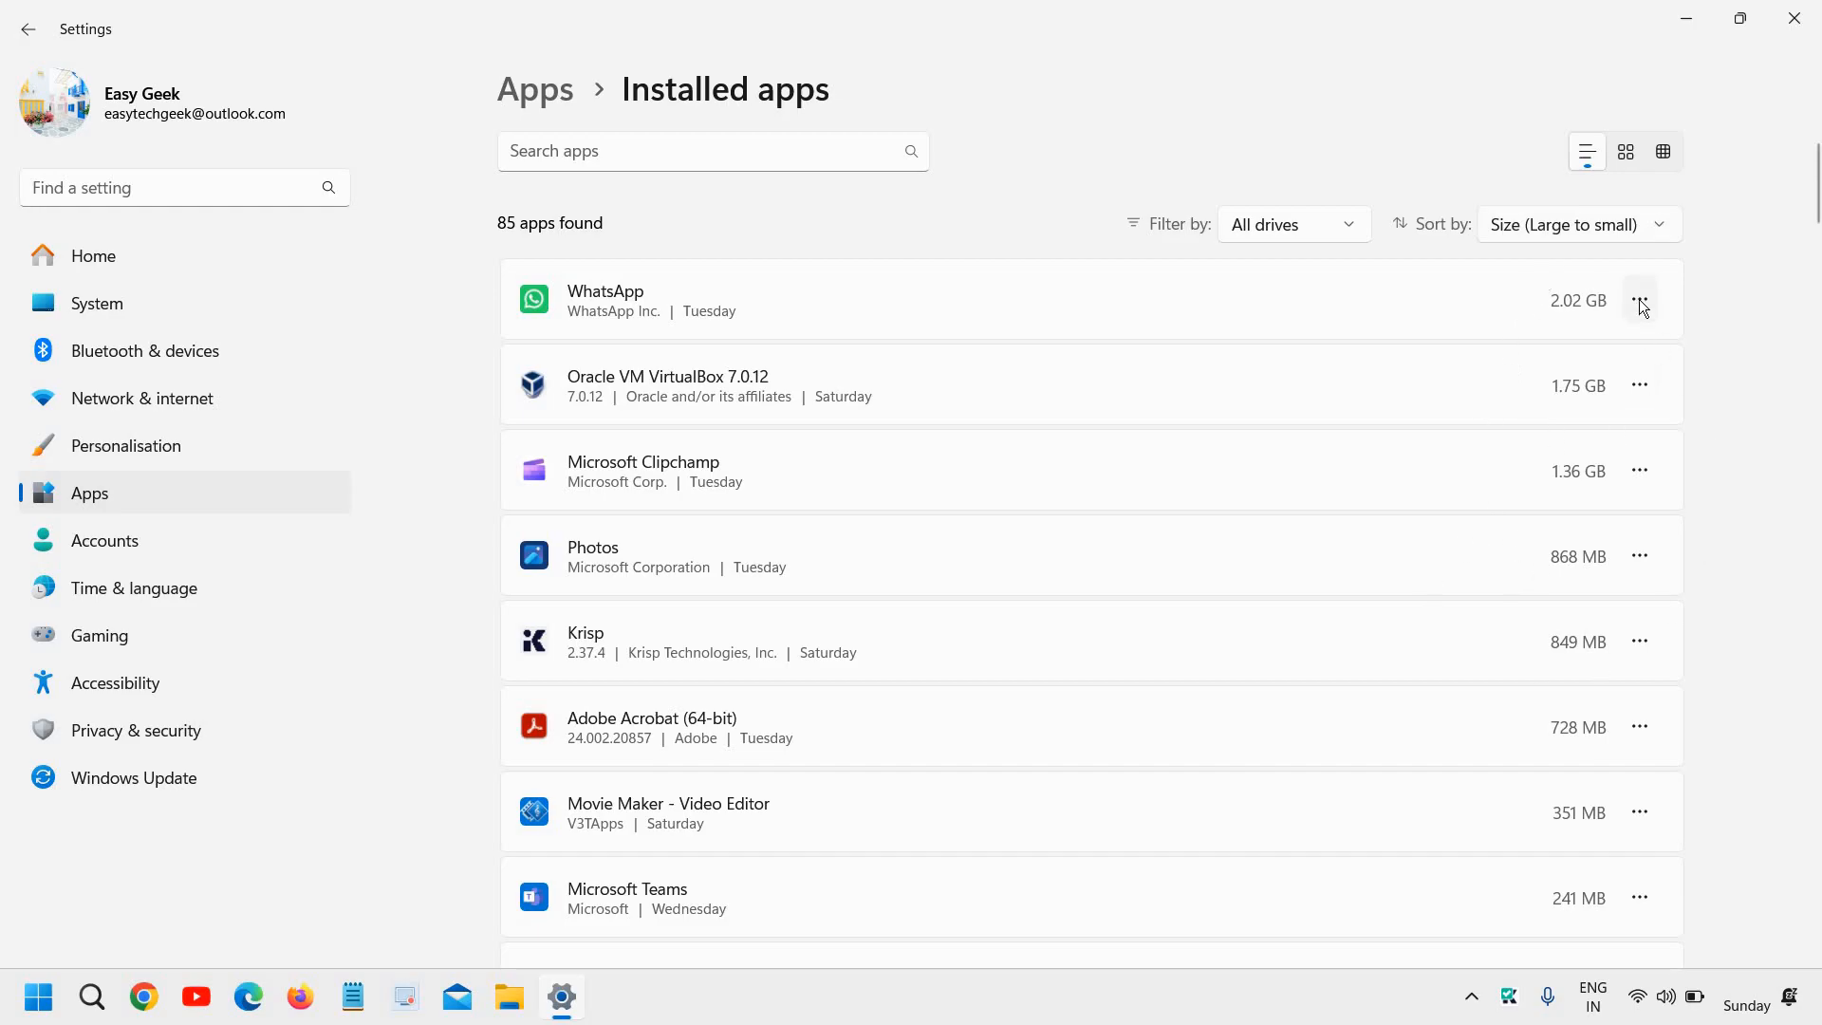
left_click(1640, 300)
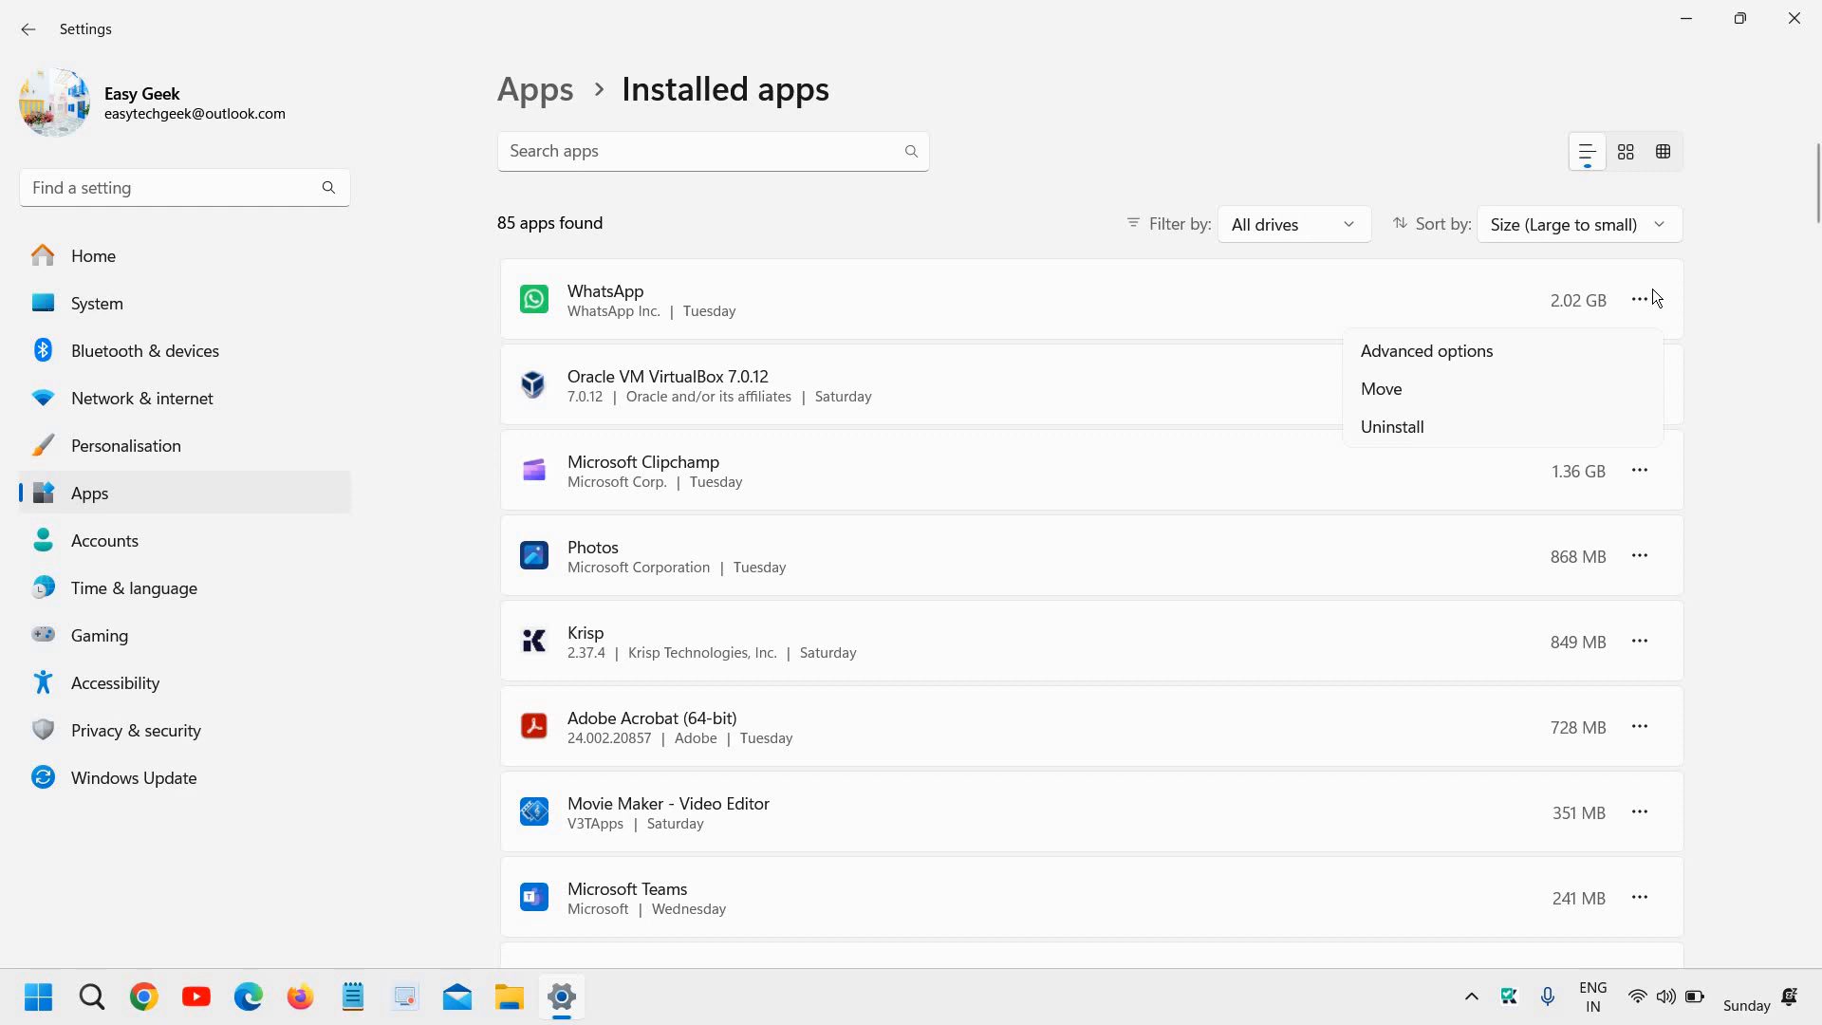
mouse_move(1461, 361)
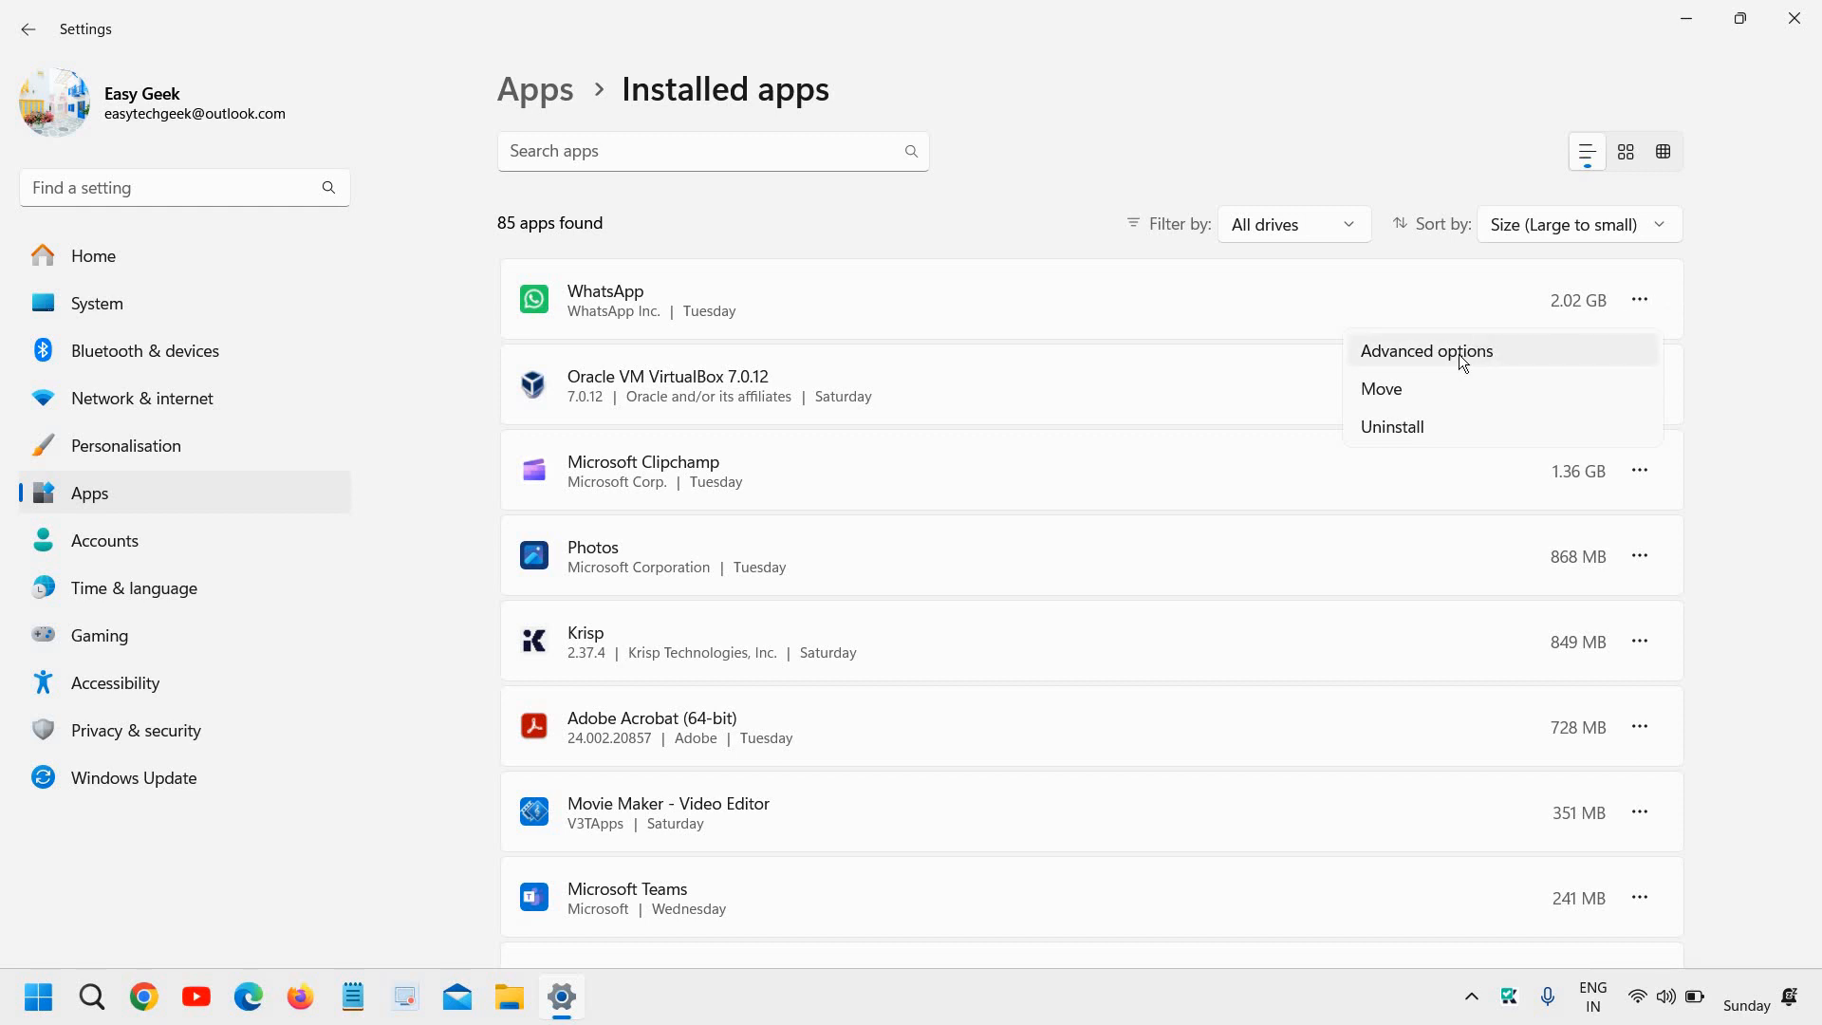
left_click(1425, 350)
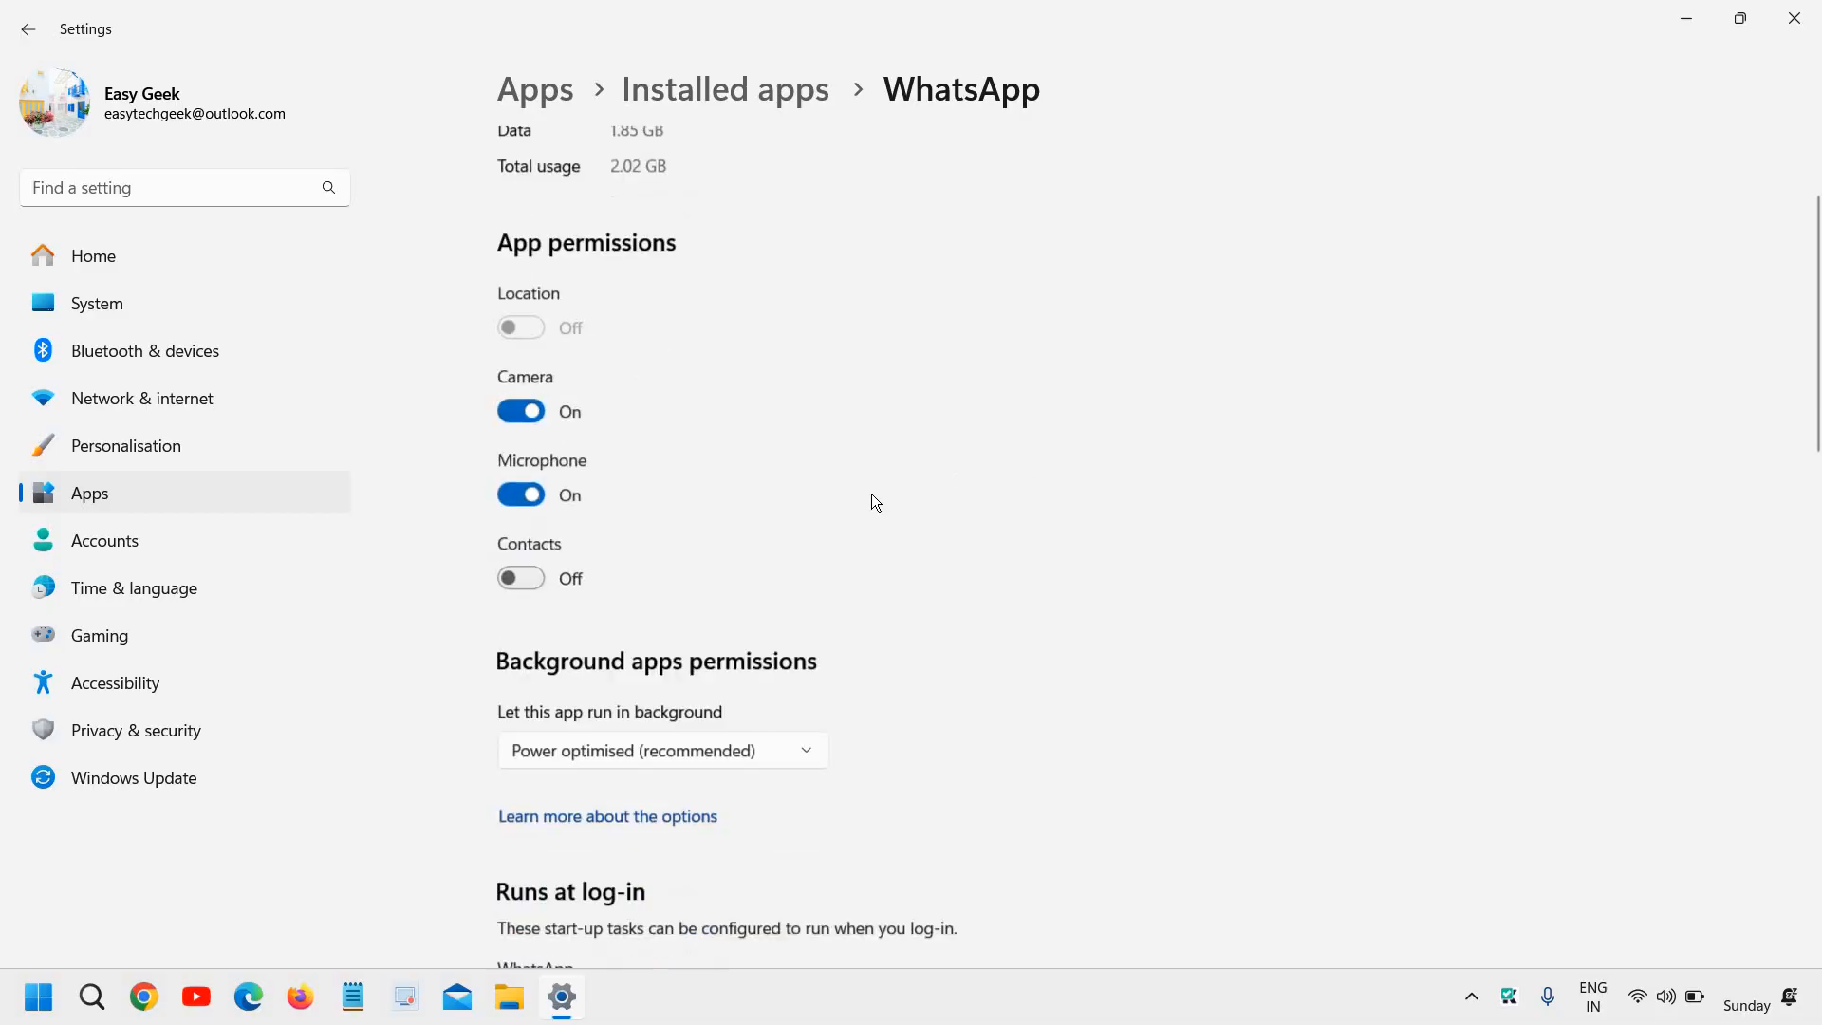
scroll("down", 3)
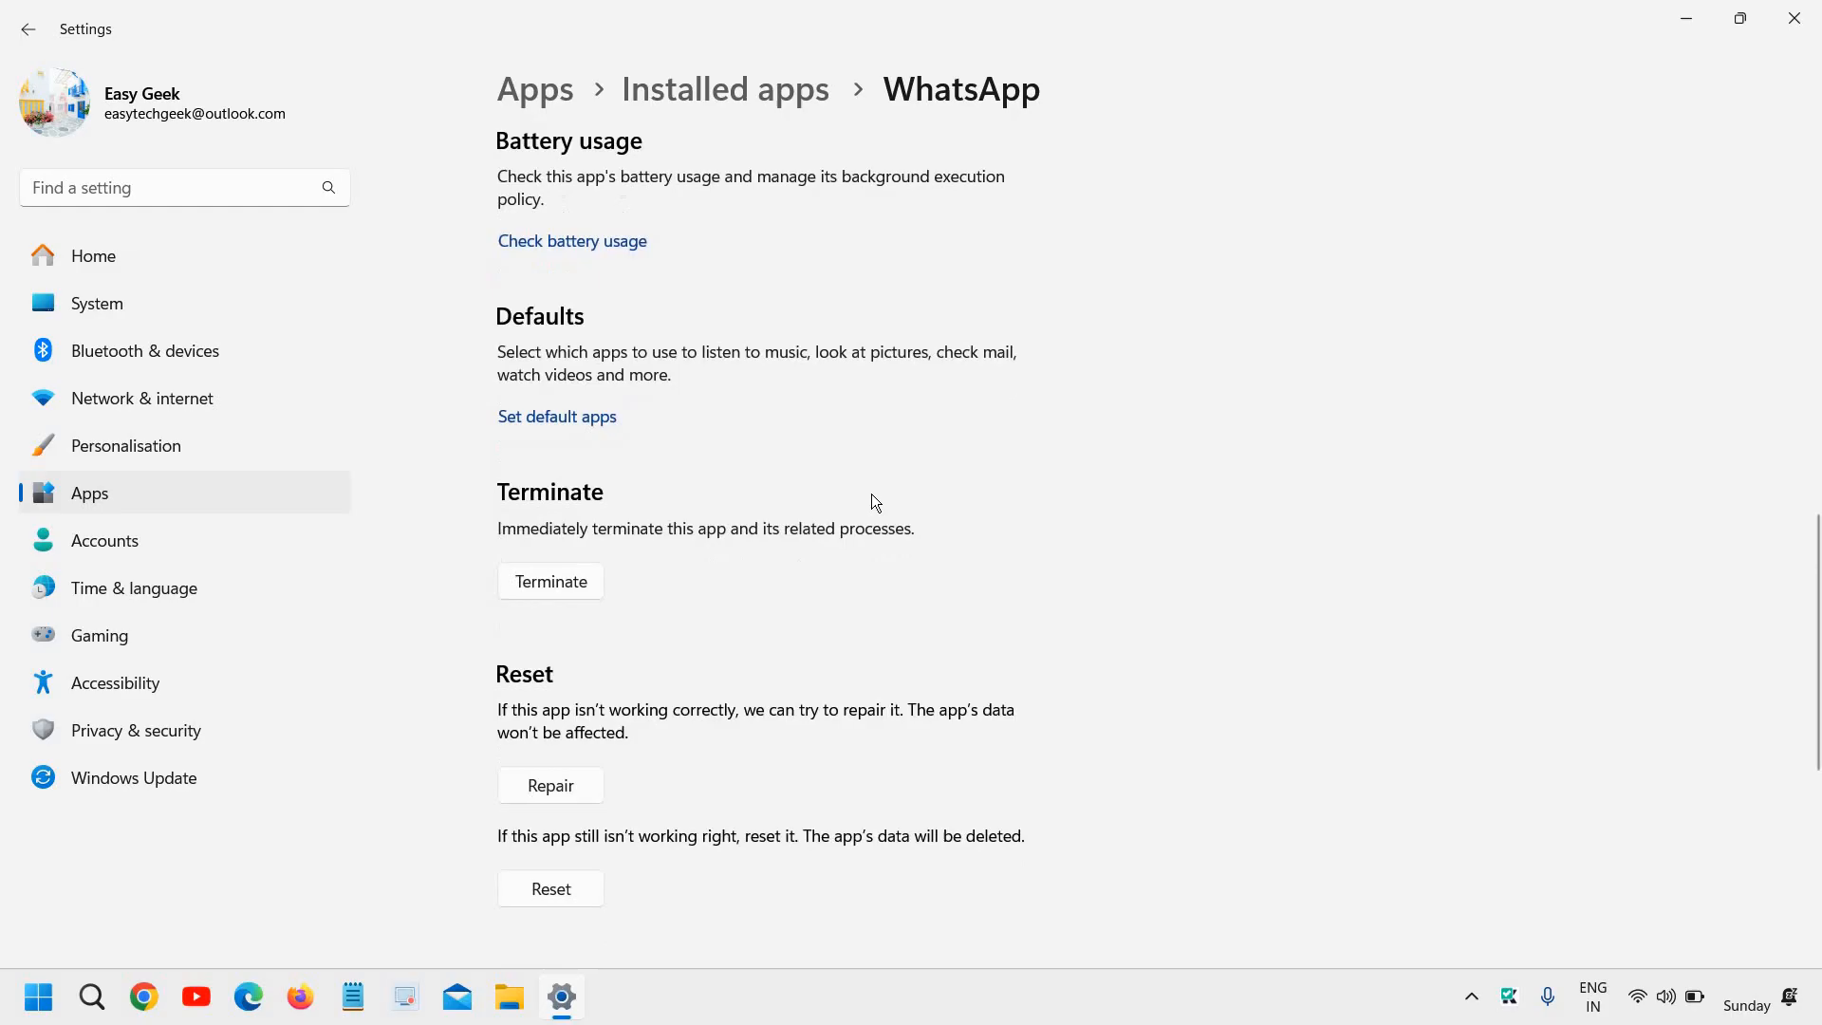
scroll("down", 3)
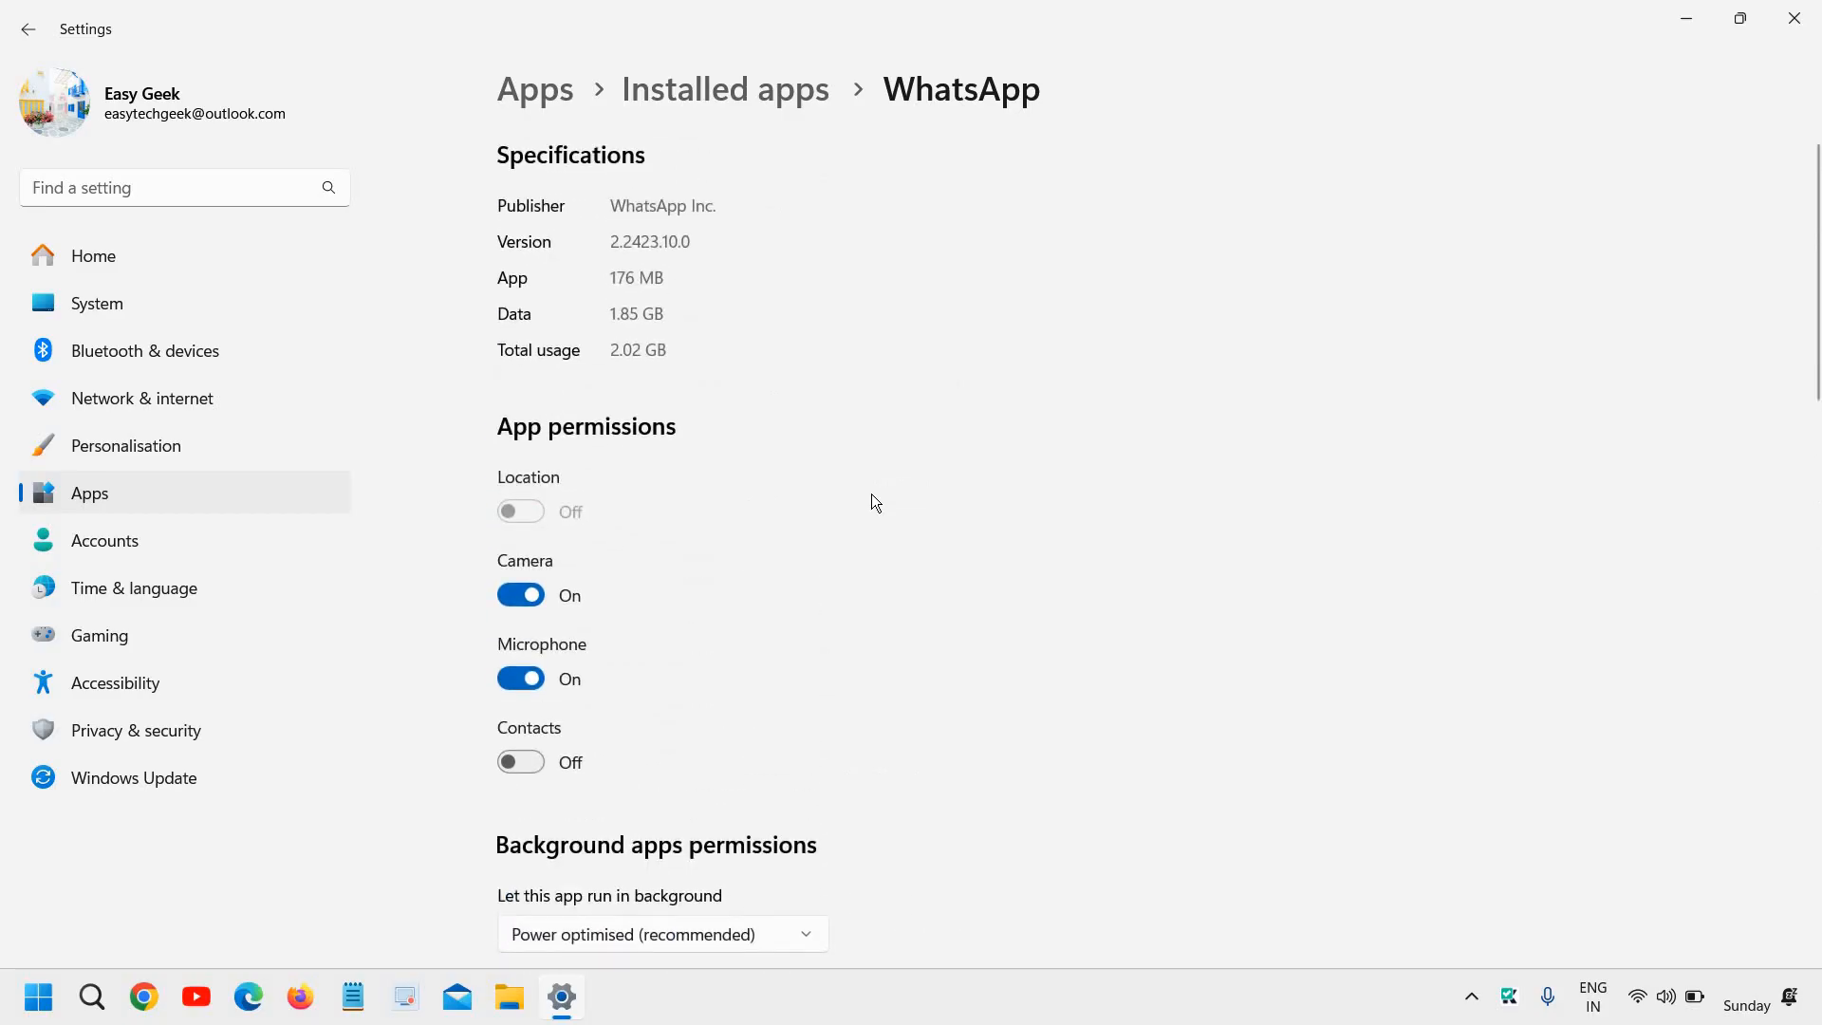
scroll("down", 3)
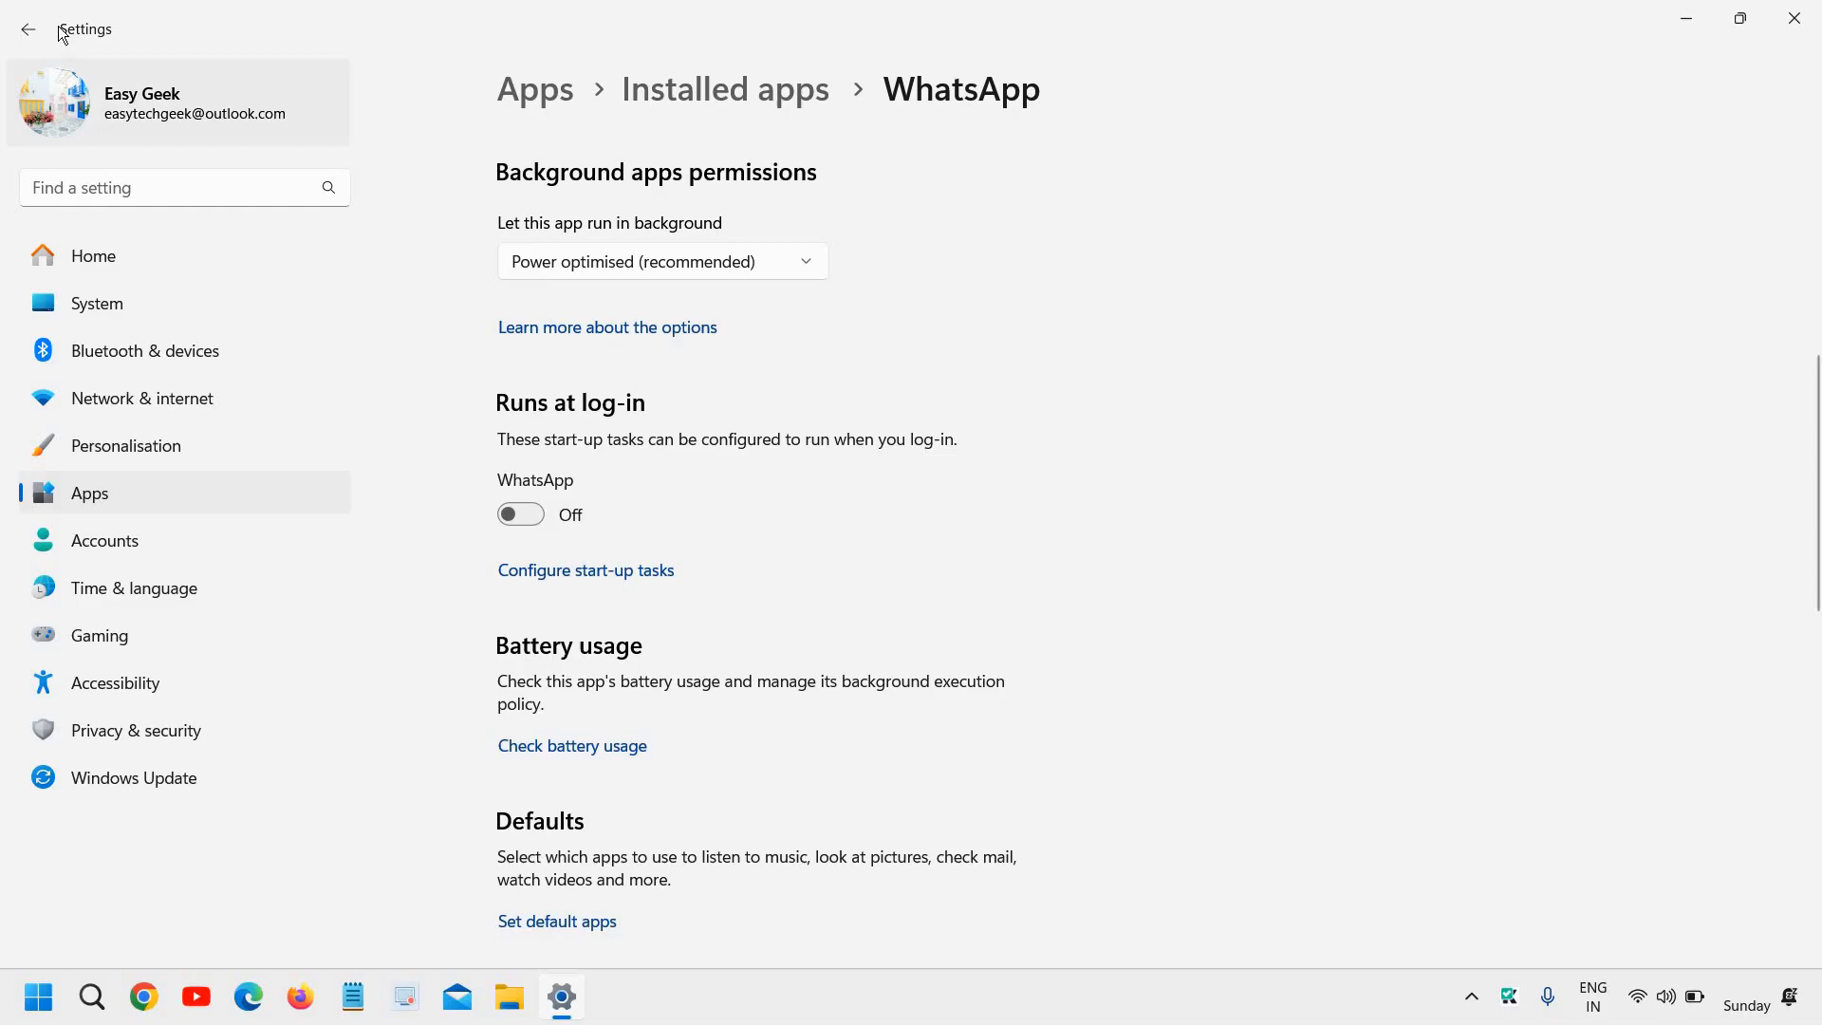
left_click(724, 89)
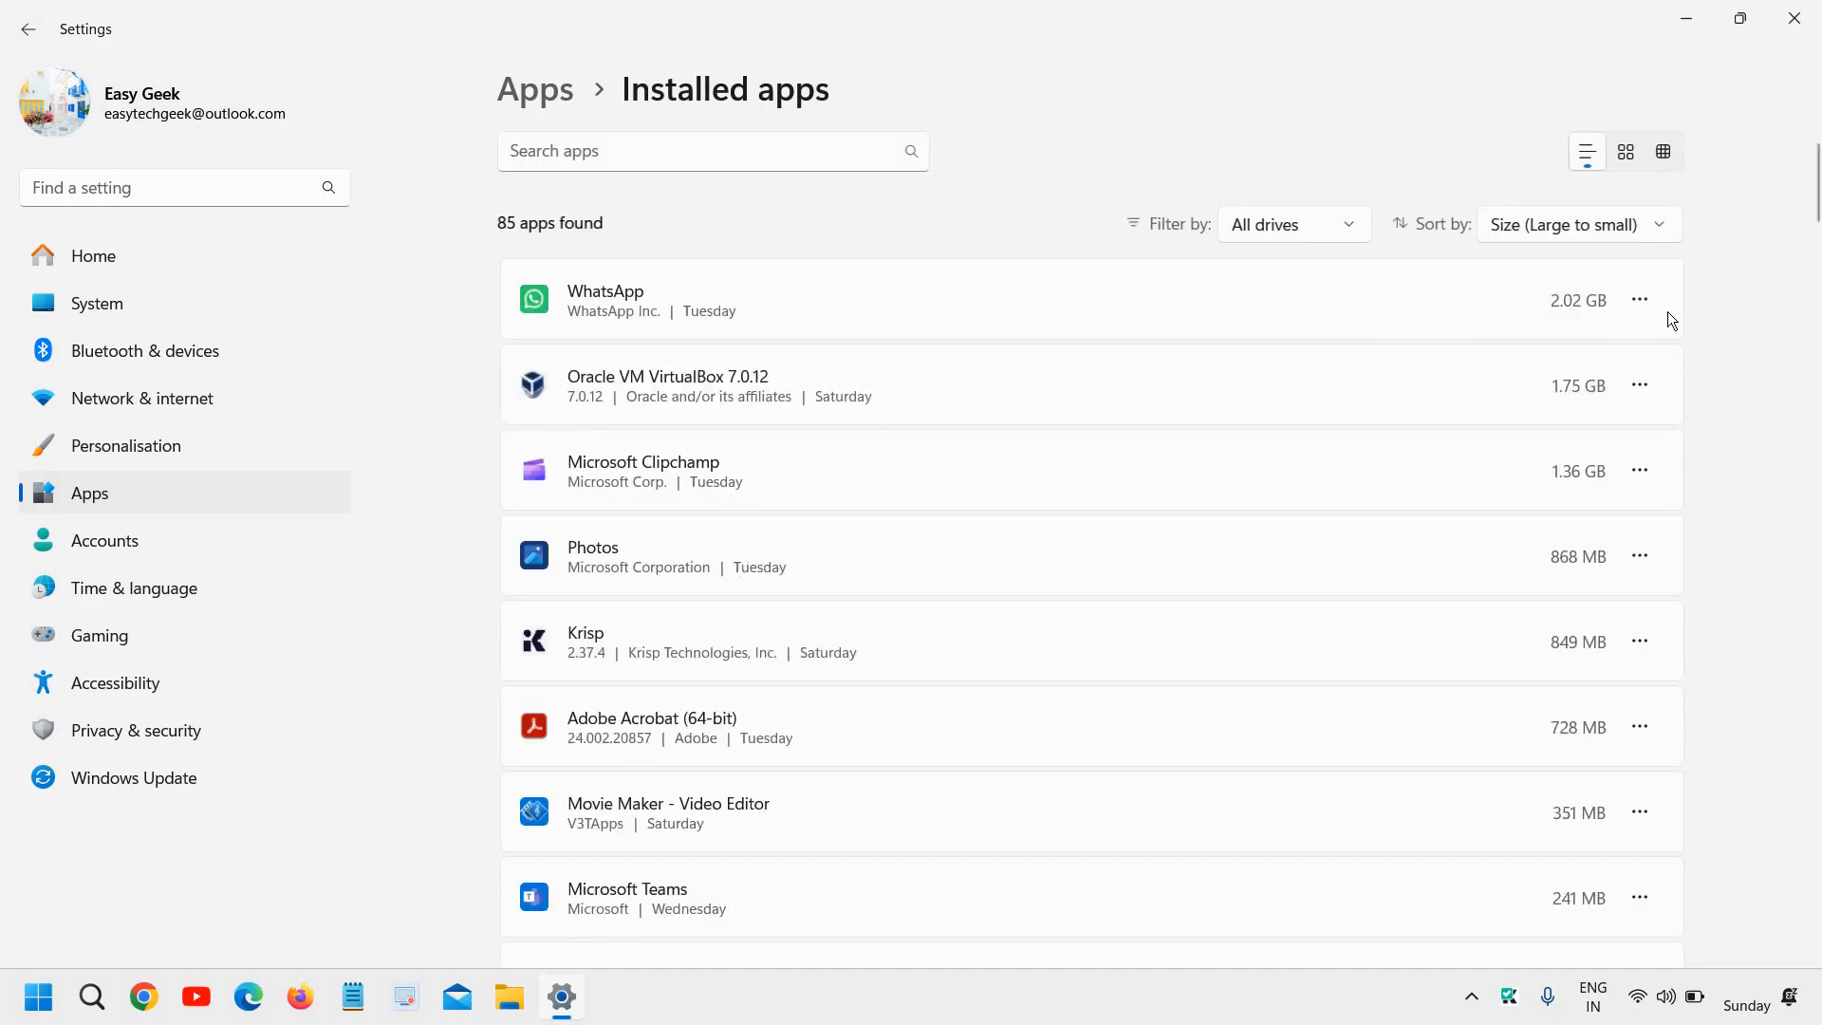
left_click(1640, 300)
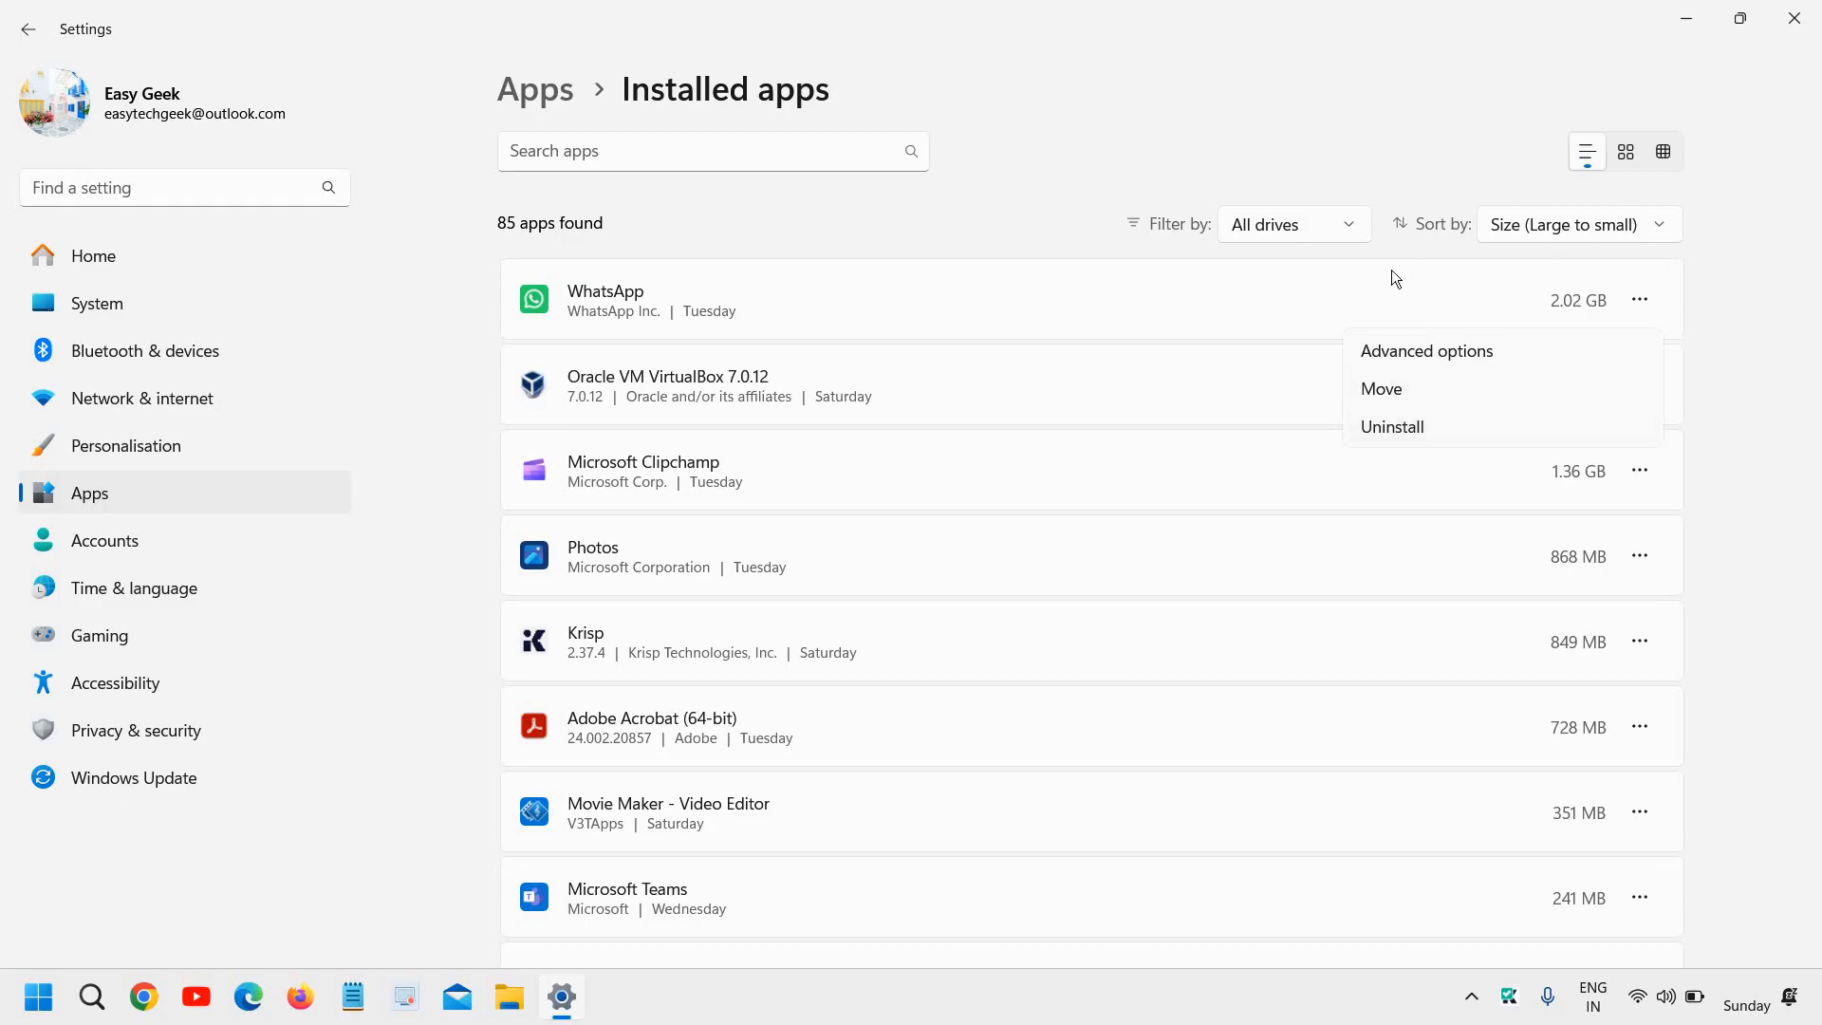
mouse_move(1412, 472)
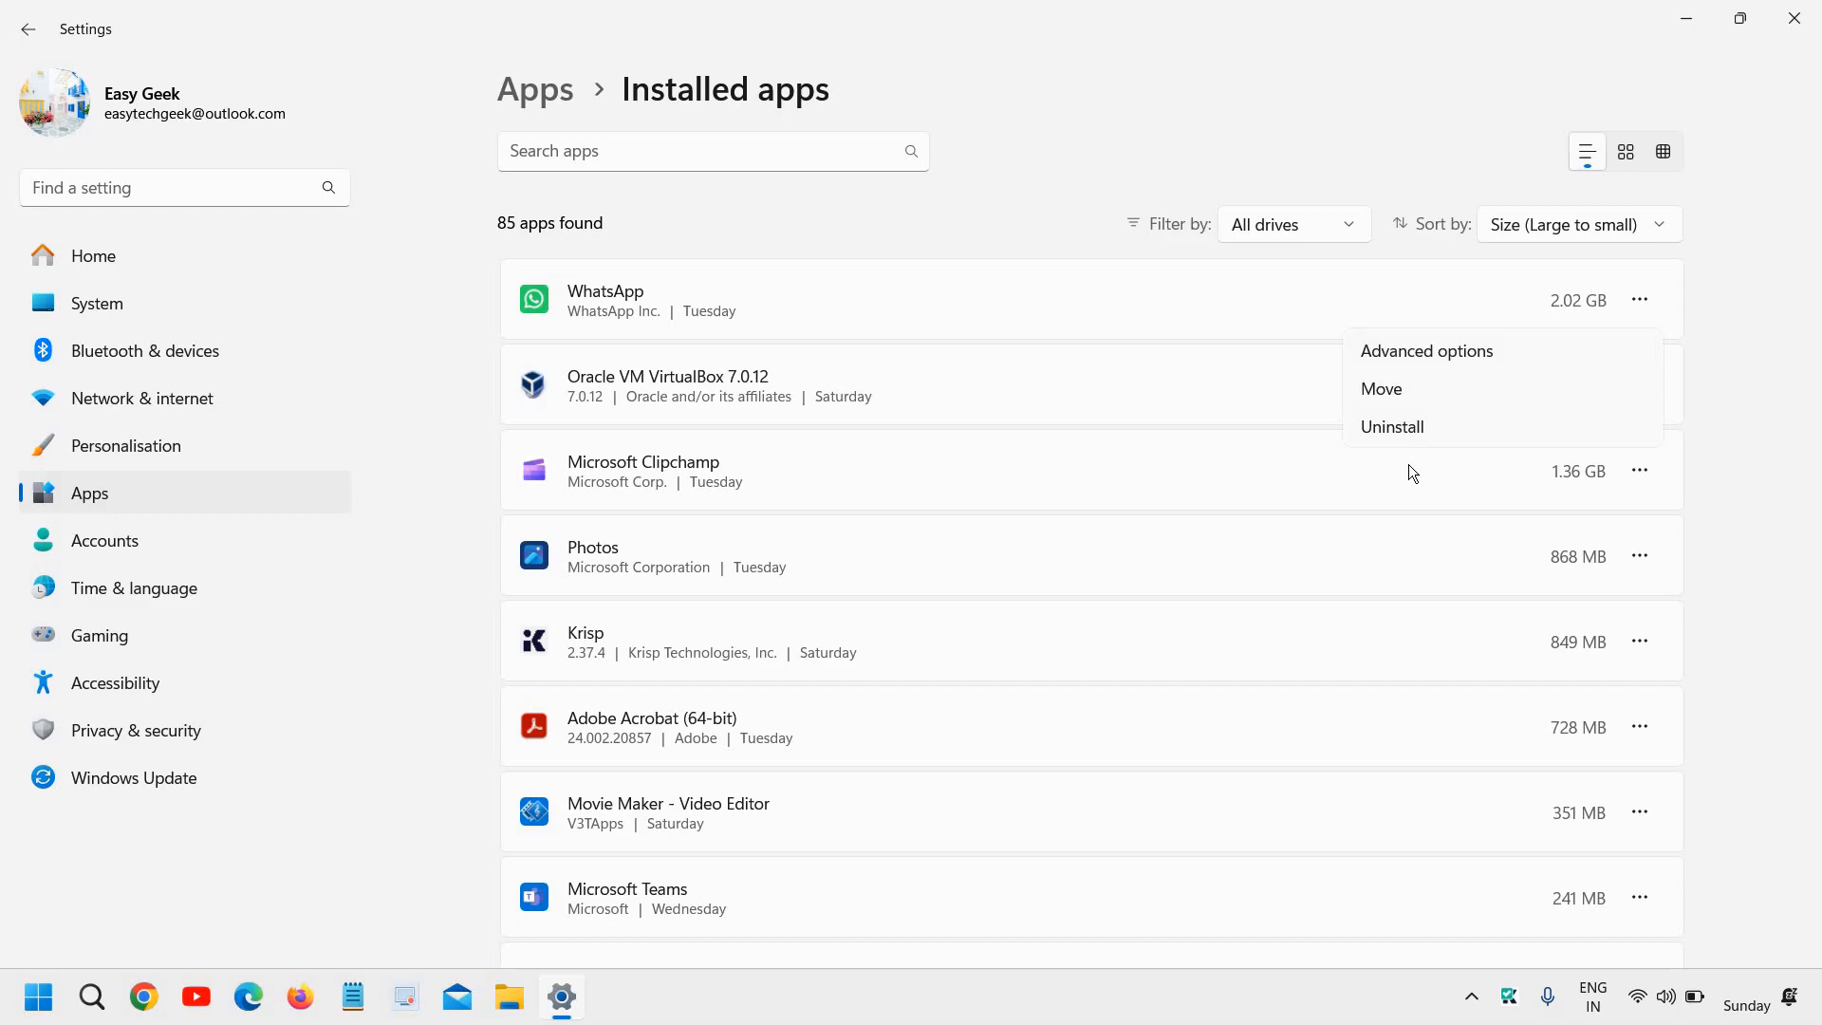
mouse_move(33, 42)
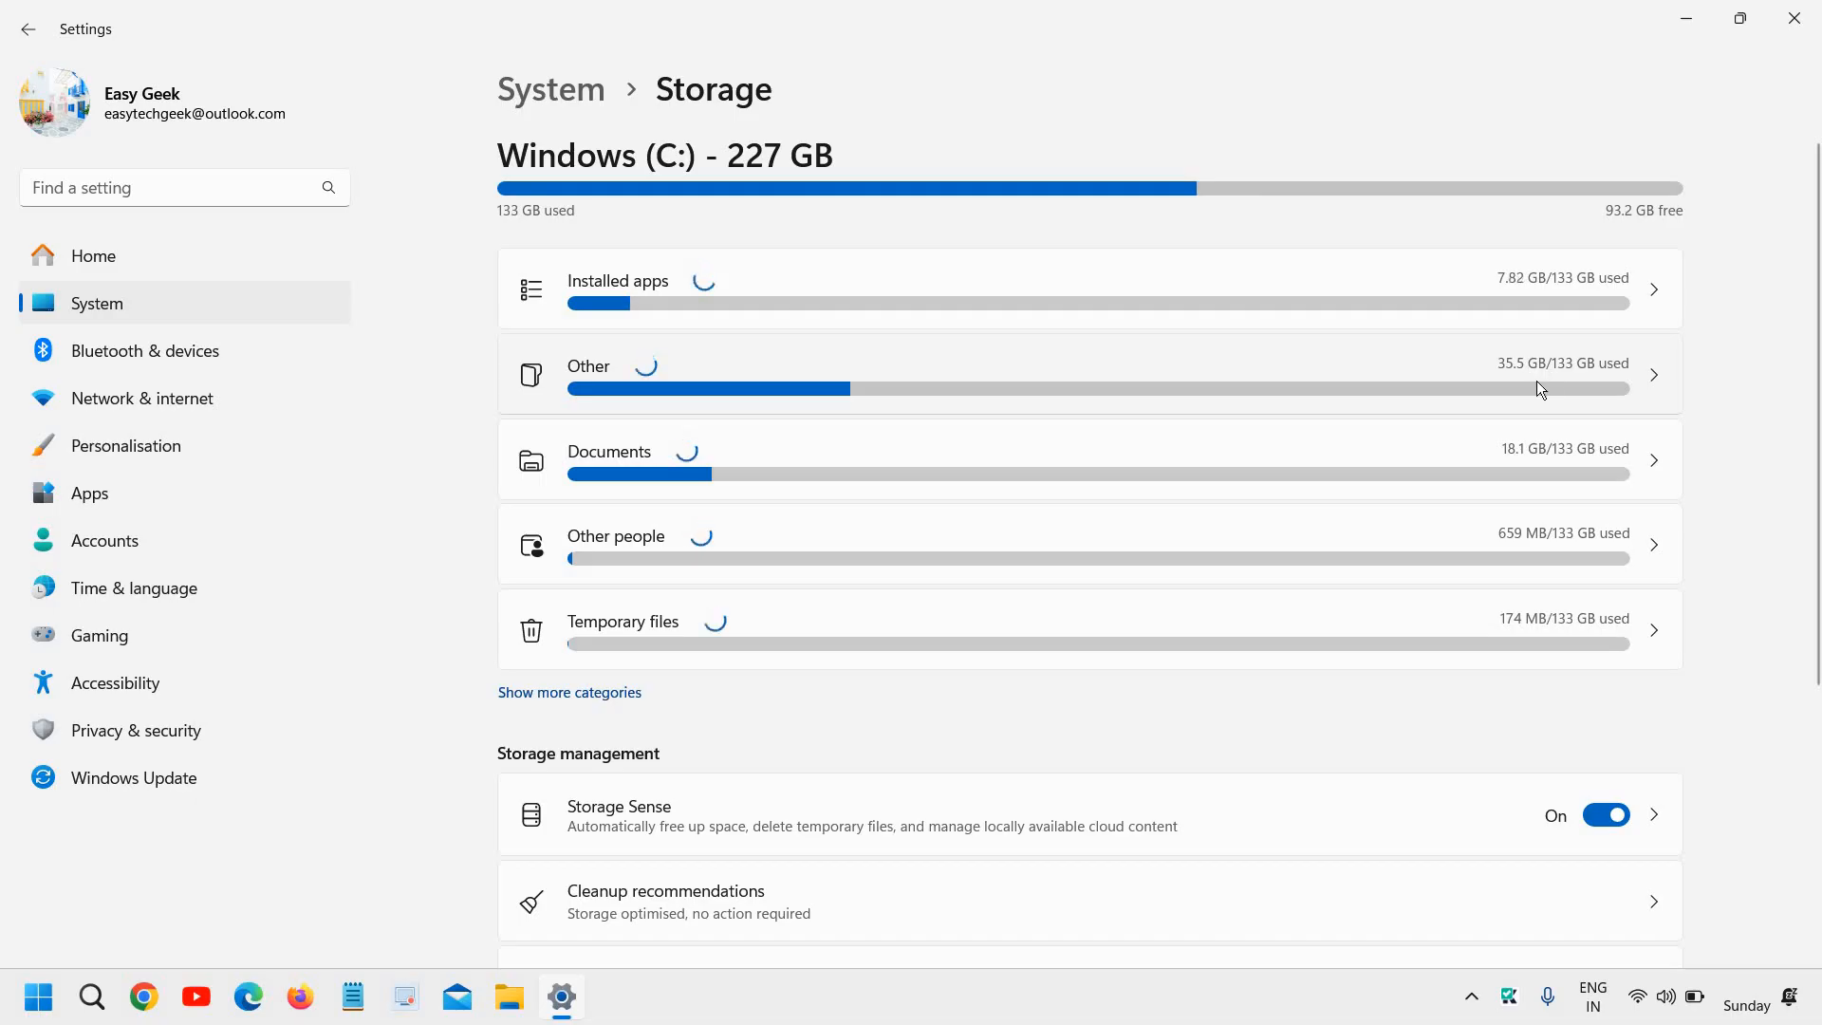
left_click(1087, 373)
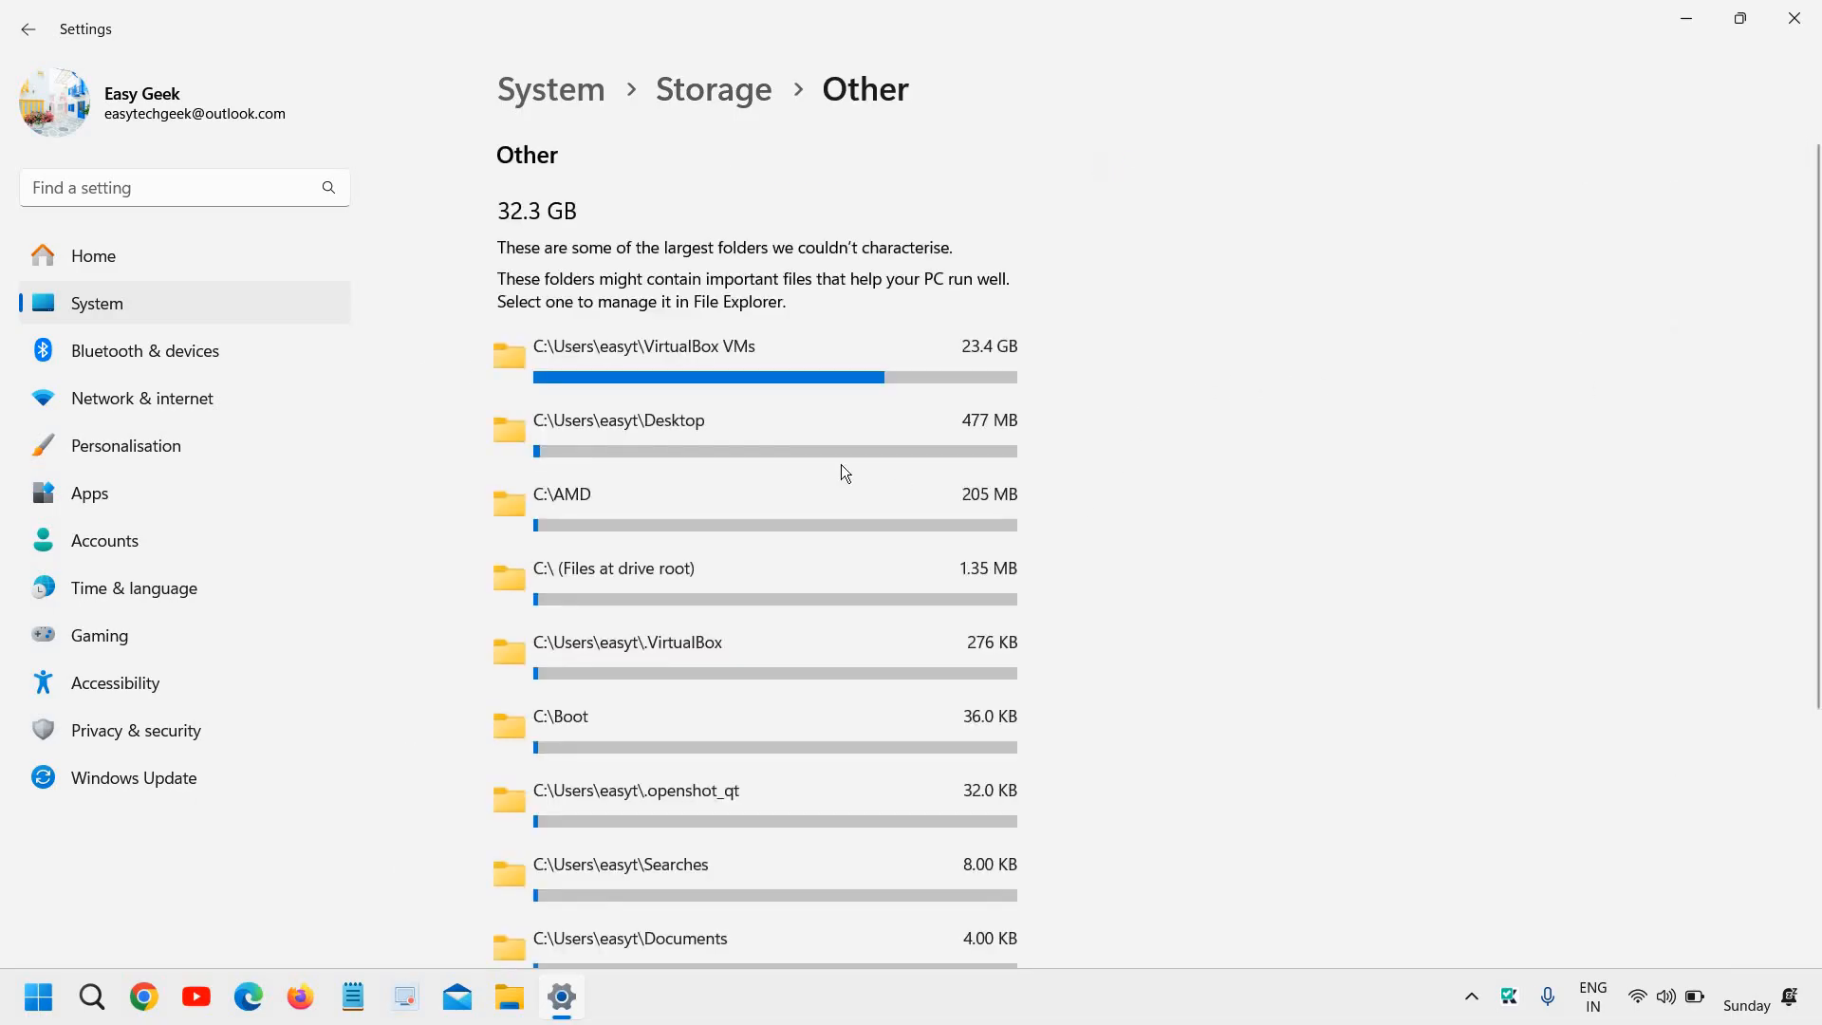
mouse_move(911, 390)
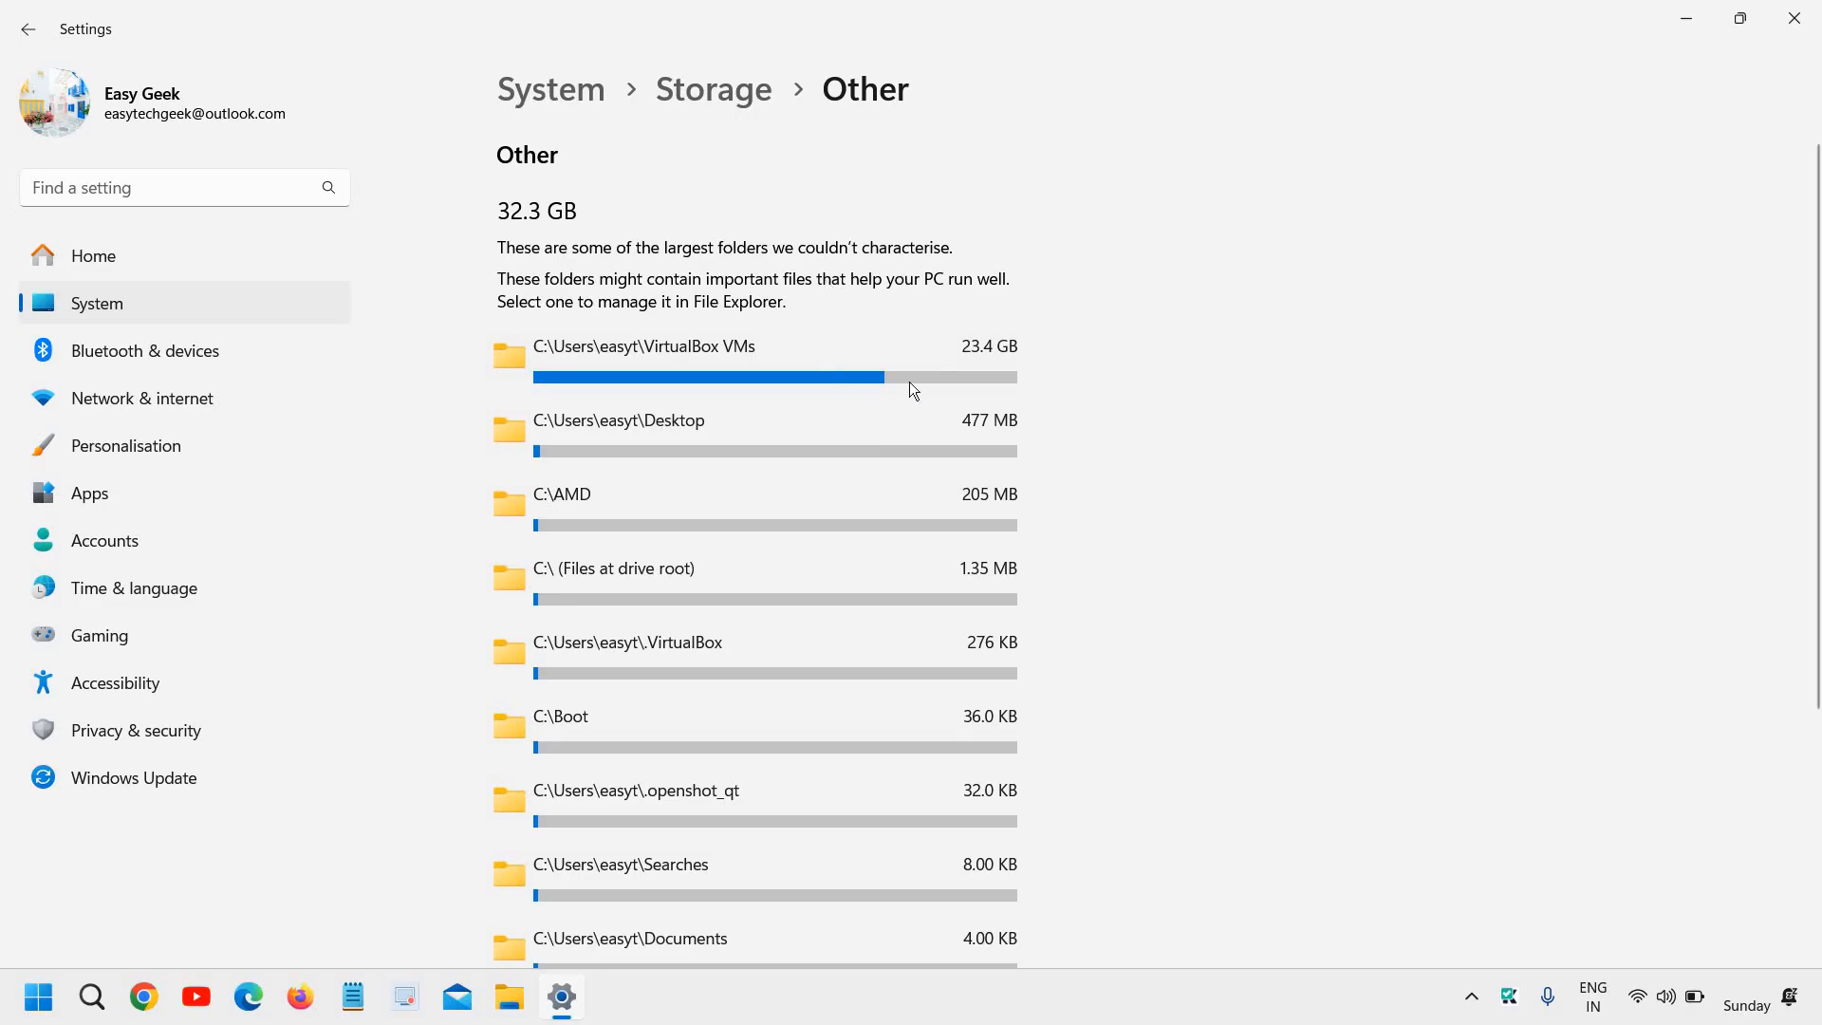
mouse_move(989, 373)
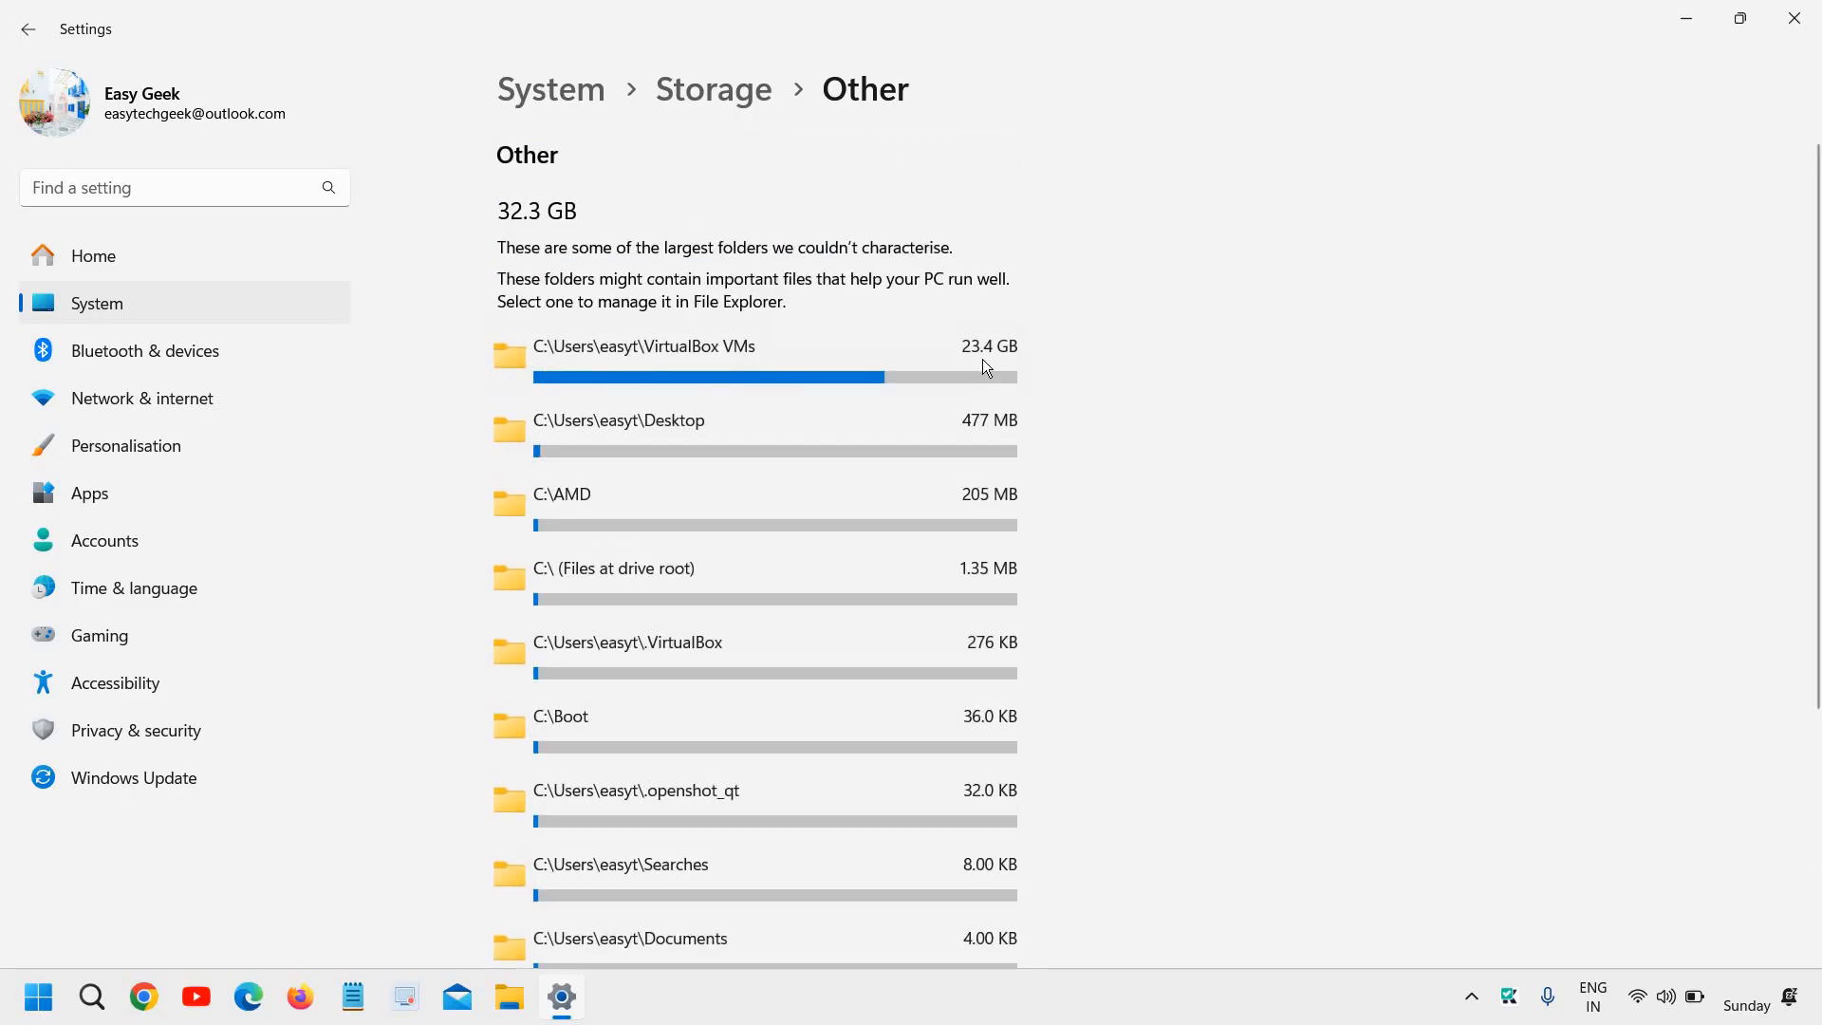
- Open VirtualBox VMs, select the Windows10 folder, then go up to Easy Geek
left_click(643, 347)
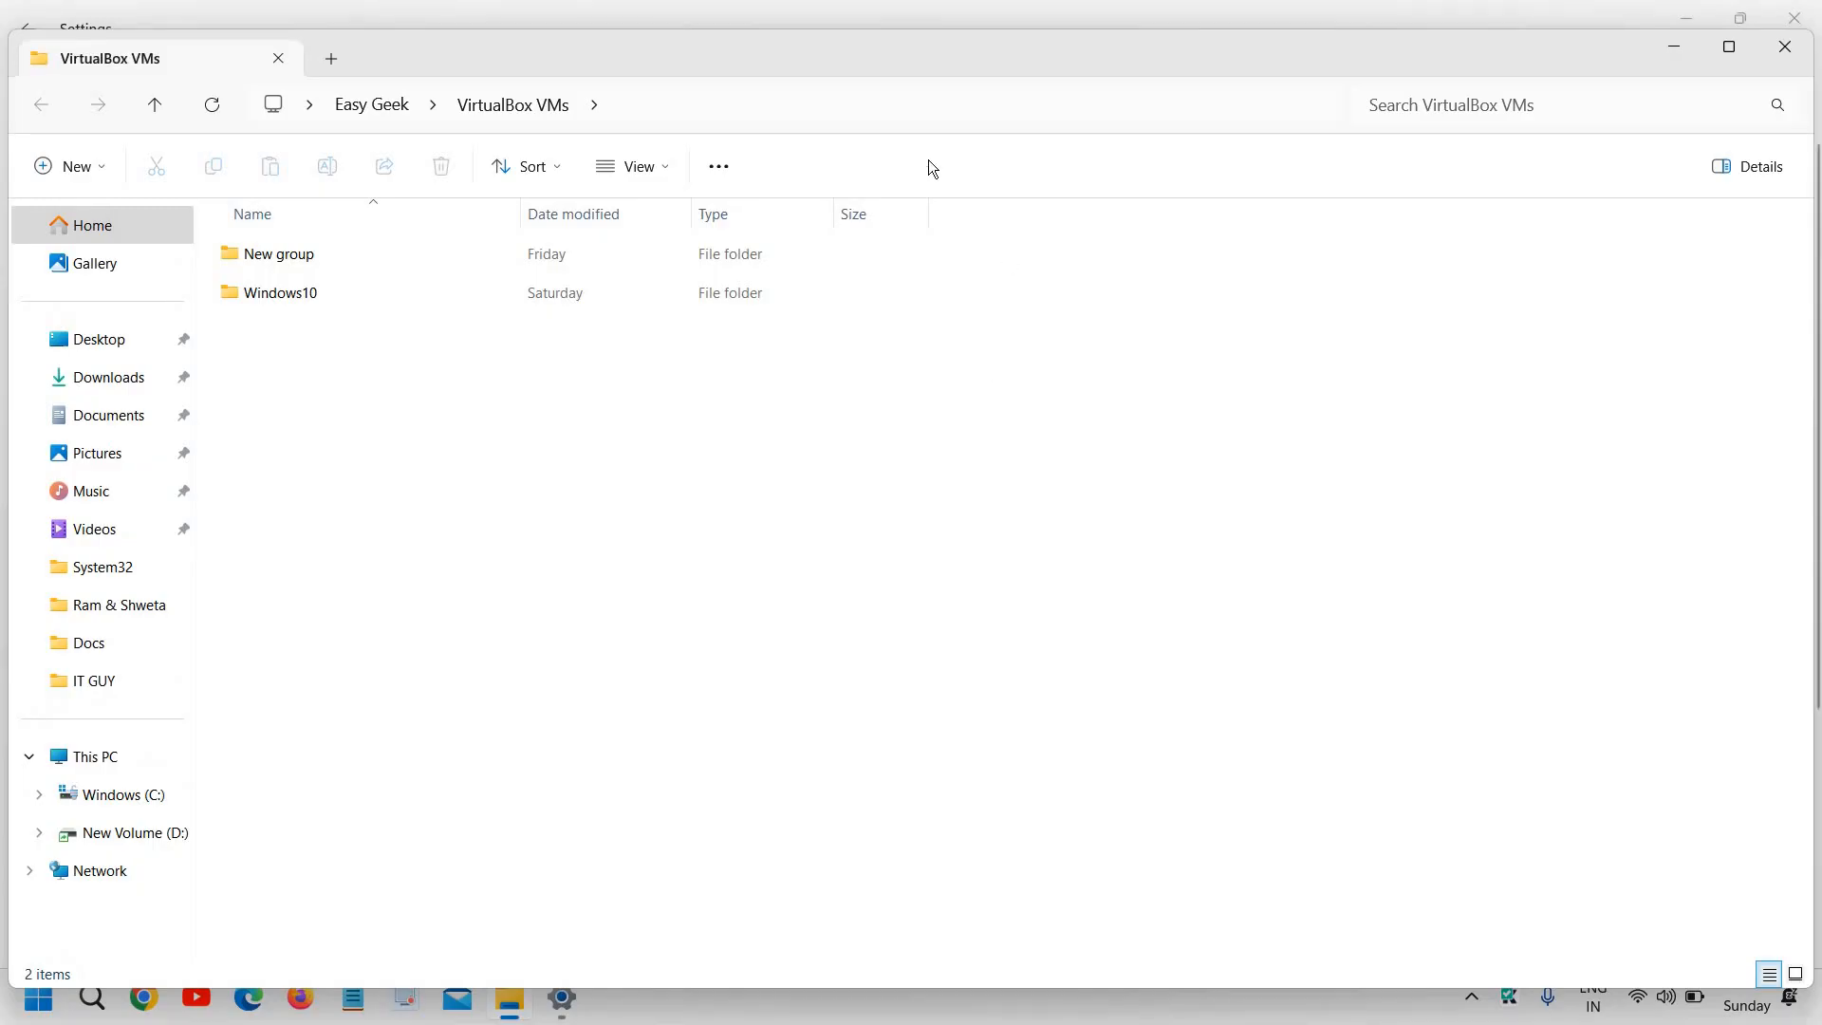
left_click(280, 292)
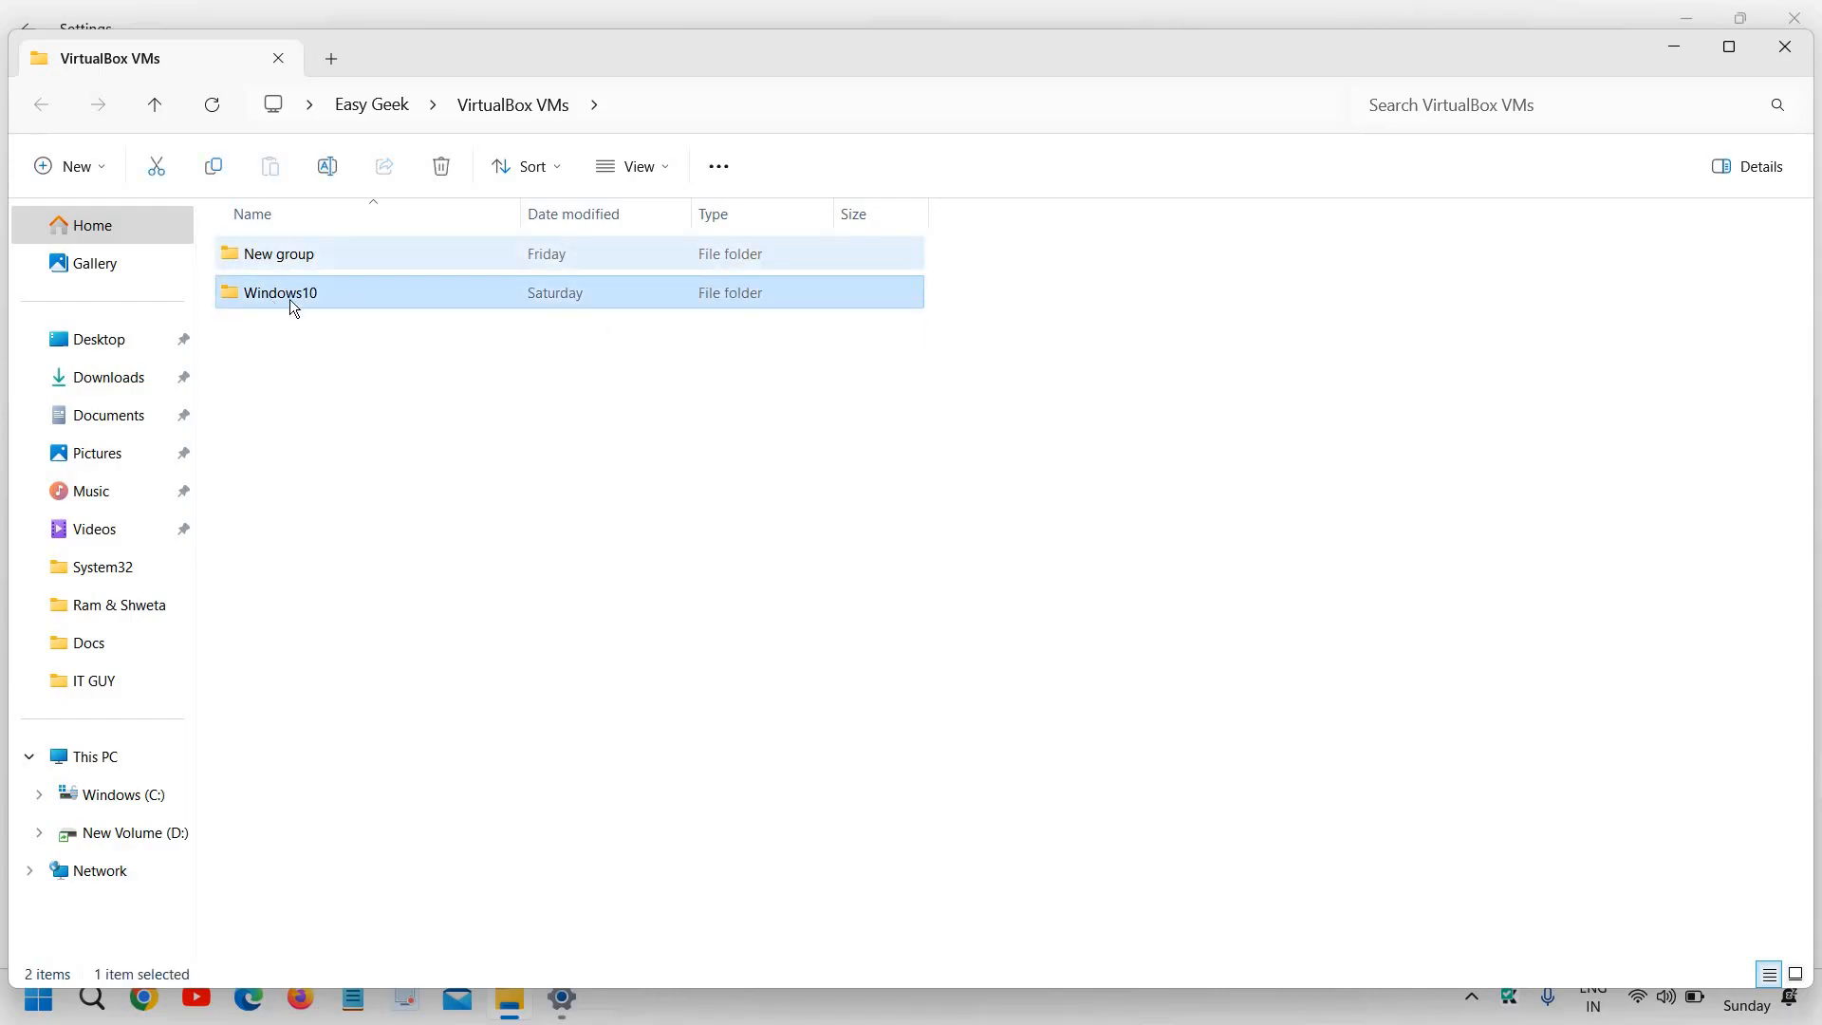
mouse_move(372, 415)
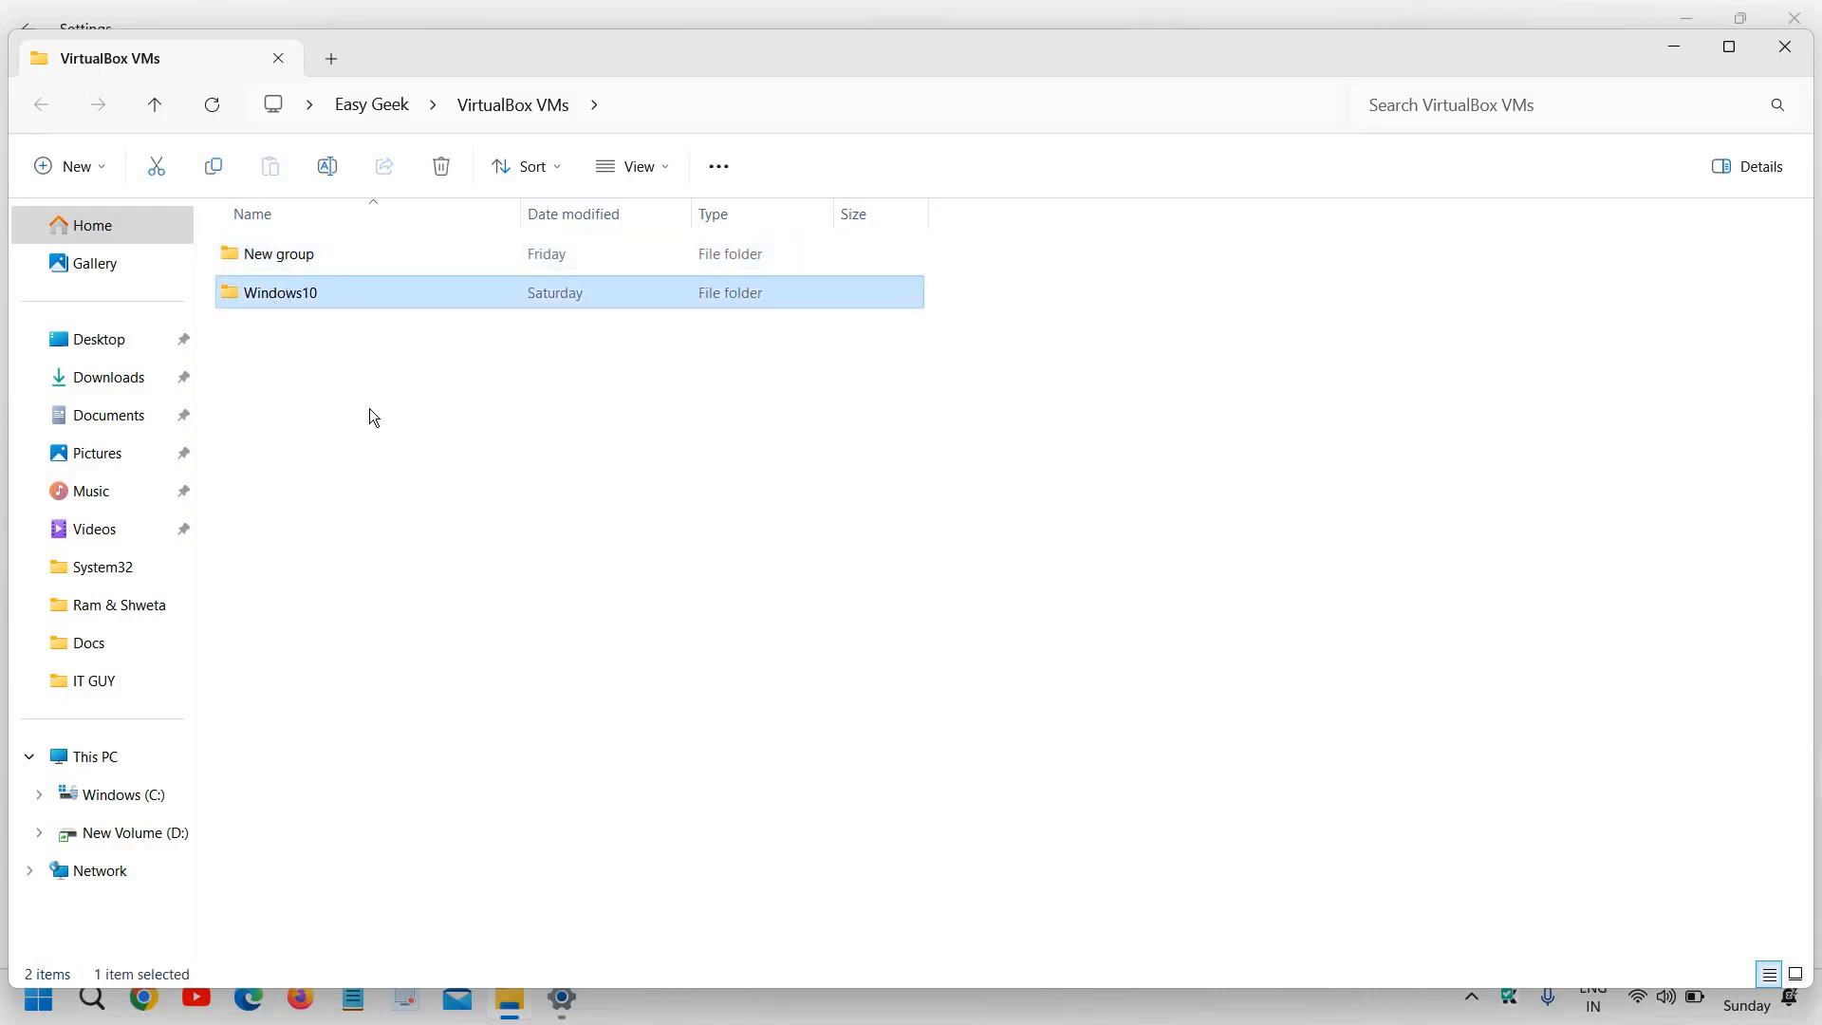
key("ctrl+a")
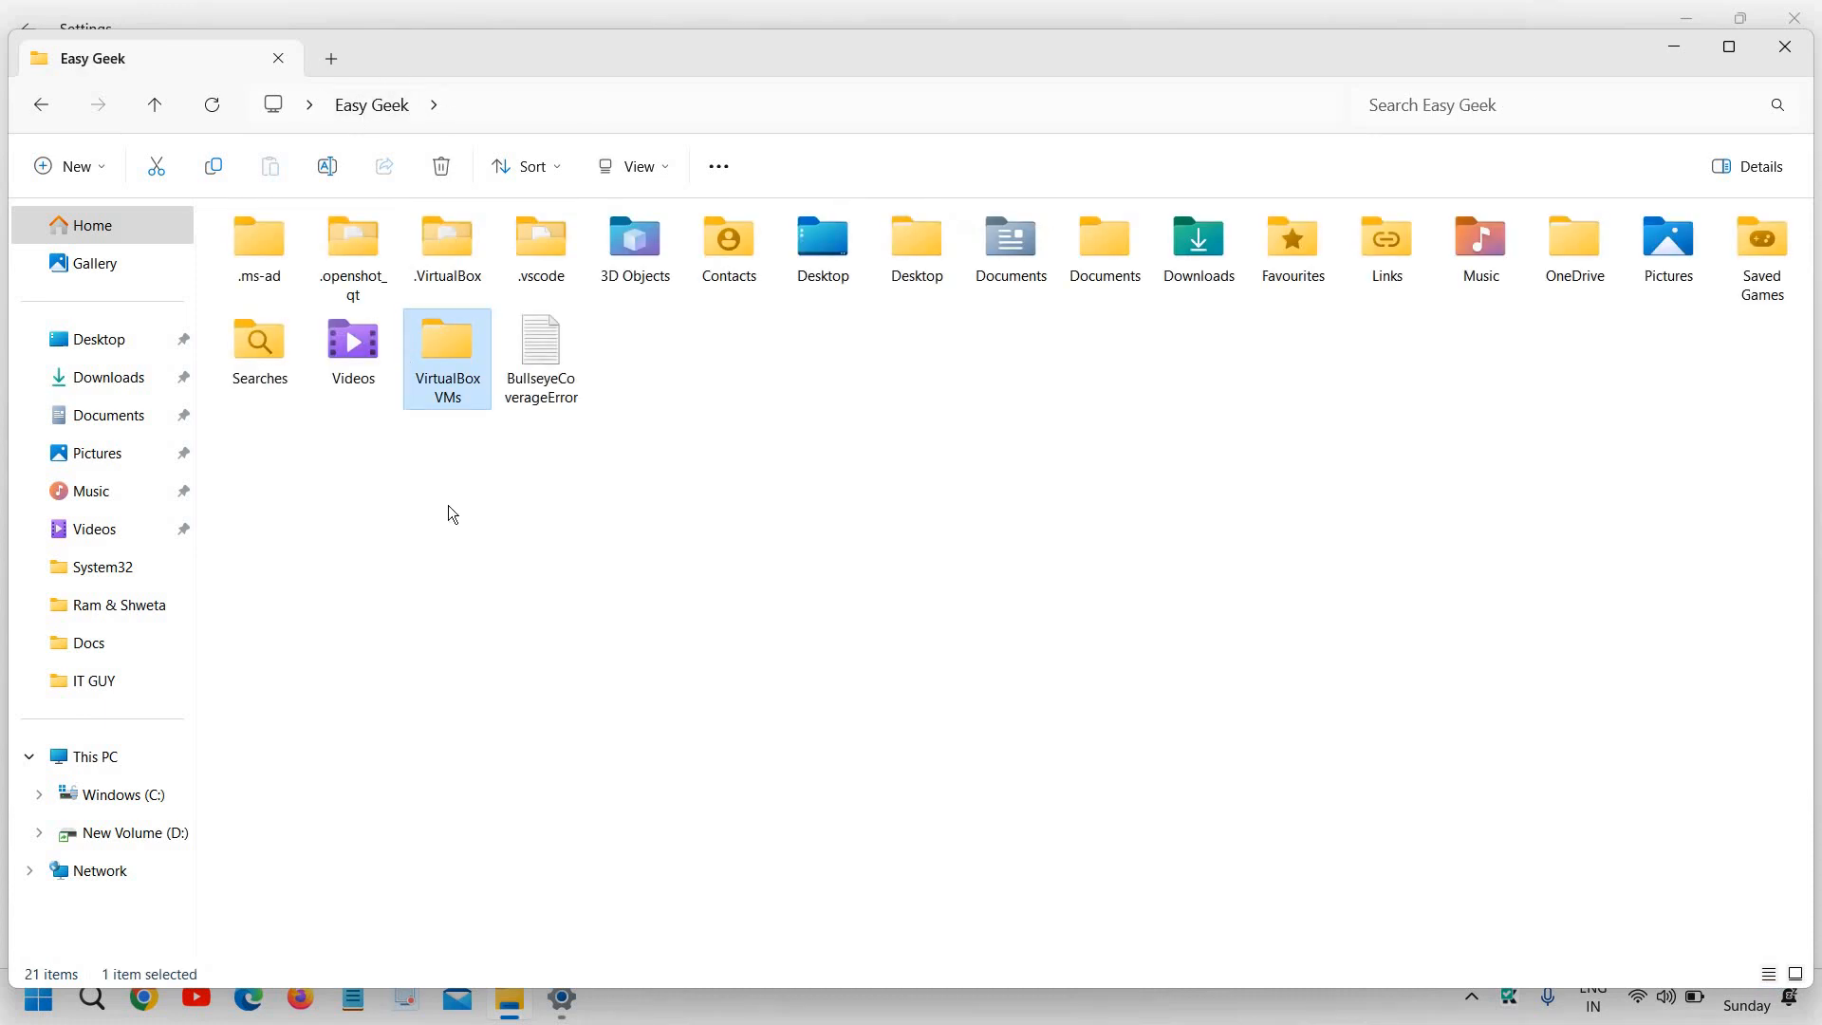
mouse_move(1584, 139)
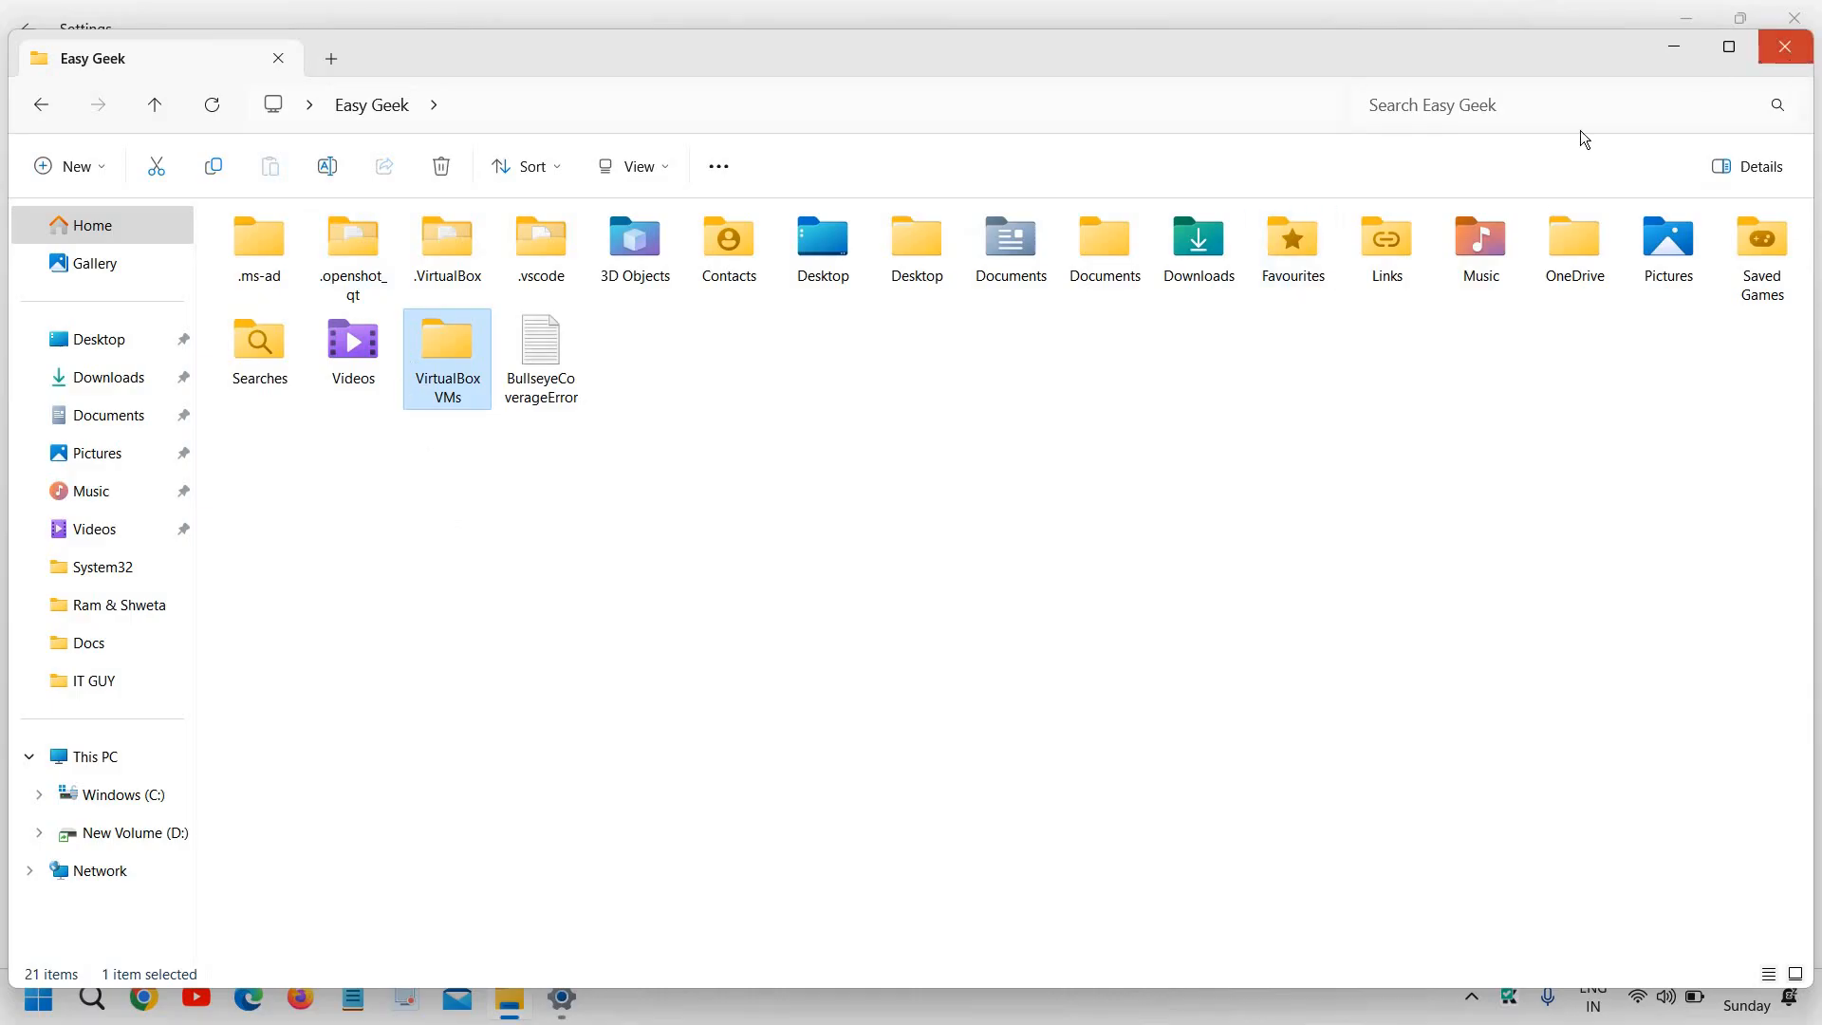
- Close File Explorer, scroll the Other folders, and return to the Storage overview showing Other at 32.3 GB
left_click(560, 997)
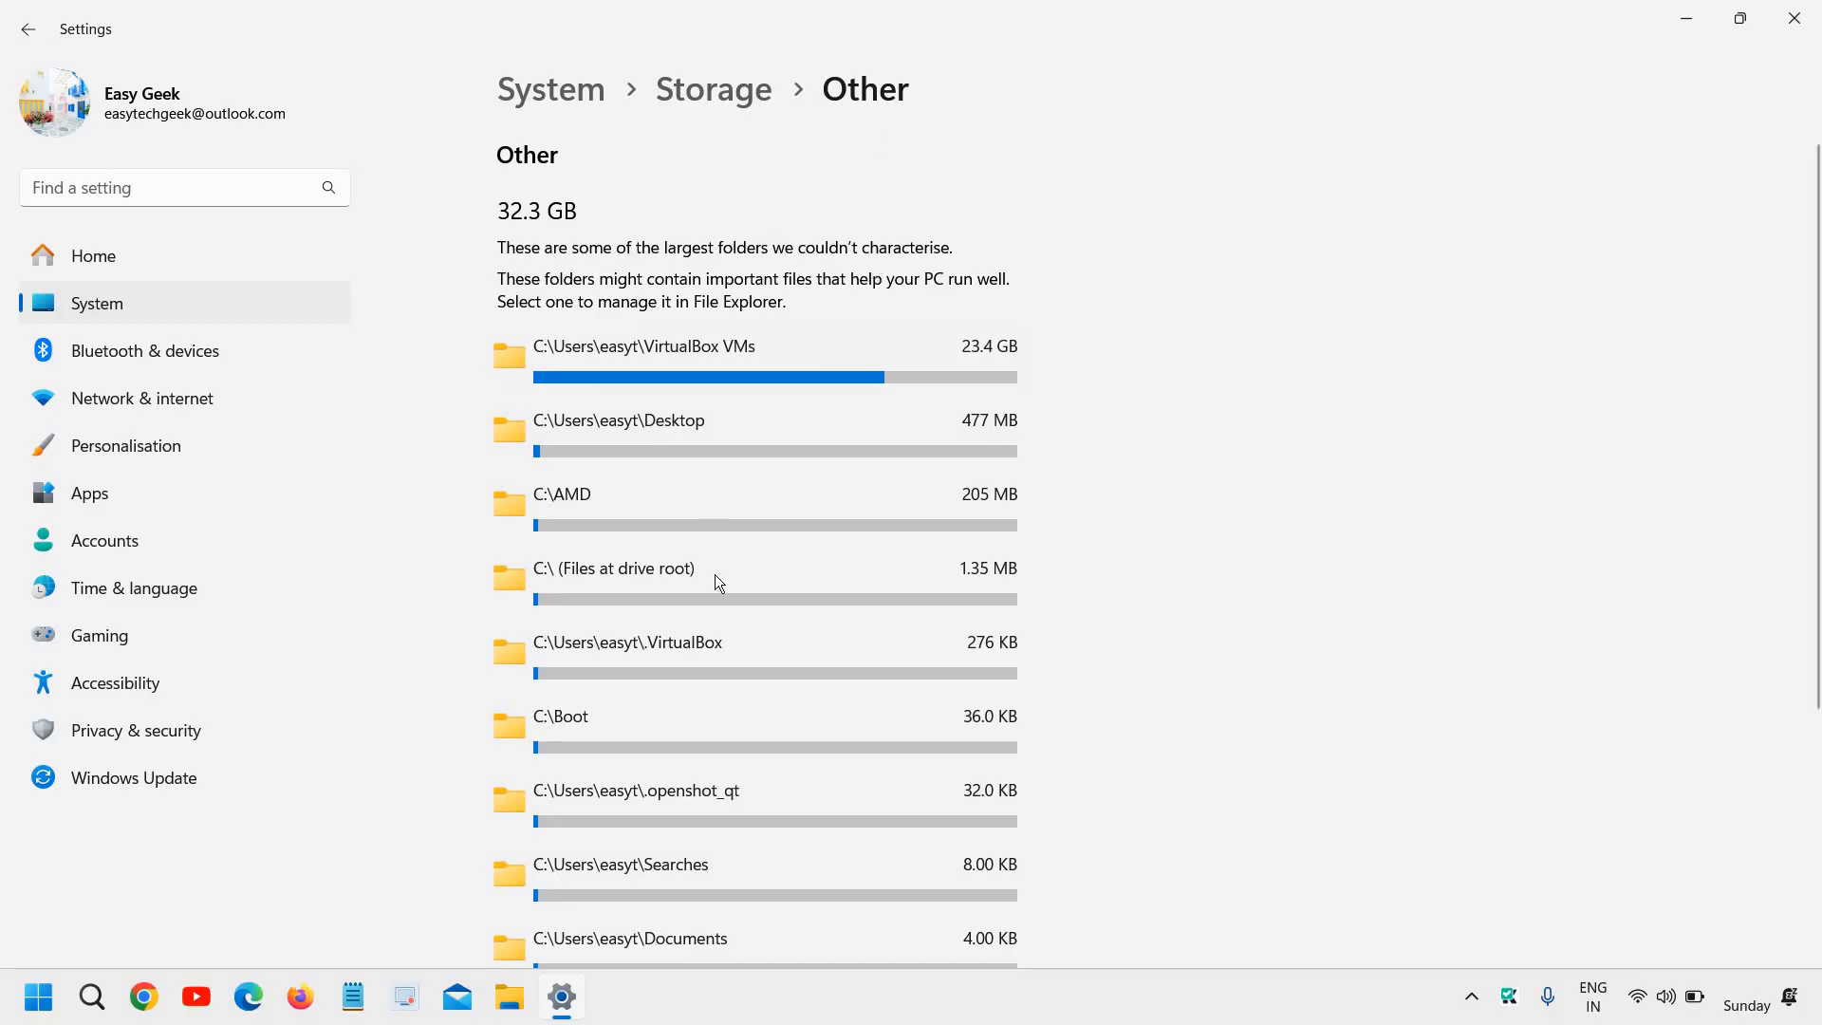
scroll("down", 3)
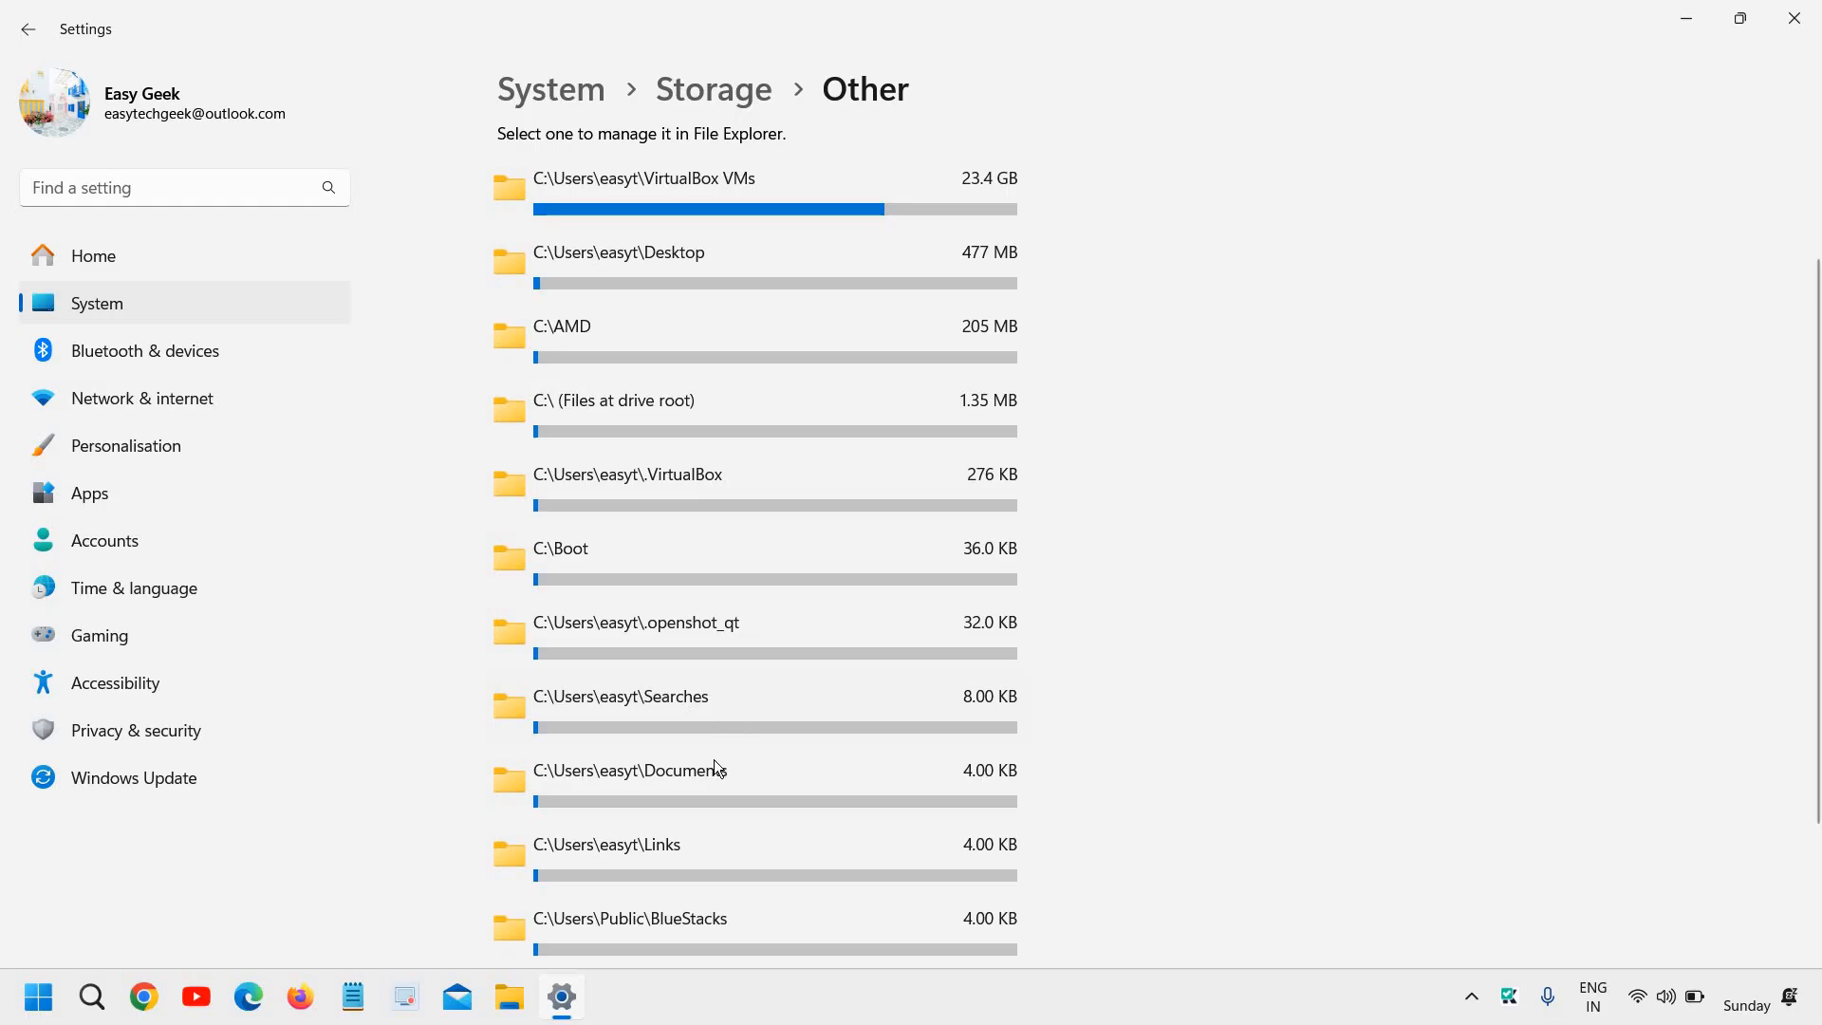
scroll("down", 3)
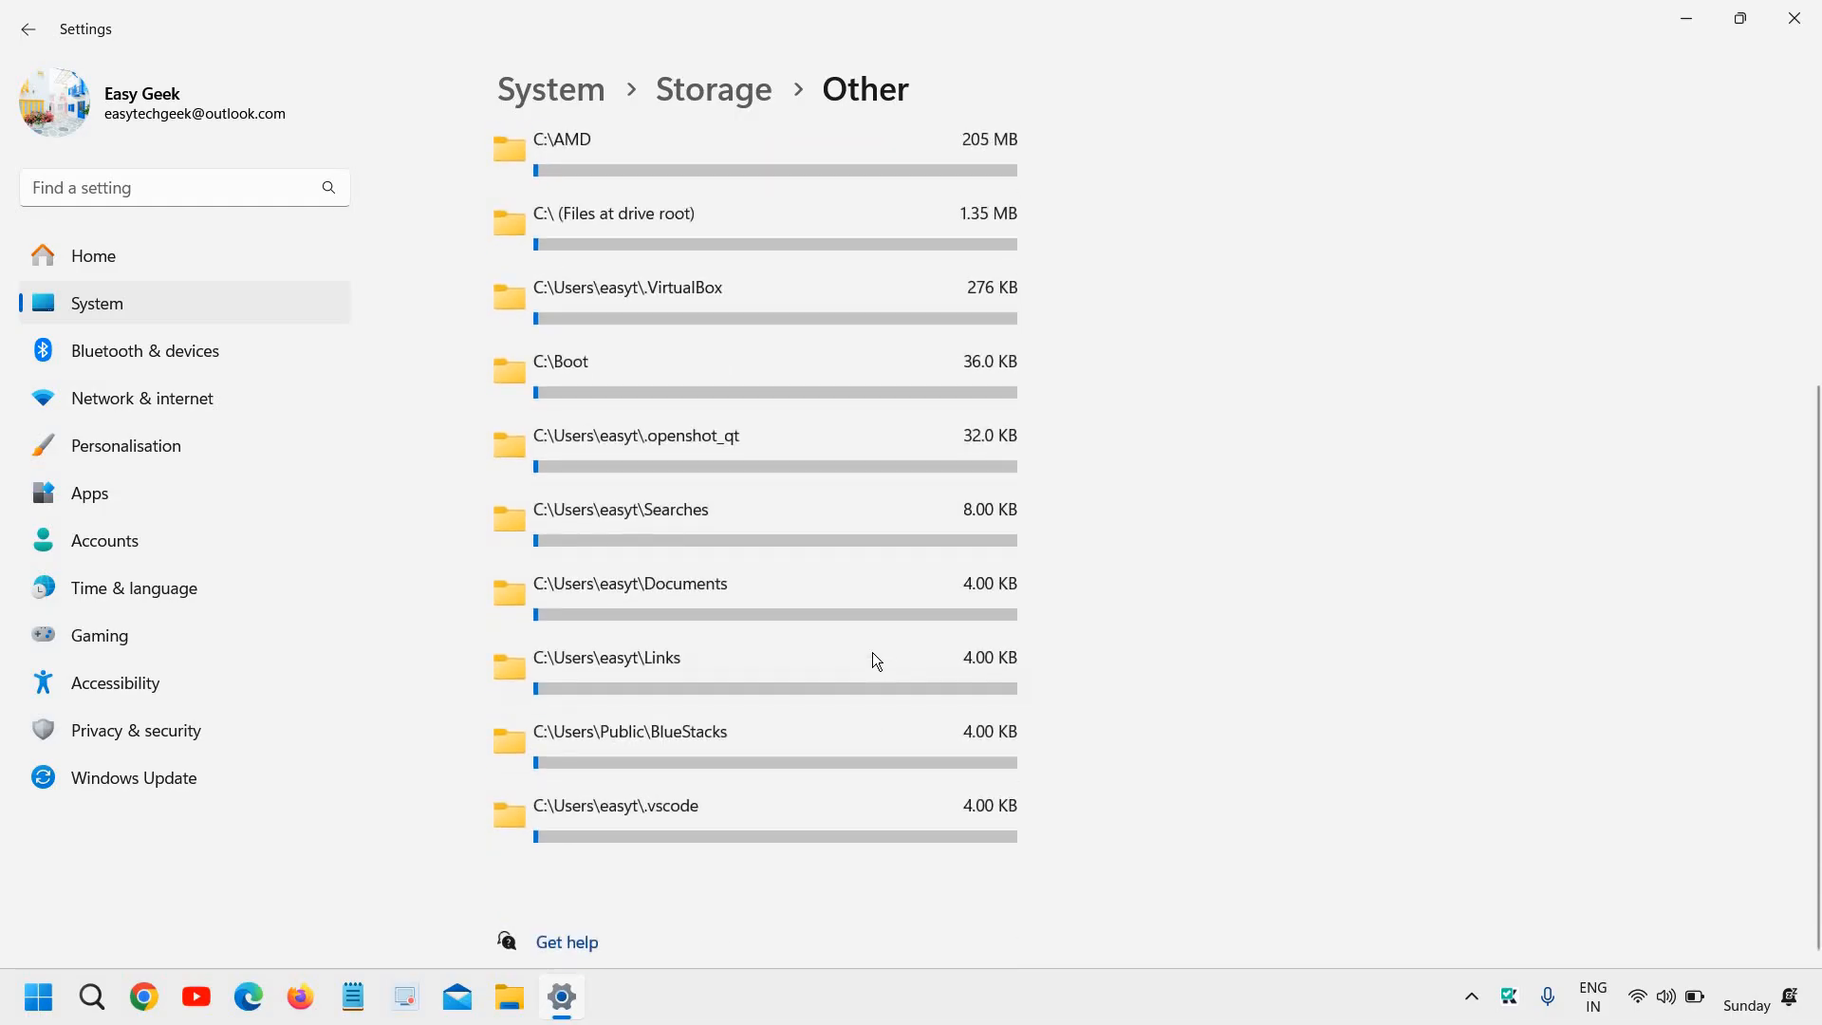
left_click(713, 89)
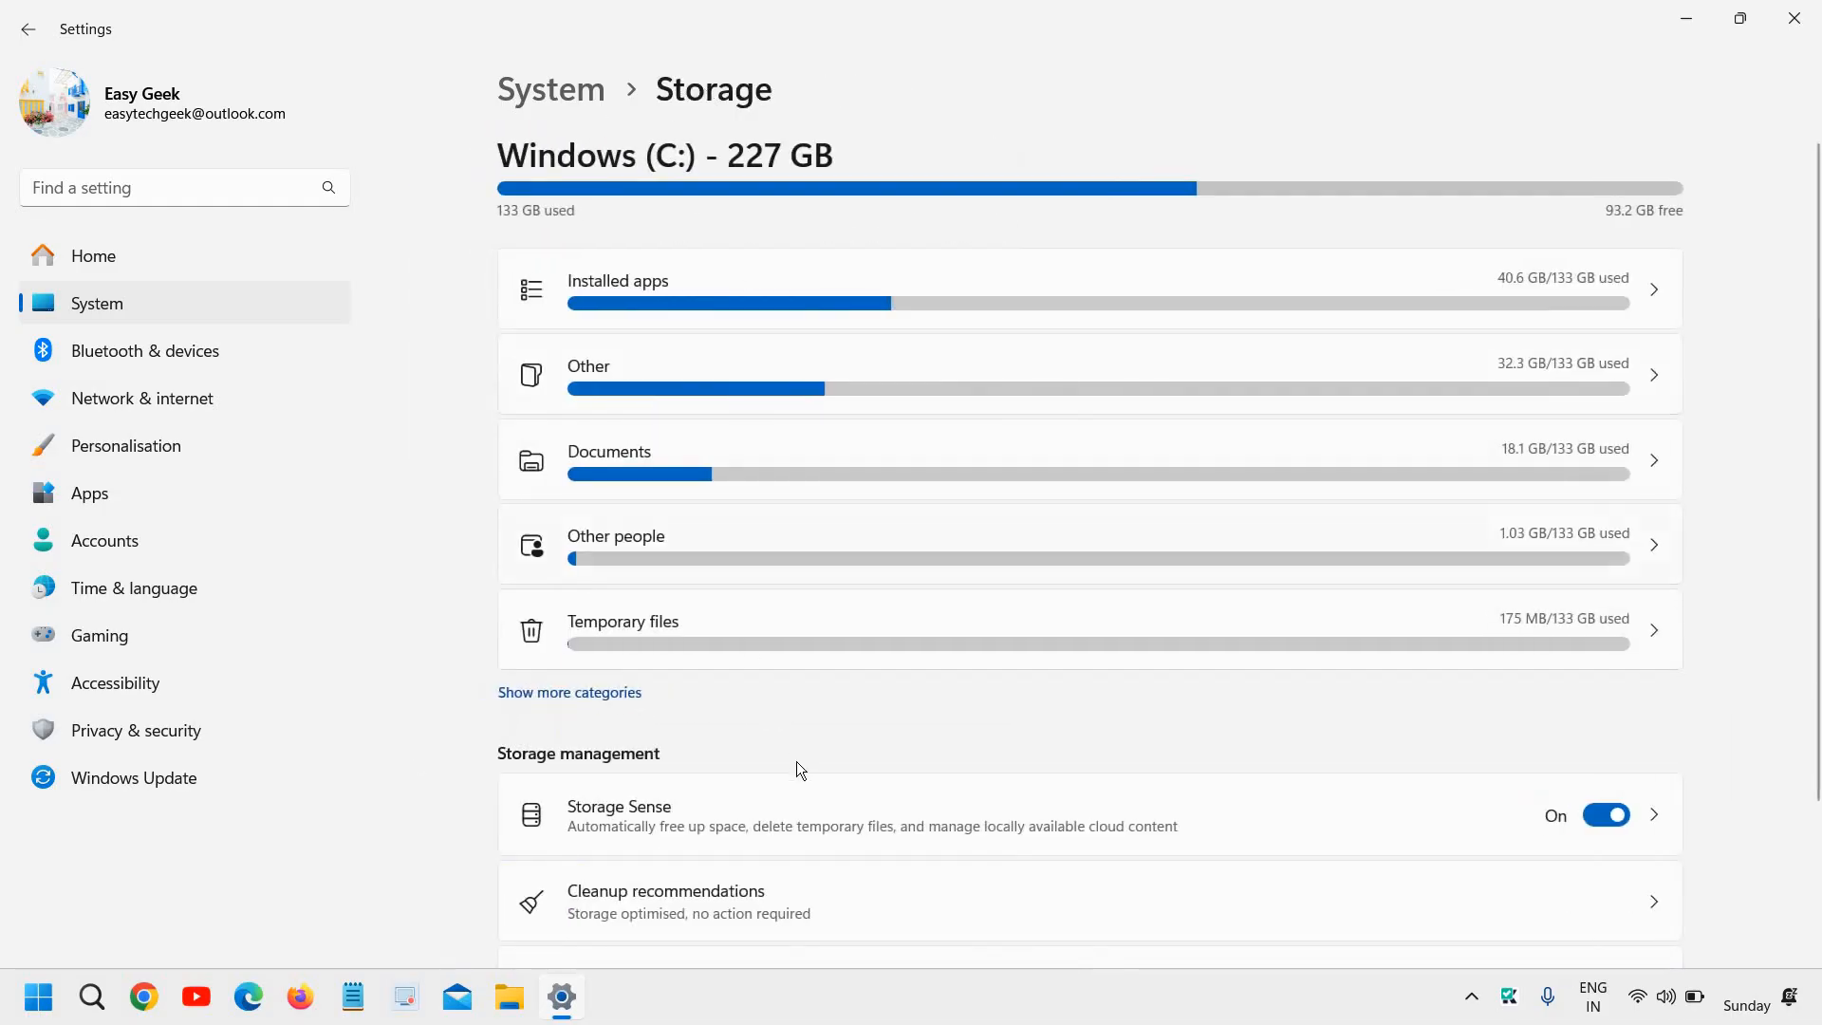
mouse_move(798, 737)
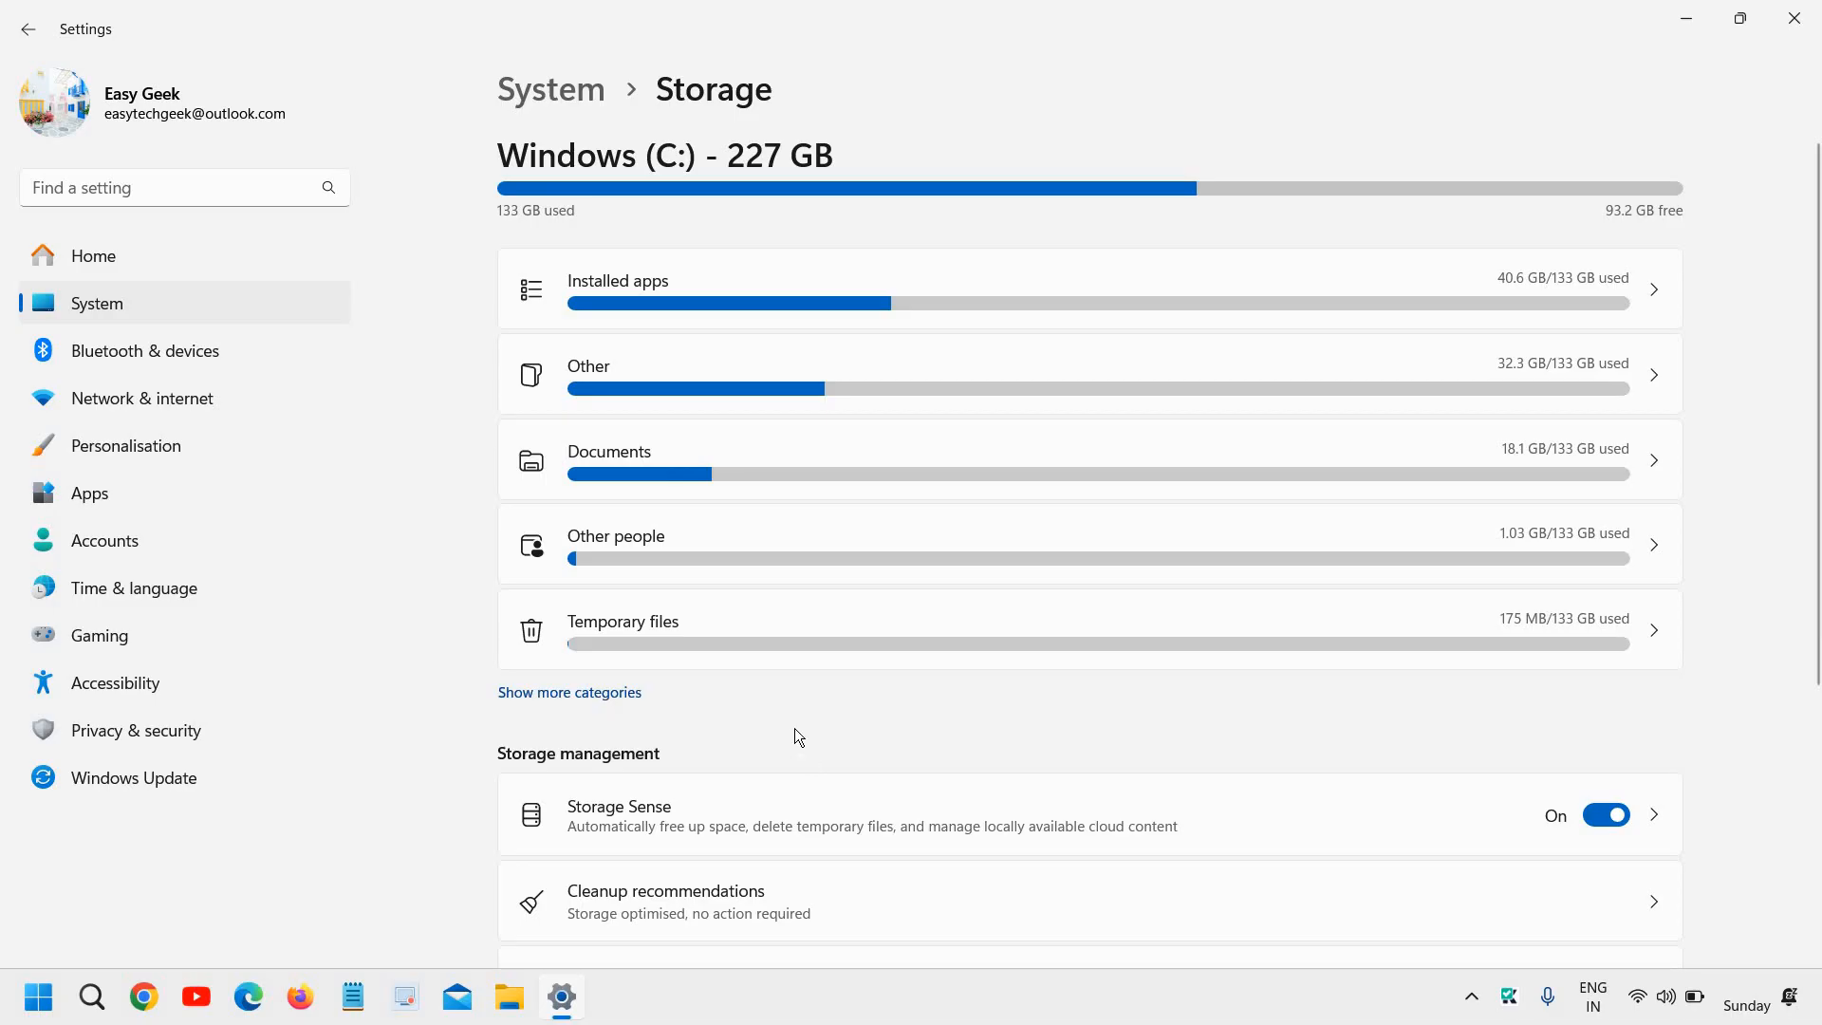
scroll("down", 3)
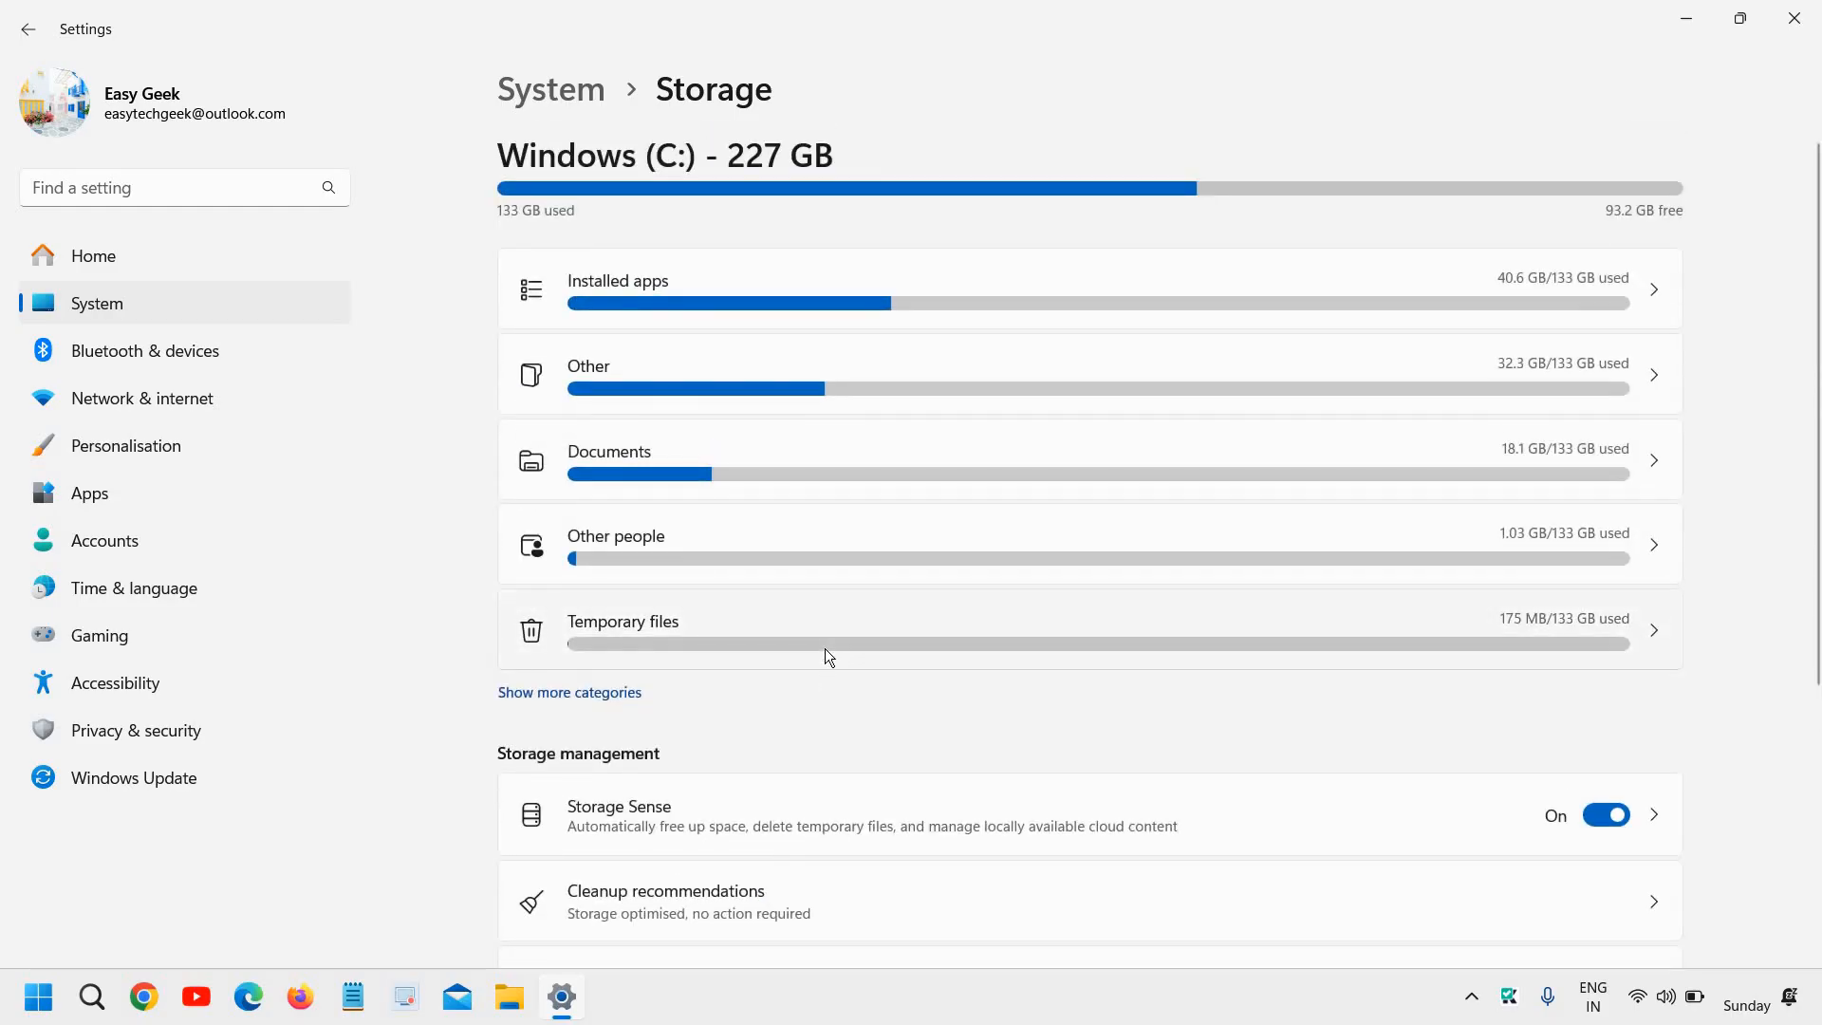
mouse_move(1490, 77)
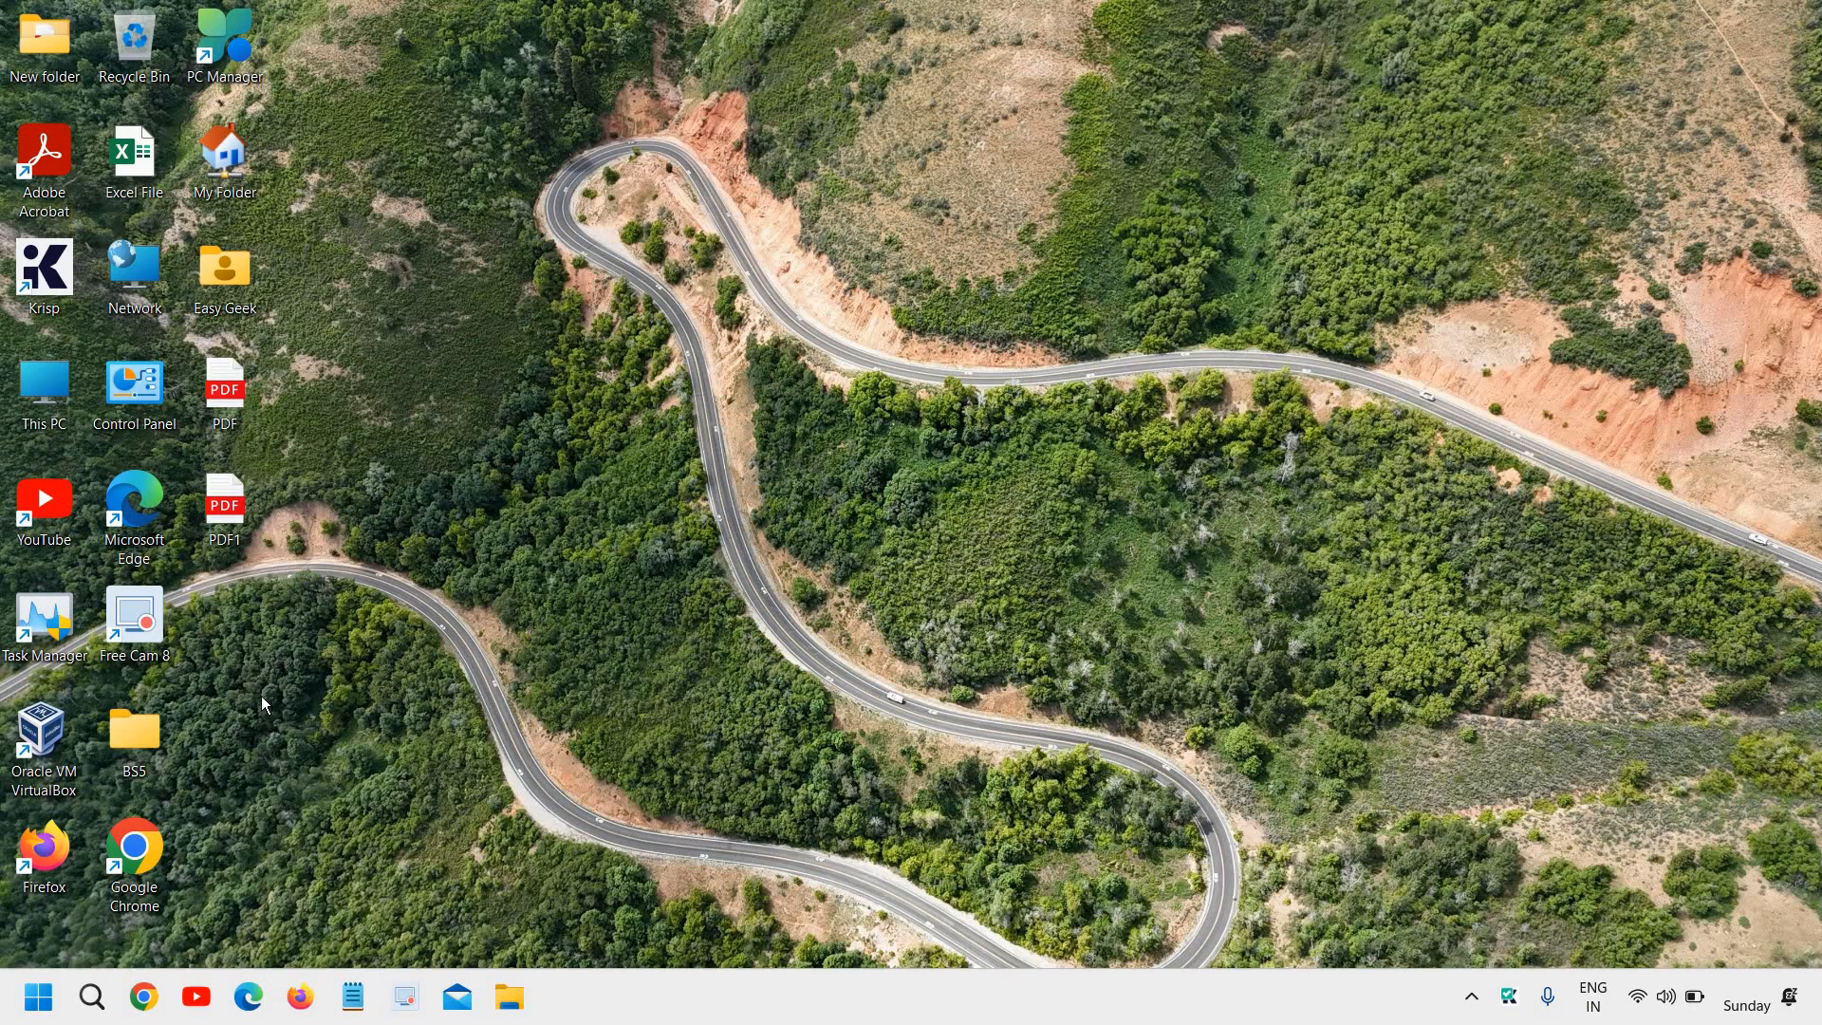
mouse_move(181, 1002)
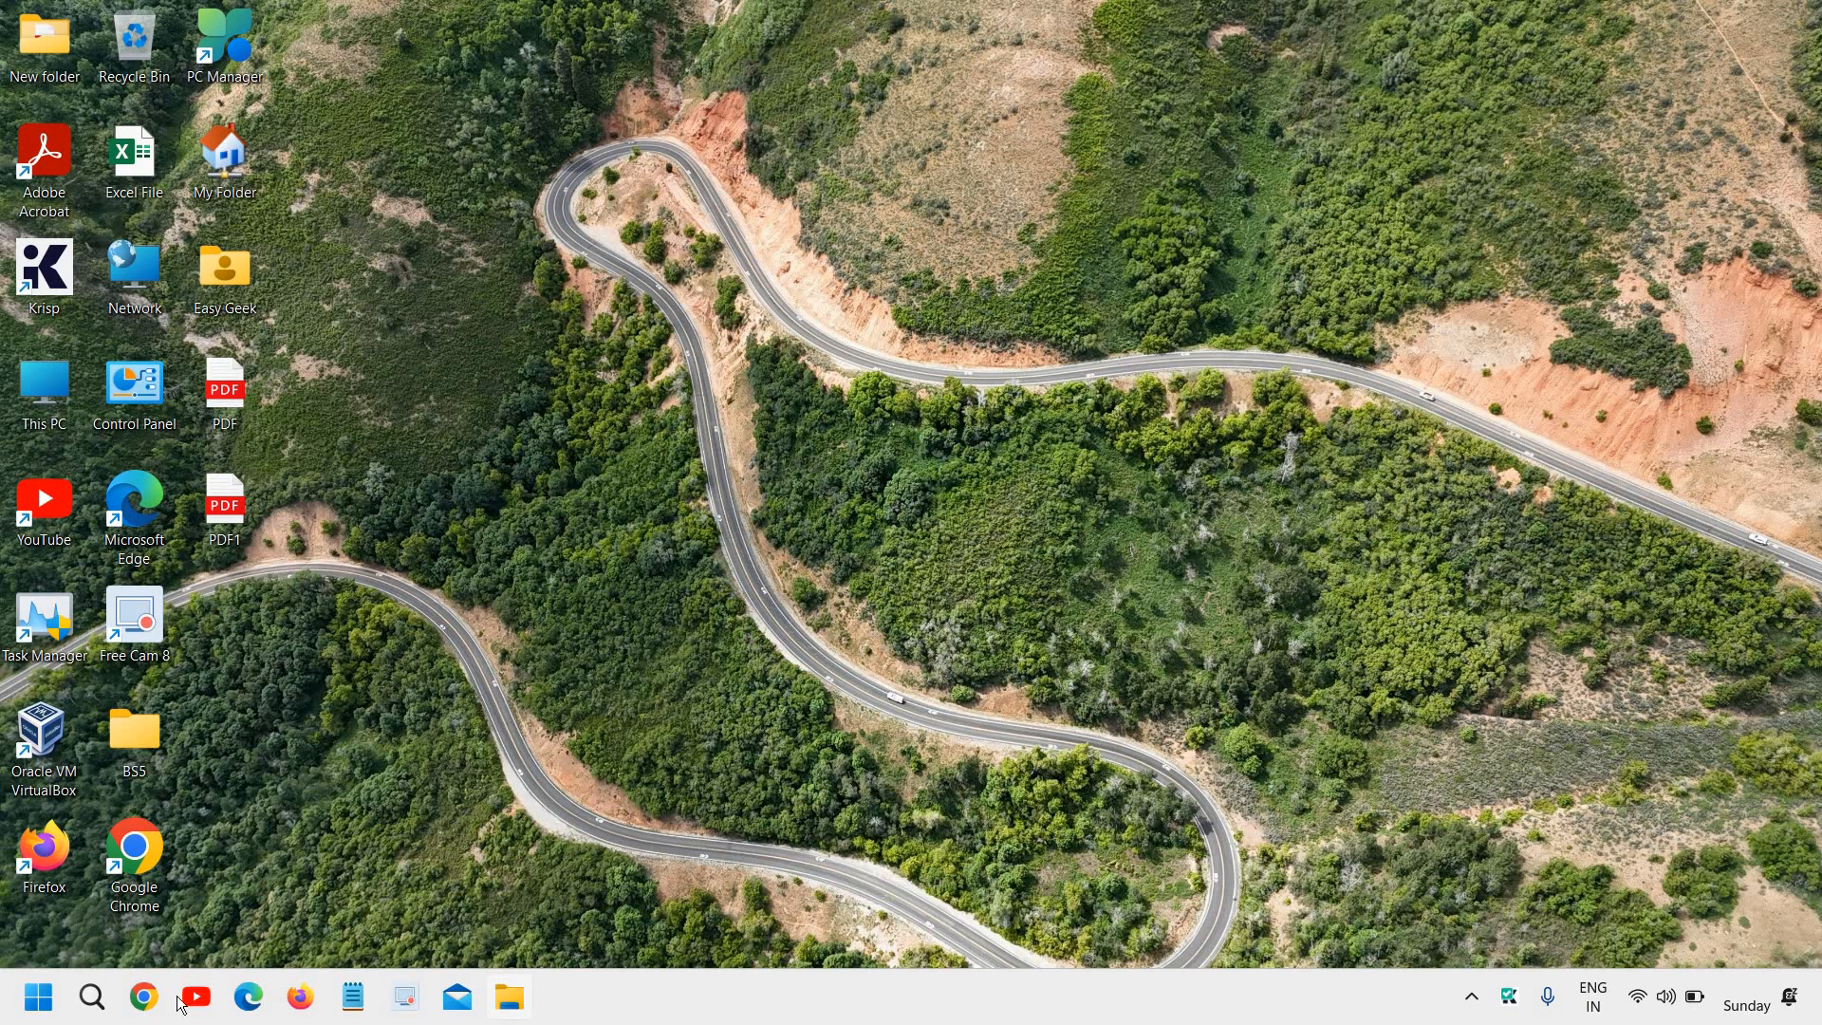
- Launch File Explorer from the taskbar on Home, showing Quick access and recent files
left_click(92, 998)
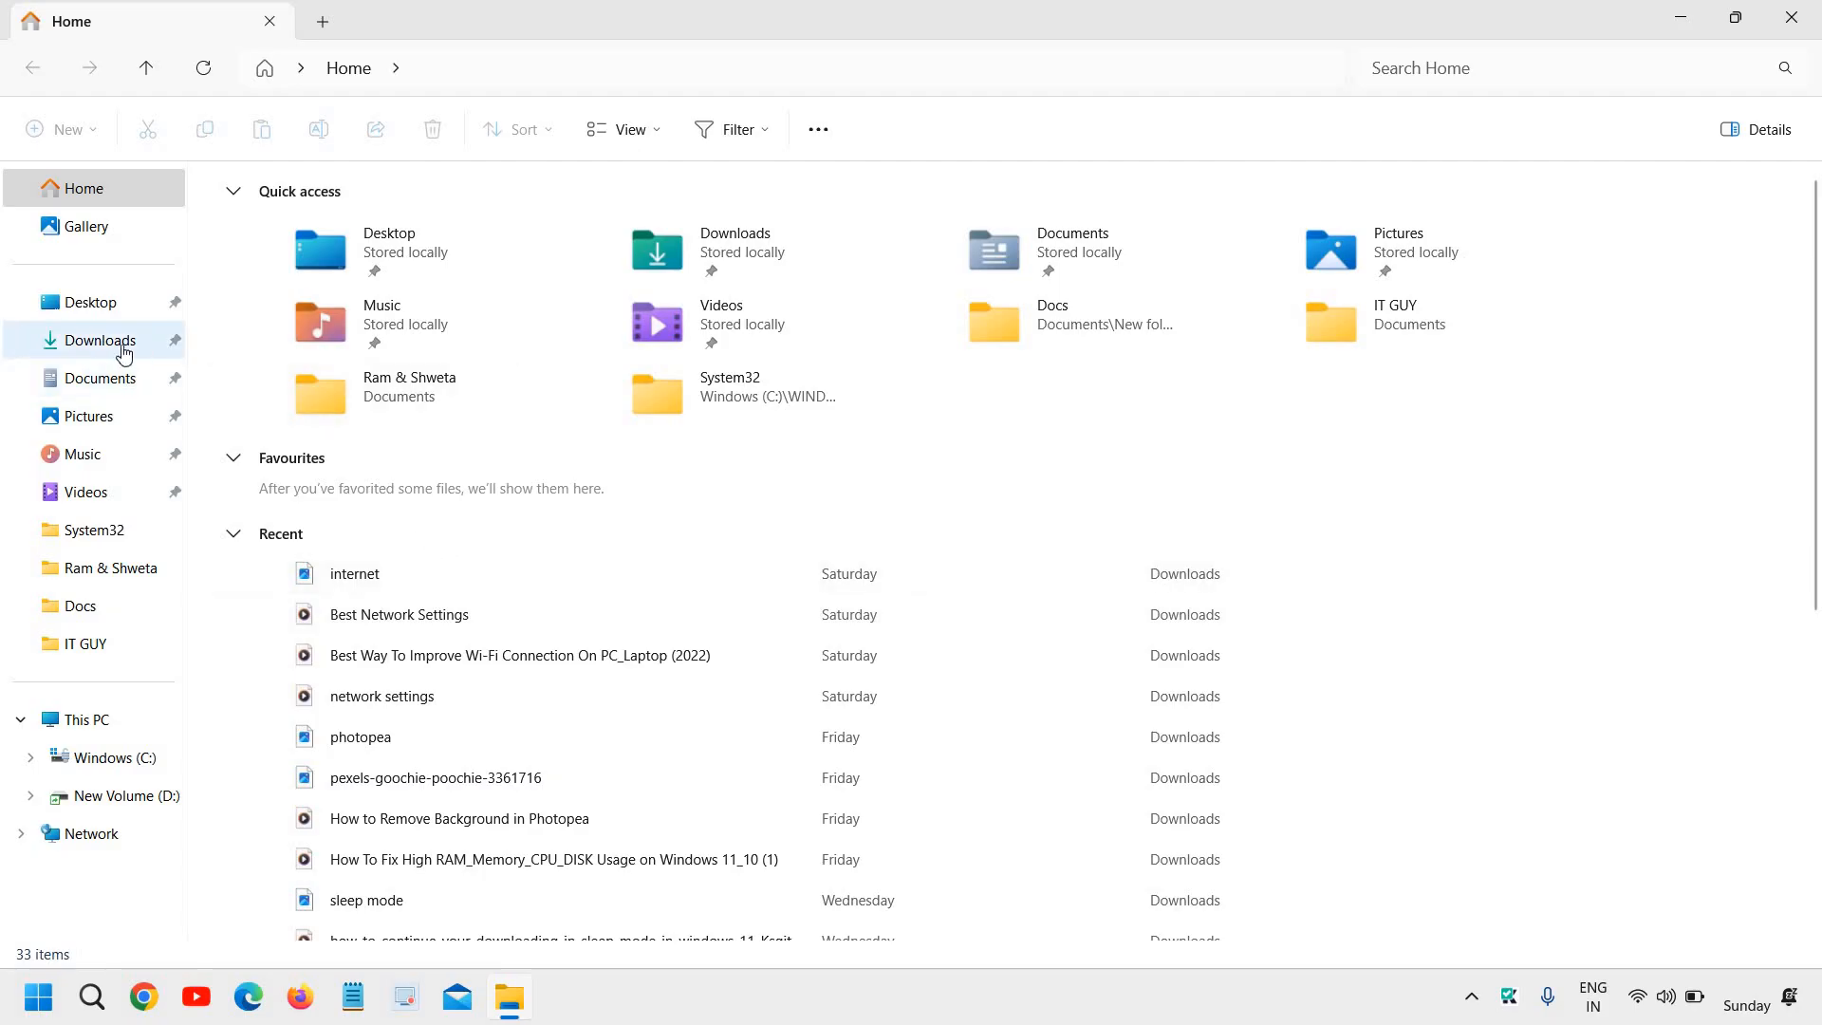
mouse_move(136, 307)
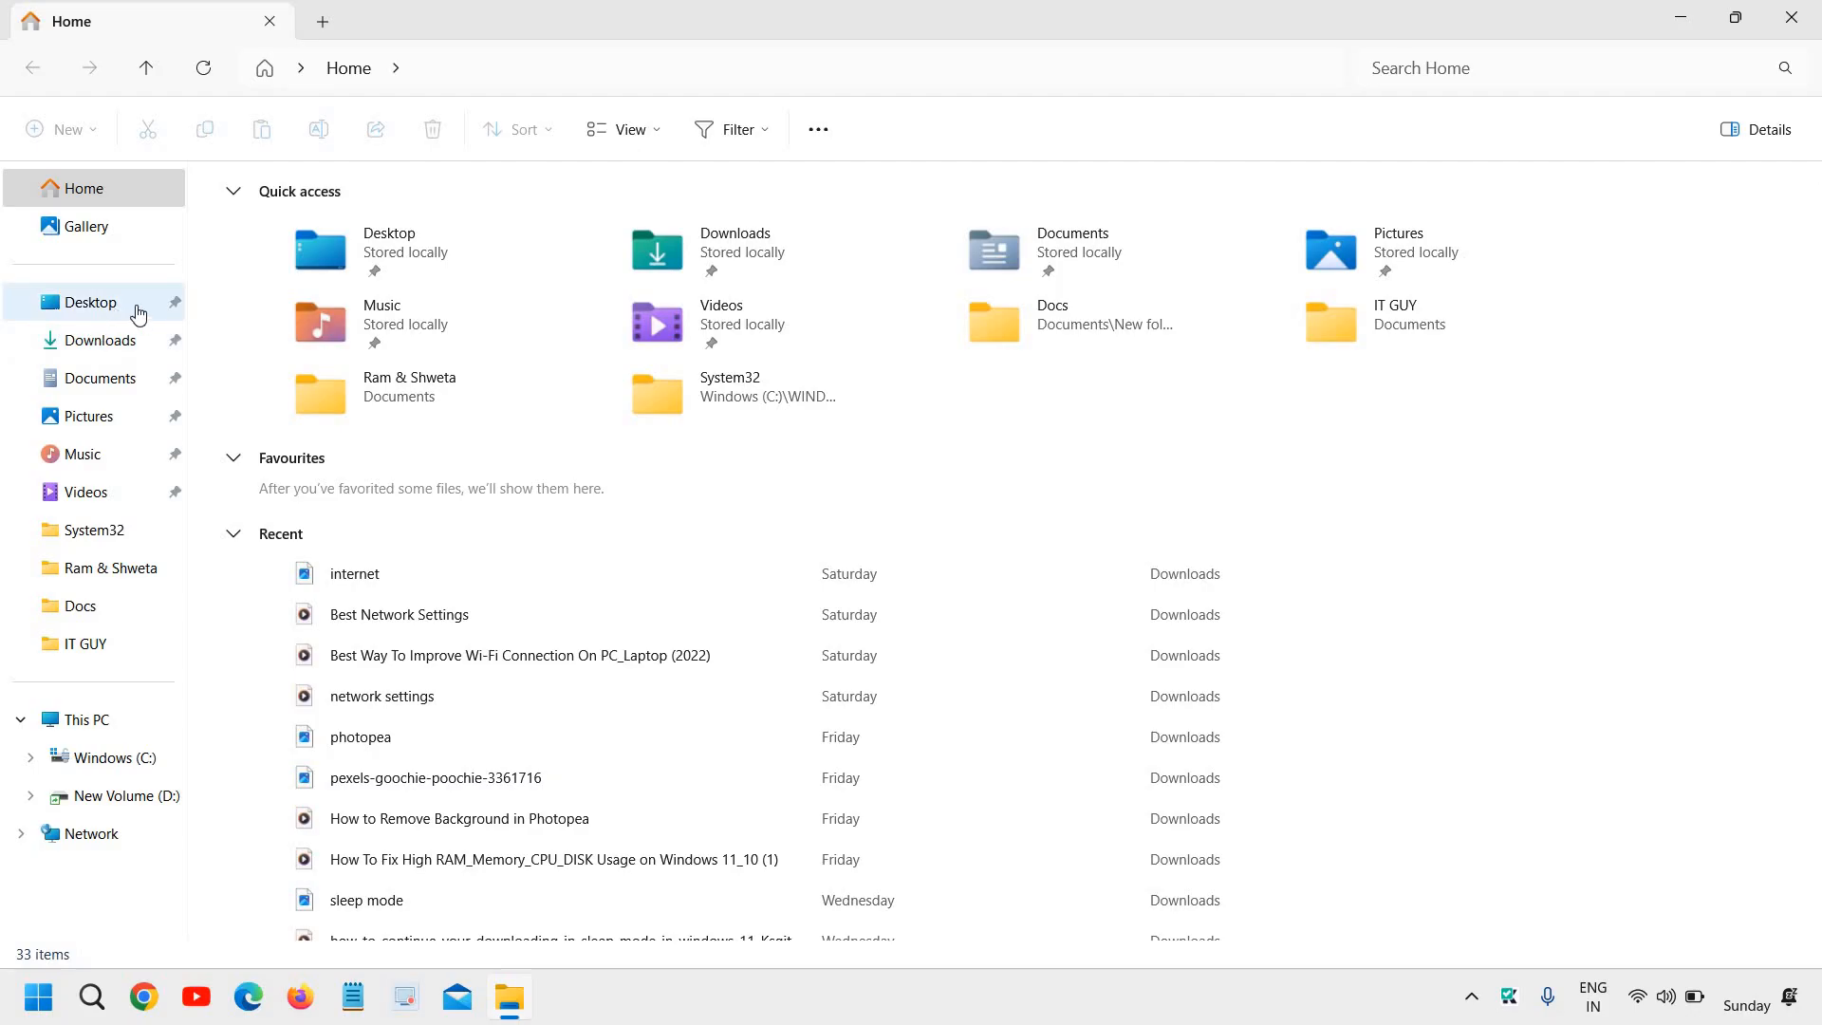
mouse_move(99, 314)
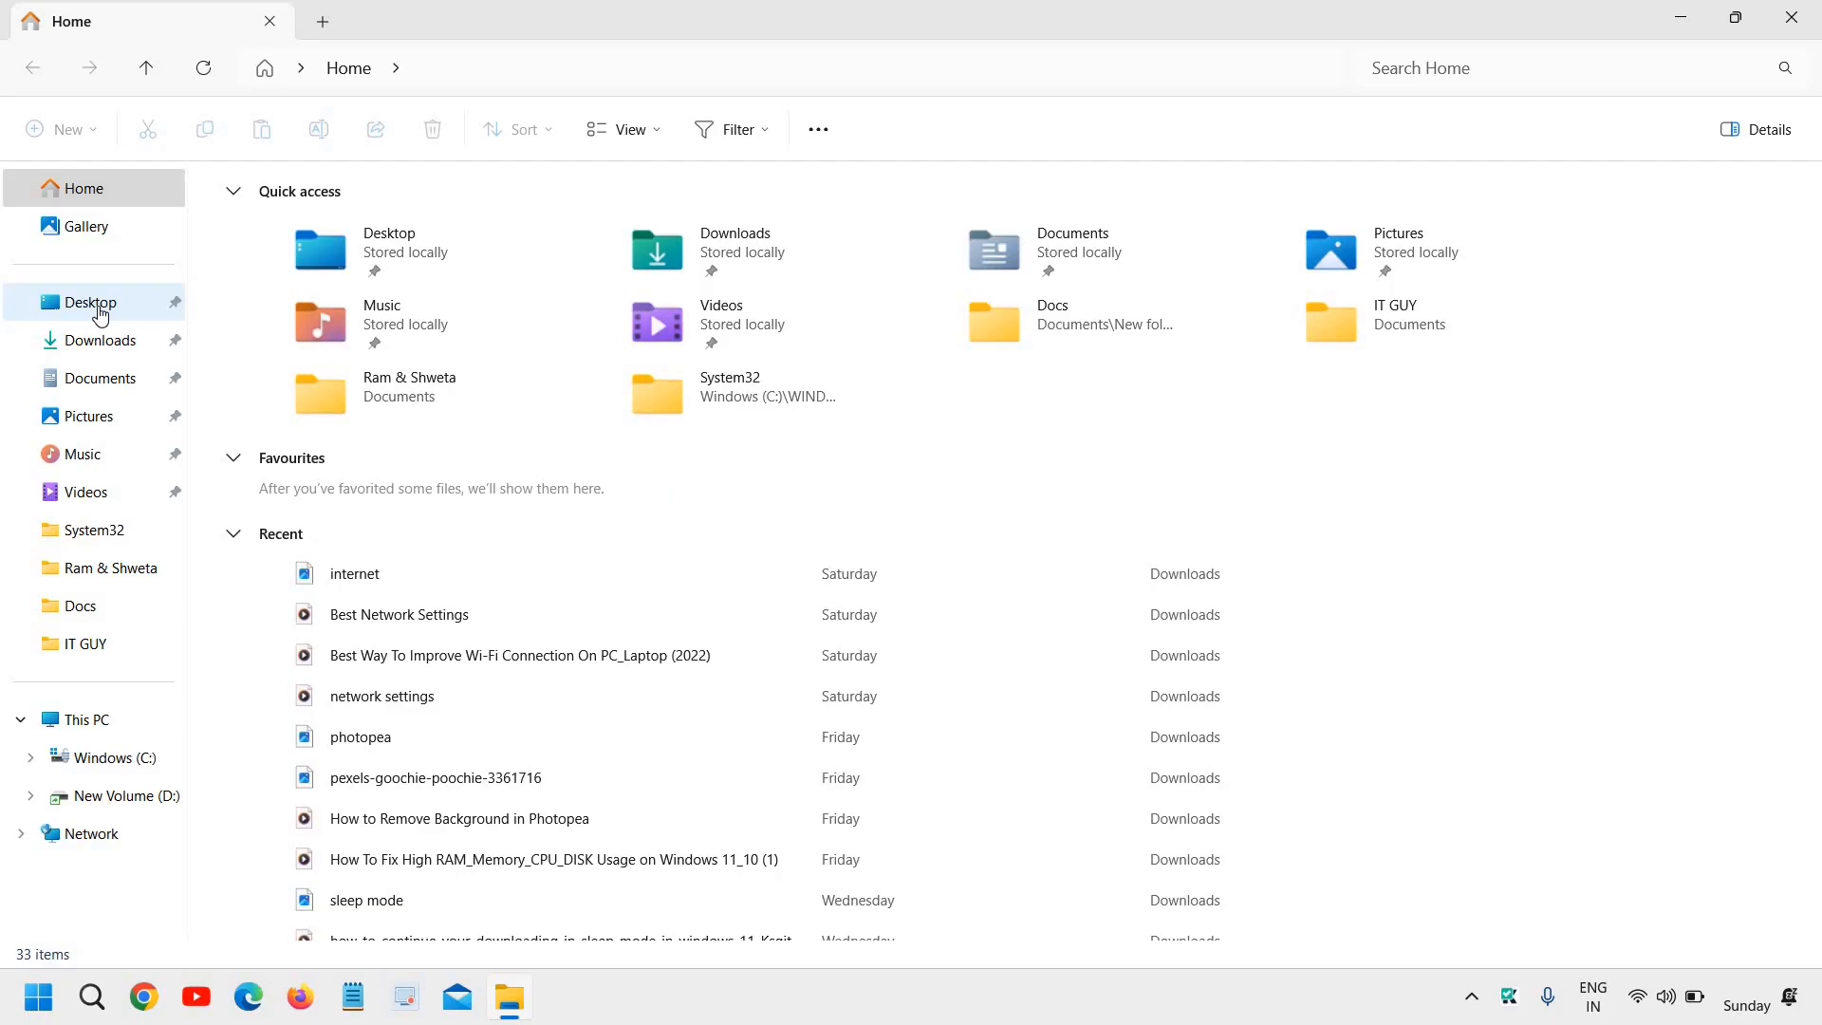
mouse_move(100, 378)
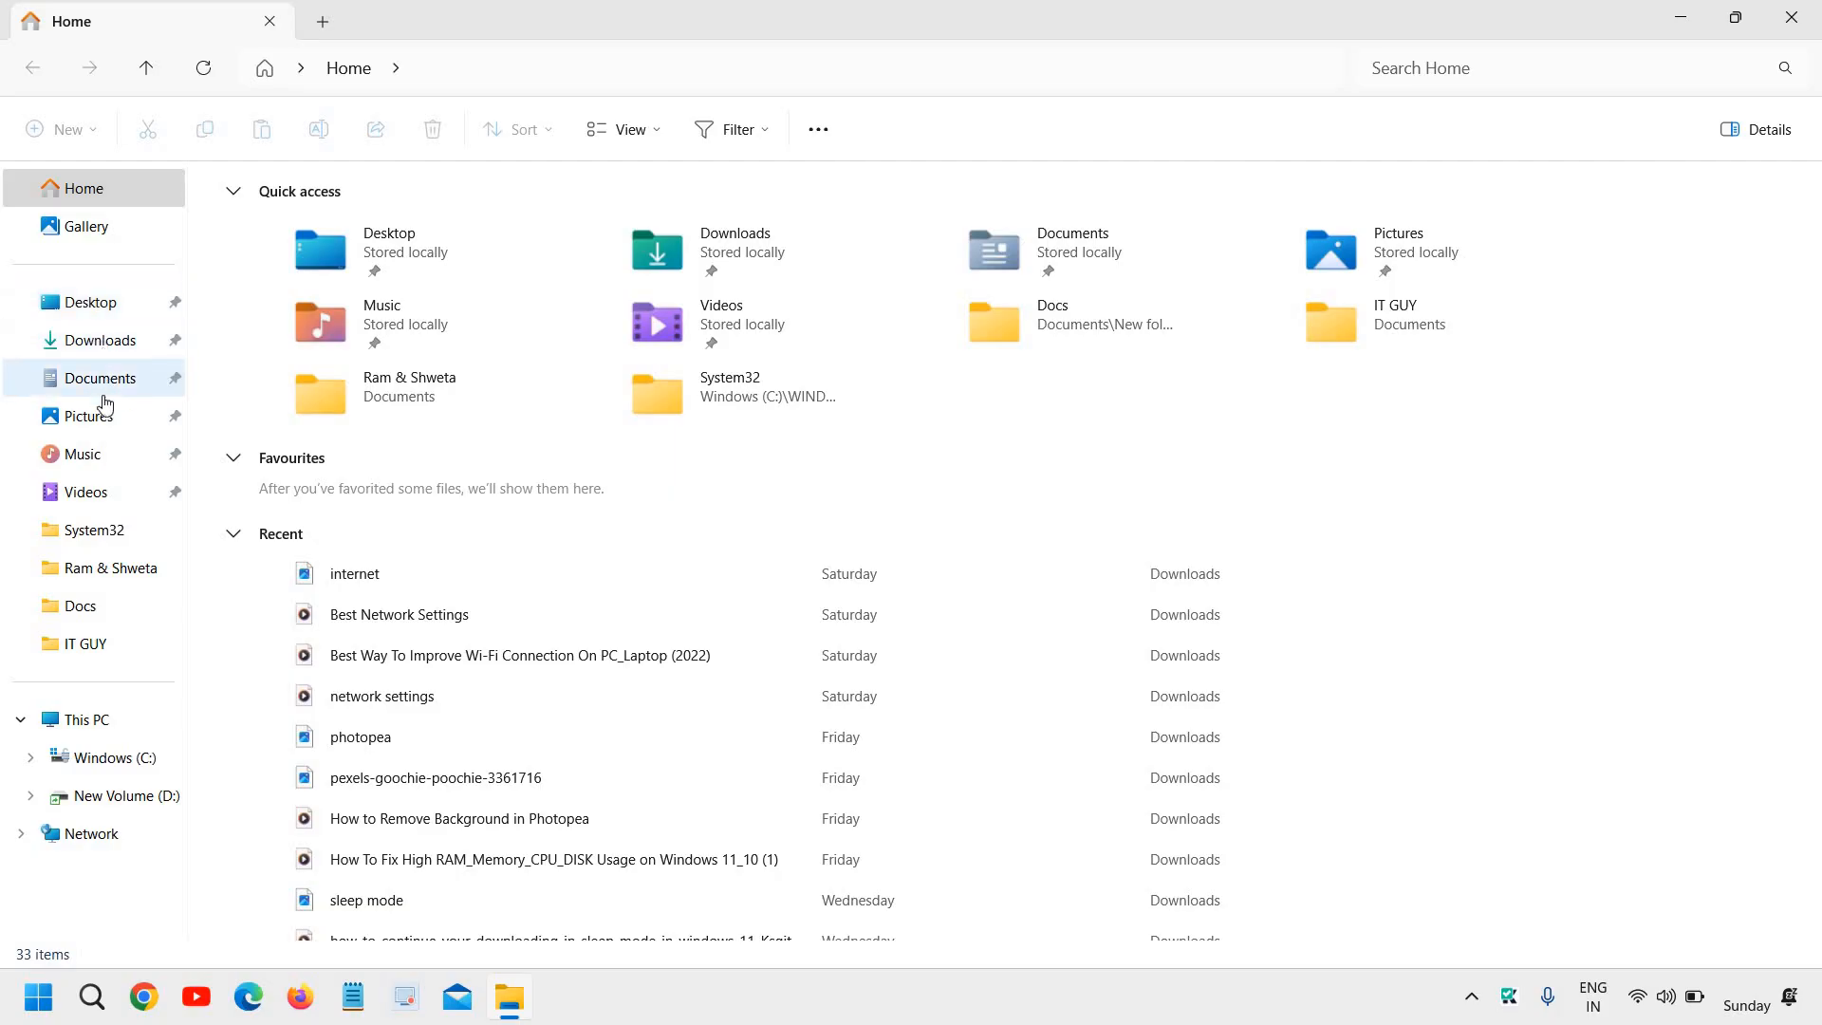
mouse_move(85, 491)
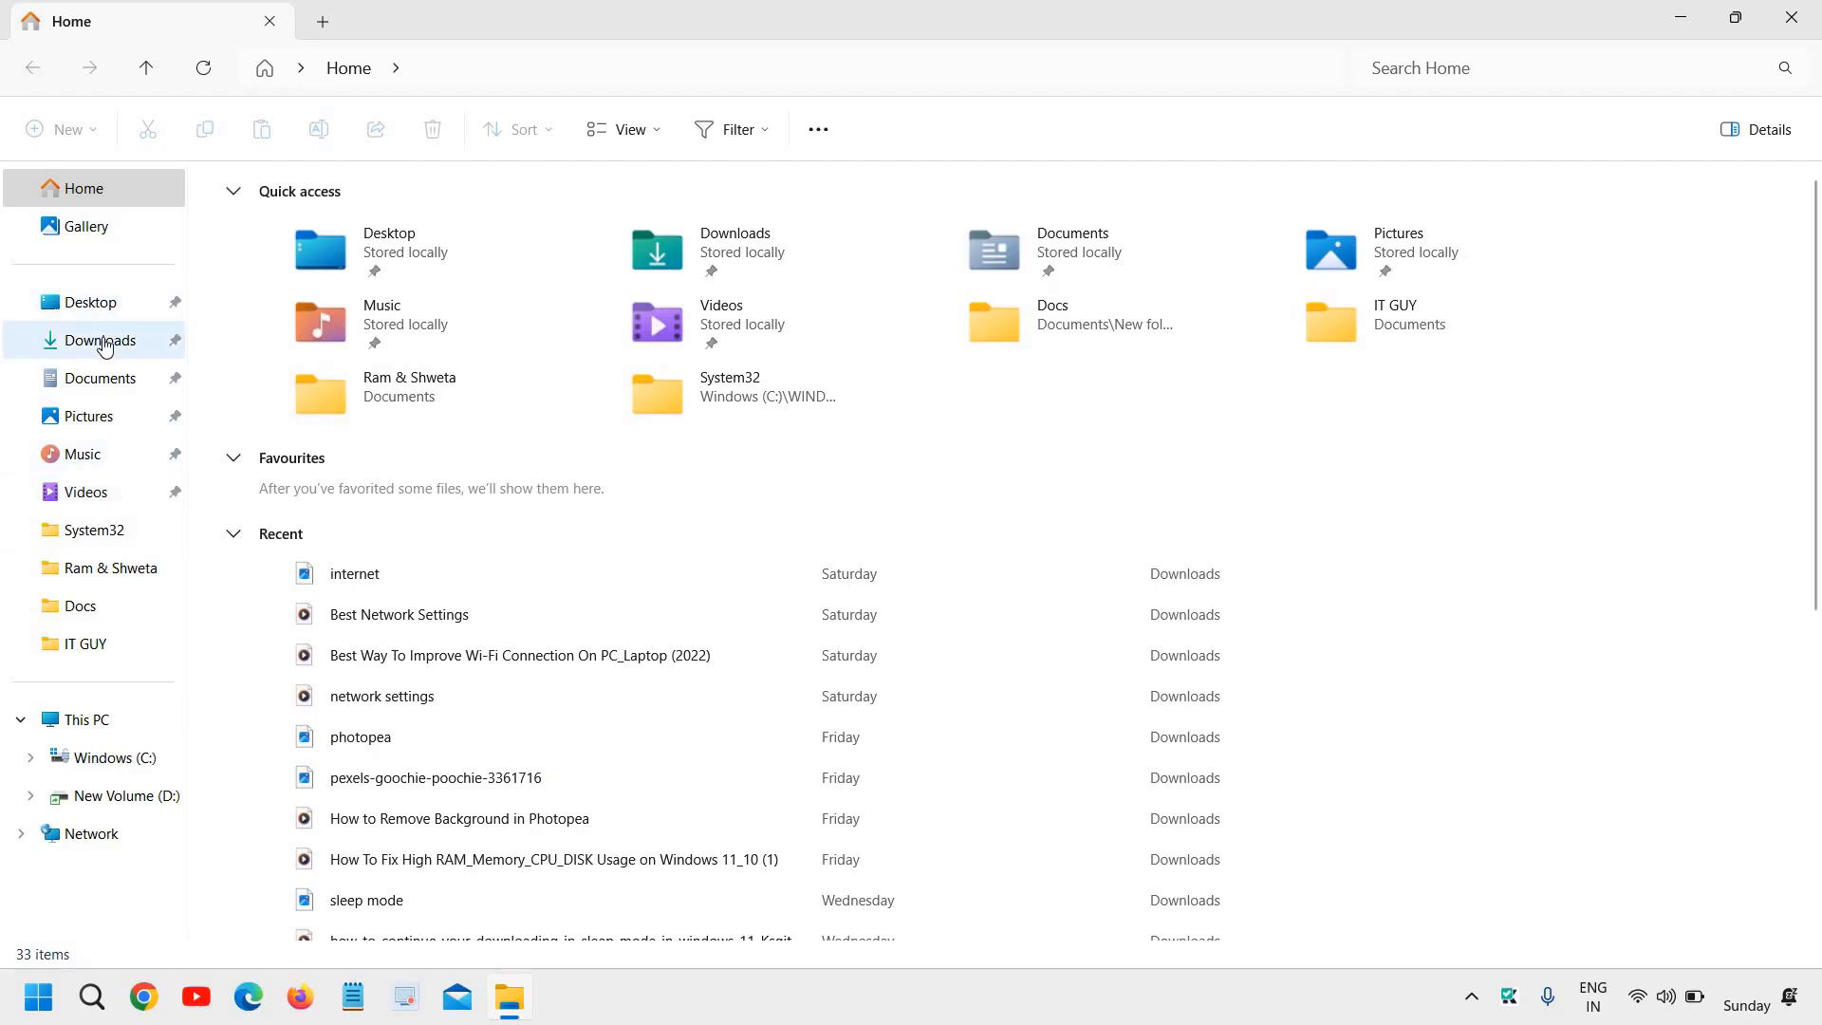
- Browse Documents, Pictures and Music, dismiss a context menu, and close File Explorer
left_click(100, 378)
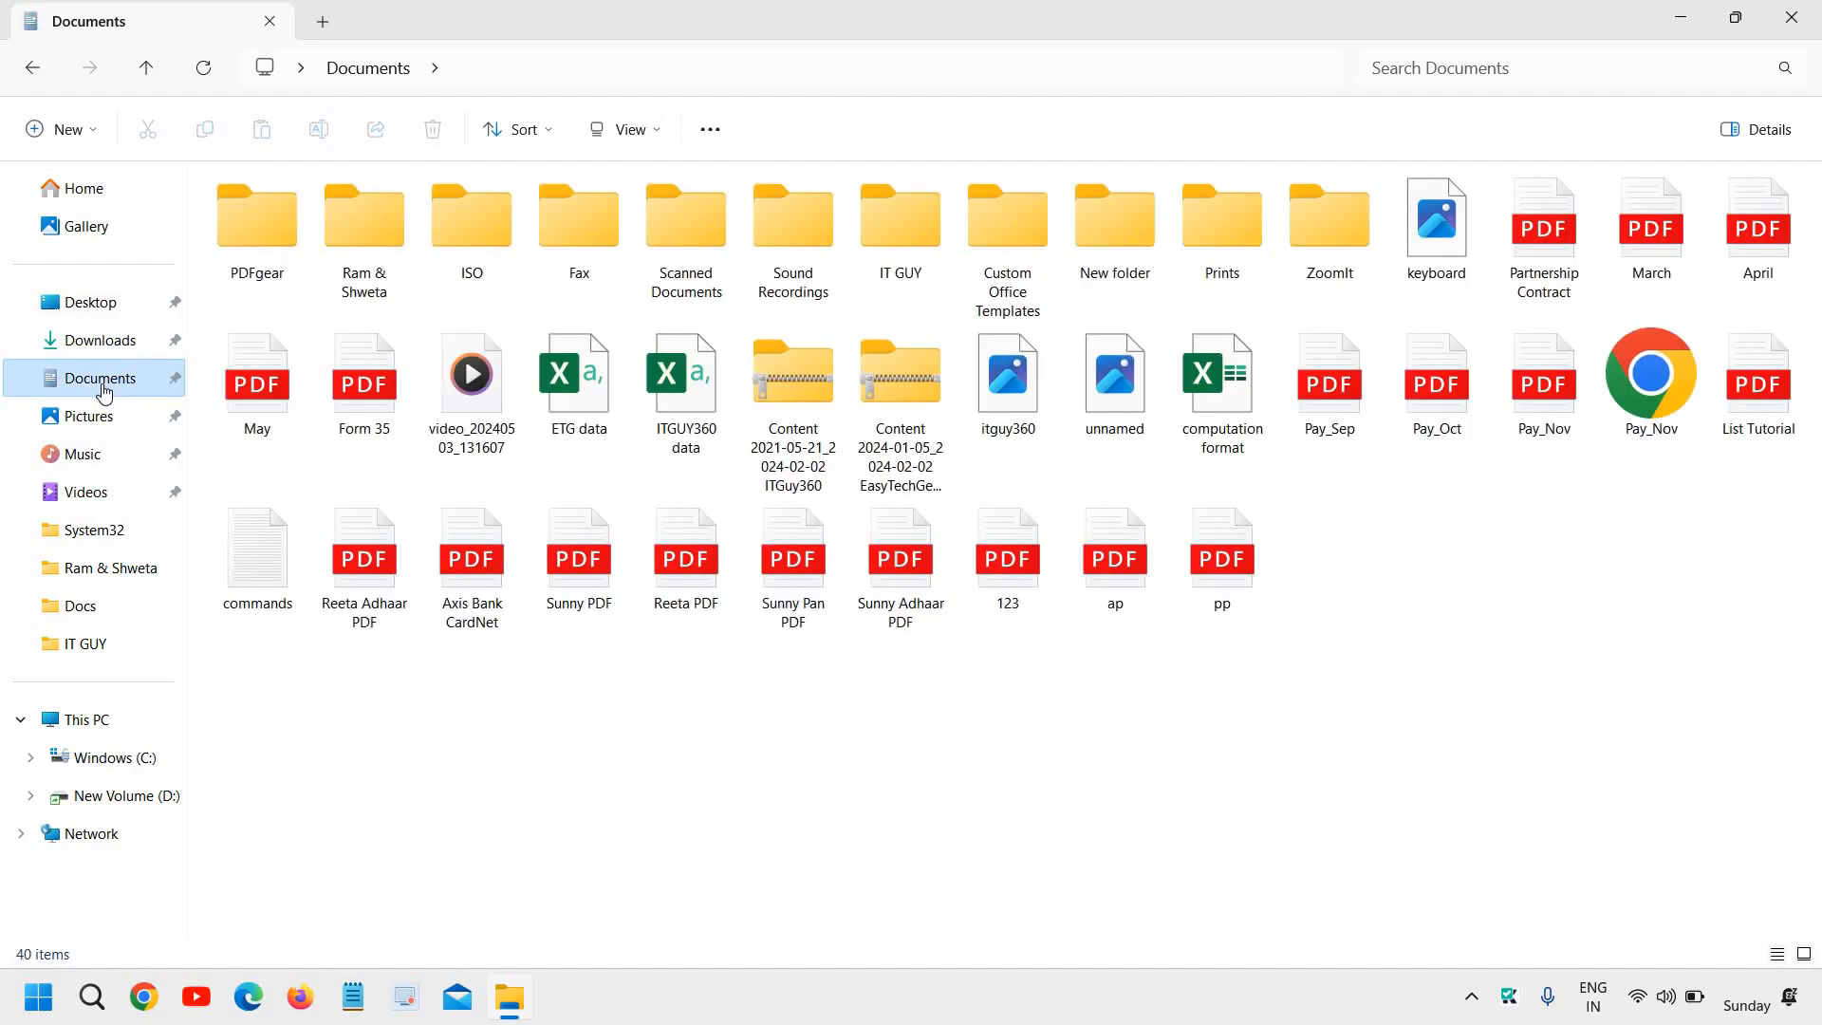
left_click(88, 415)
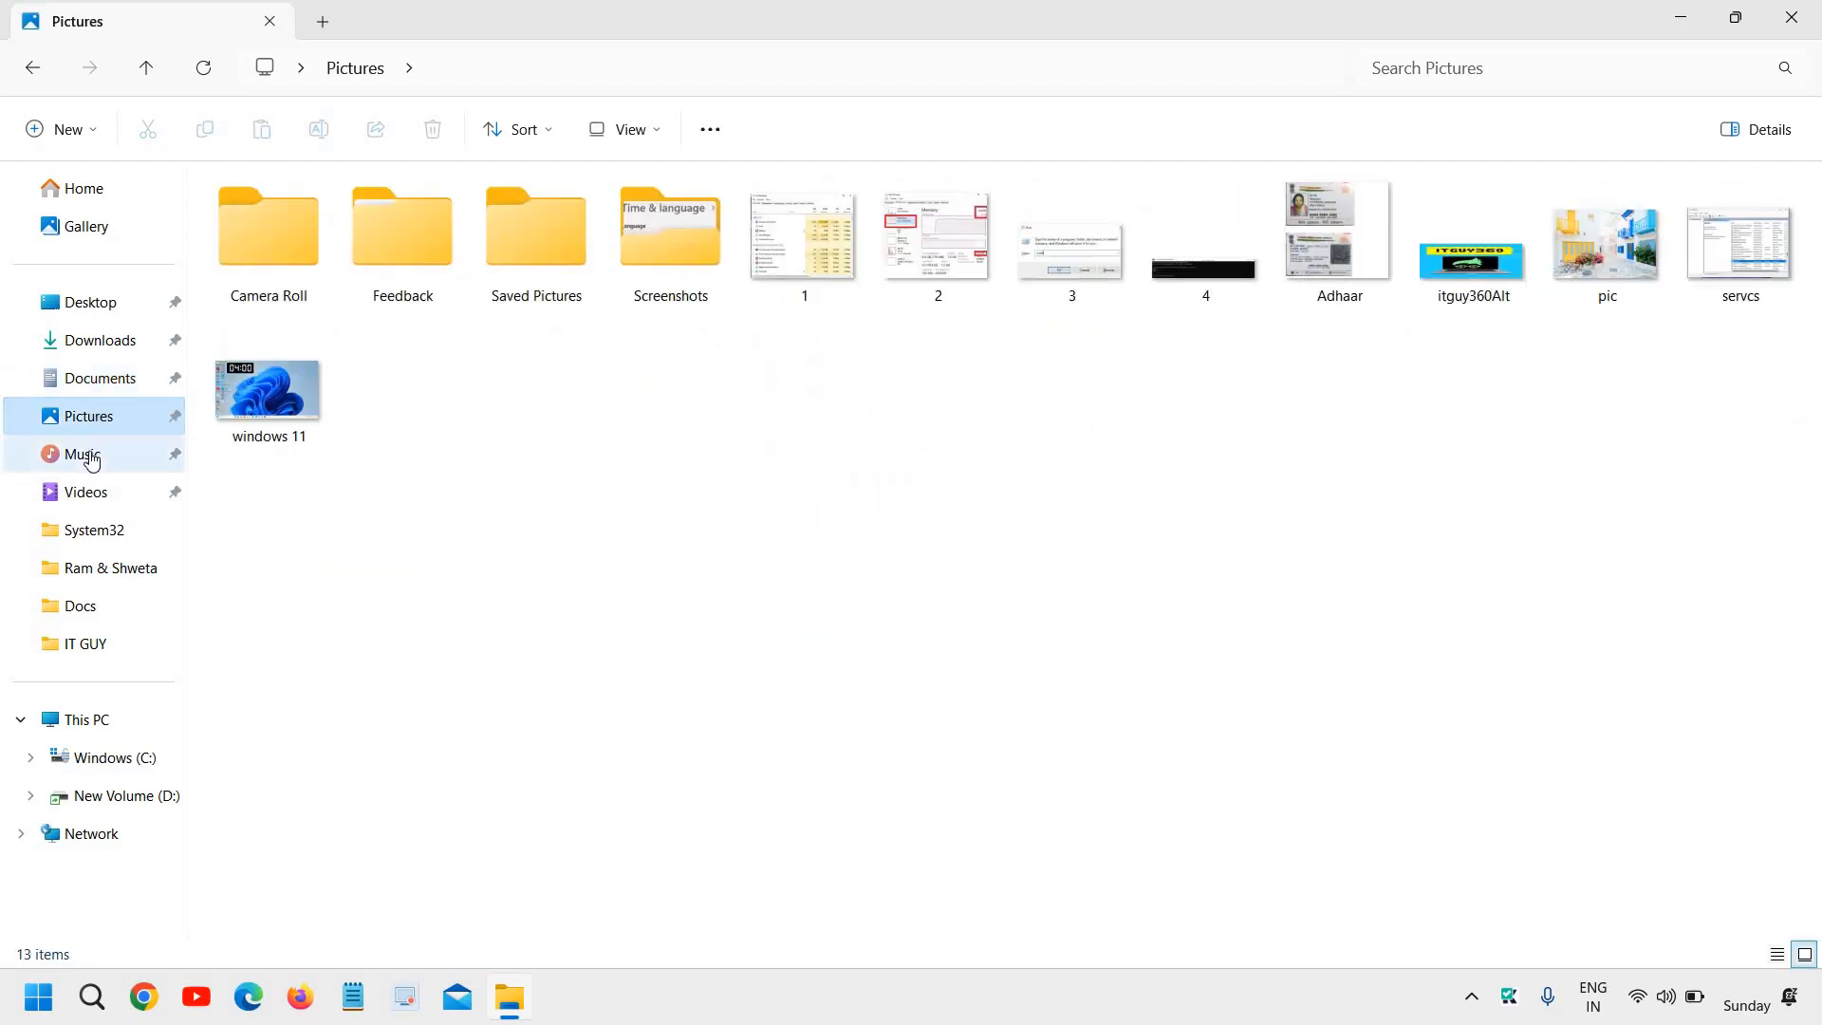
left_click(81, 453)
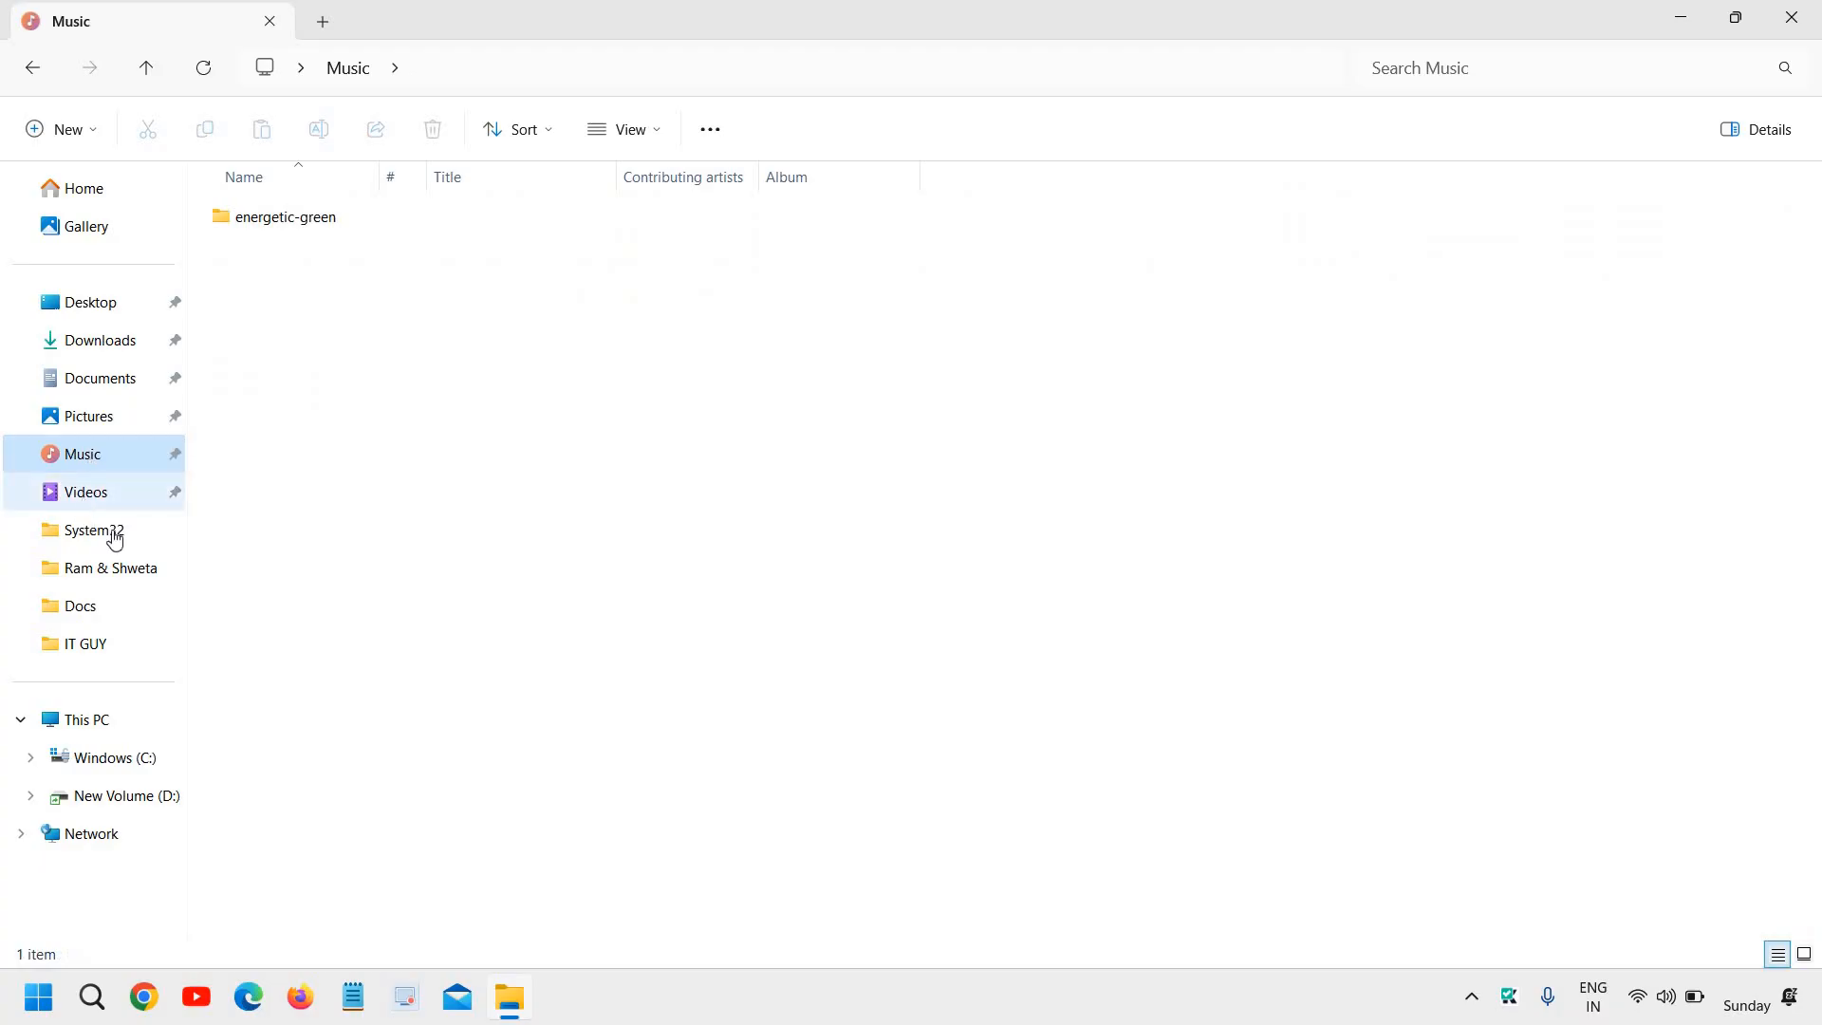
mouse_move(81, 439)
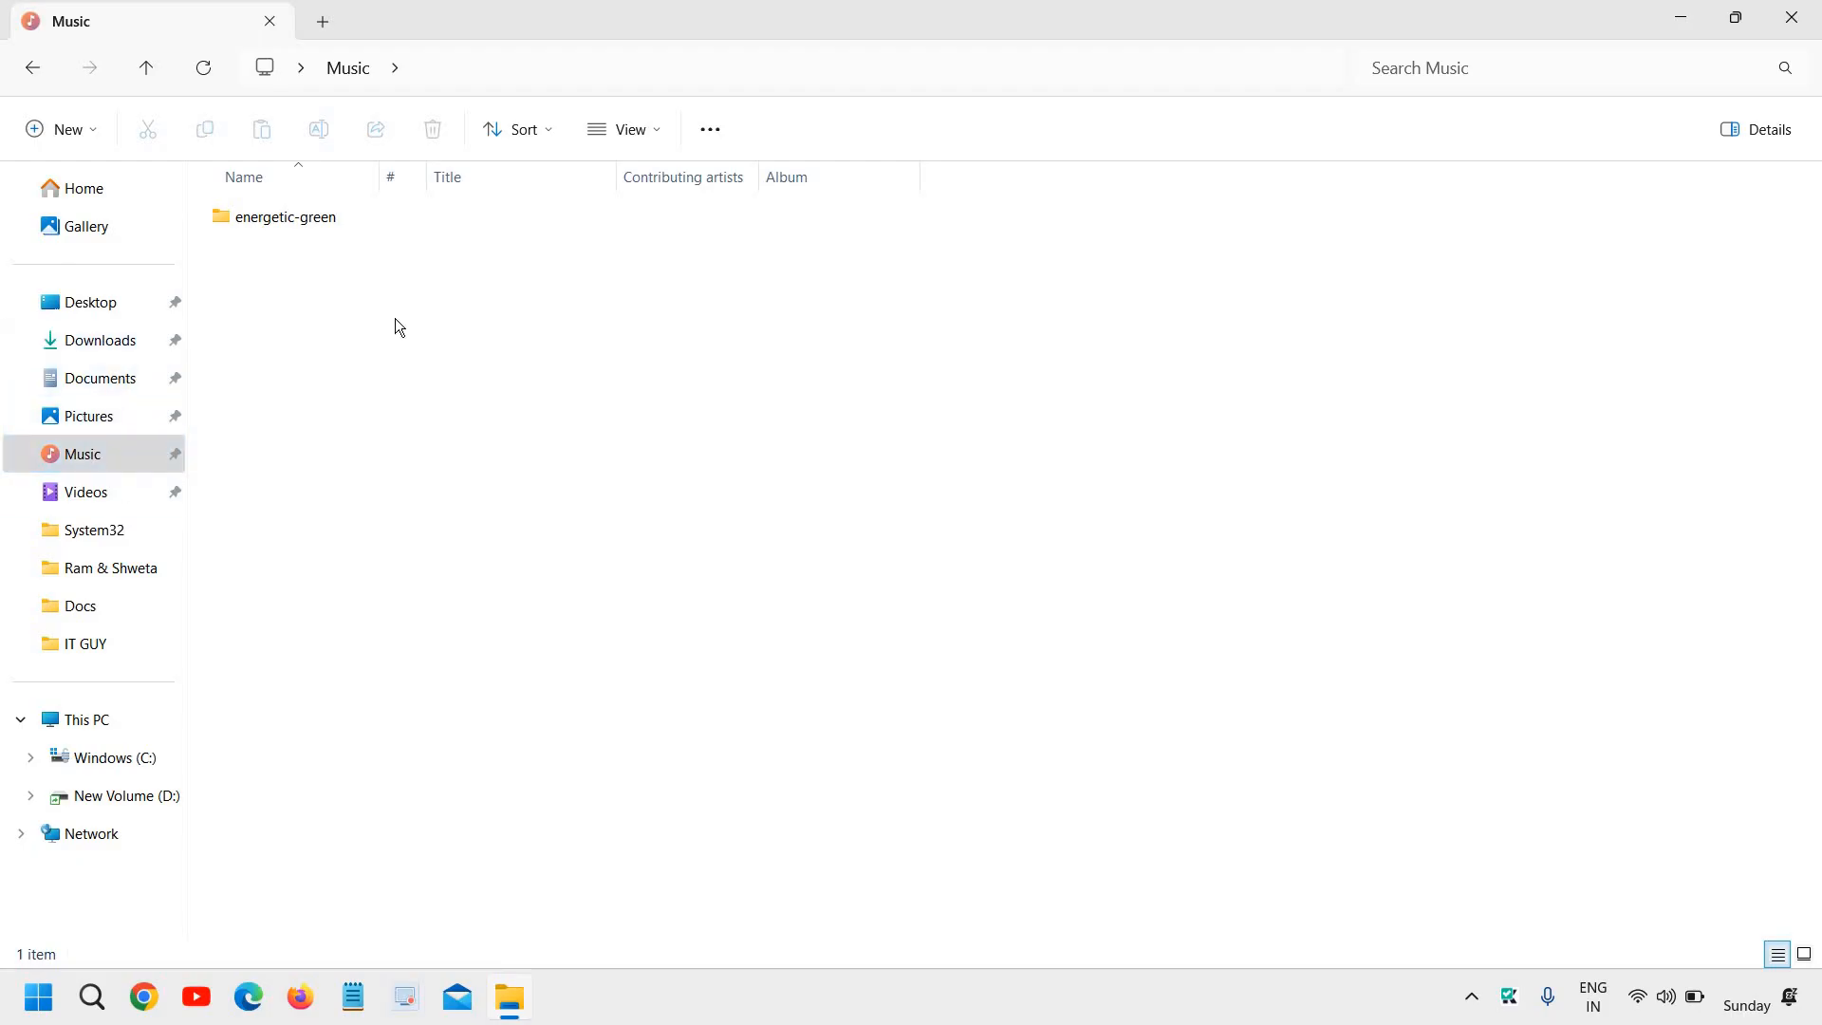
right_click(398, 326)
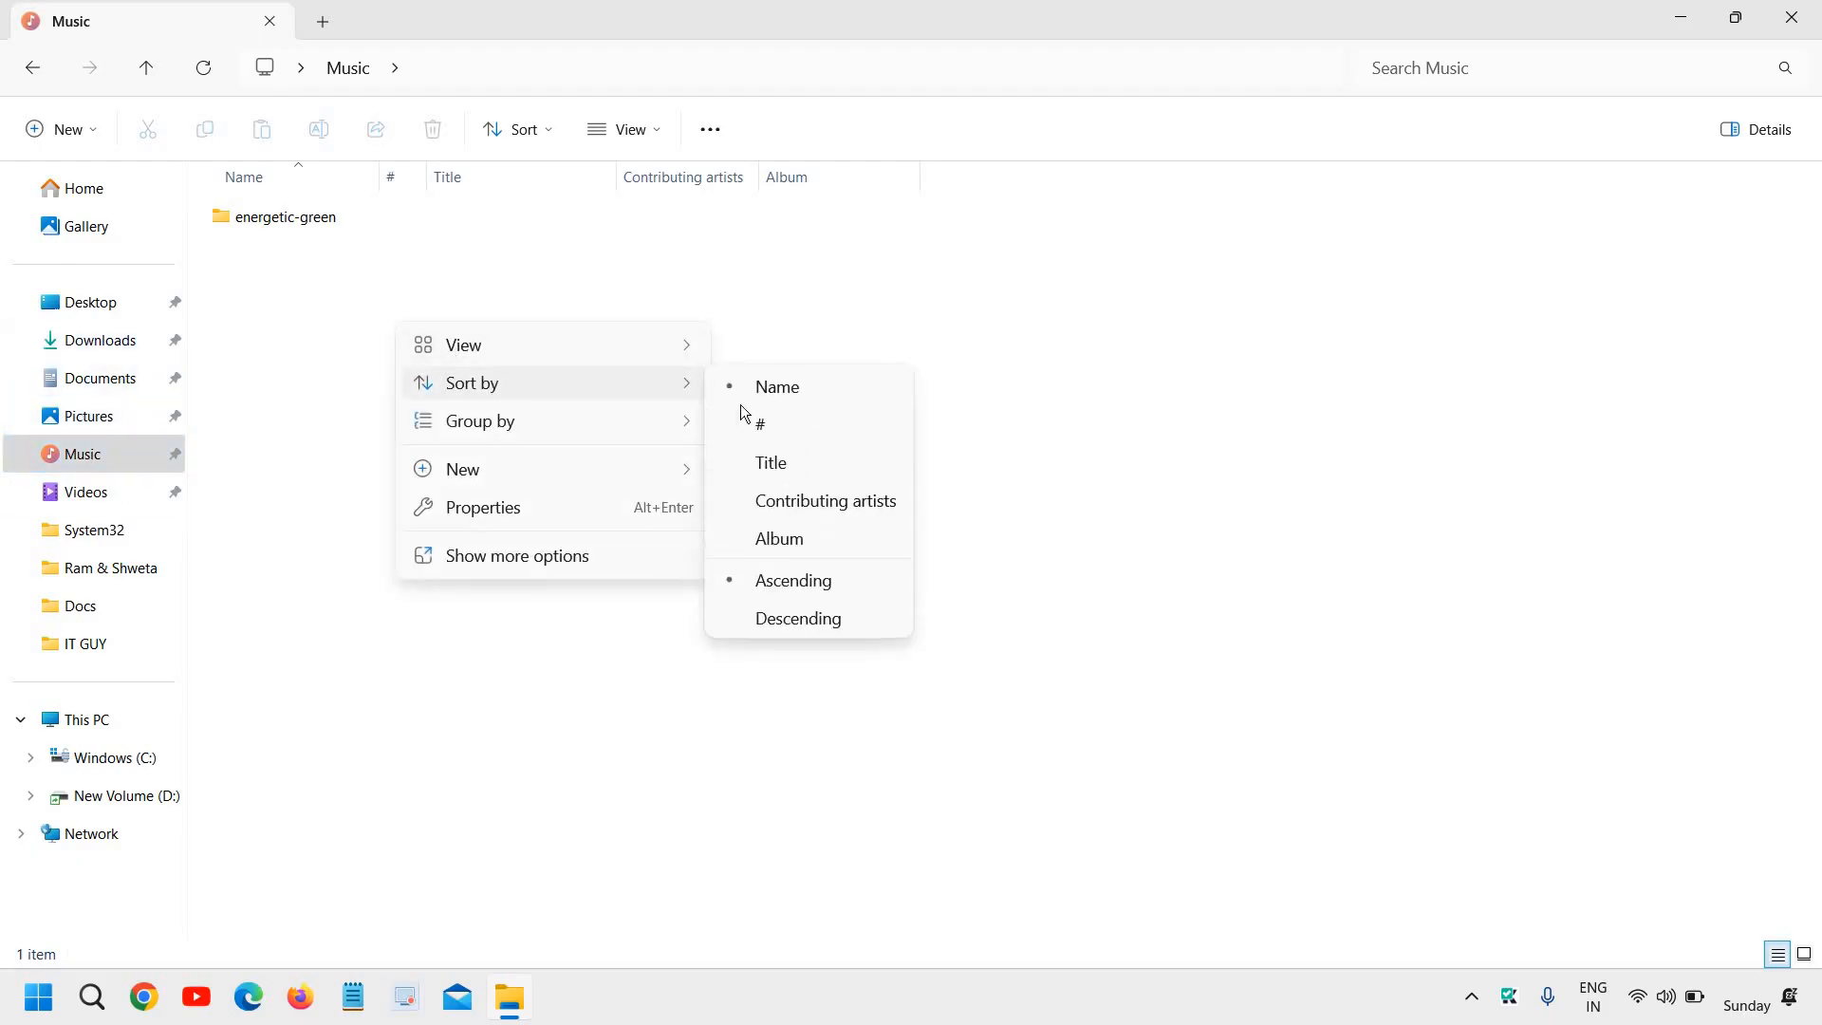
left_click(392, 369)
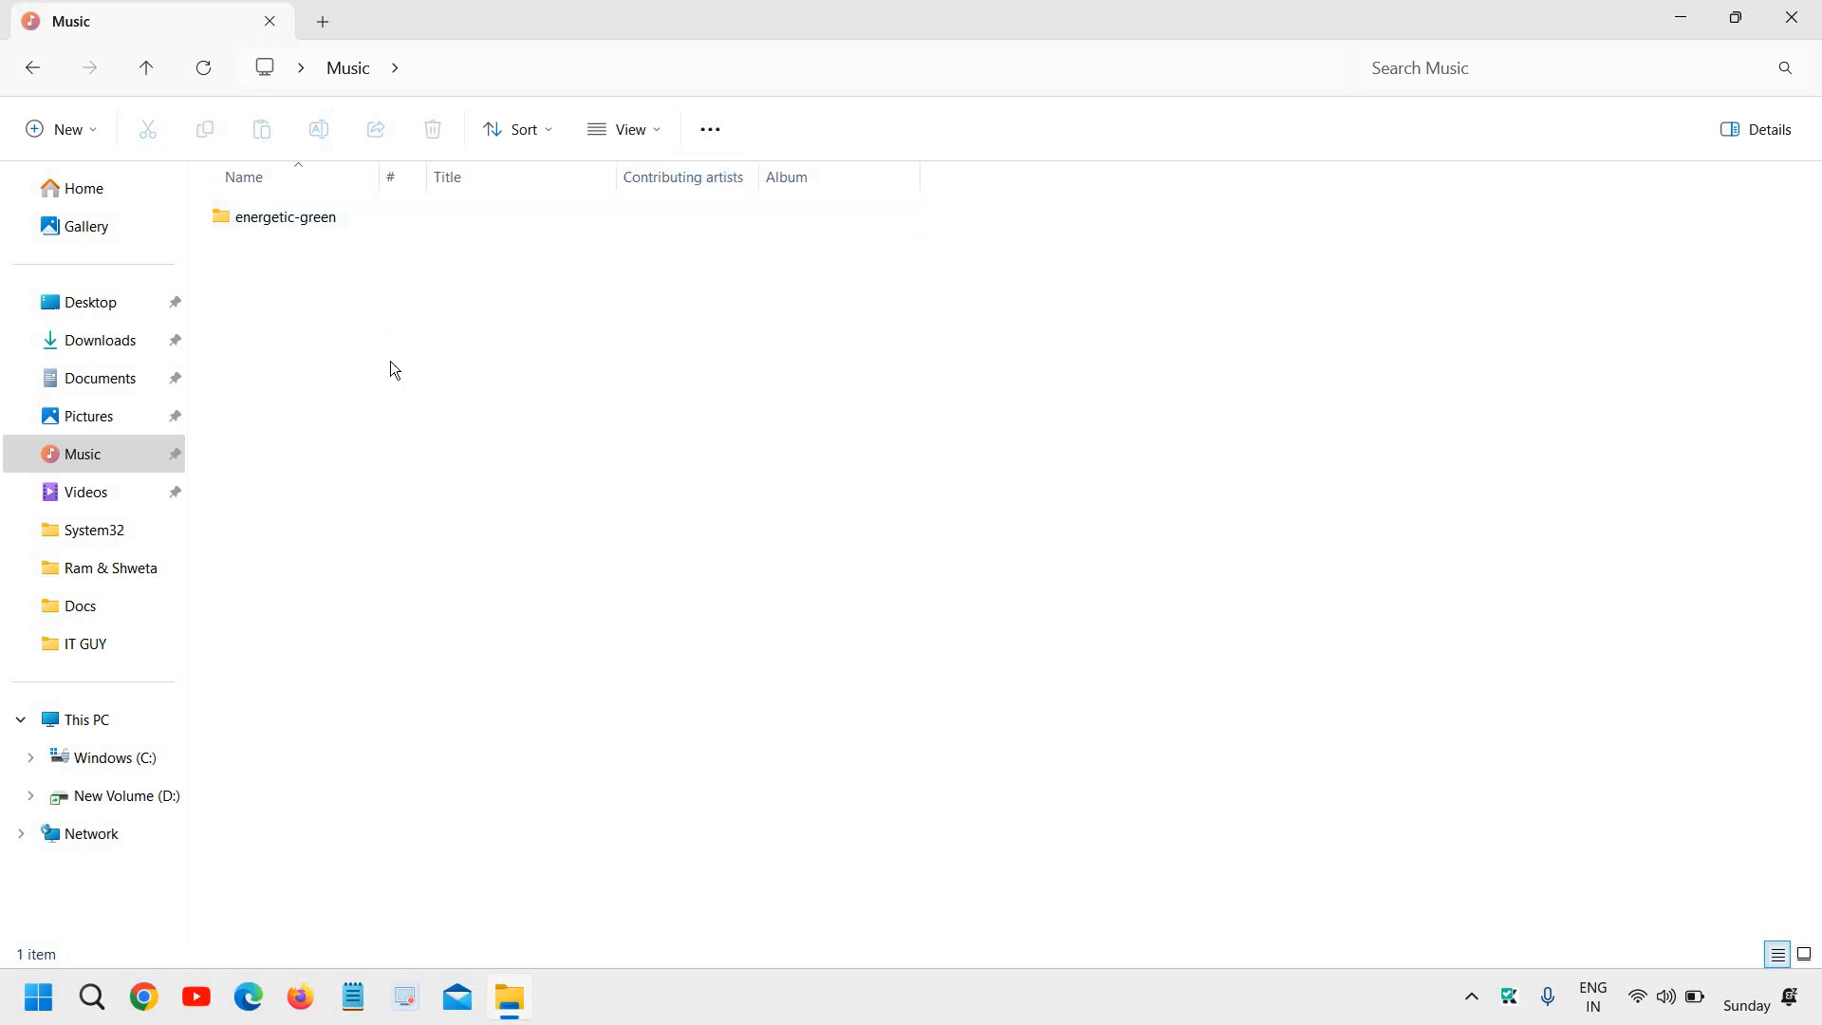
mouse_move(251, 369)
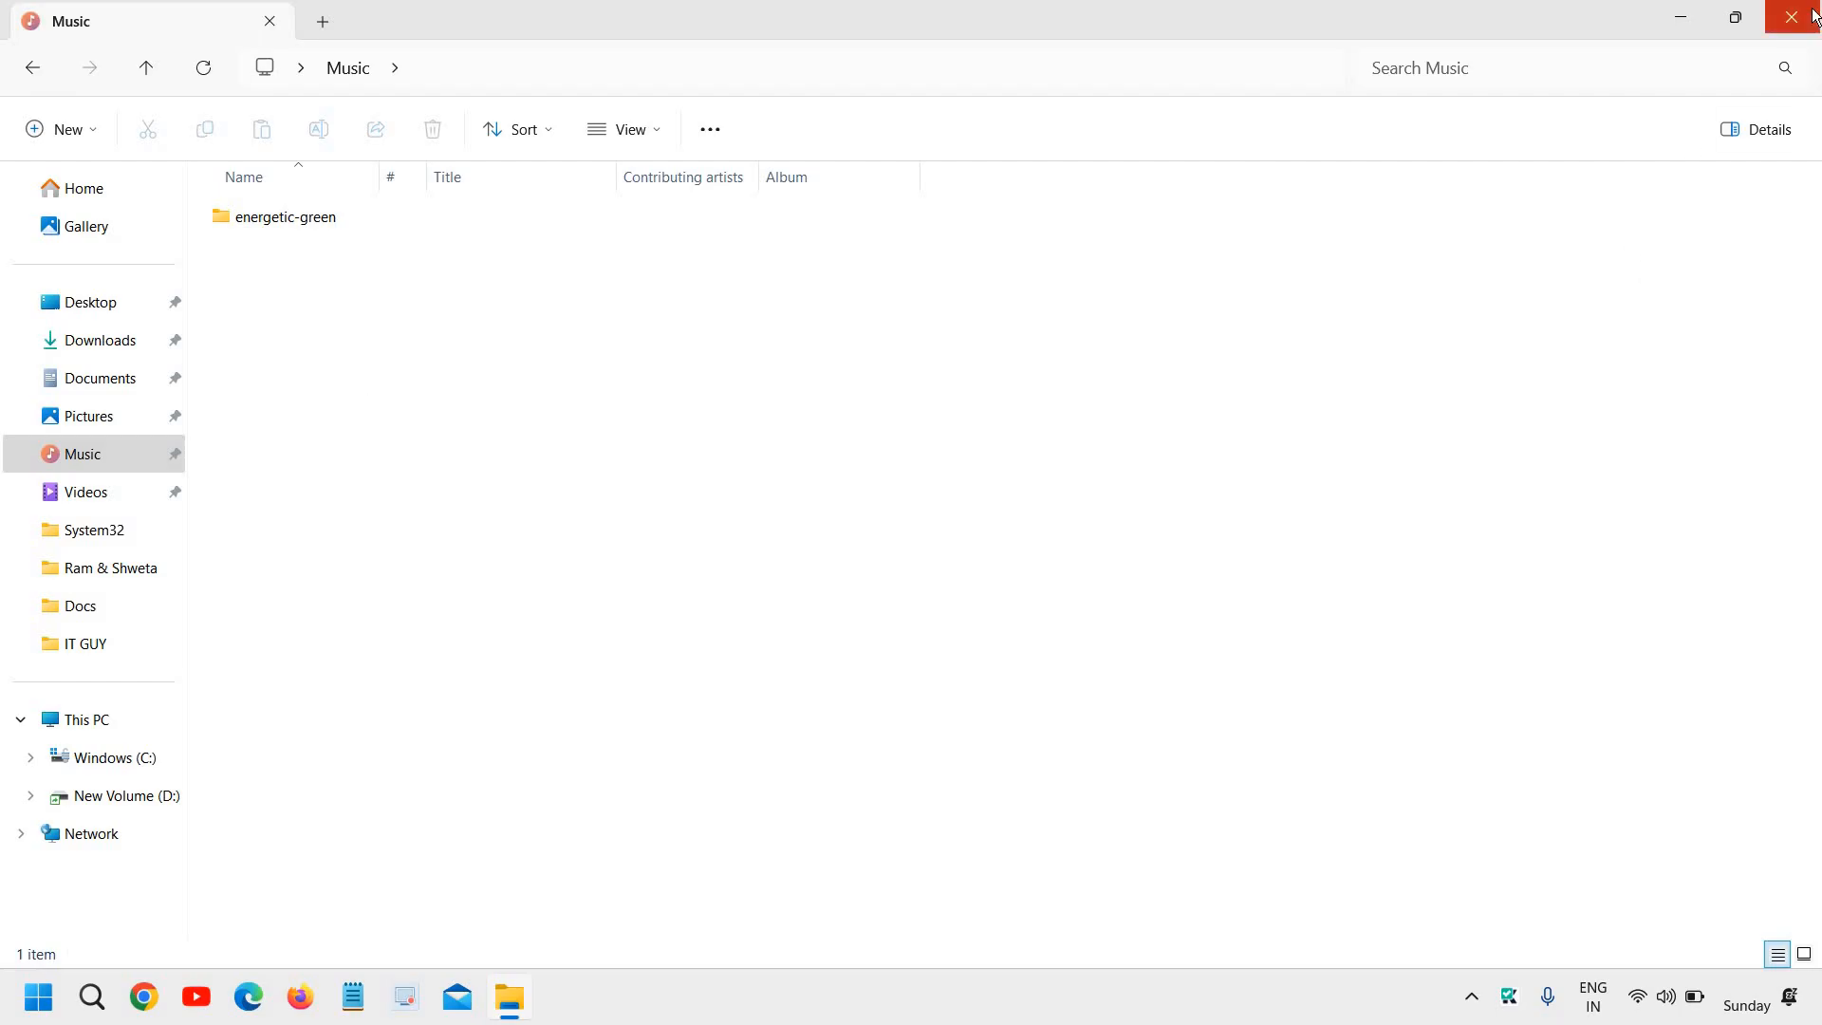
left_click(1799, 17)
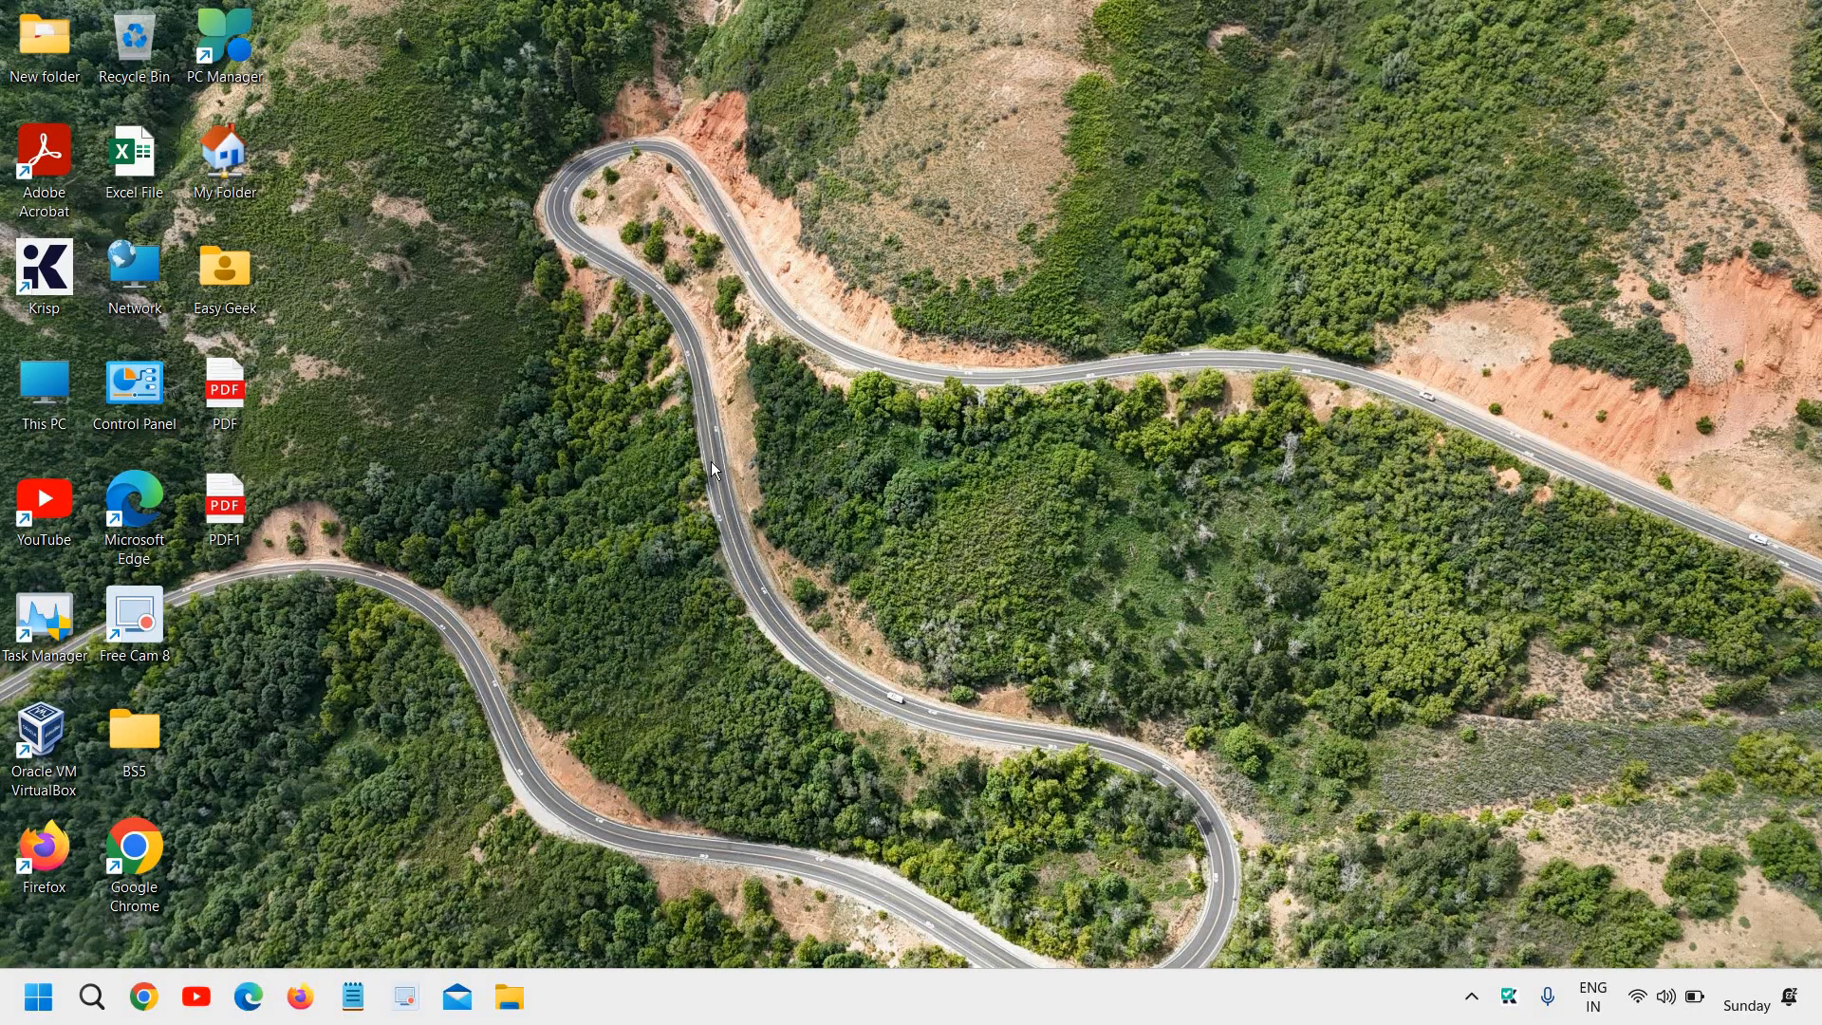